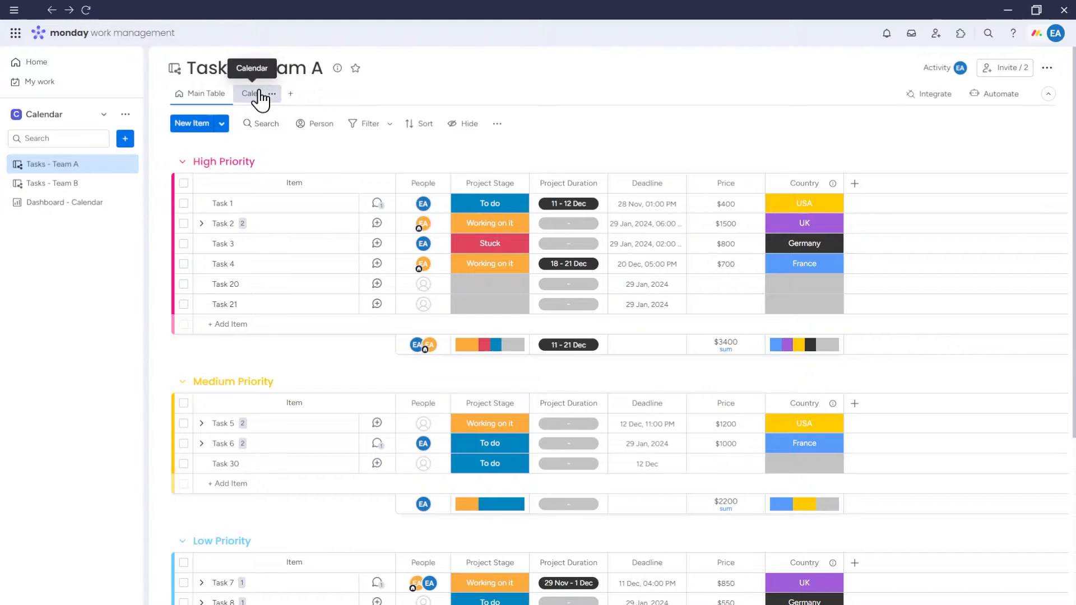
# - View Team A's calendar, then go to Dashboard - Calendar showing December 2023 items from both boards
pyautogui.click(252, 93)
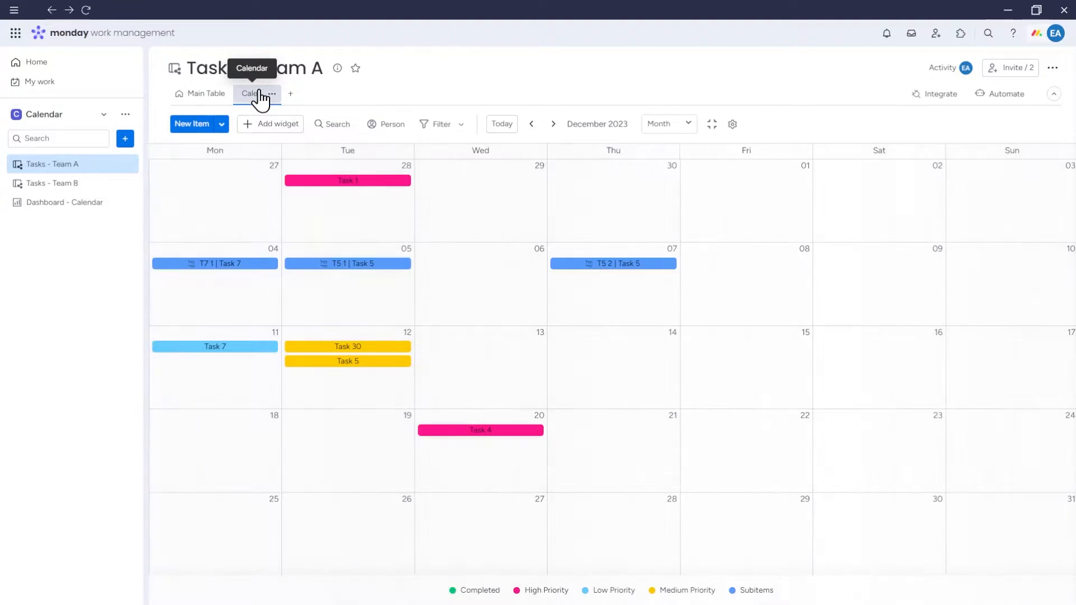
pyautogui.moveTo(379, 404)
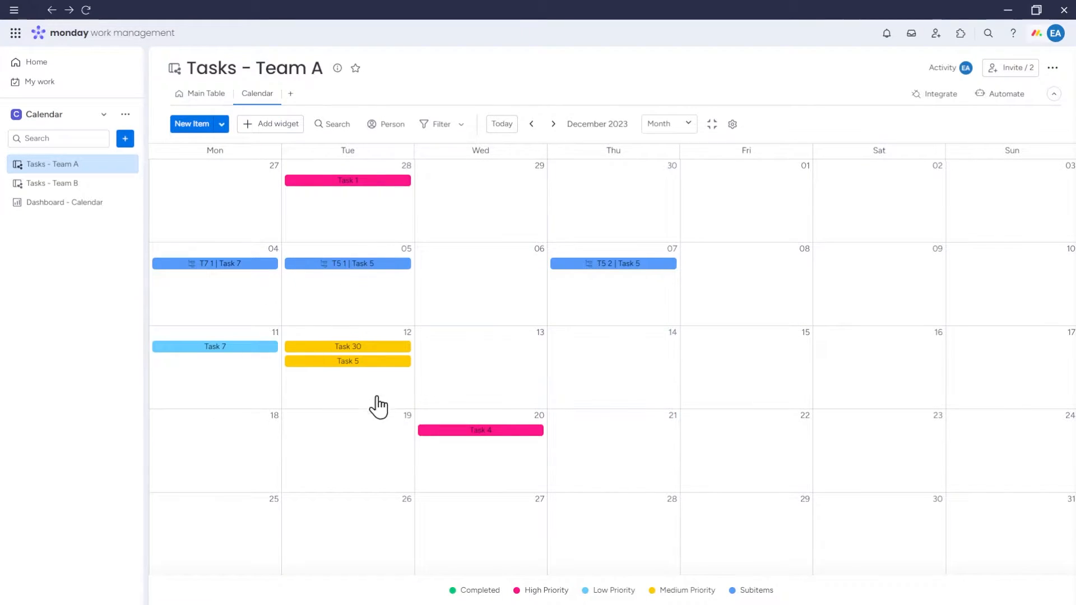
pyautogui.moveTo(62, 185)
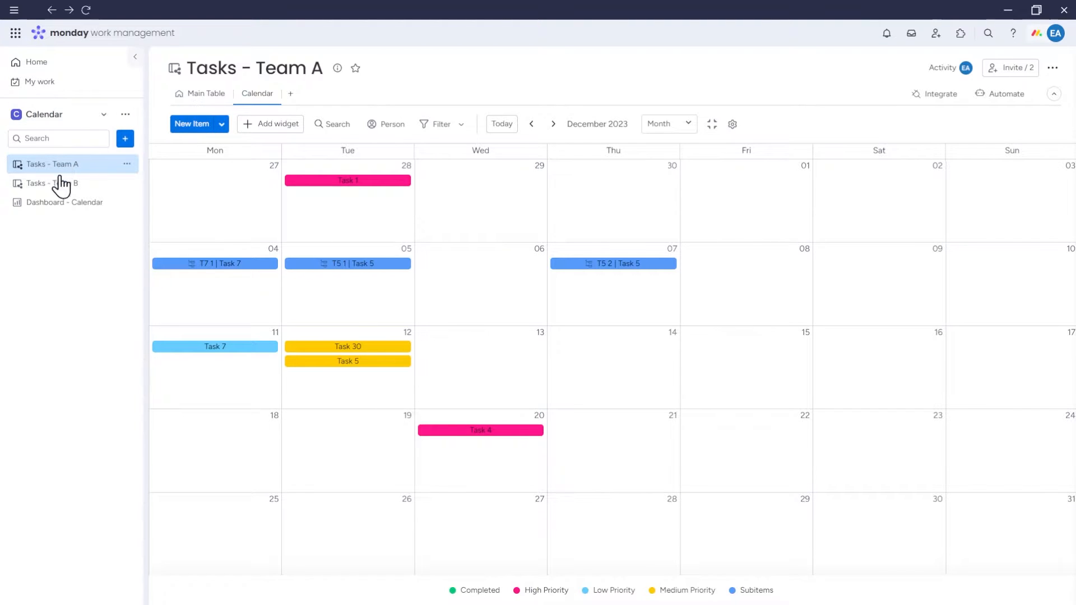
pyautogui.click(65, 202)
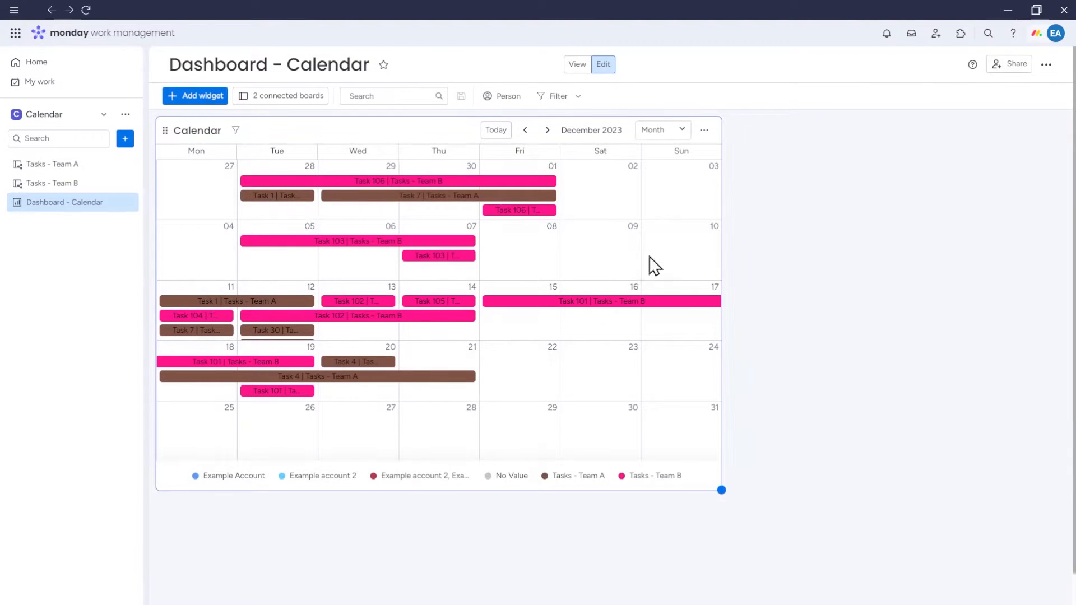
pyautogui.moveTo(438, 508)
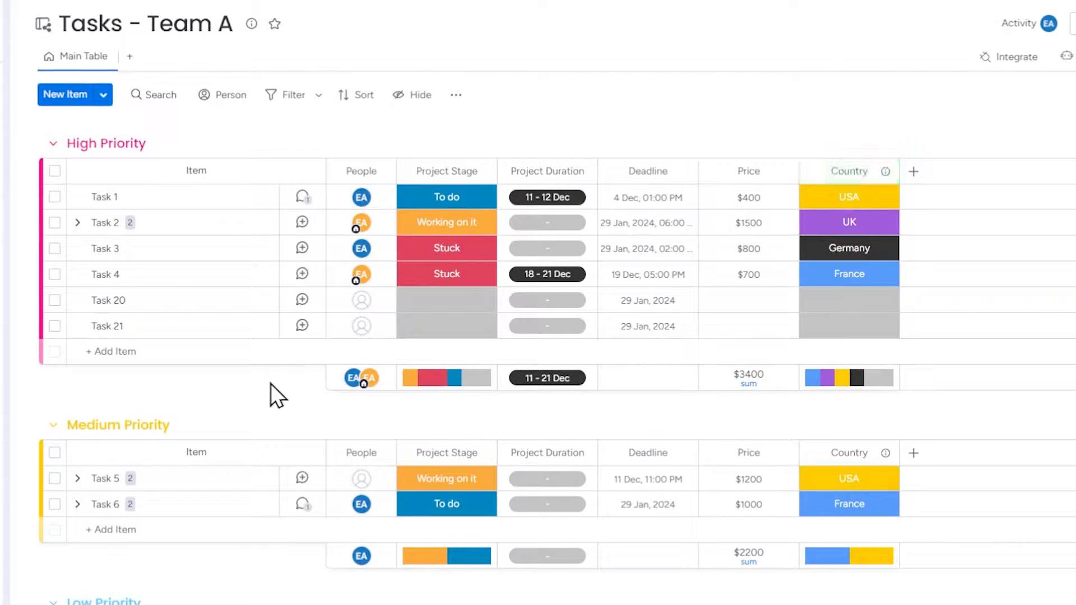
# - Expand Task 2's subitems in the Tasks - Team A main table, then collapse them again
pyautogui.click(77, 222)
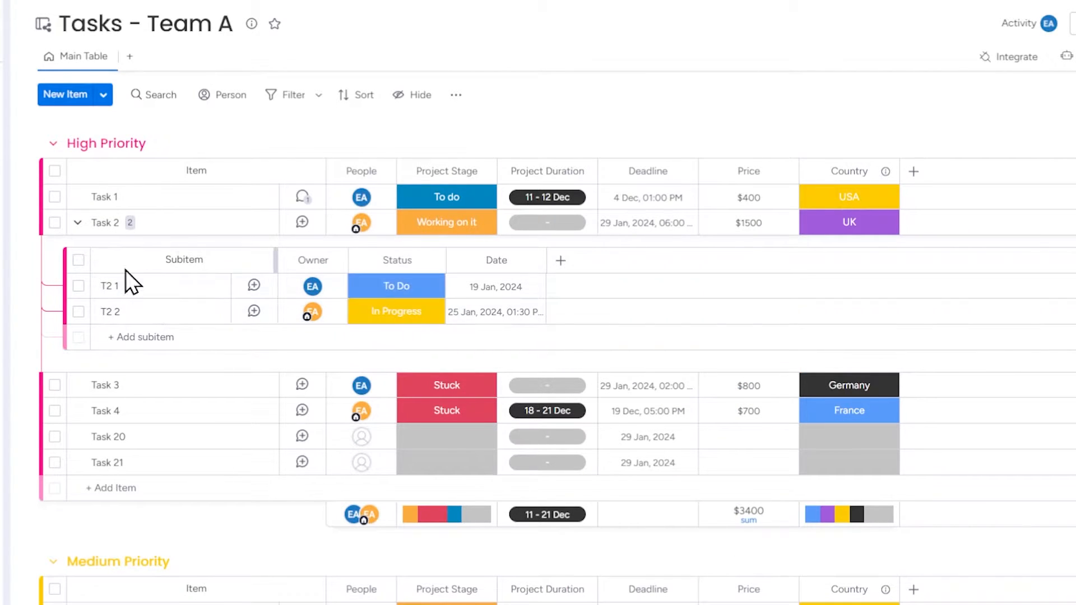
pyautogui.click(77, 222)
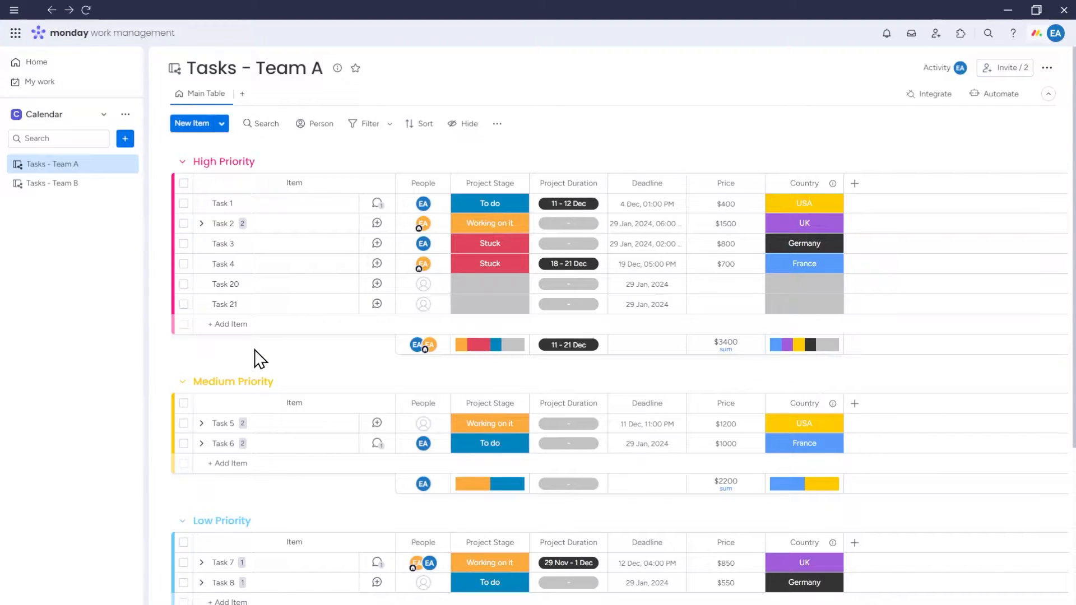
pyautogui.moveTo(242, 93)
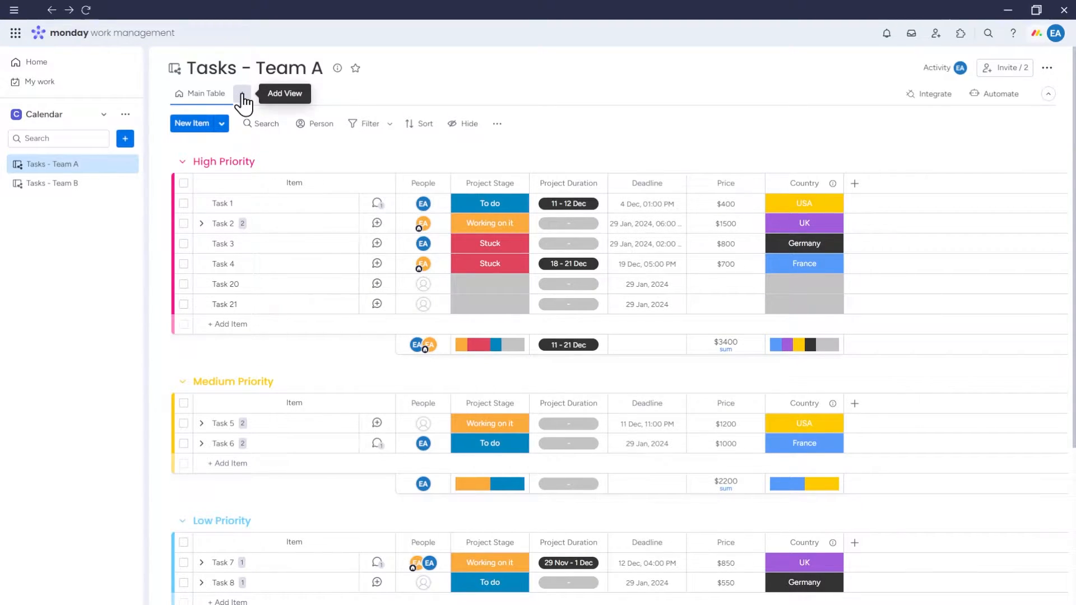
# - Add a Calendar view to Tasks - Team A and move it ahead to December 2023
pyautogui.click(242, 93)
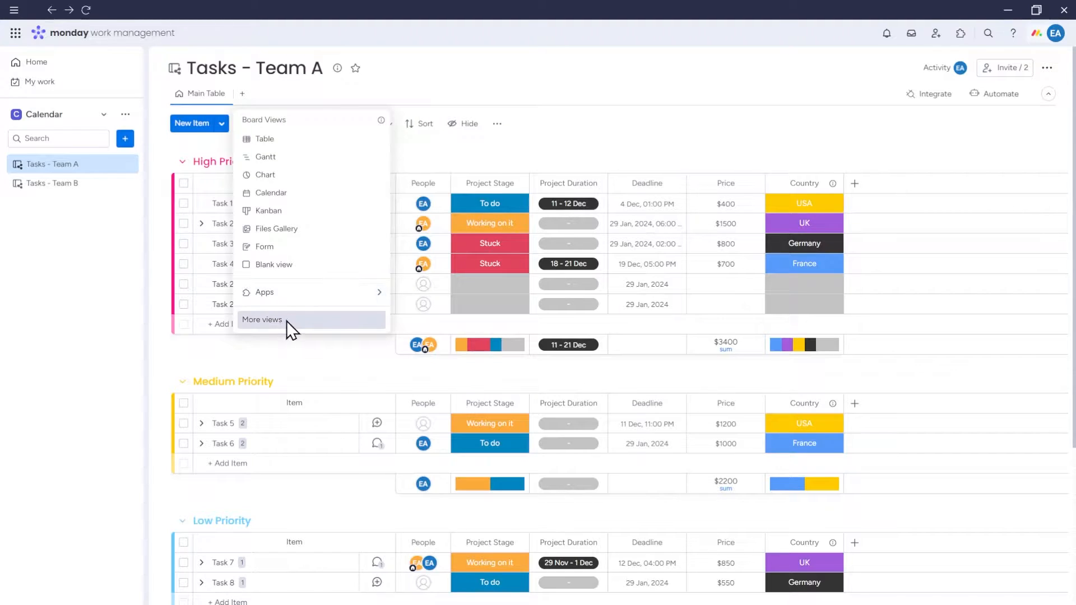
pyautogui.click(269, 192)
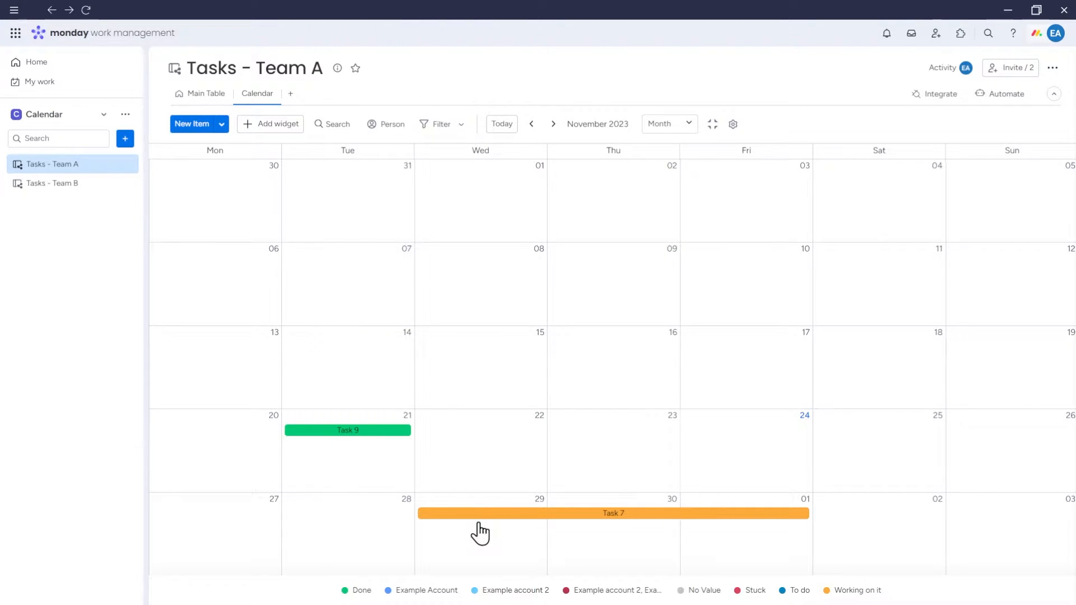
pyautogui.click(553, 124)
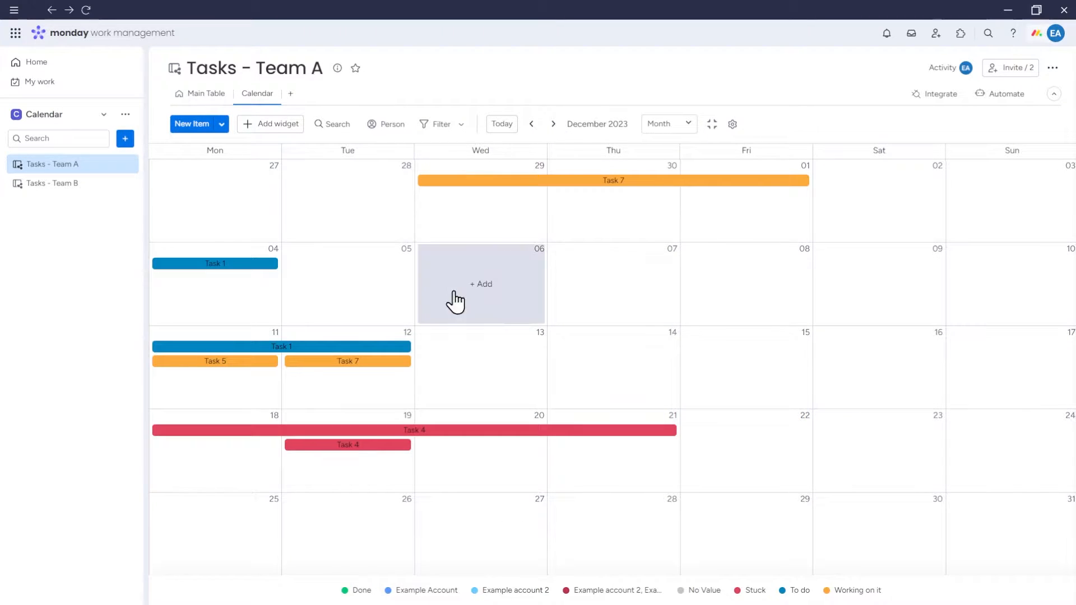
pyautogui.moveTo(473, 355)
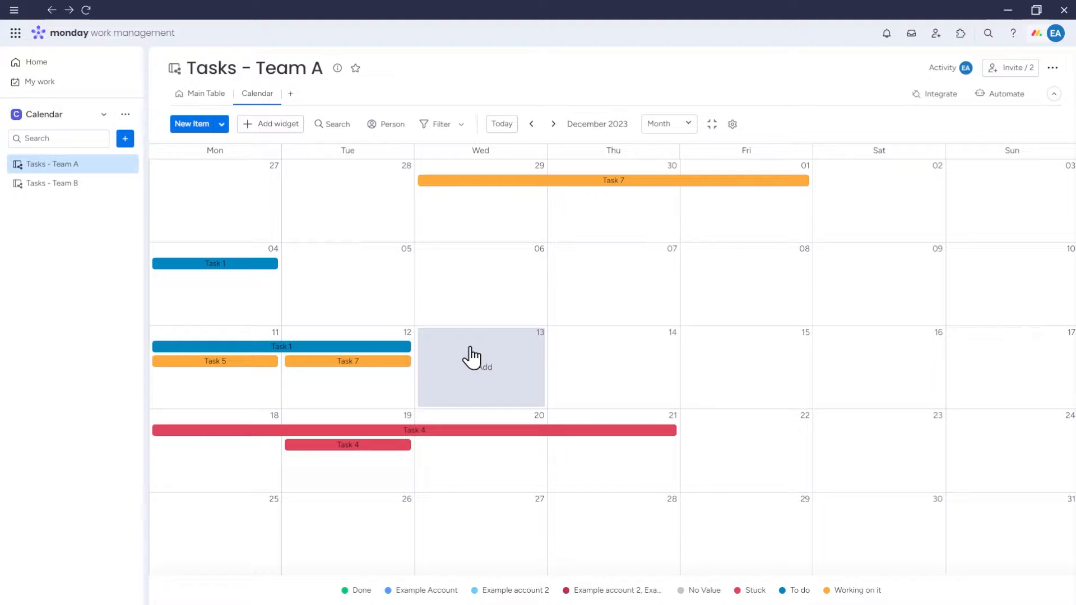
pyautogui.moveTo(726, 146)
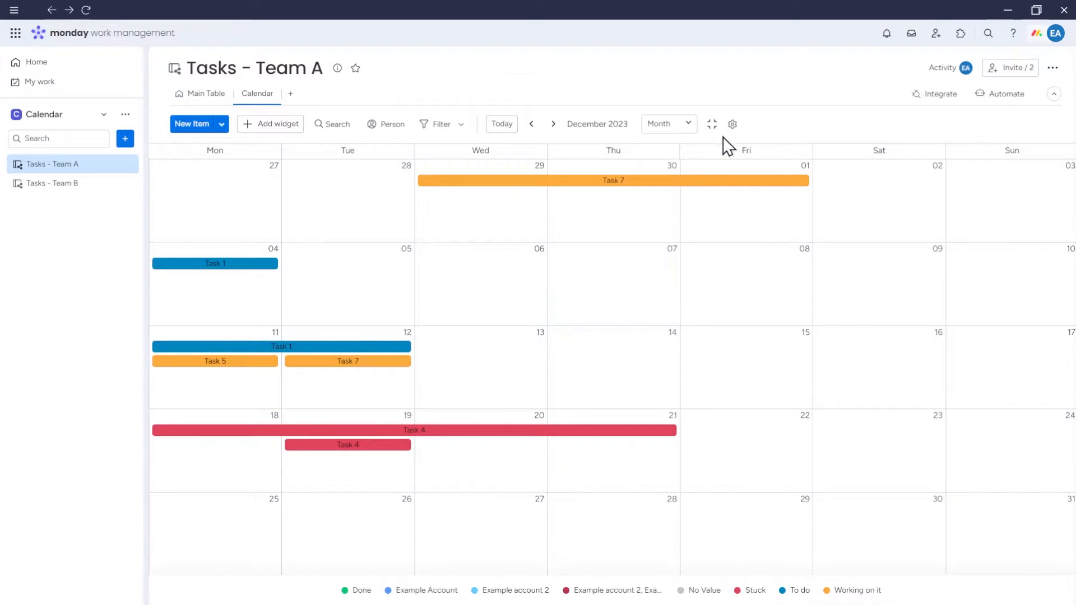
# - In the calendar settings, turn Project Duration off and back on so multi-day bars reappear
pyautogui.click(732, 124)
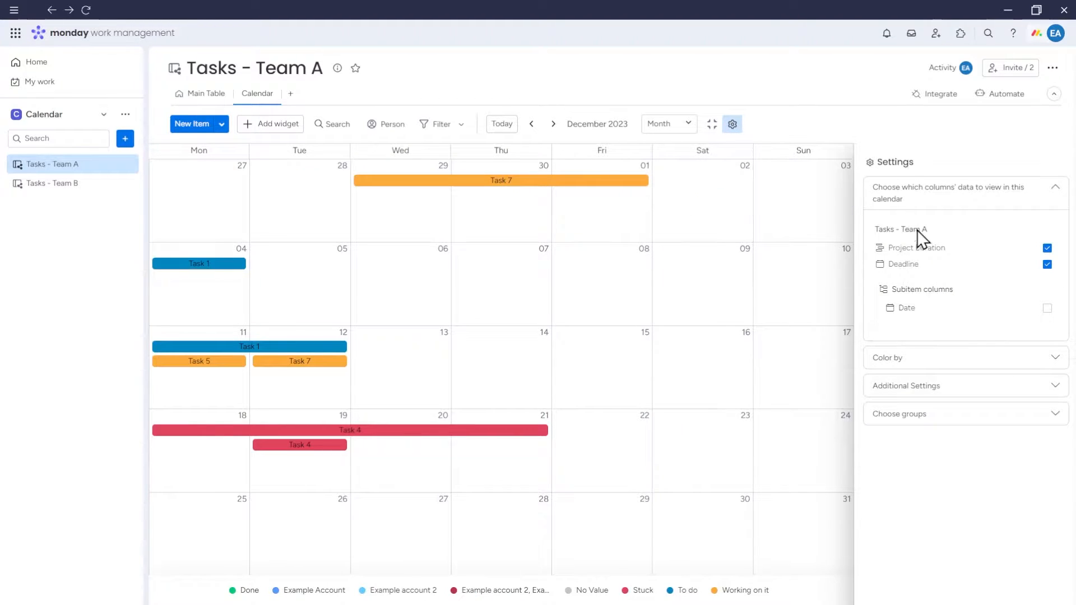
pyautogui.click(1047, 248)
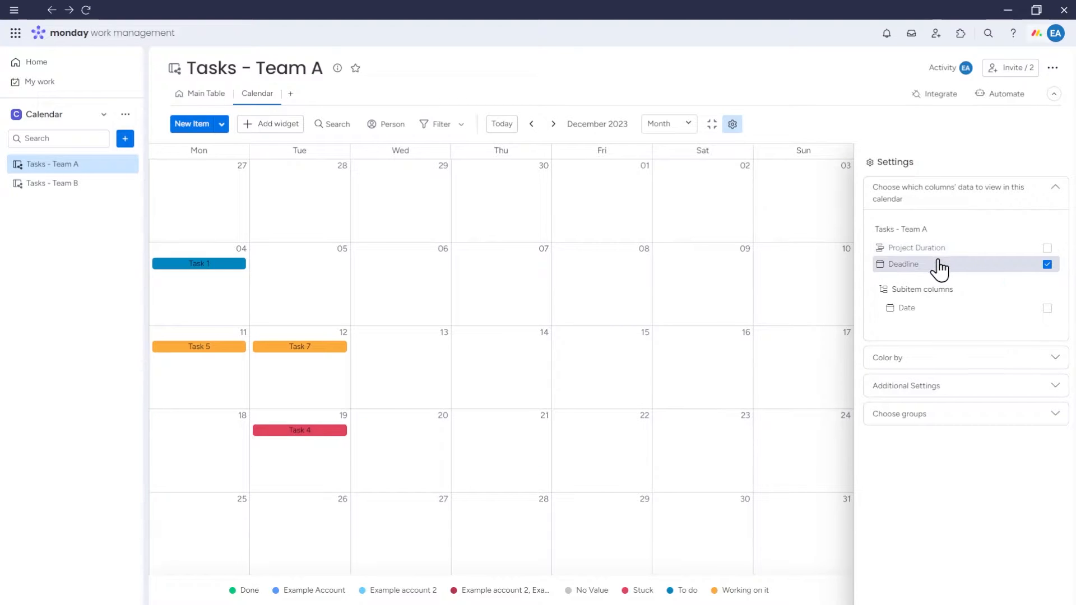
pyautogui.moveTo(946, 288)
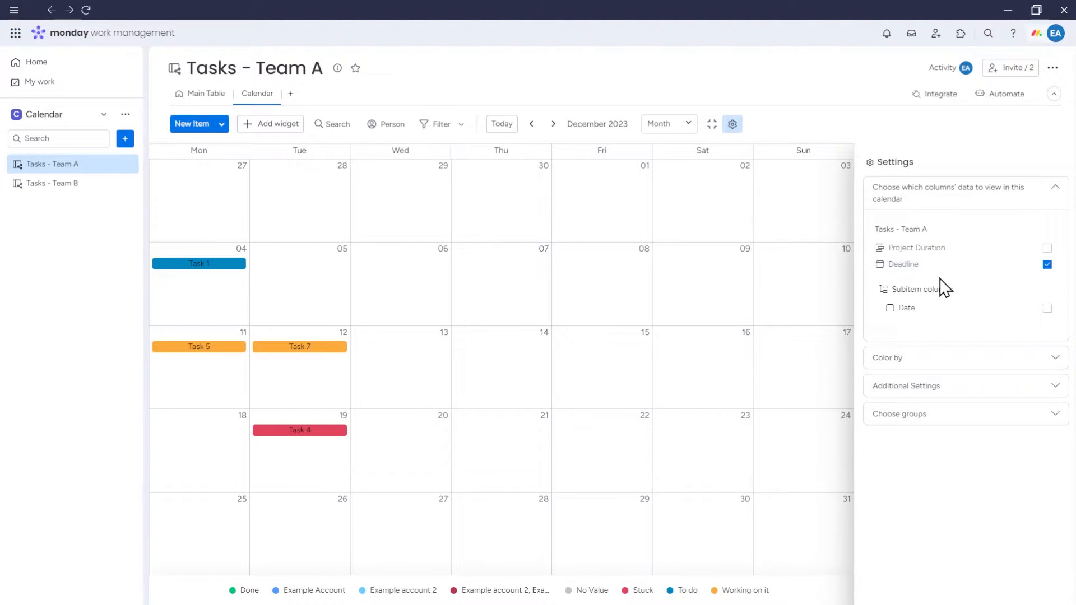
pyautogui.moveTo(948, 287)
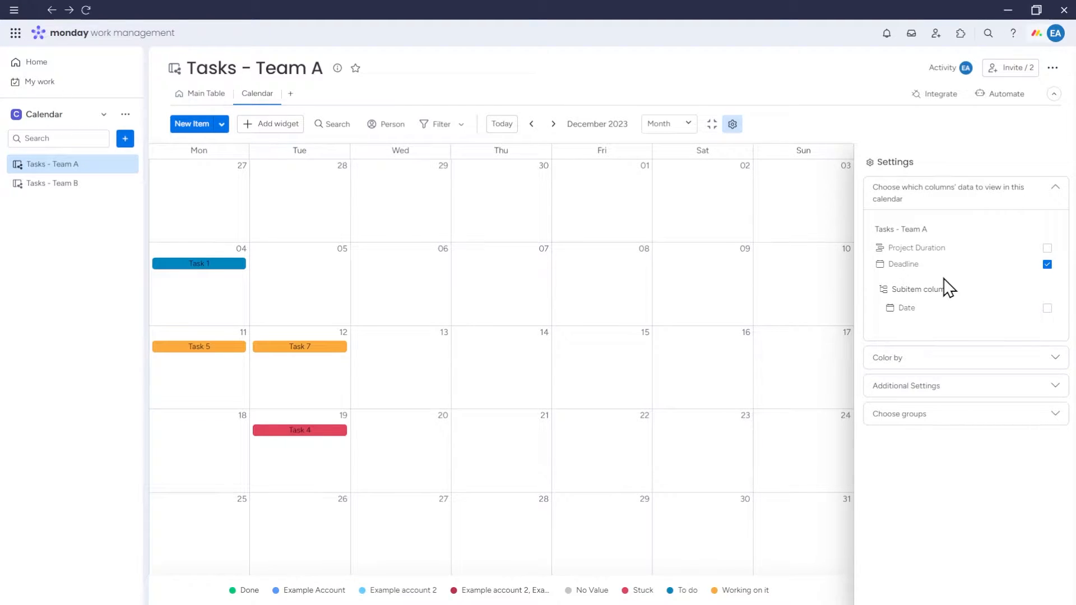
pyautogui.moveTo(955, 248)
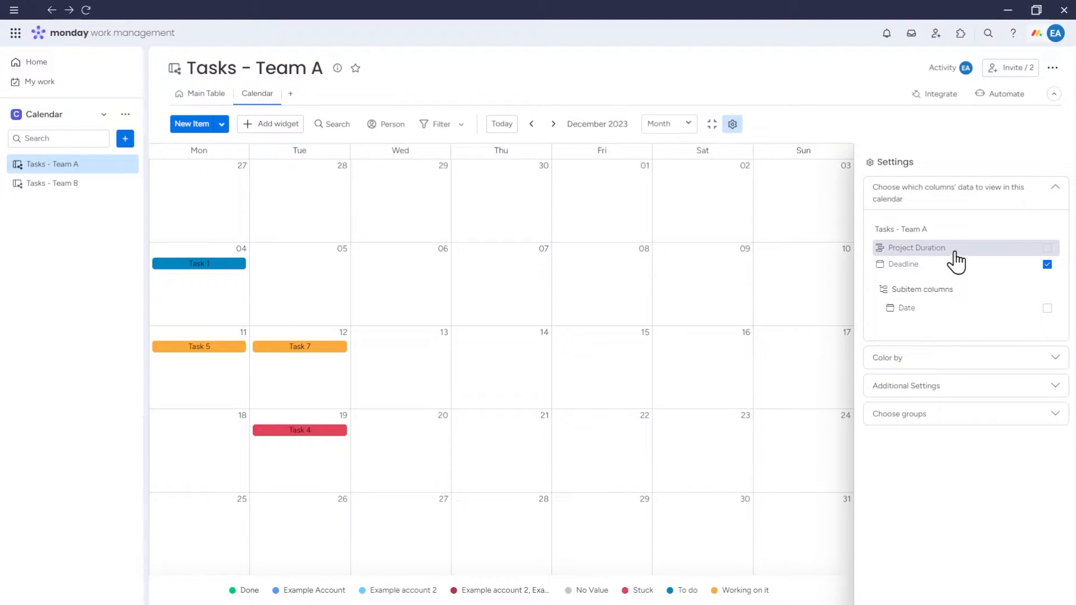
pyautogui.click(1046, 248)
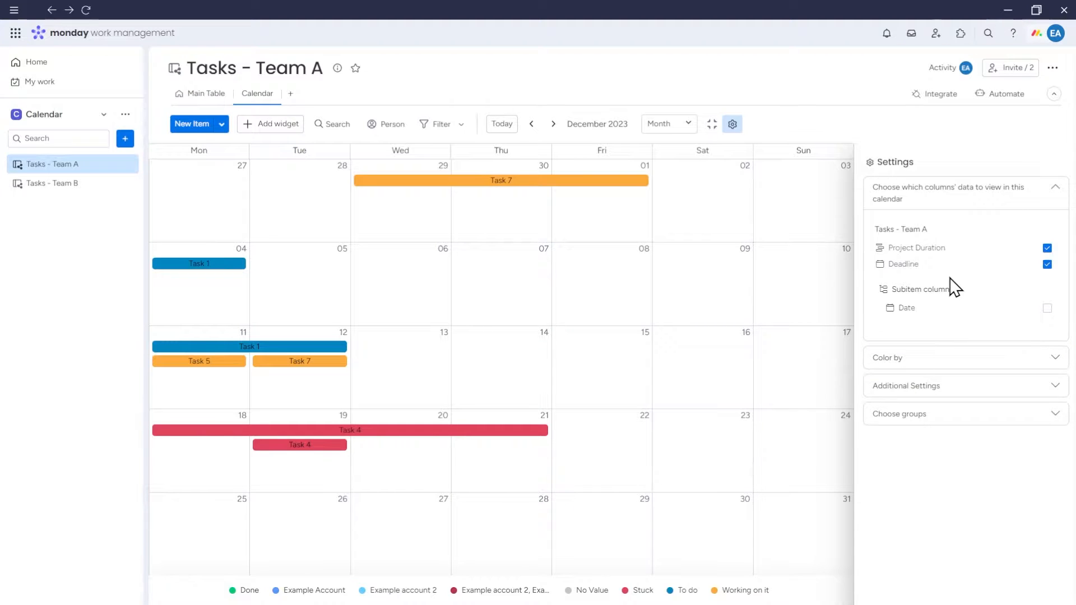
pyautogui.moveTo(292, 449)
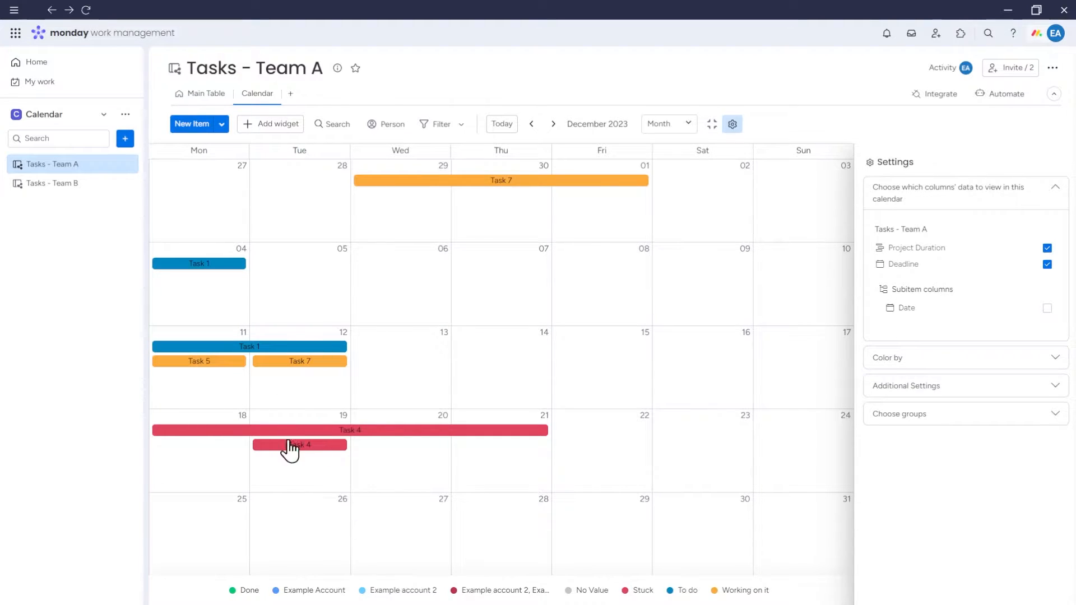
pyautogui.moveTo(334, 448)
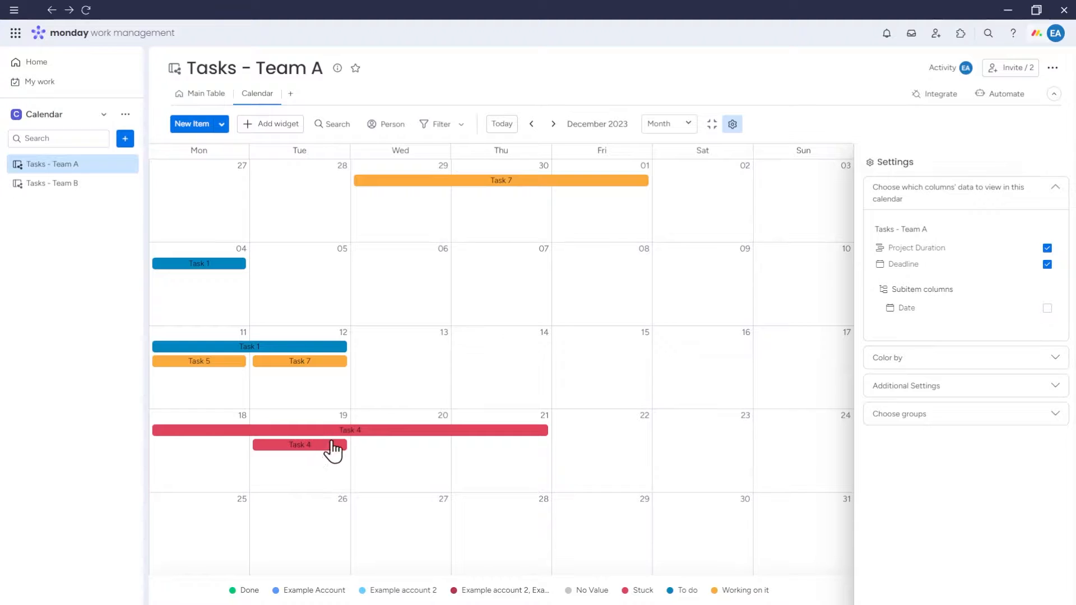
pyautogui.moveTo(339, 464)
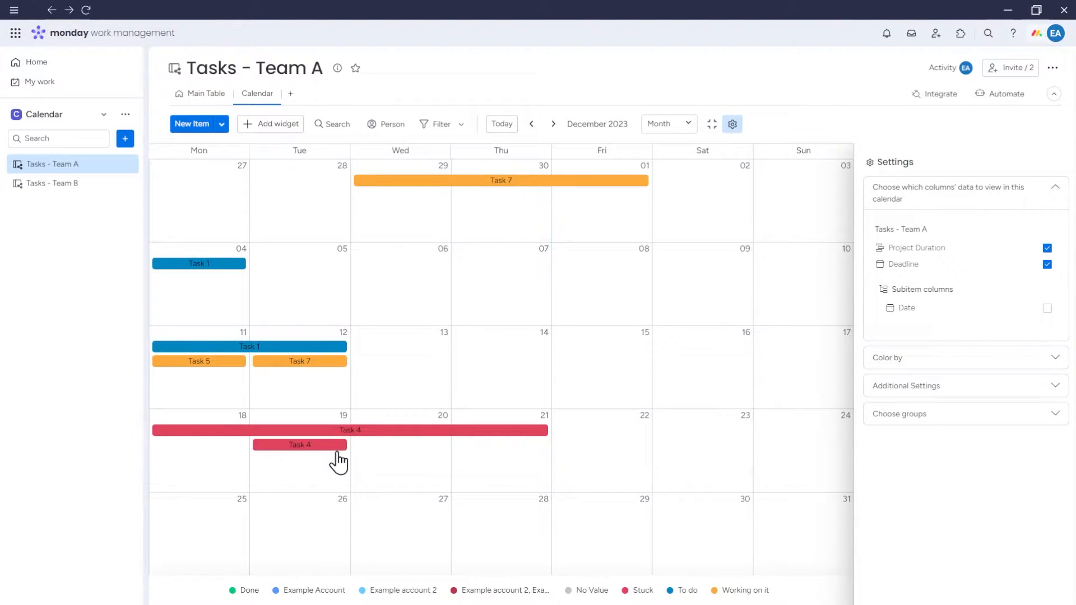
# - From Task 4's card, change its Project Stage from Stuck to To do
pyautogui.click(299, 445)
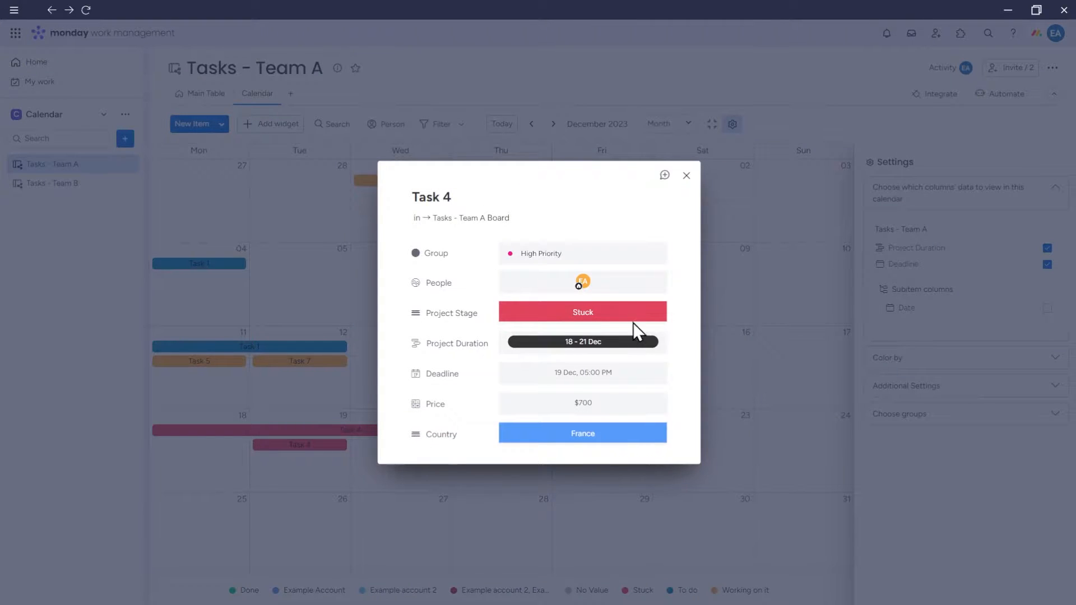
pyautogui.moveTo(684, 389)
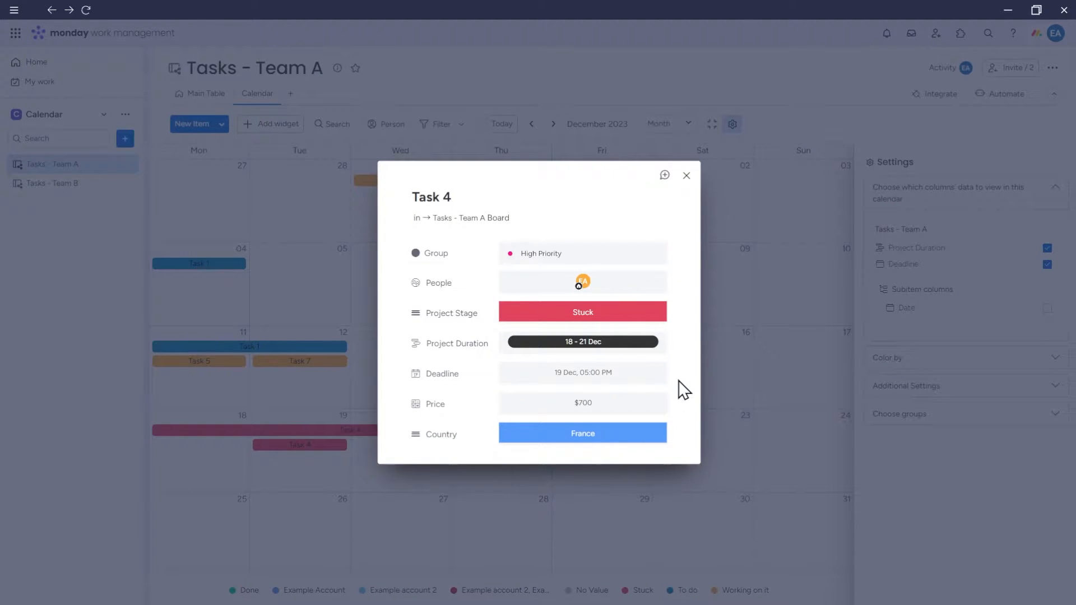
pyautogui.moveTo(626, 317)
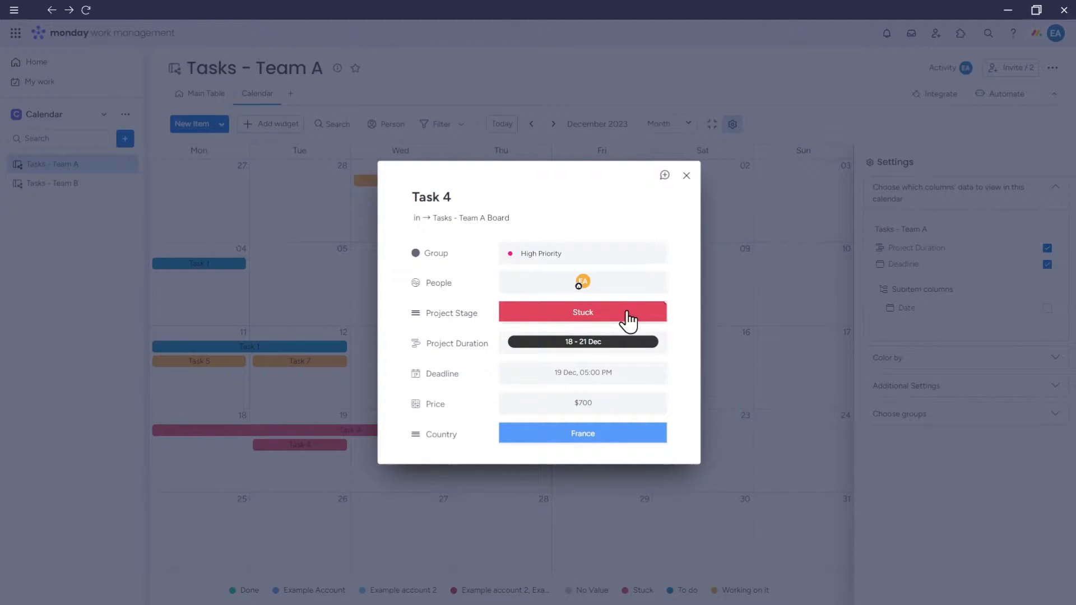
pyautogui.click(582, 313)
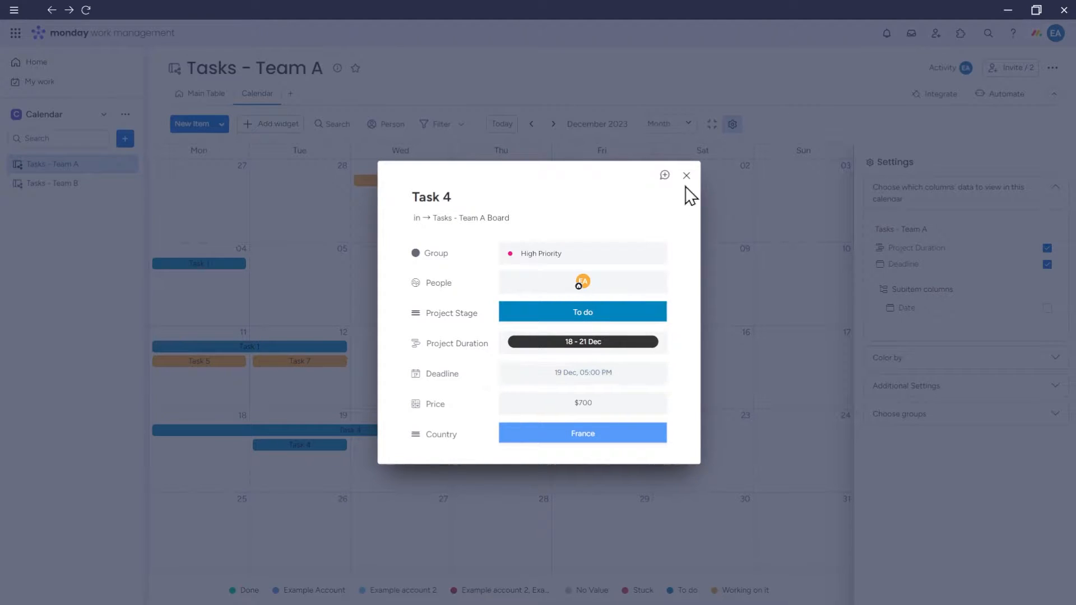
pyautogui.click(686, 175)
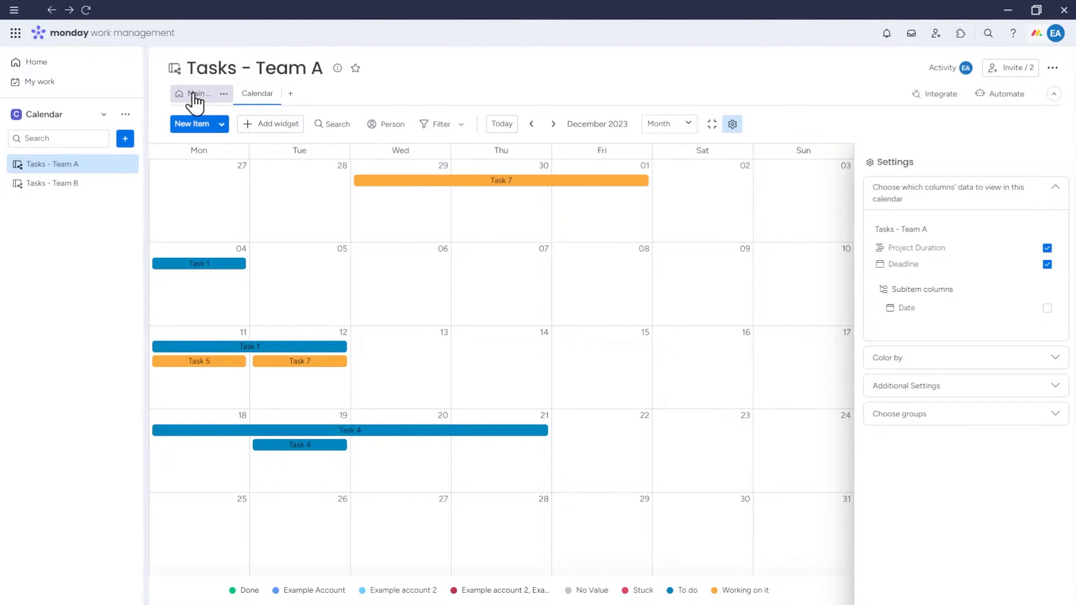
# - In the Main Table set Task 4's Project Stage to Working on it, colouring its calendar bars orange
pyautogui.click(200, 93)
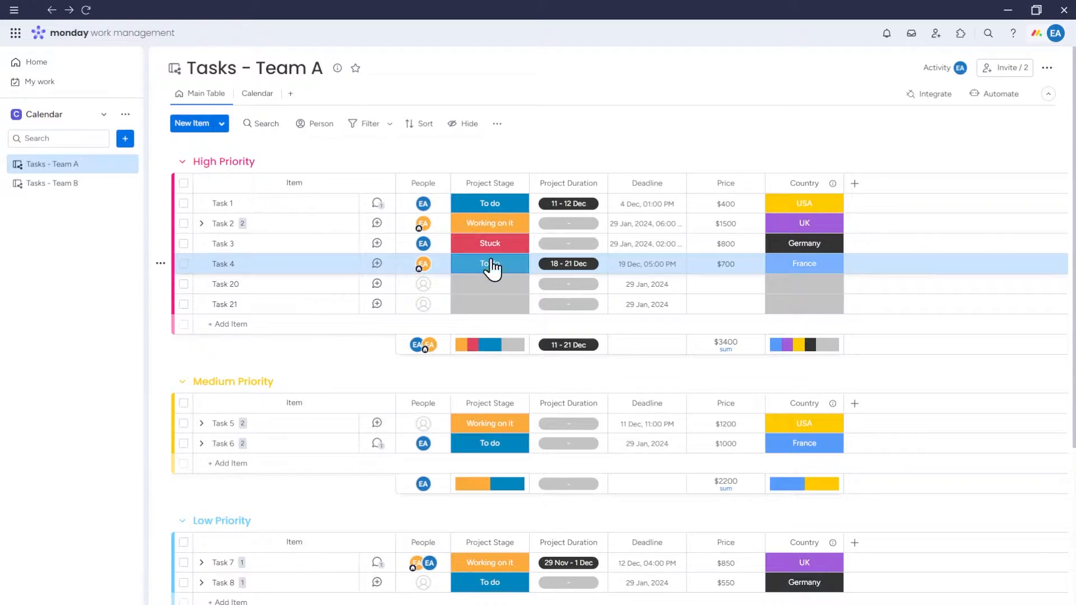
pyautogui.click(490, 263)
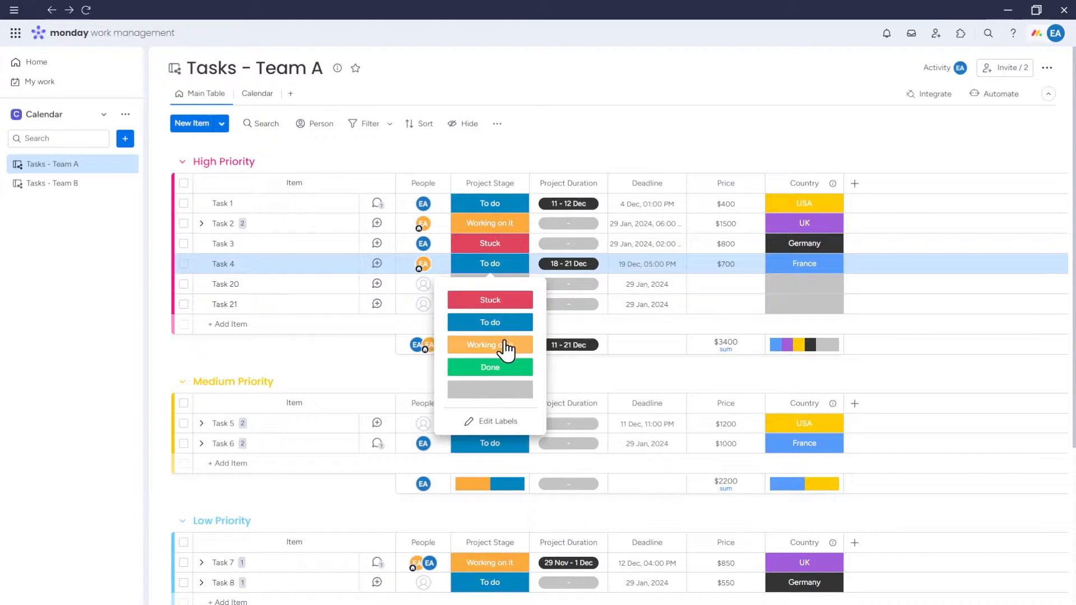
pyautogui.click(258, 93)
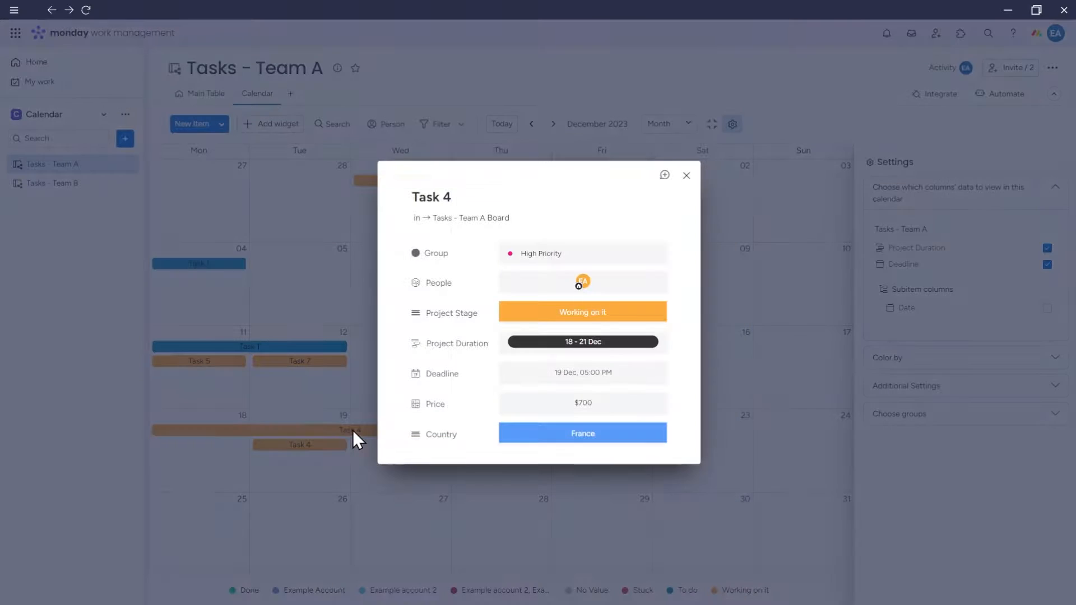
pyautogui.click(686, 174)
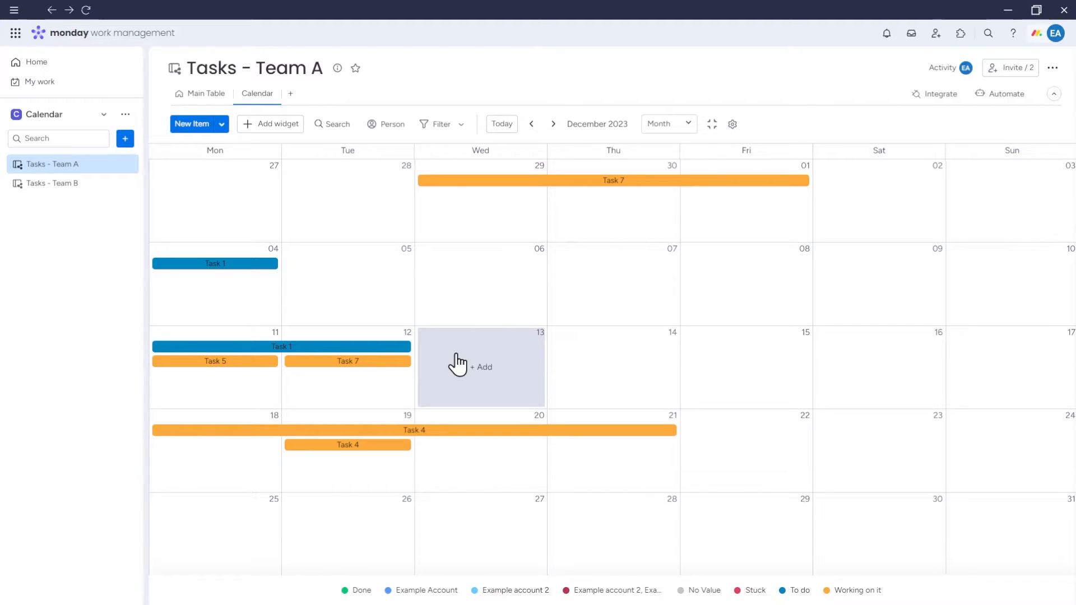
pyautogui.moveTo(366, 283)
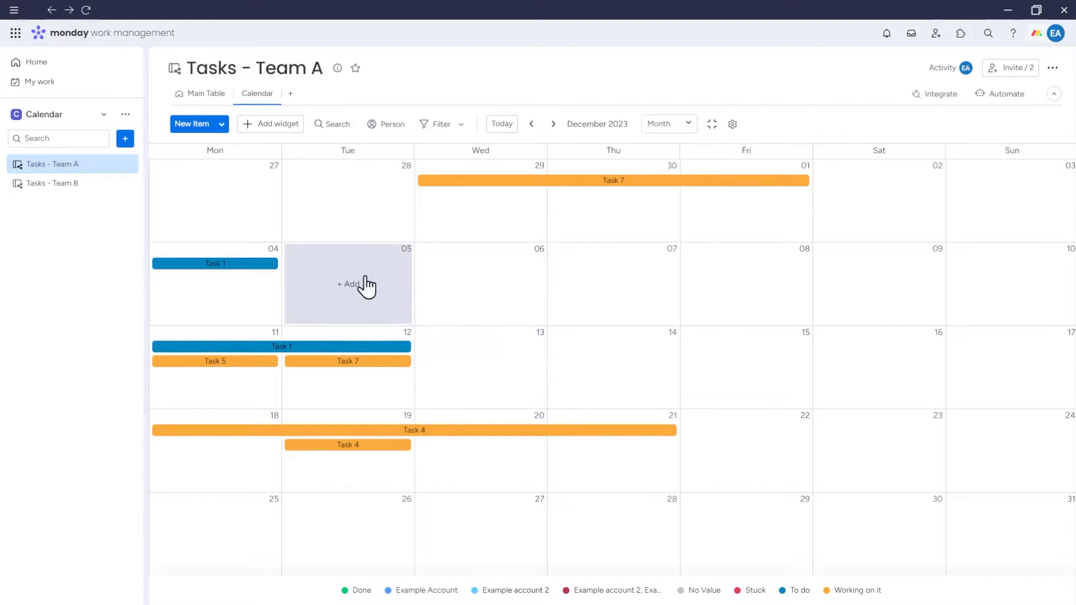
pyautogui.moveTo(337, 220)
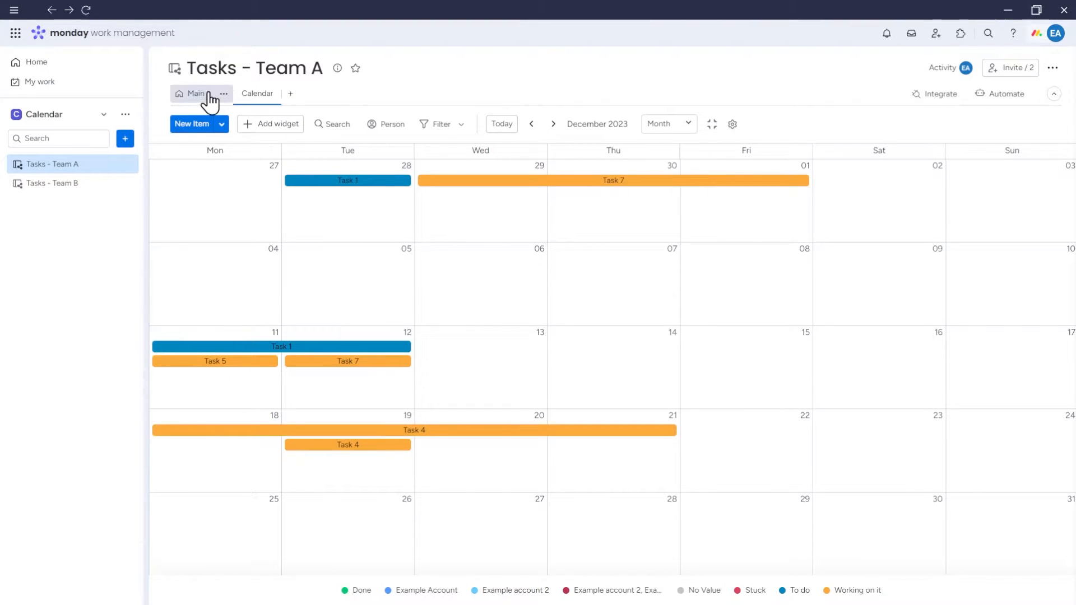
# - Check Task 1's 28 Nov deadline in the Main Table and return to the calendar
pyautogui.click(195, 93)
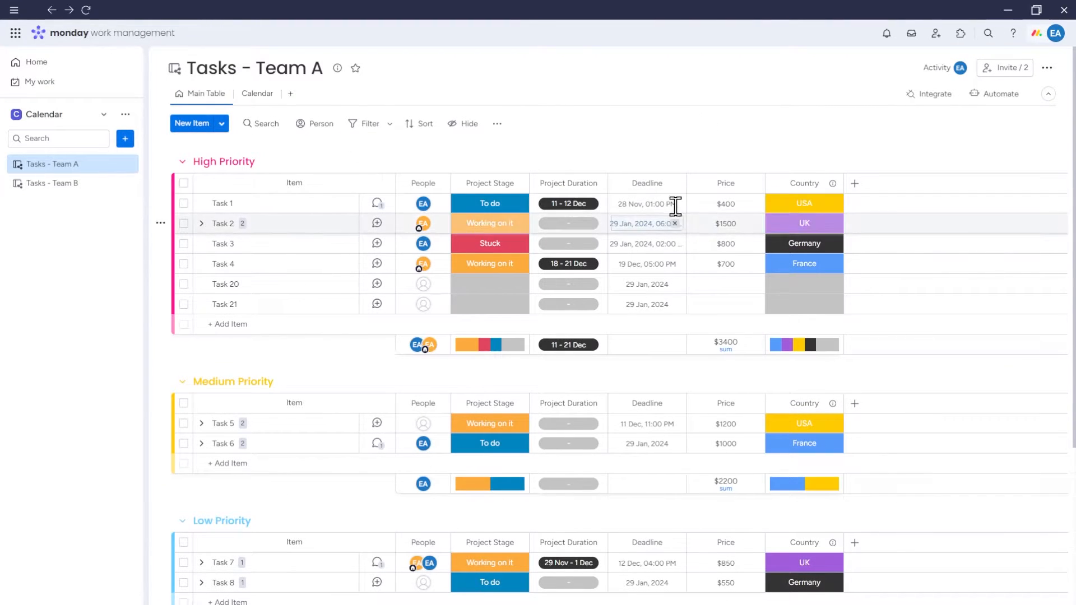
pyautogui.click(257, 93)
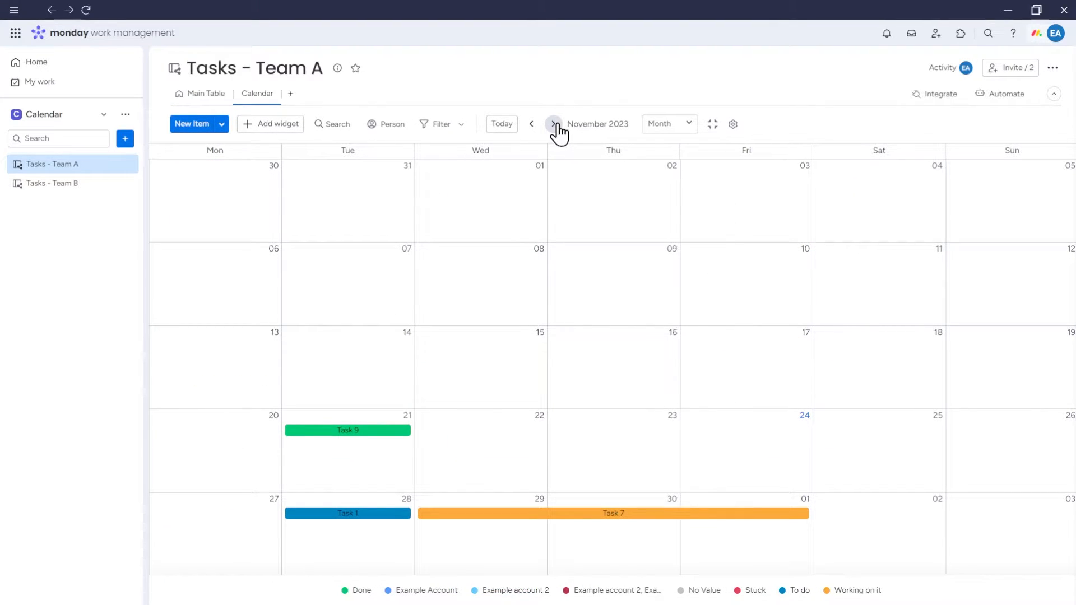
# - Step the calendar through January 2024 and back to November 2023 with the month arrows
pyautogui.click(553, 125)
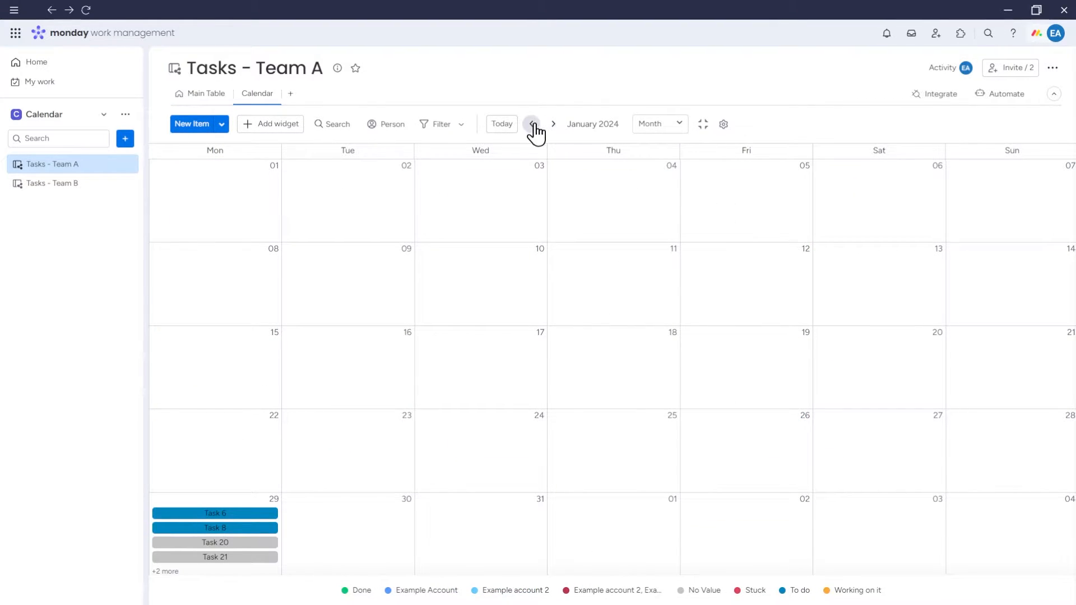
pyautogui.click(533, 124)
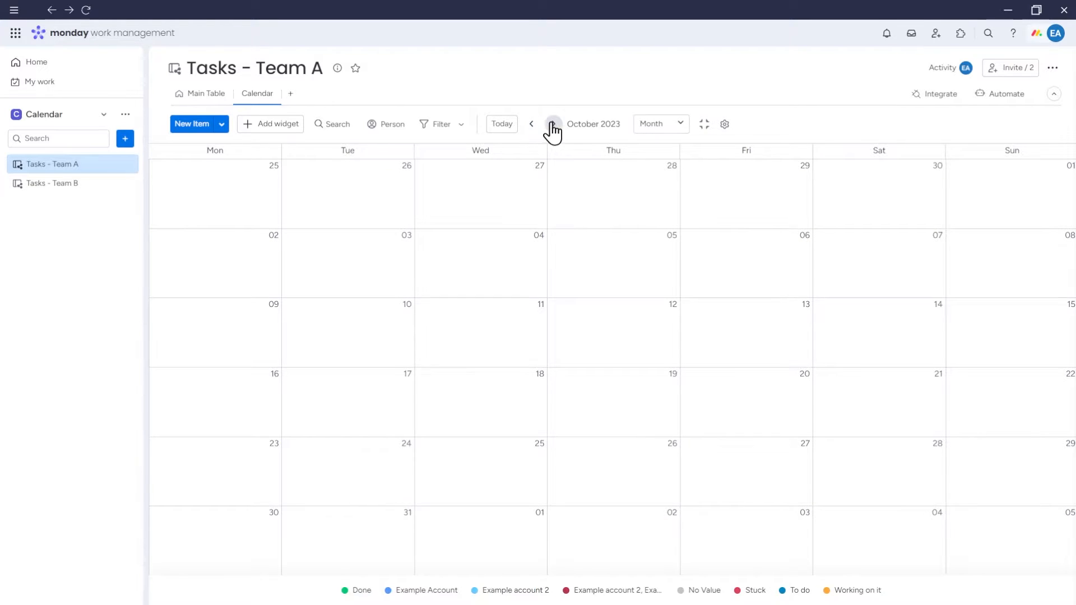
pyautogui.click(553, 125)
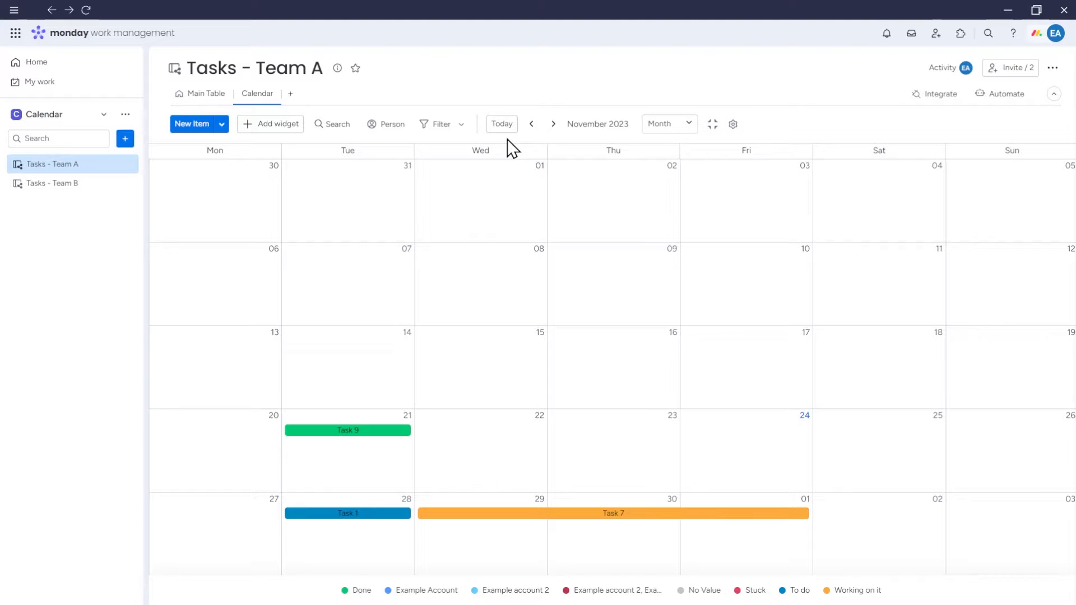
# - Switch the calendar time scale to Week, then Day, then back to Week
pyautogui.click(658, 124)
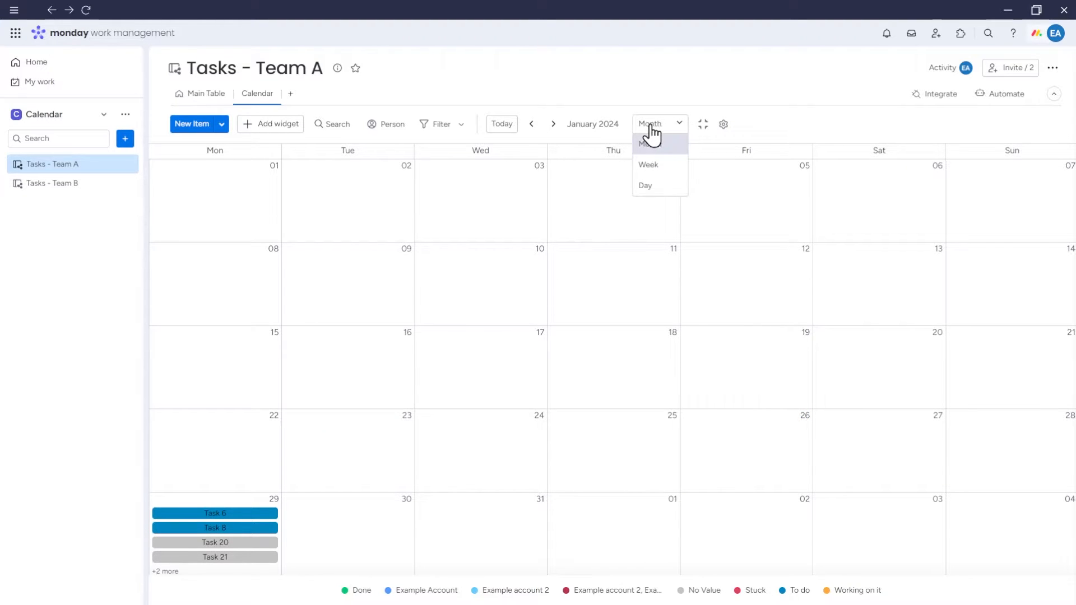
pyautogui.moveTo(671, 180)
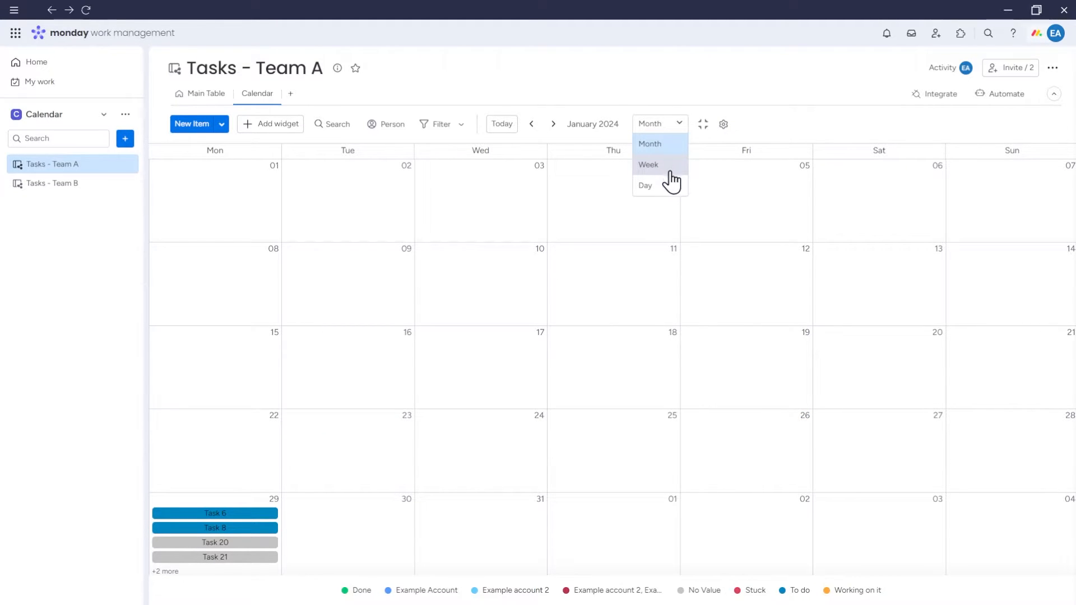
pyautogui.moveTo(678, 175)
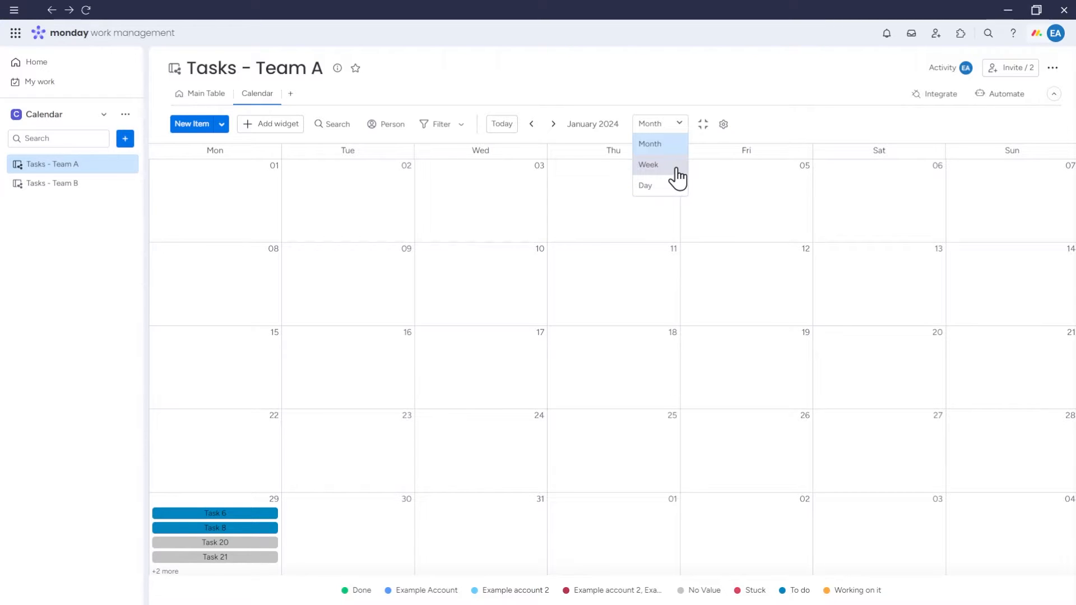
pyautogui.click(647, 164)
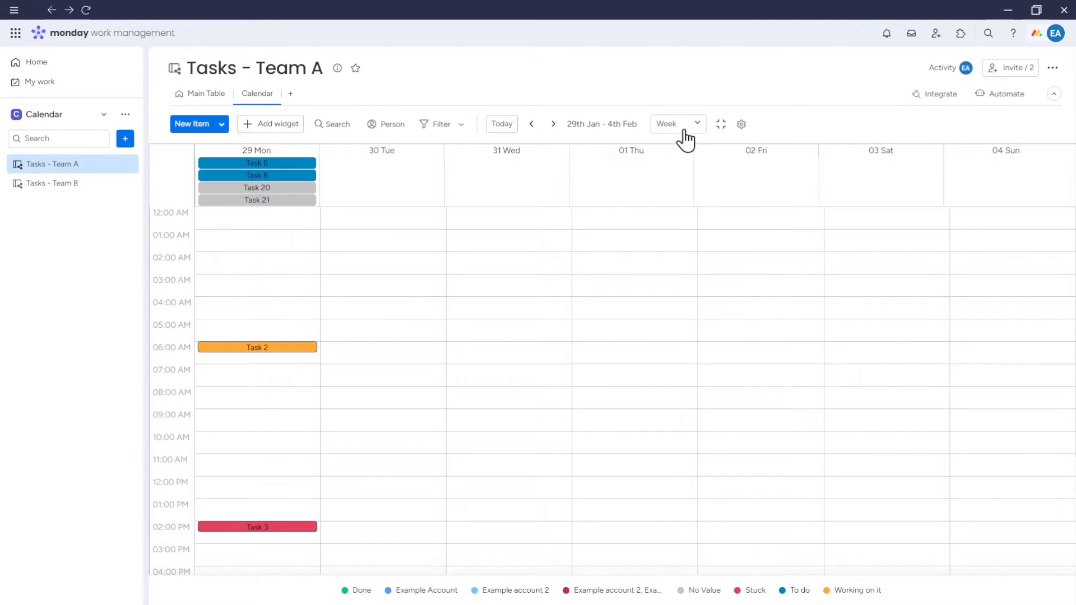
pyautogui.click(675, 124)
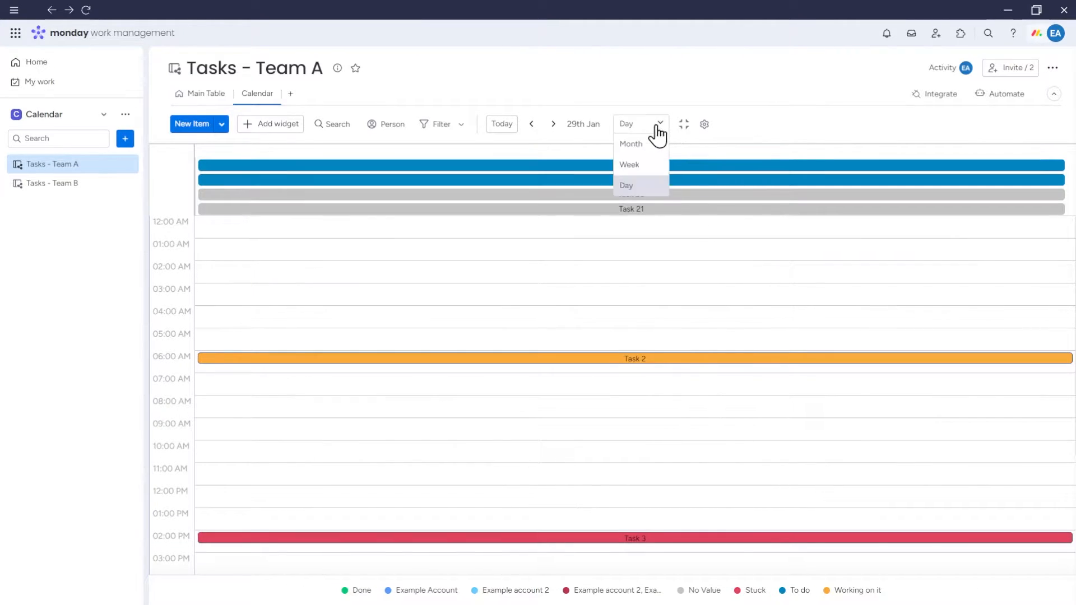
pyautogui.click(629, 165)
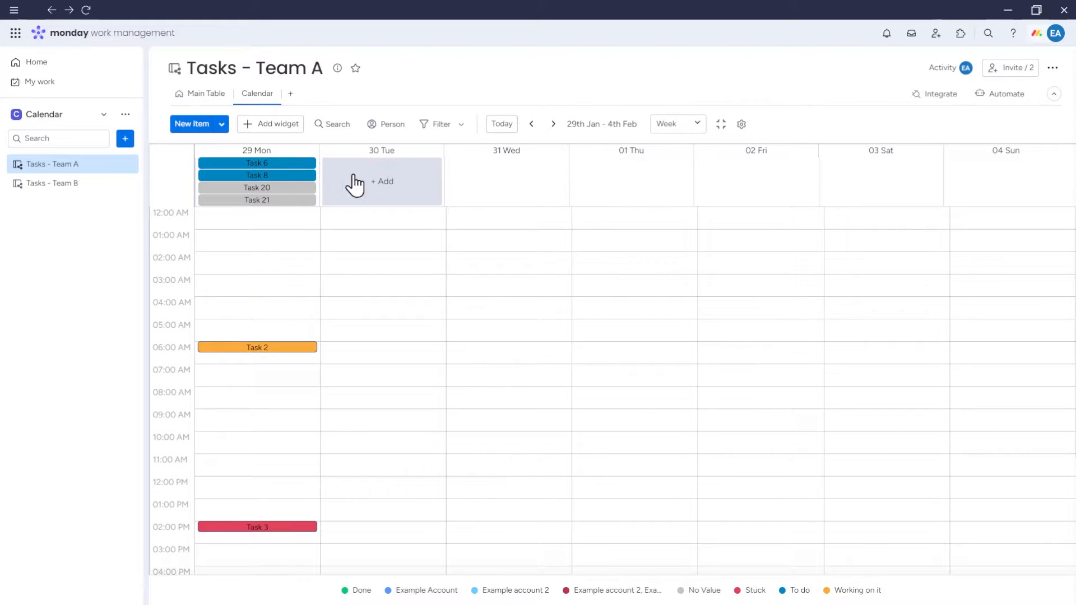
pyautogui.moveTo(218, 327)
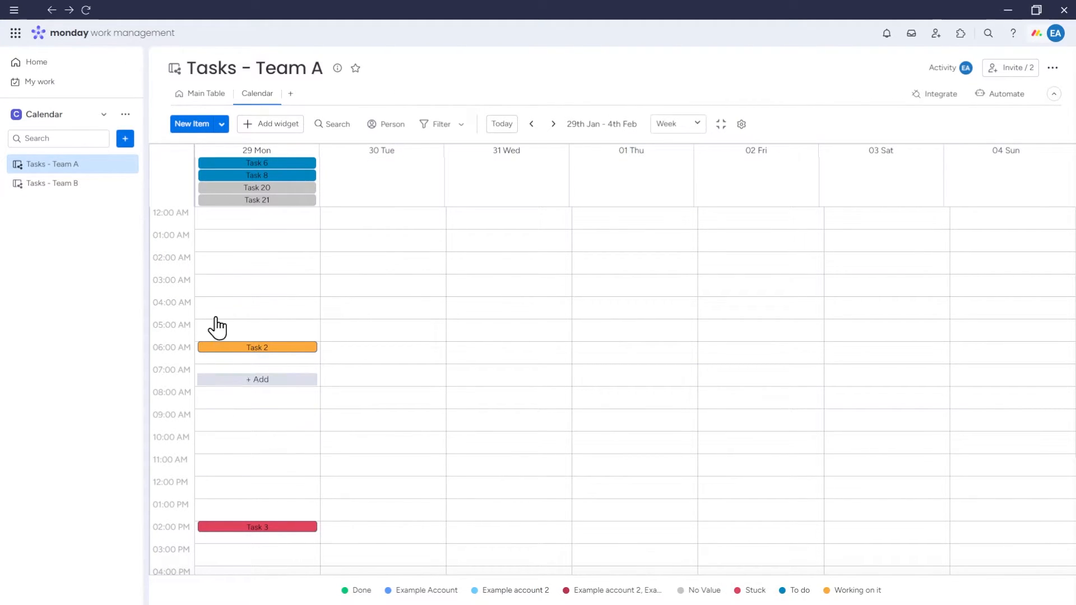
pyautogui.moveTo(189, 368)
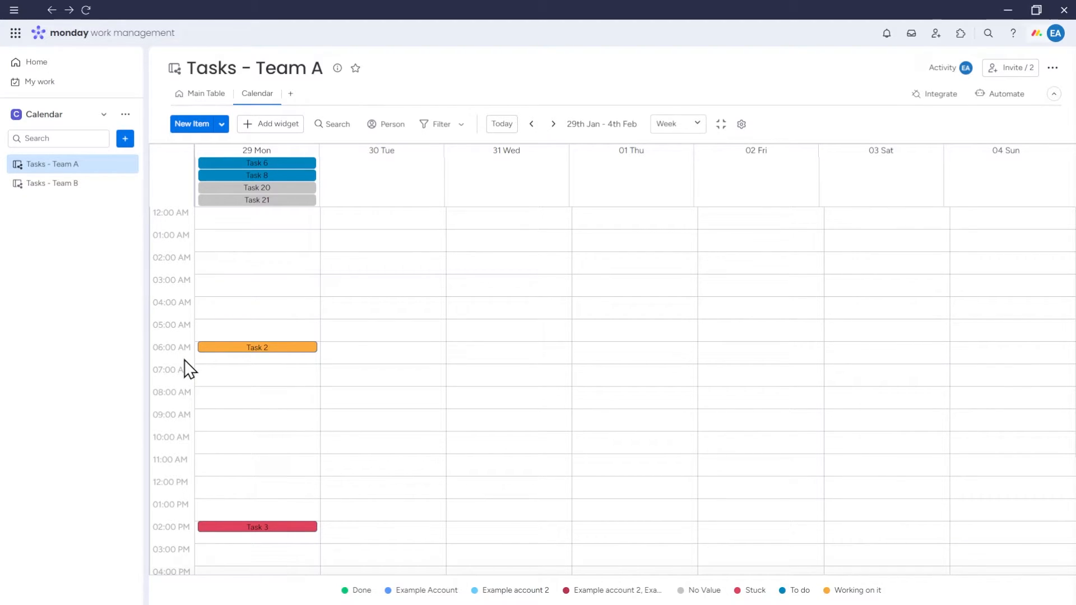
pyautogui.moveTo(246, 192)
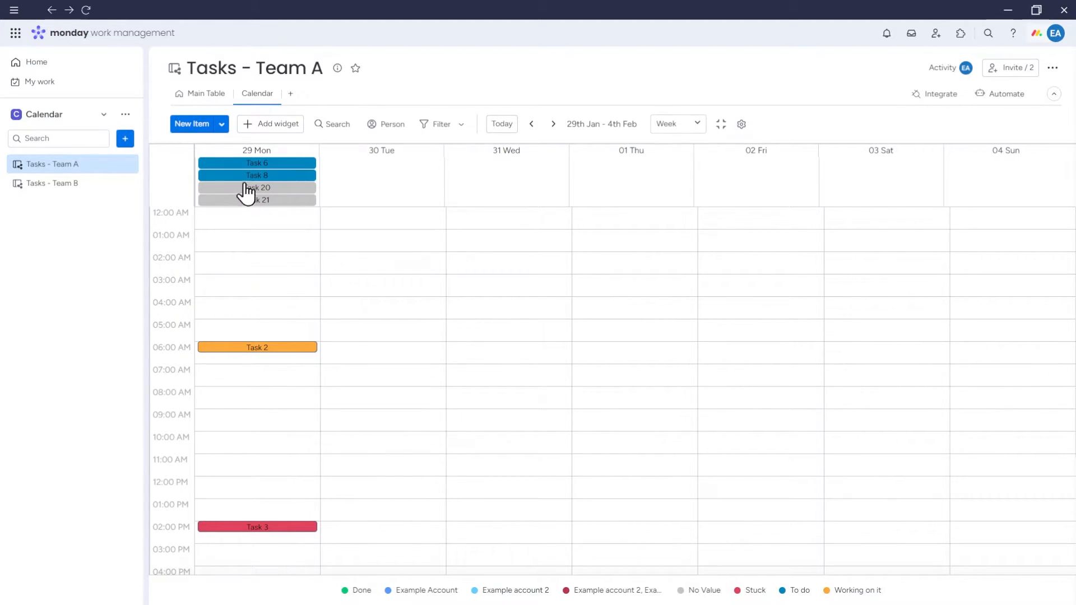
pyautogui.moveTo(273, 199)
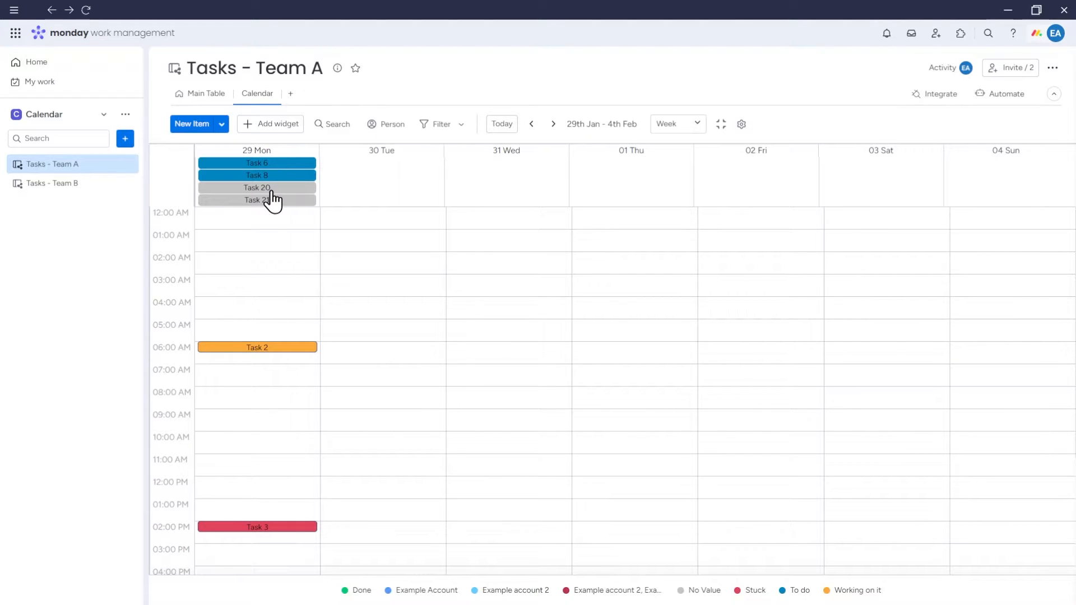
pyautogui.moveTo(290, 356)
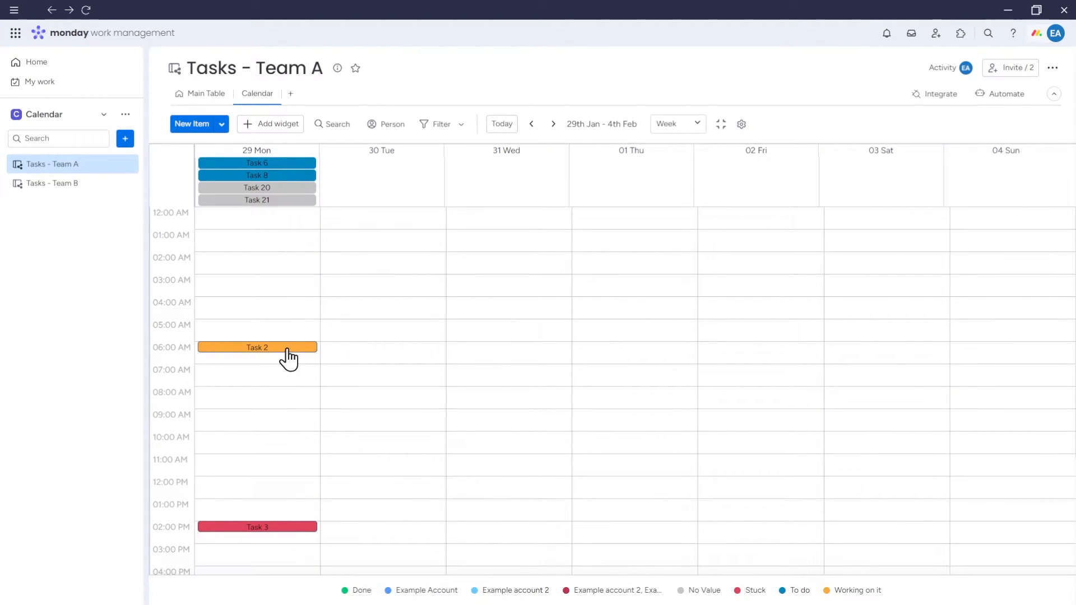
# - Open and close Task 2's details, then return the calendar to the Month layout for January 2024
pyautogui.click(256, 347)
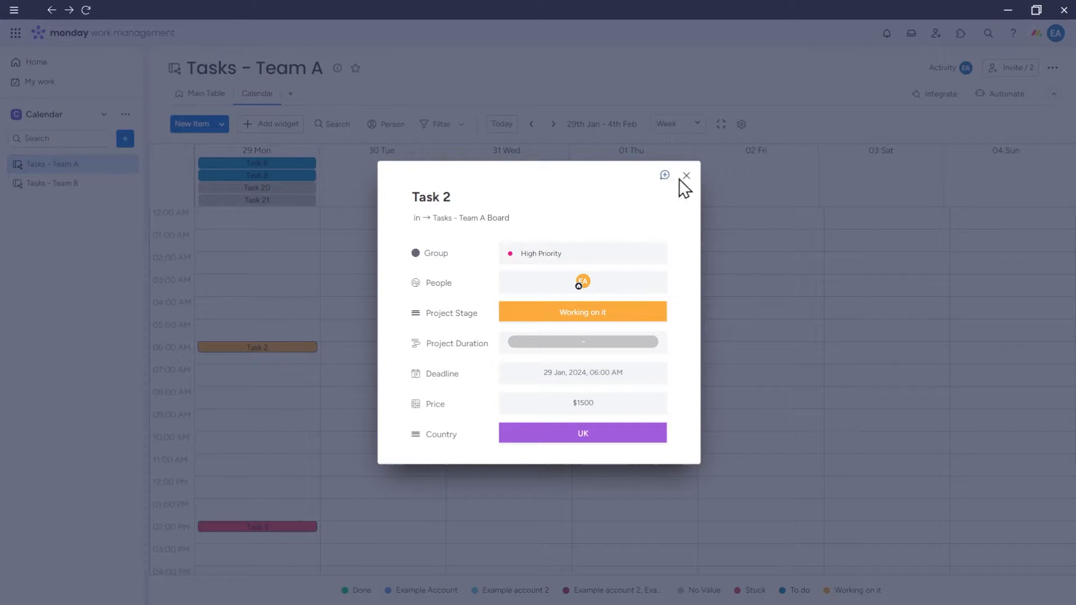
pyautogui.click(685, 176)
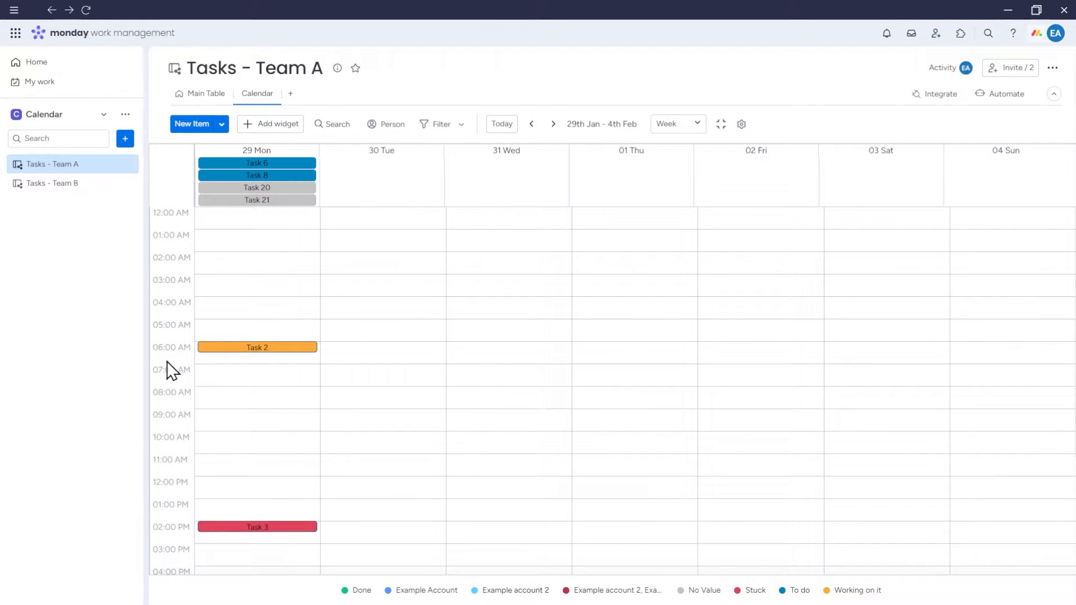
pyautogui.click(677, 125)
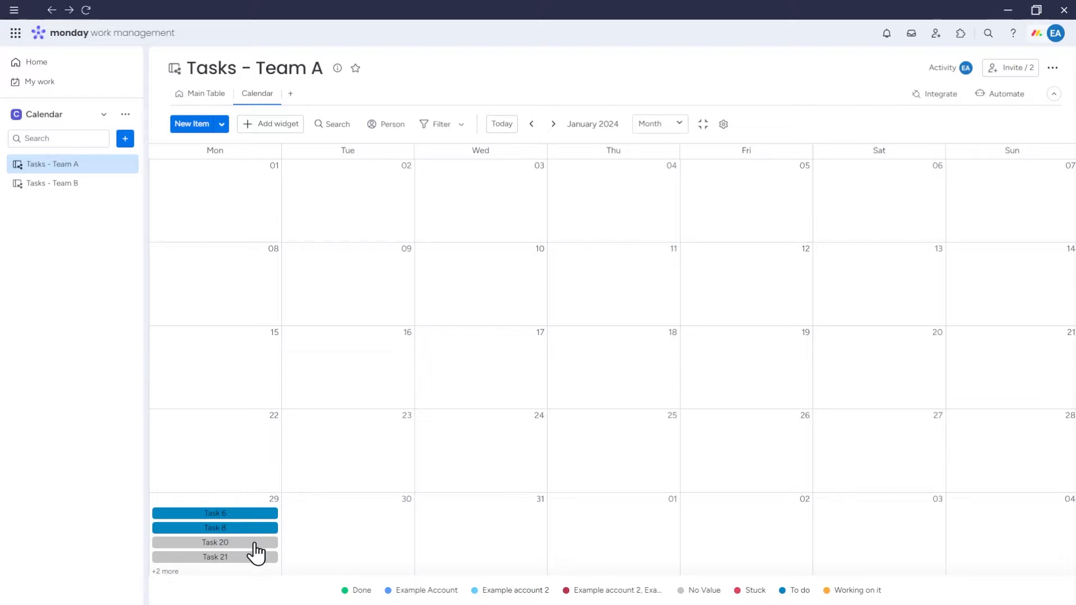
pyautogui.moveTo(169, 586)
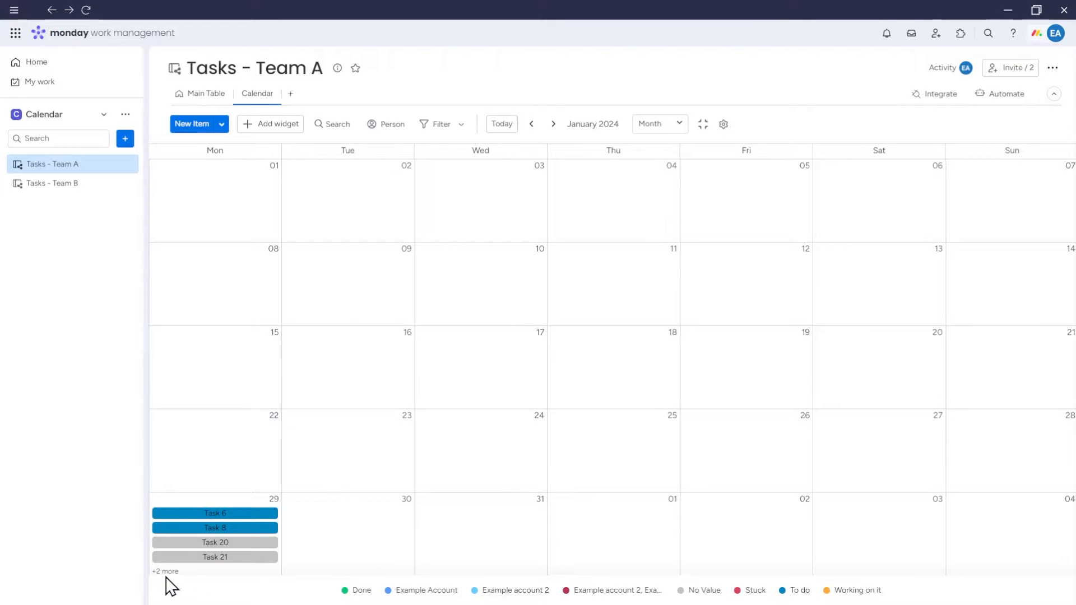
pyautogui.click(165, 571)
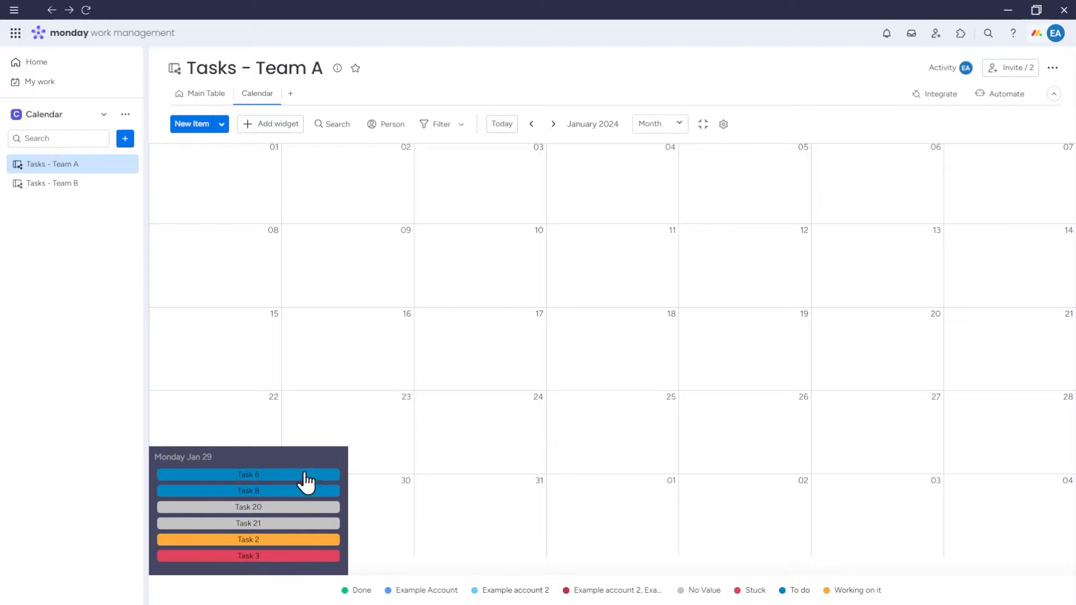
pyautogui.moveTo(350, 479)
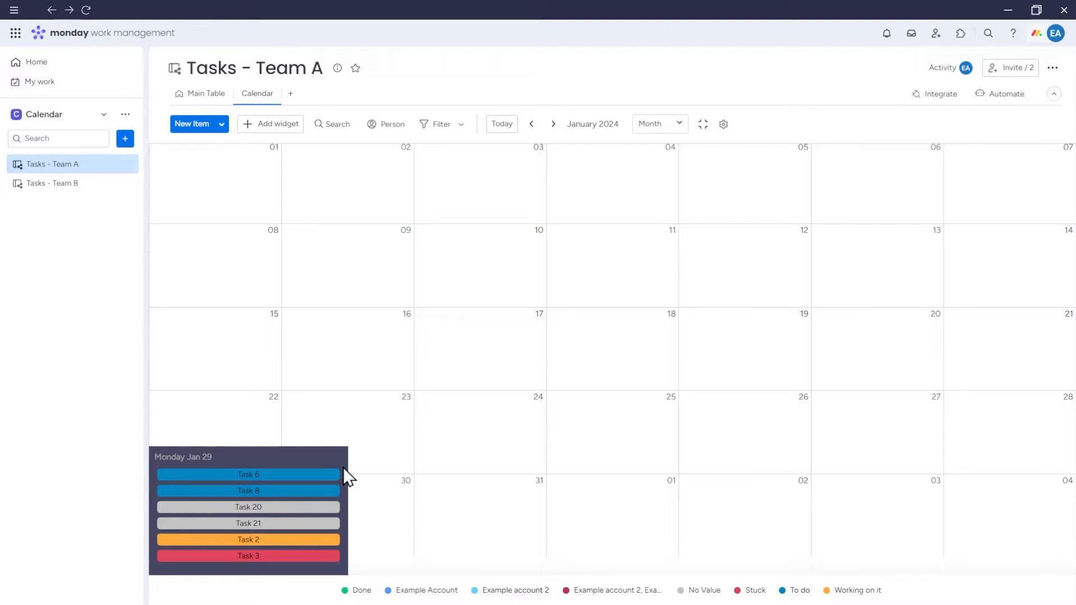
pyautogui.click(532, 125)
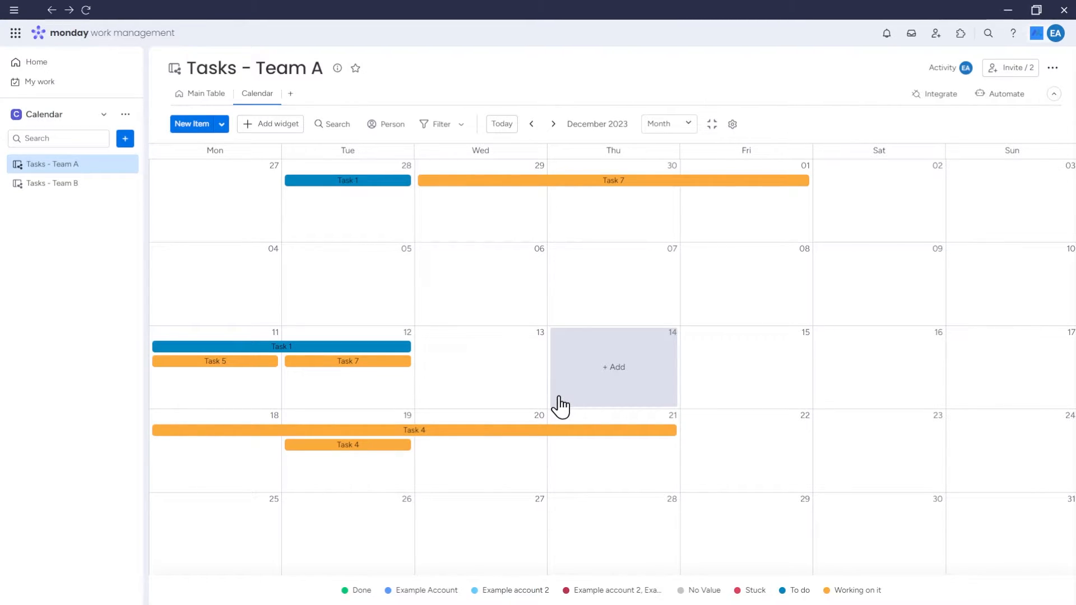
pyautogui.moveTo(393, 366)
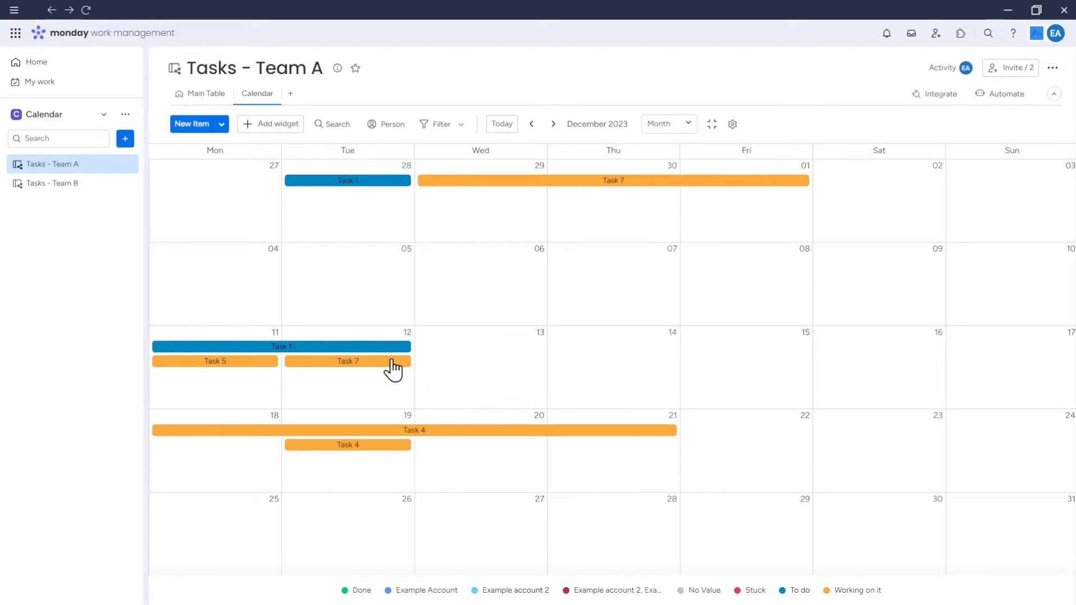
pyautogui.moveTo(376, 389)
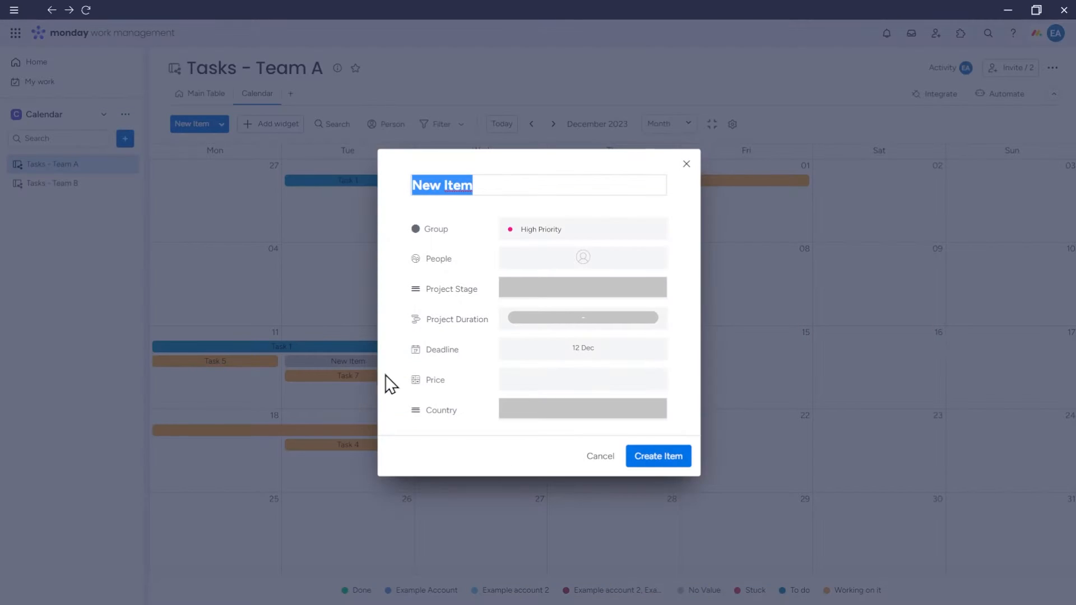
pyautogui.moveTo(470, 191)
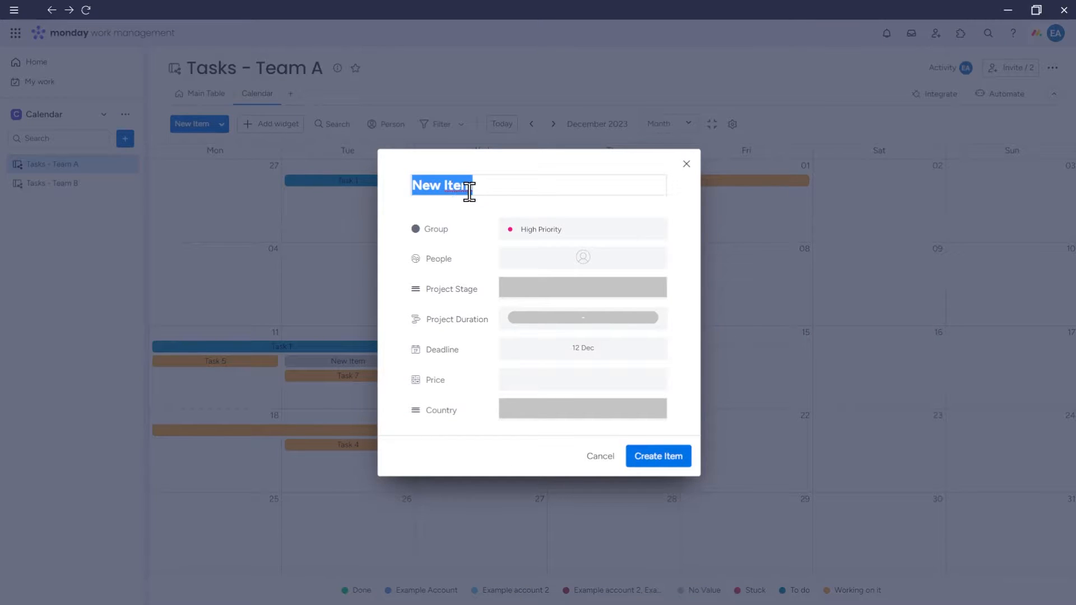
# - Create a new item named 'Task 30' in the Medium Priority group
pyautogui.write('Task')
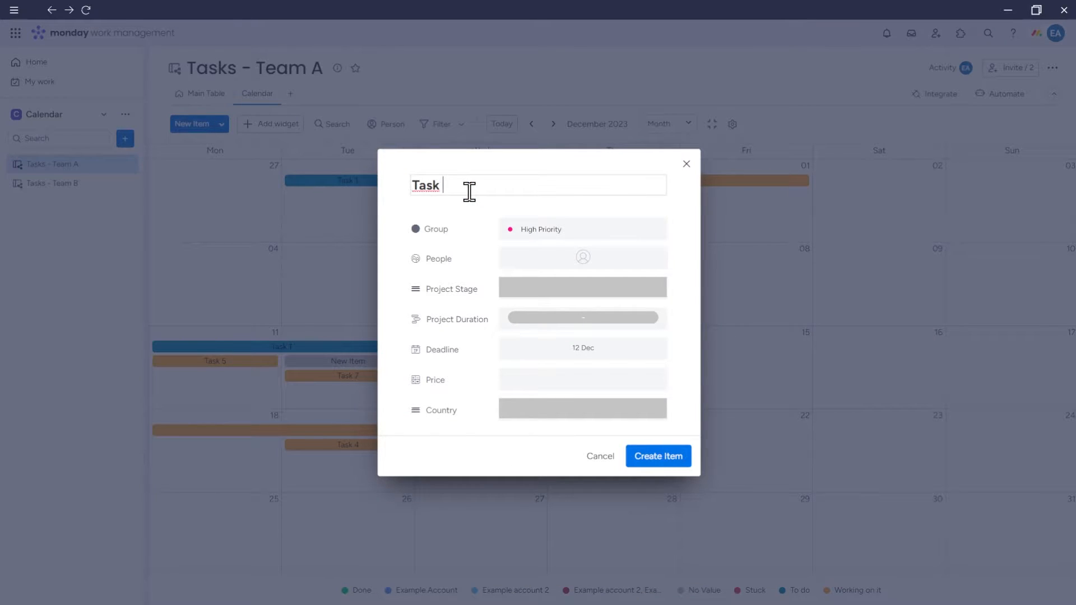
pyautogui.write('30')
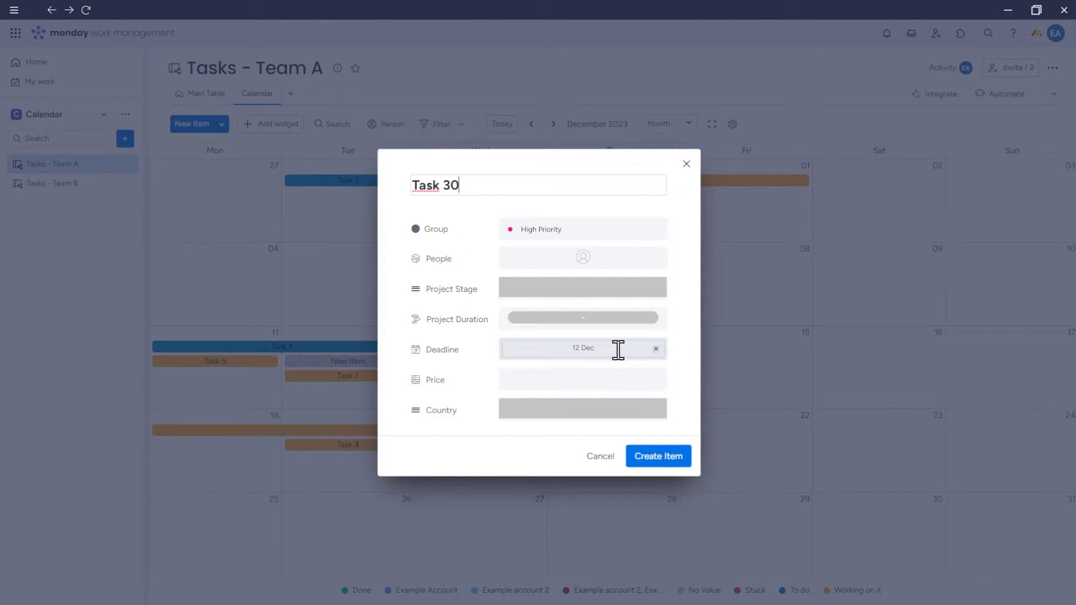
pyautogui.moveTo(562, 345)
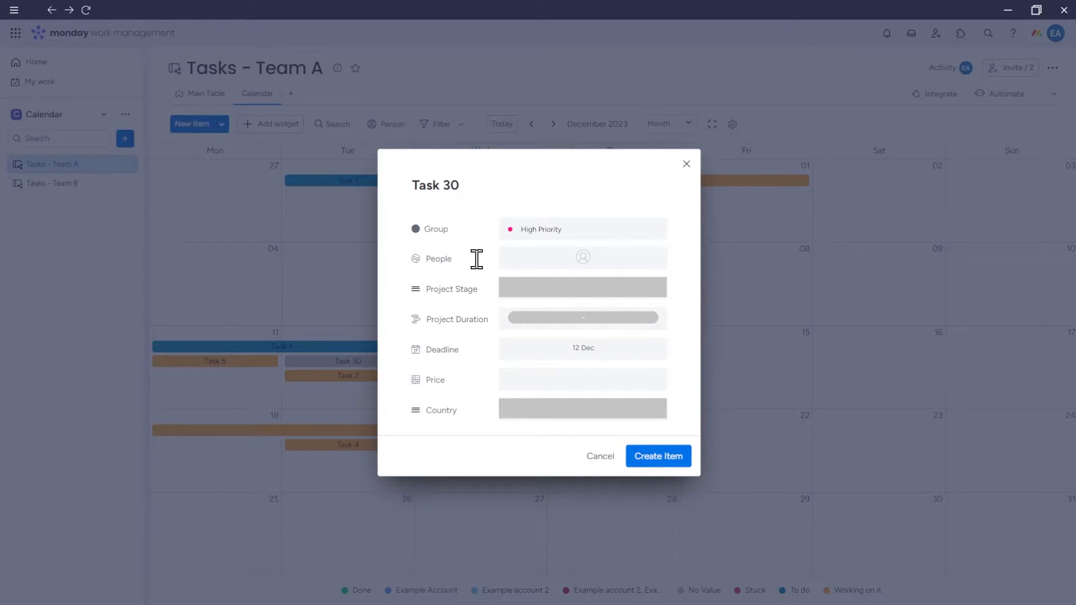
pyautogui.moveTo(539, 233)
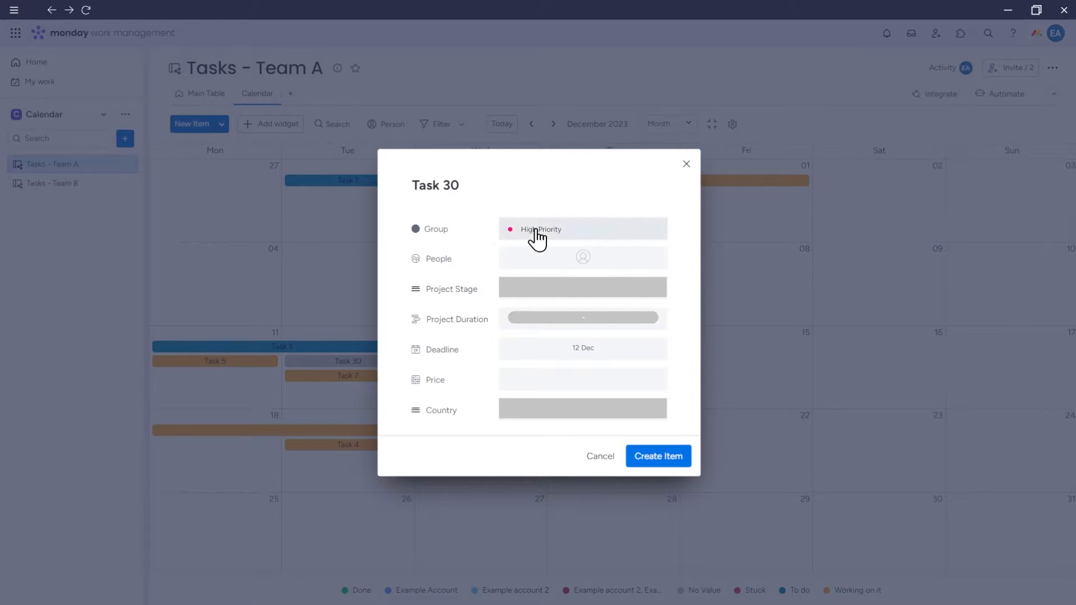
pyautogui.click(582, 229)
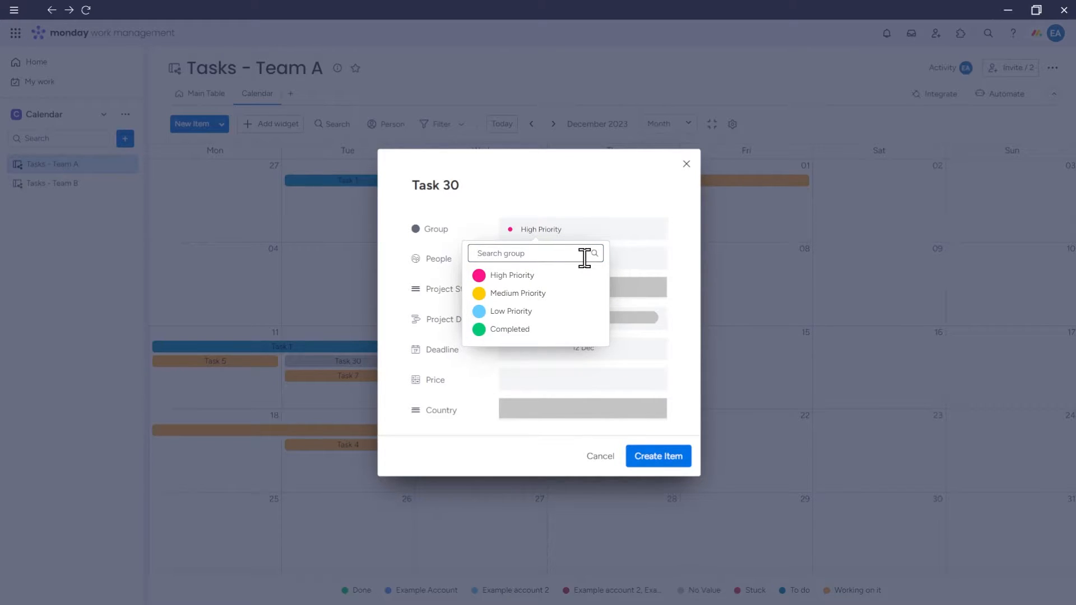
pyautogui.moveTo(620, 273)
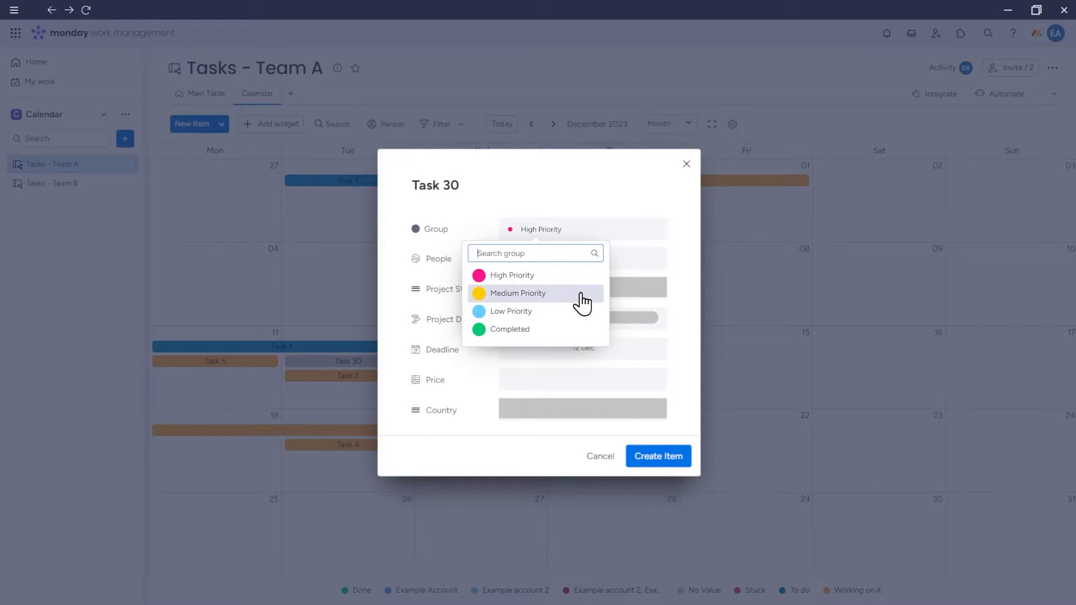
pyautogui.click(518, 293)
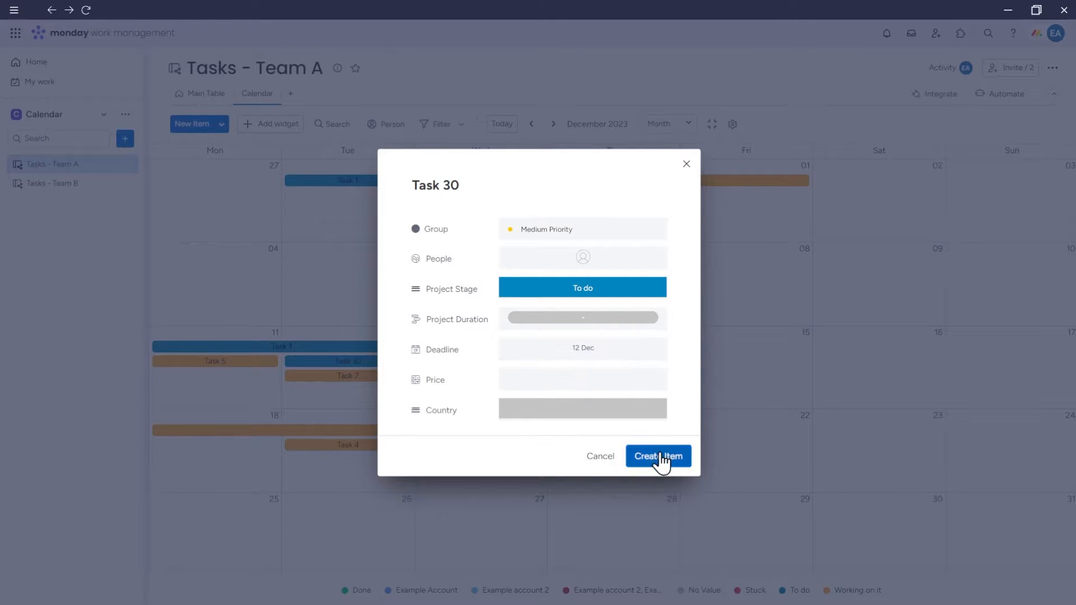
pyautogui.click(657, 456)
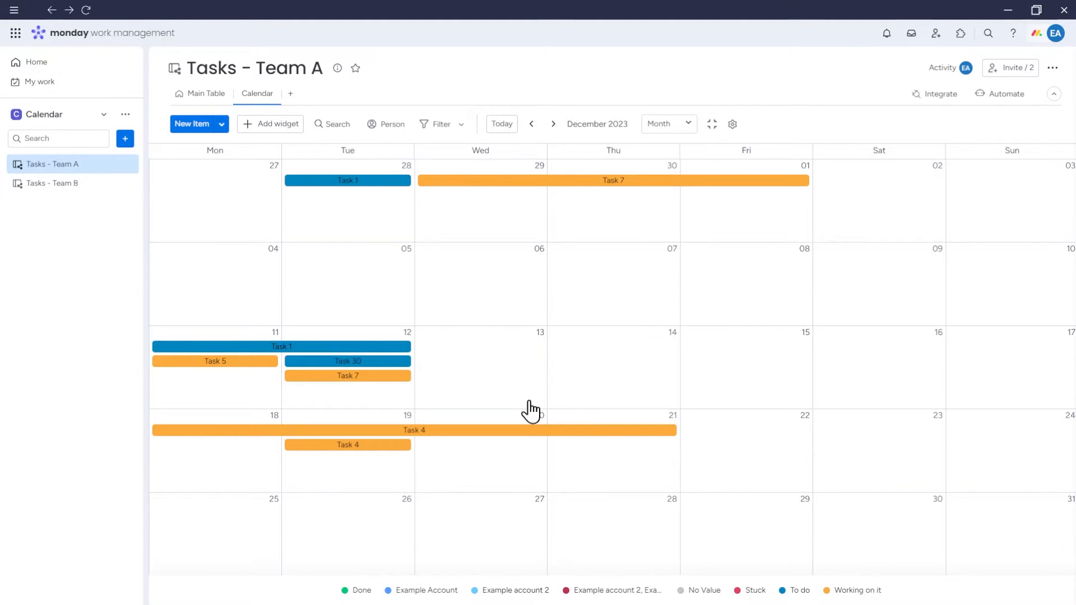
pyautogui.moveTo(199, 93)
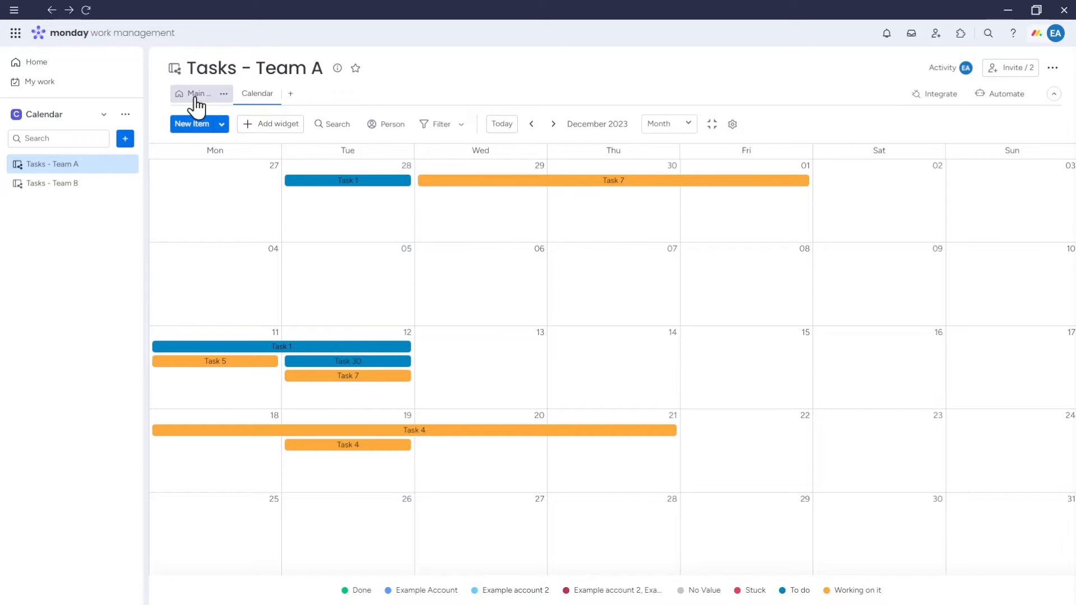
# - Verify Task 30 in the Main Table and return to the calendar showing its 12 Dec deadline
pyautogui.click(200, 93)
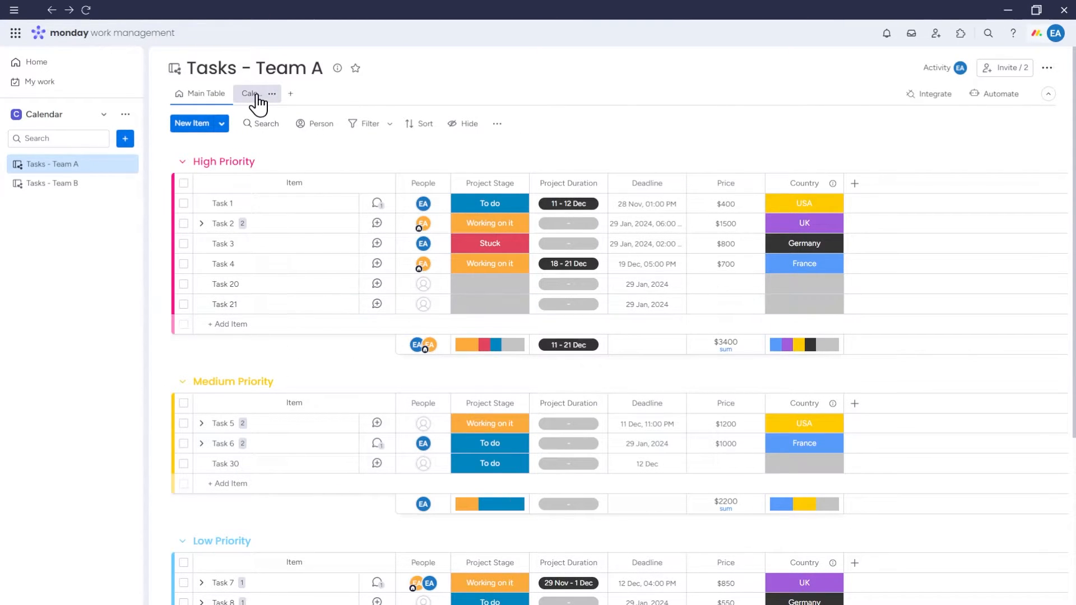
pyautogui.click(251, 93)
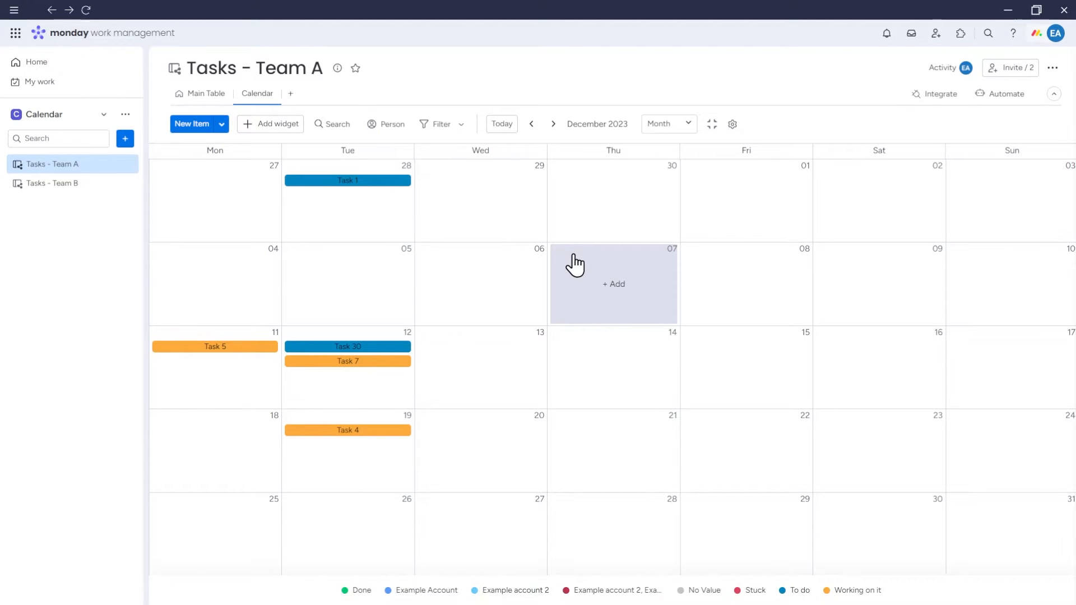
pyautogui.moveTo(726, 150)
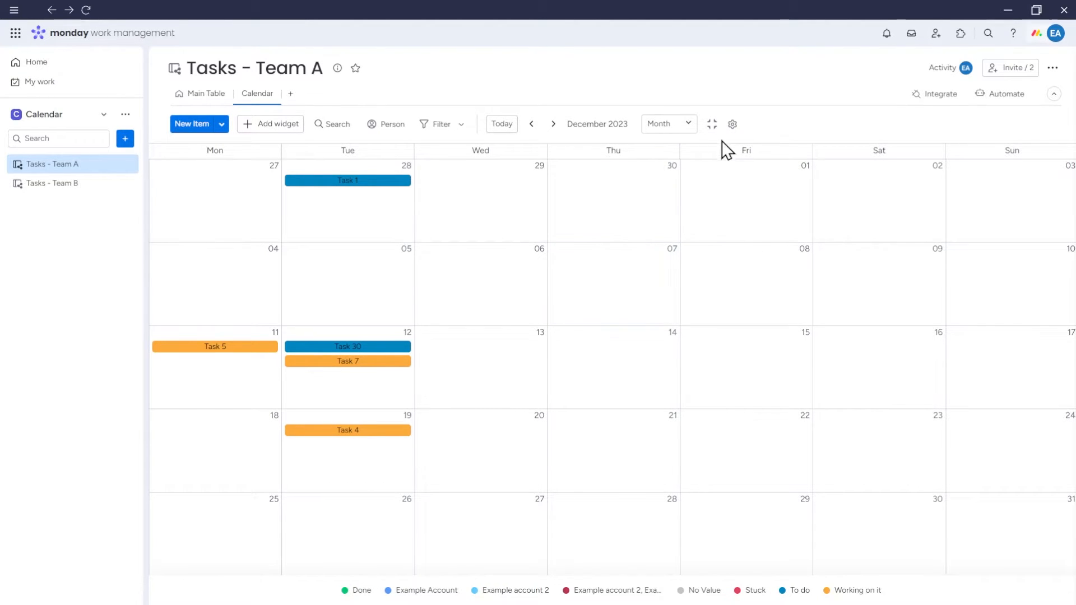
# - In calendar settings, also plot tasks by Project Duration and include the subitem Date column
pyautogui.click(732, 124)
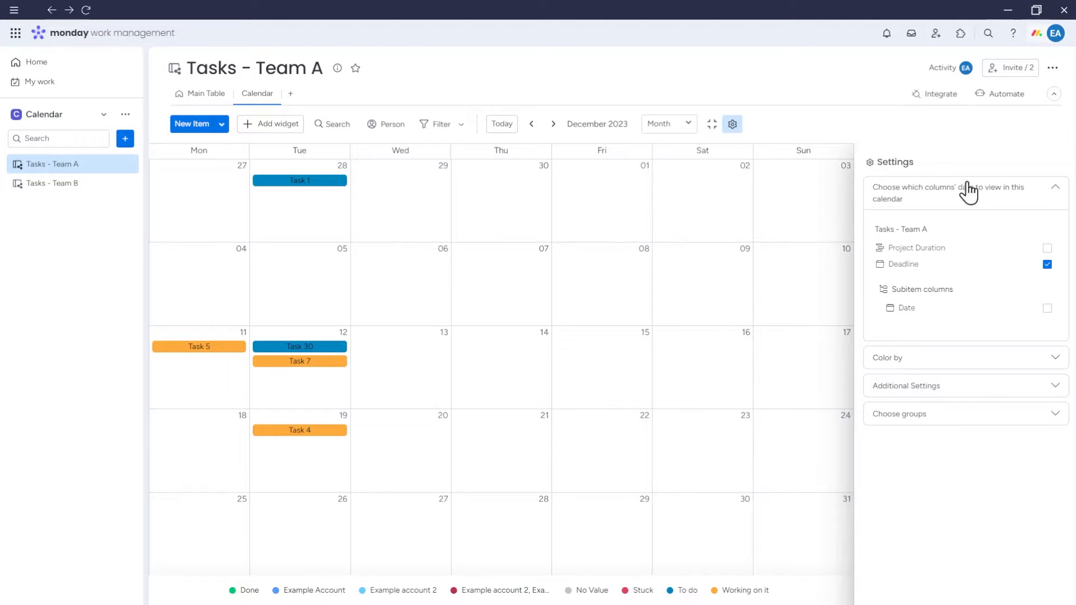
pyautogui.moveTo(1009, 222)
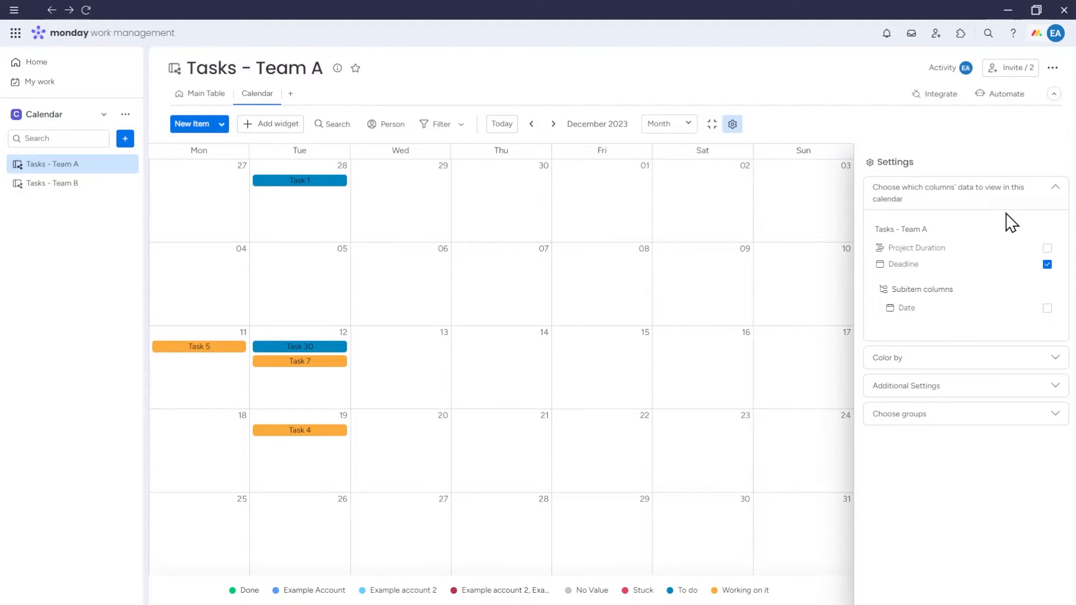
pyautogui.moveTo(1007, 214)
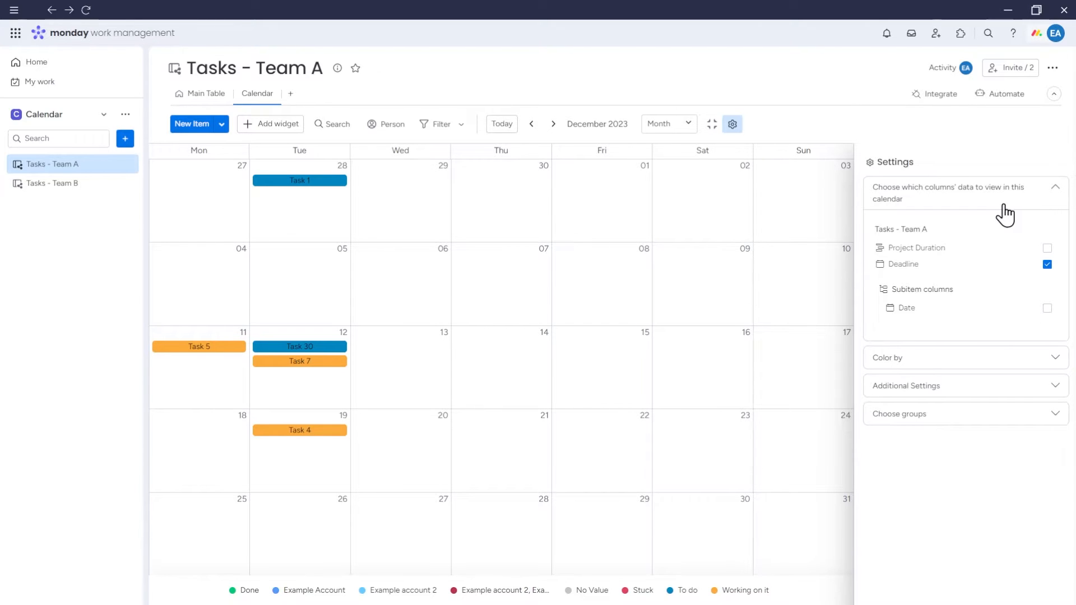
pyautogui.moveTo(941, 307)
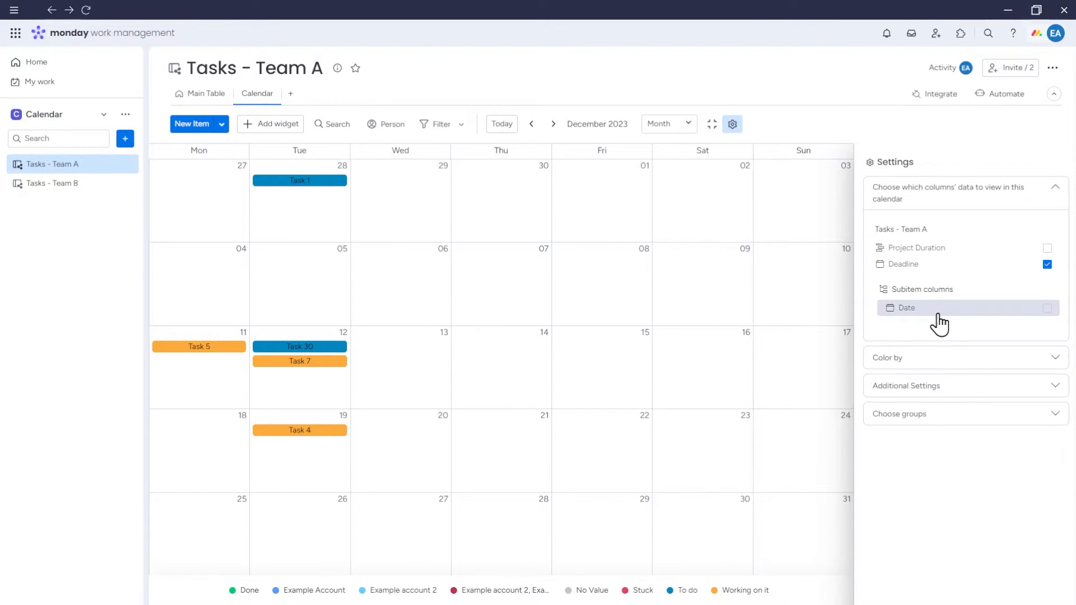
pyautogui.moveTo(951, 286)
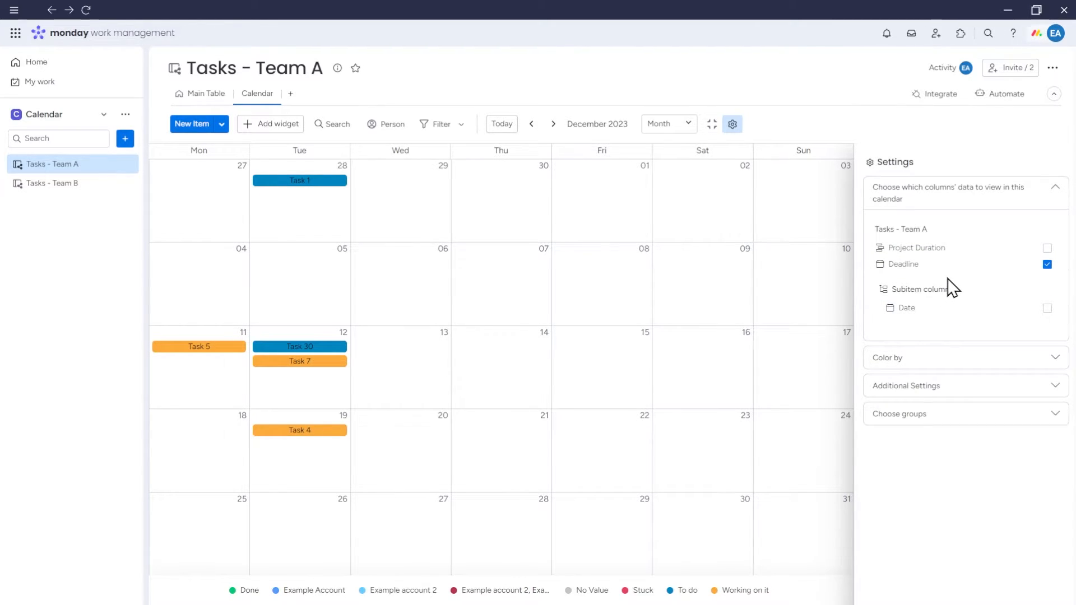
pyautogui.moveTo(920, 264)
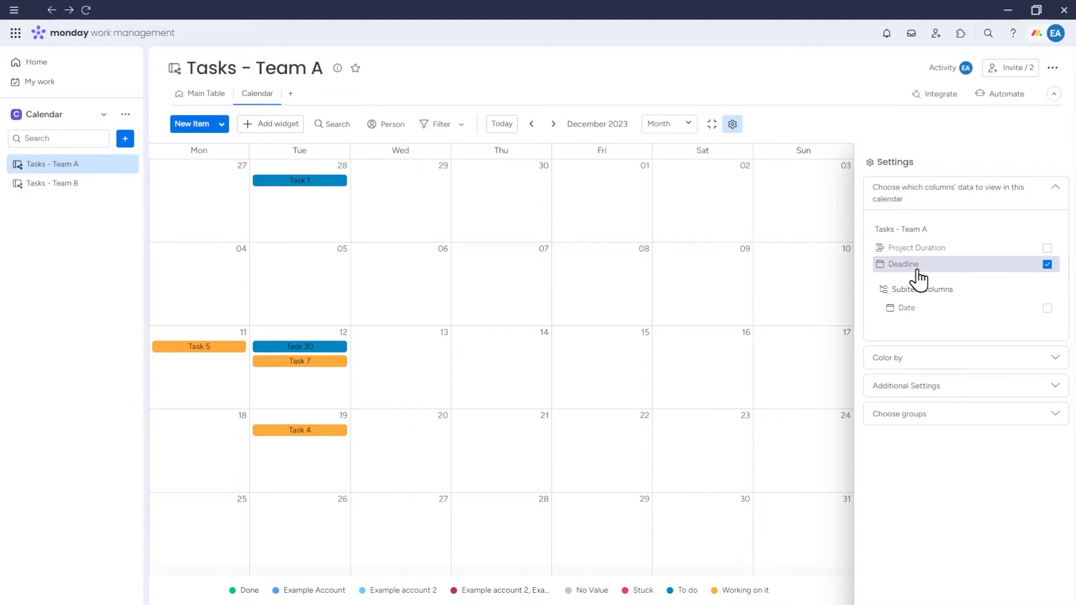
pyautogui.moveTo(927, 268)
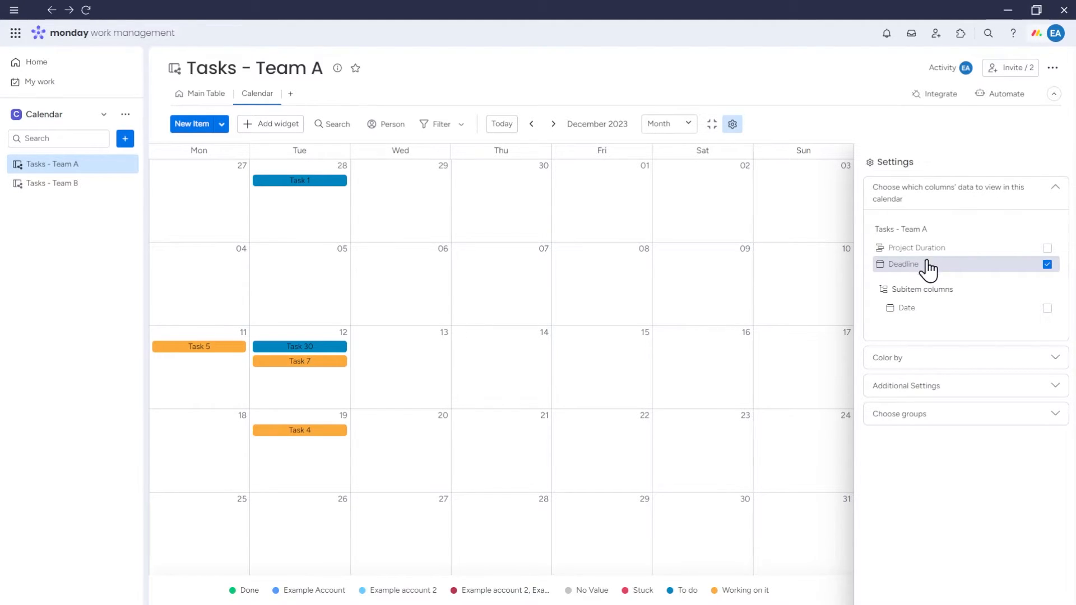
pyautogui.moveTo(339, 415)
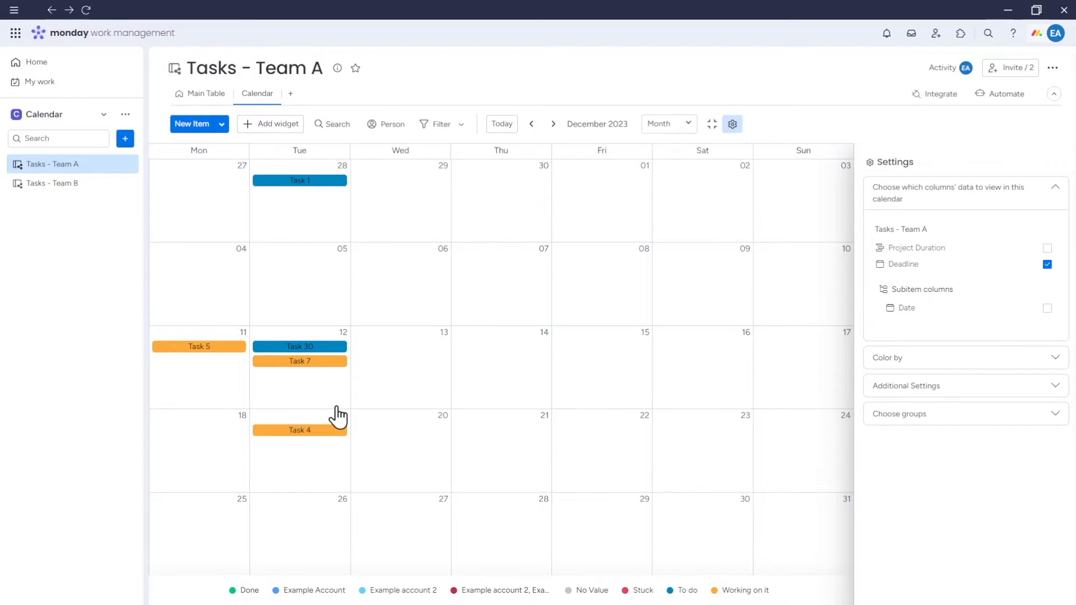
pyautogui.moveTo(974, 248)
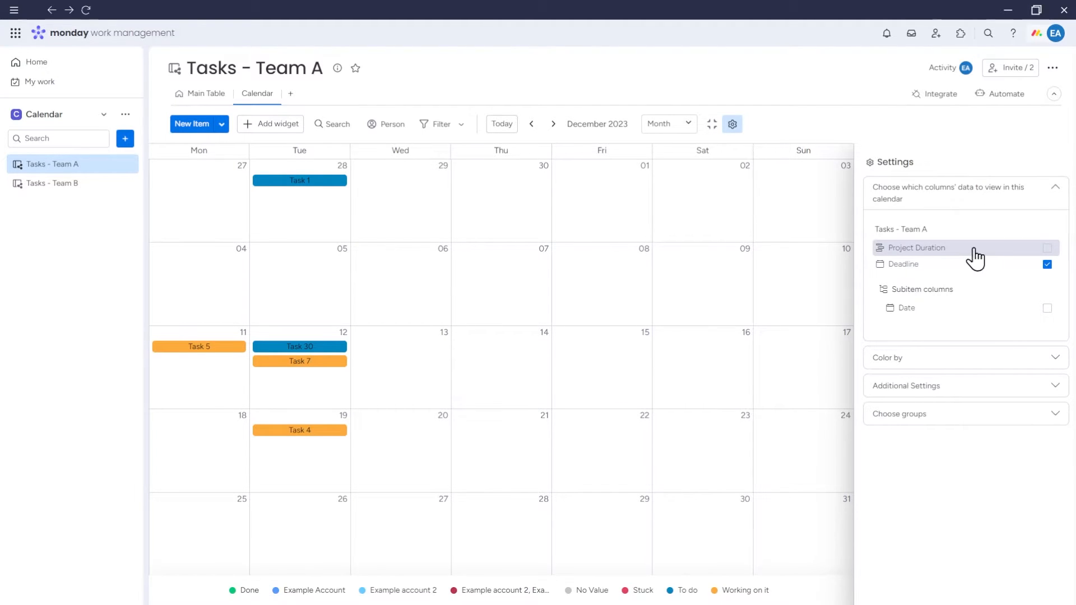
pyautogui.click(1048, 248)
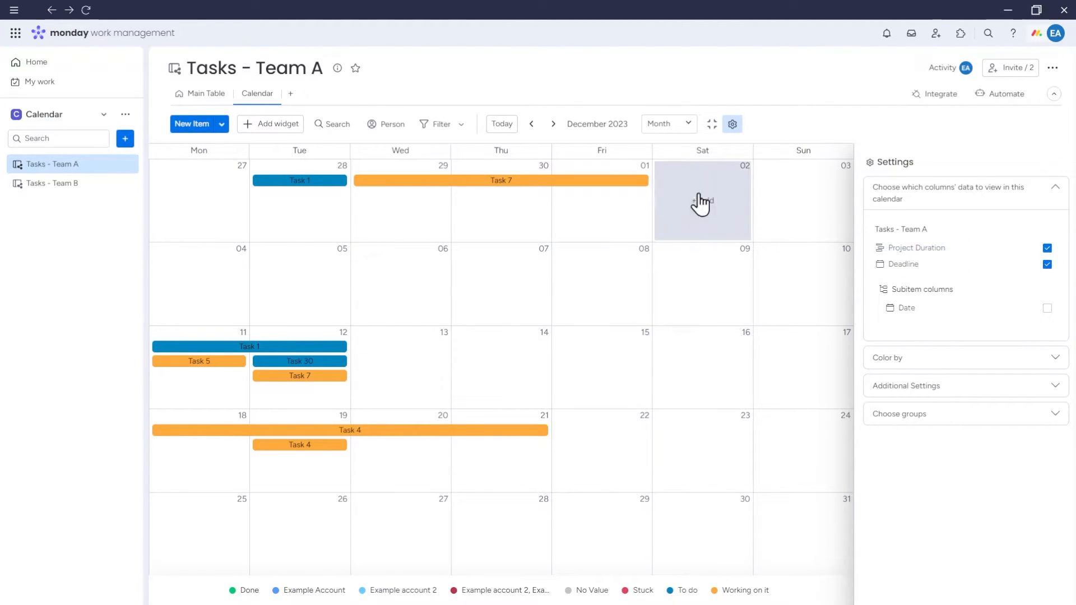
pyautogui.moveTo(370, 464)
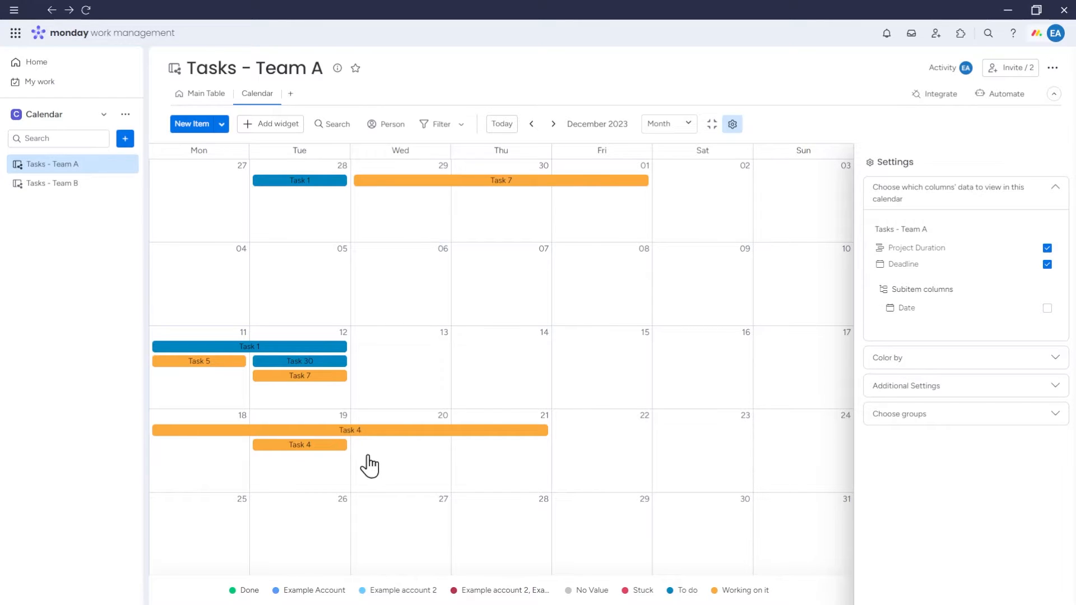
pyautogui.moveTo(950, 323)
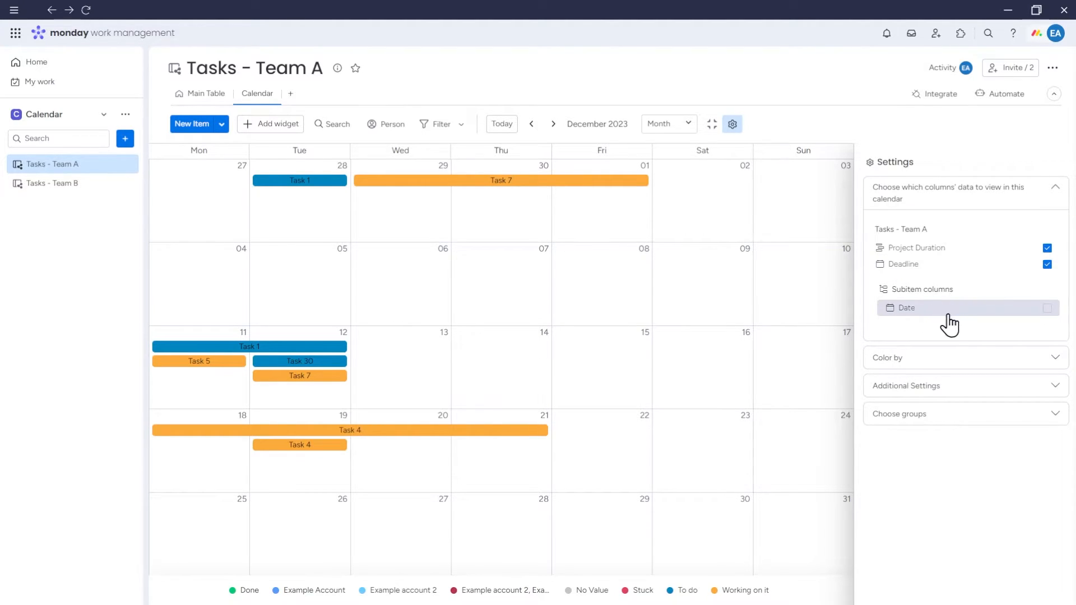
pyautogui.click(1047, 308)
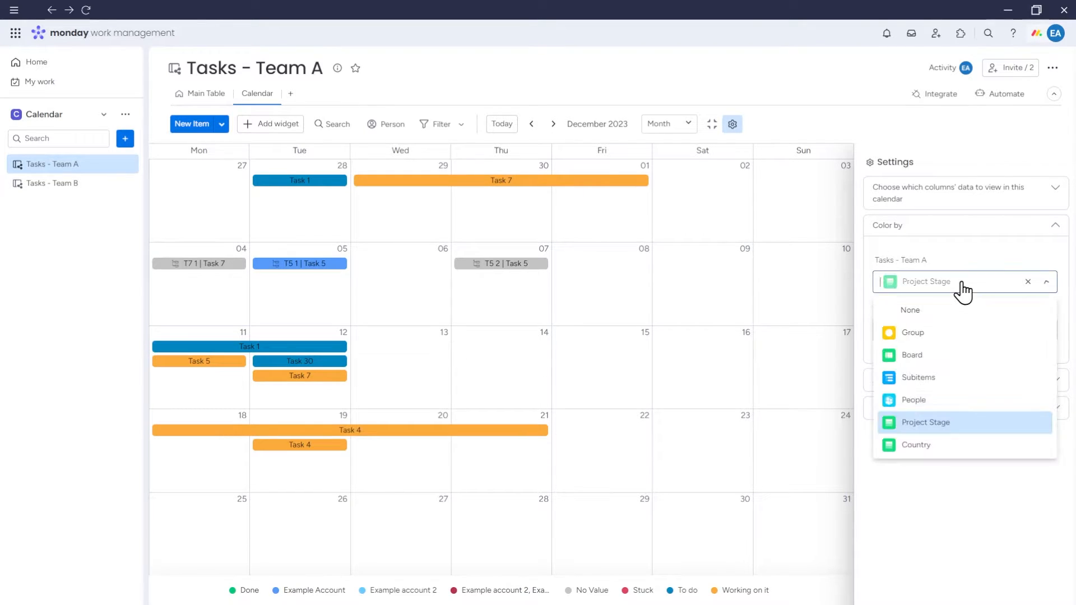
pyautogui.moveTo(952, 363)
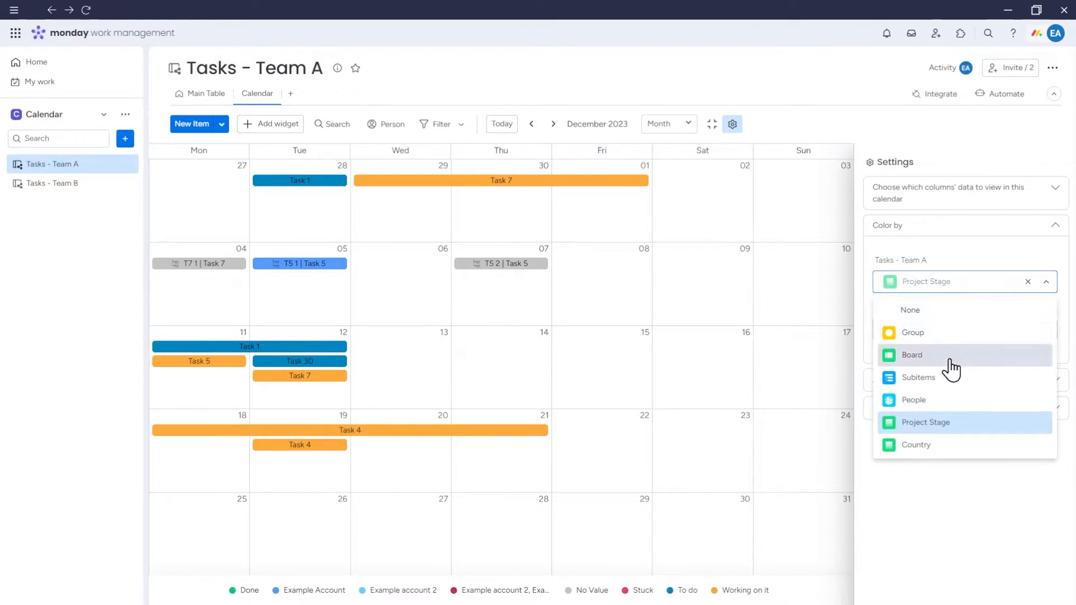
pyautogui.moveTo(940, 453)
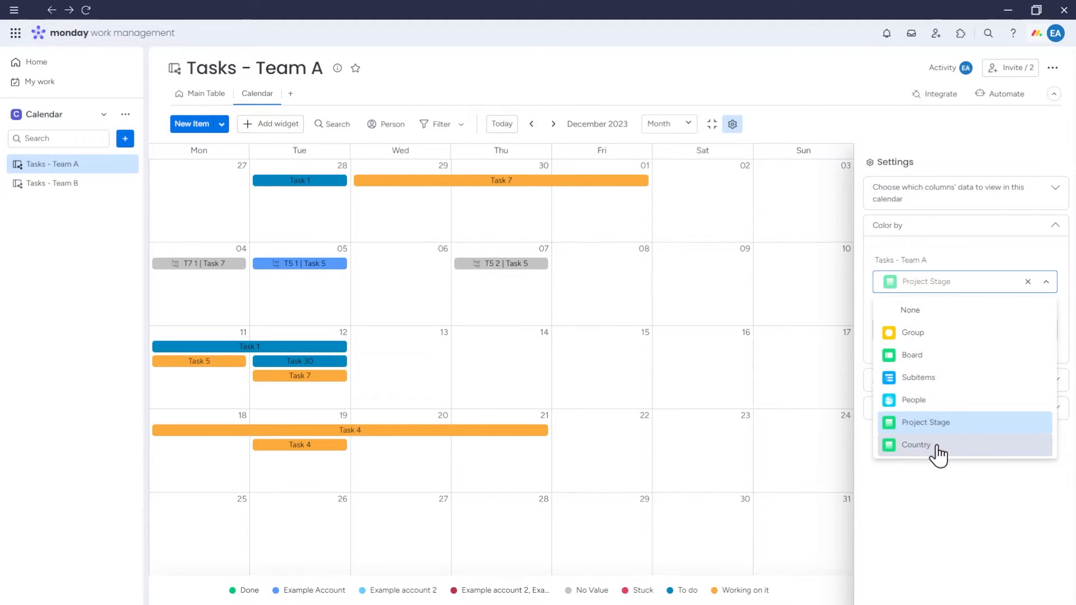
# - Colour Tasks - Team A items by Group instead of Country, and colour subitems by Group too
pyautogui.click(916, 445)
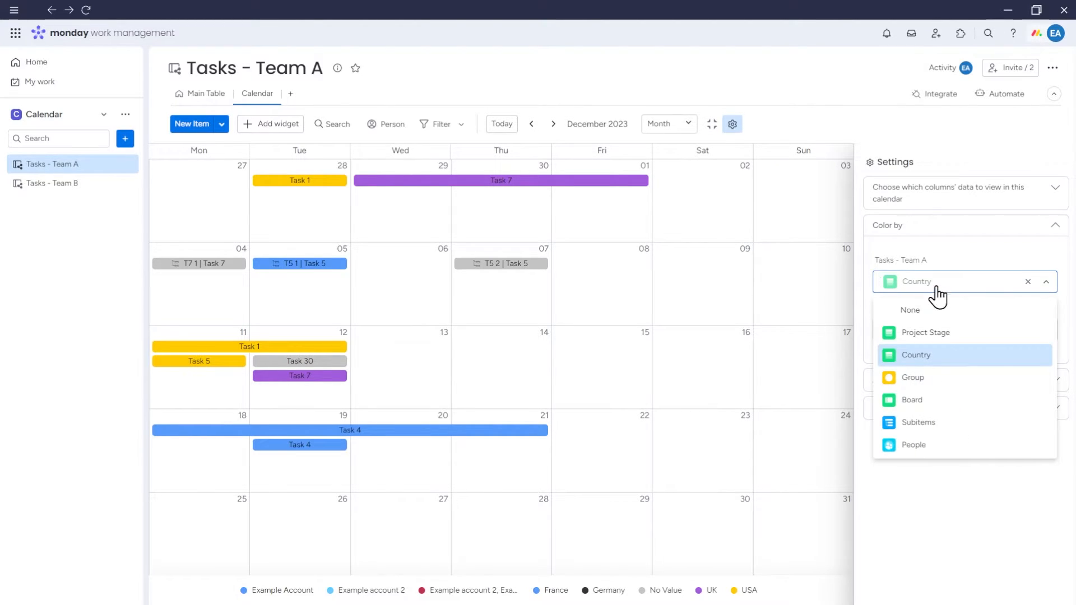
pyautogui.click(912, 378)
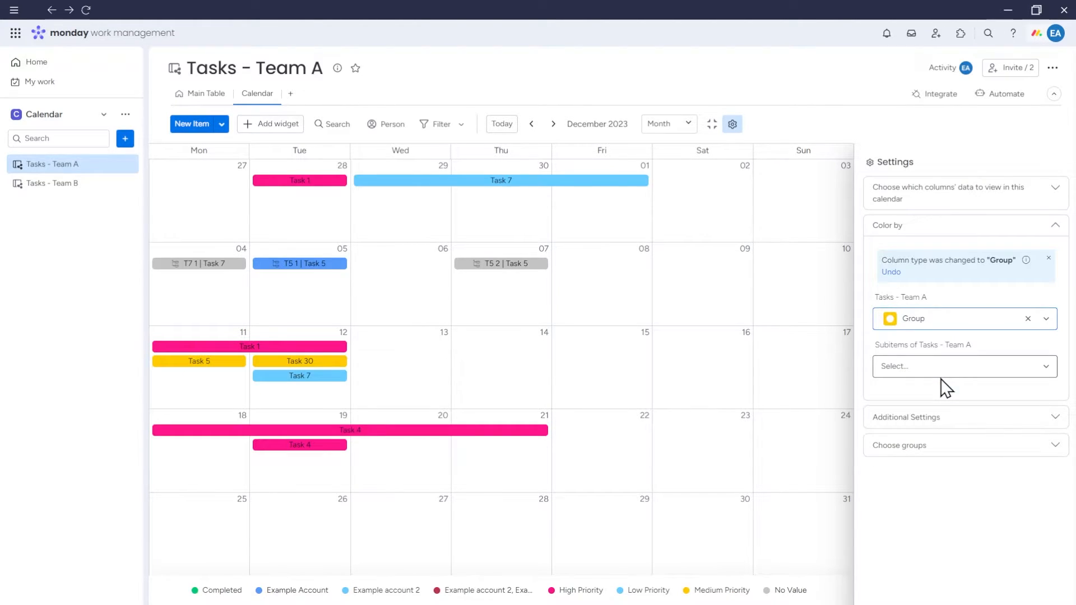
pyautogui.click(961, 365)
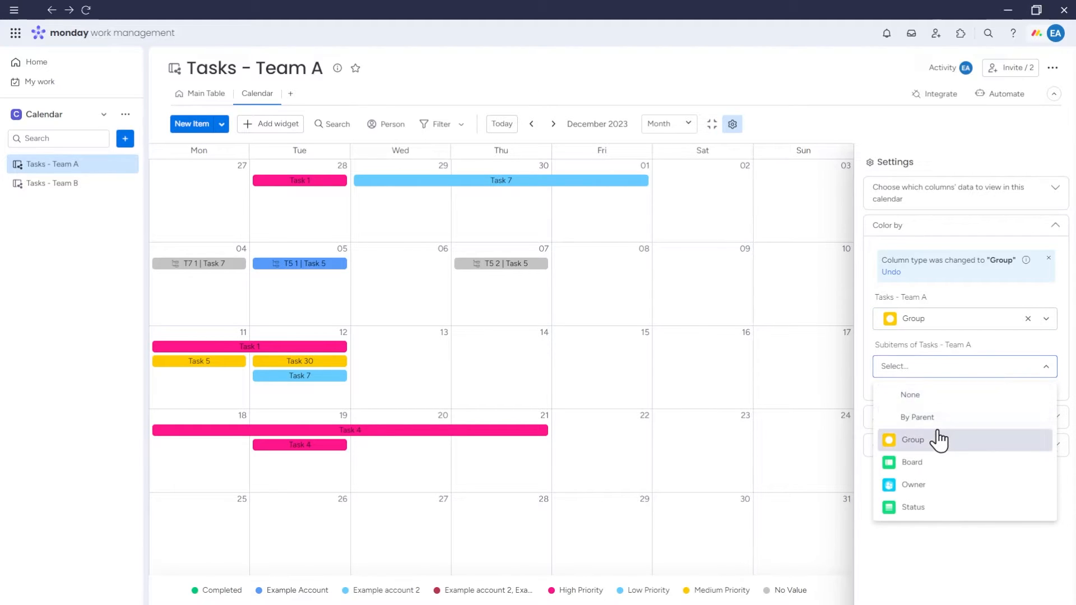
pyautogui.click(914, 440)
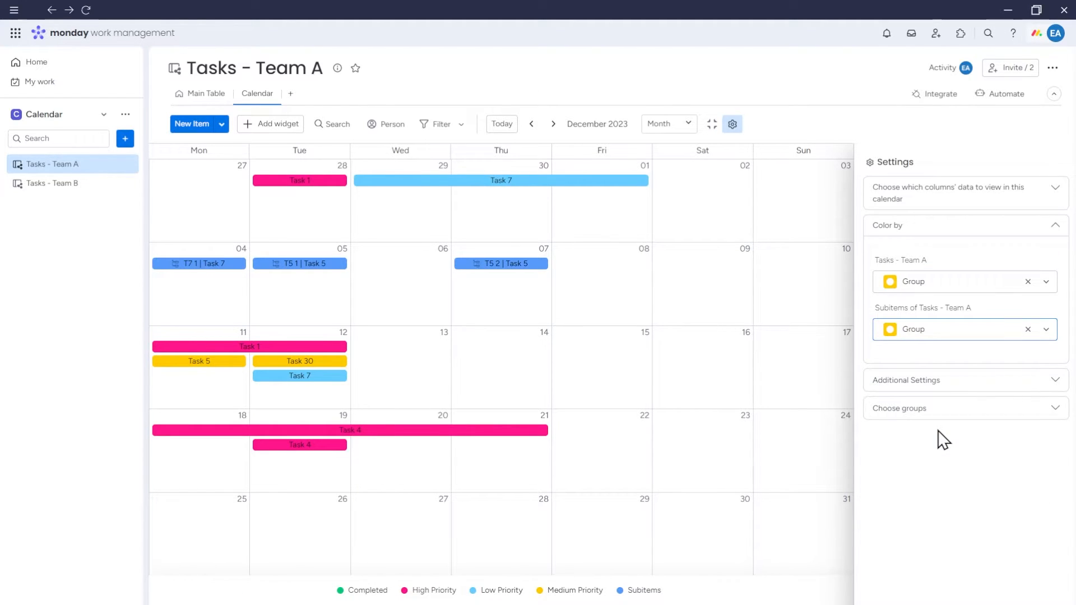
pyautogui.moveTo(944, 404)
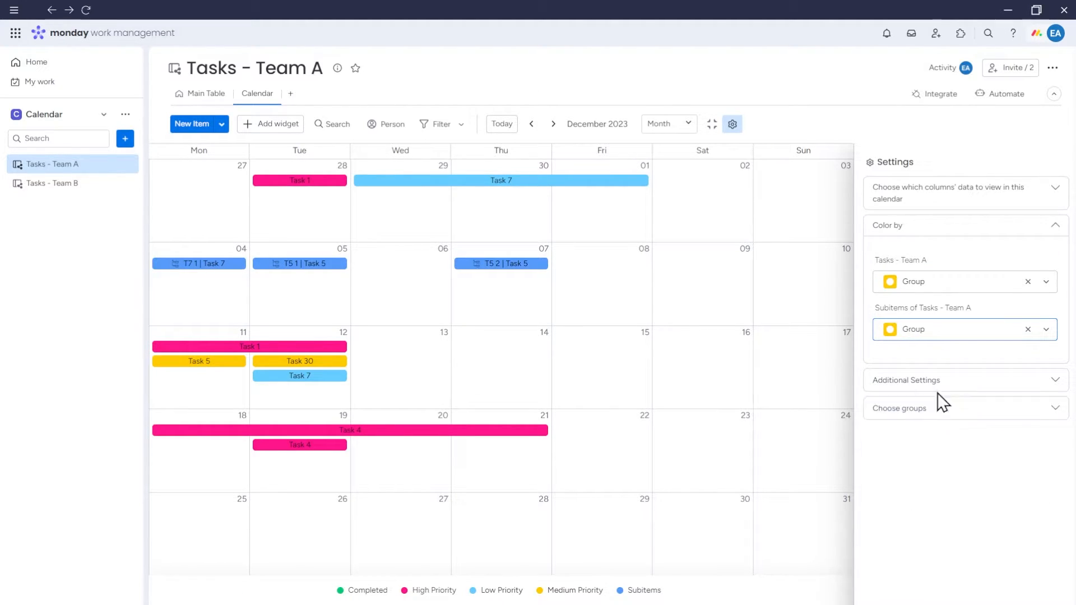
# - In Additional Settings, toggle Show hours off and on, leaving event hours enabled
pyautogui.click(906, 380)
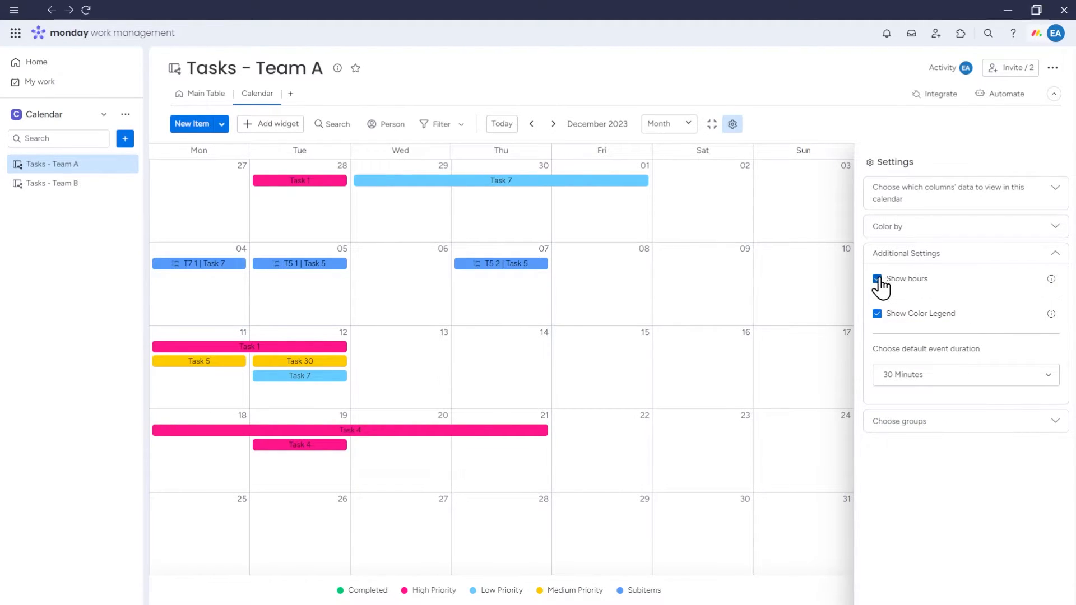
pyautogui.click(878, 279)
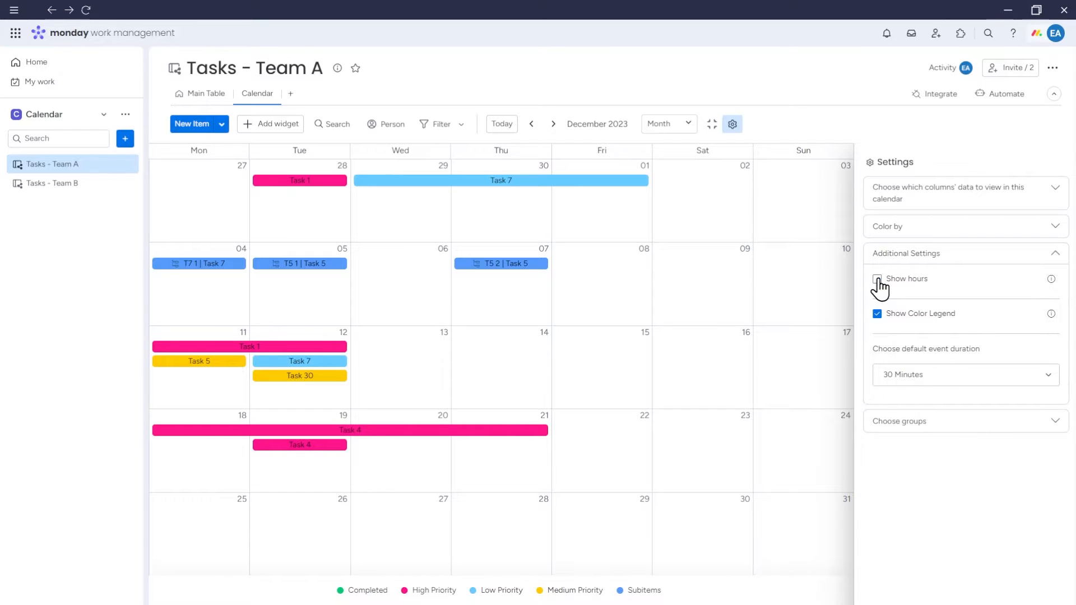
pyautogui.click(878, 283)
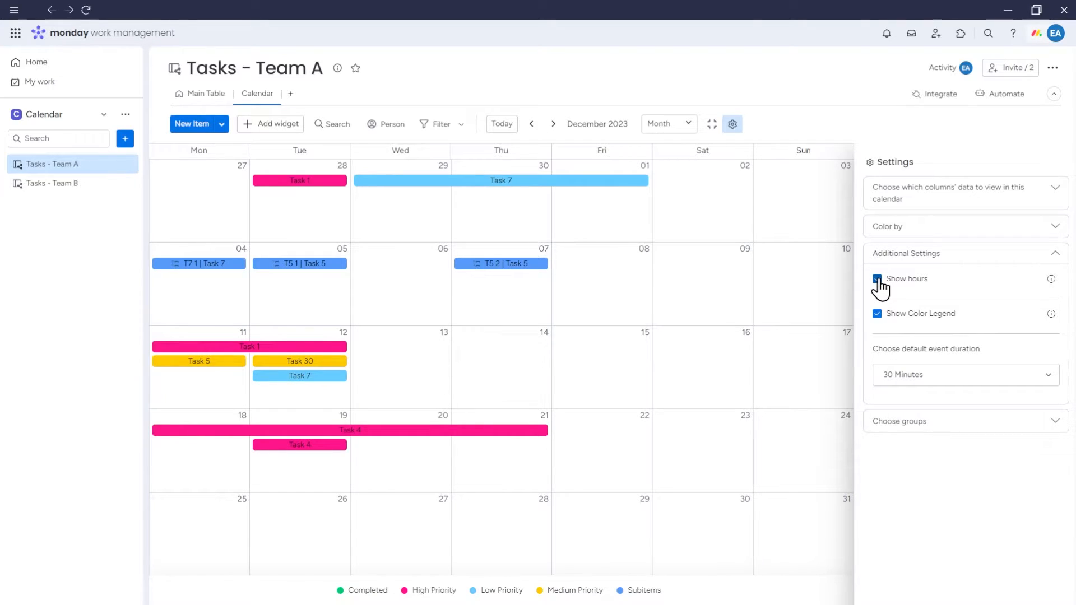
pyautogui.click(878, 279)
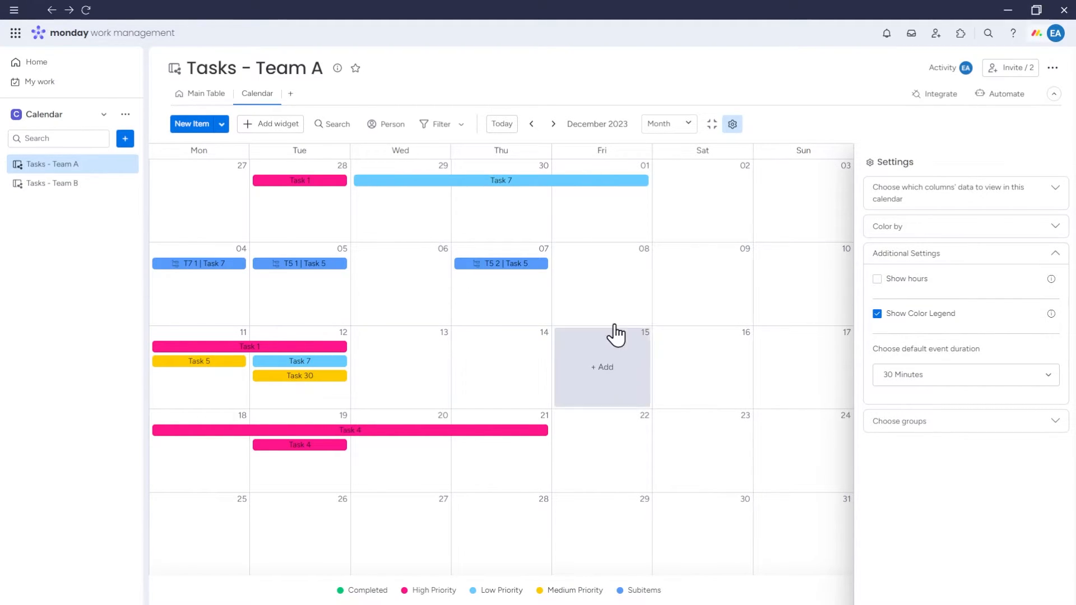
pyautogui.moveTo(898, 285)
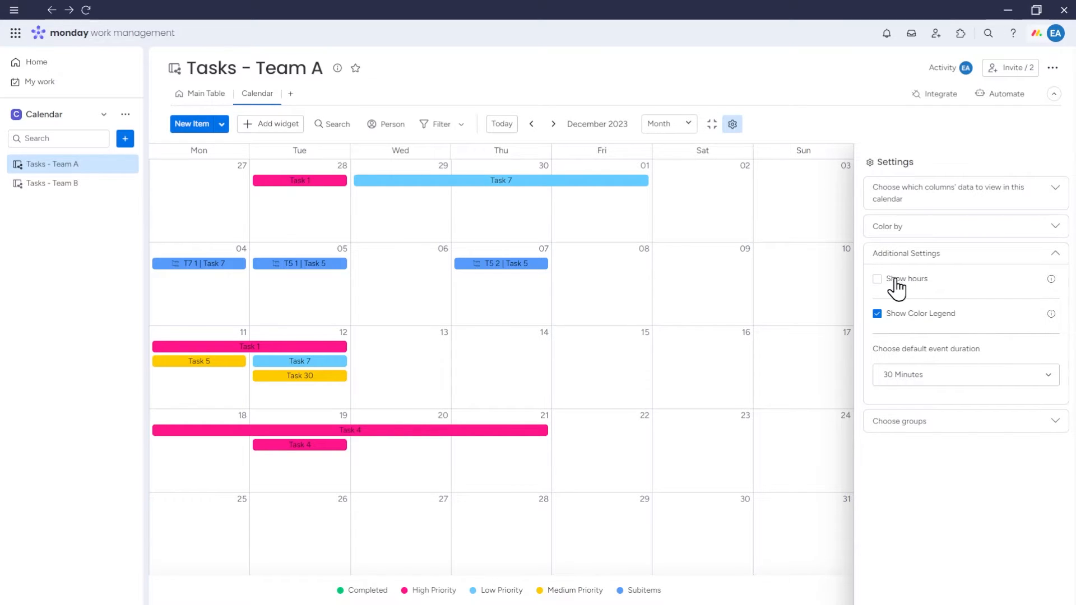
pyautogui.click(877, 279)
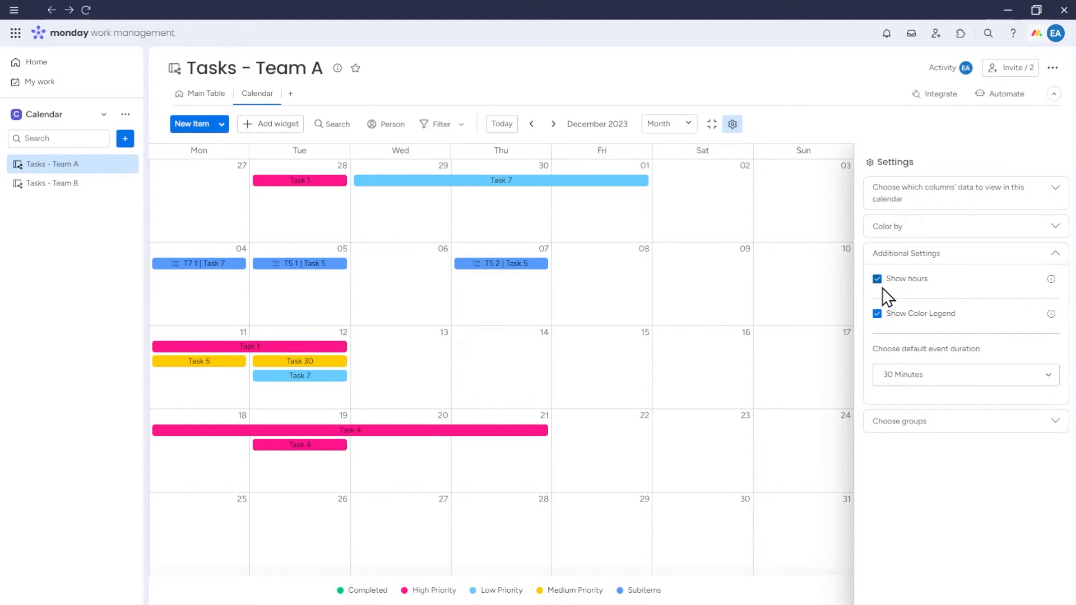
# - Uncheck and recheck Show Color Legend so the priority legend stays below the calendar
pyautogui.click(878, 314)
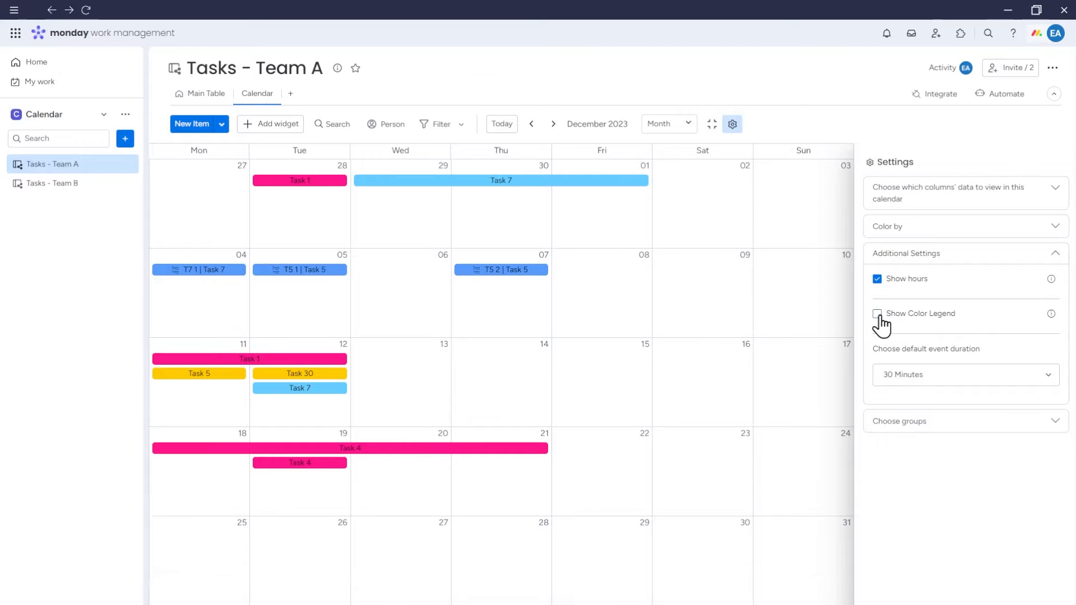
pyautogui.click(878, 314)
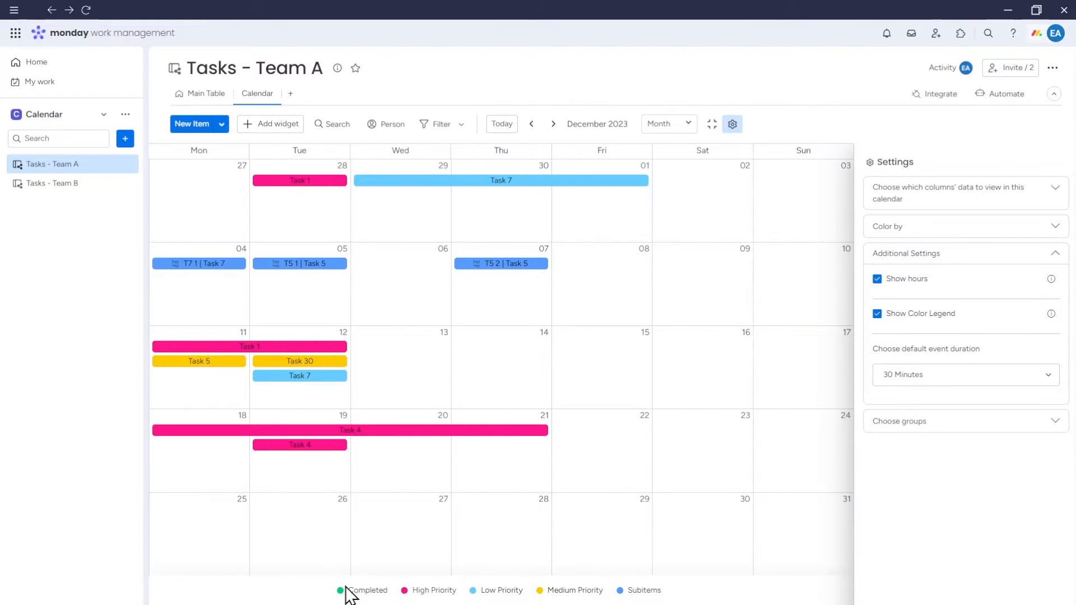
pyautogui.moveTo(886, 443)
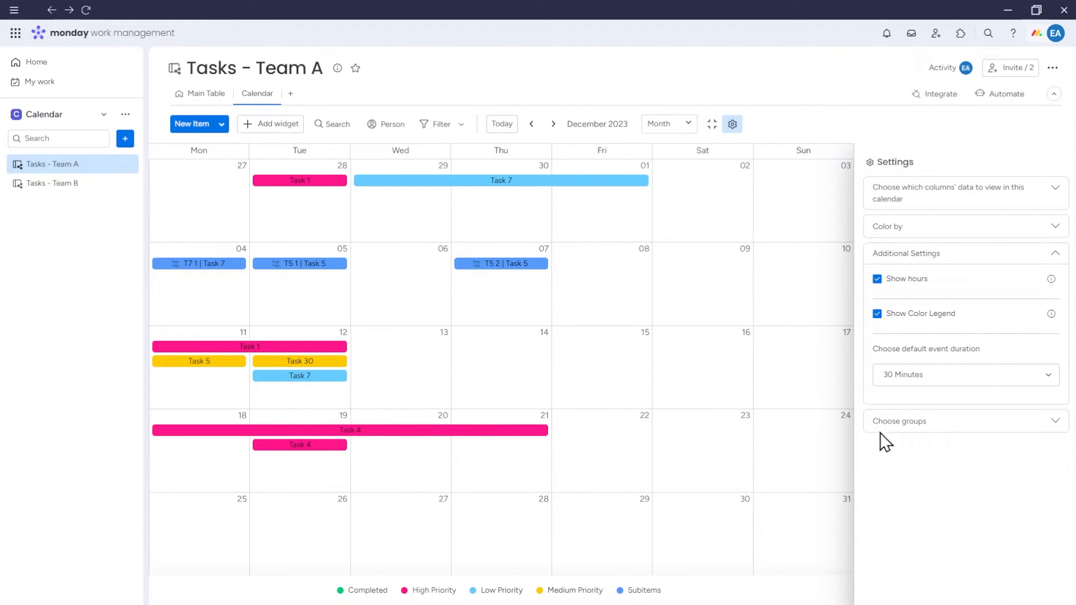
# - Switch the calendar to Week view (11th–17th Dec) with a 120 Minutes default event duration
pyautogui.click(965, 375)
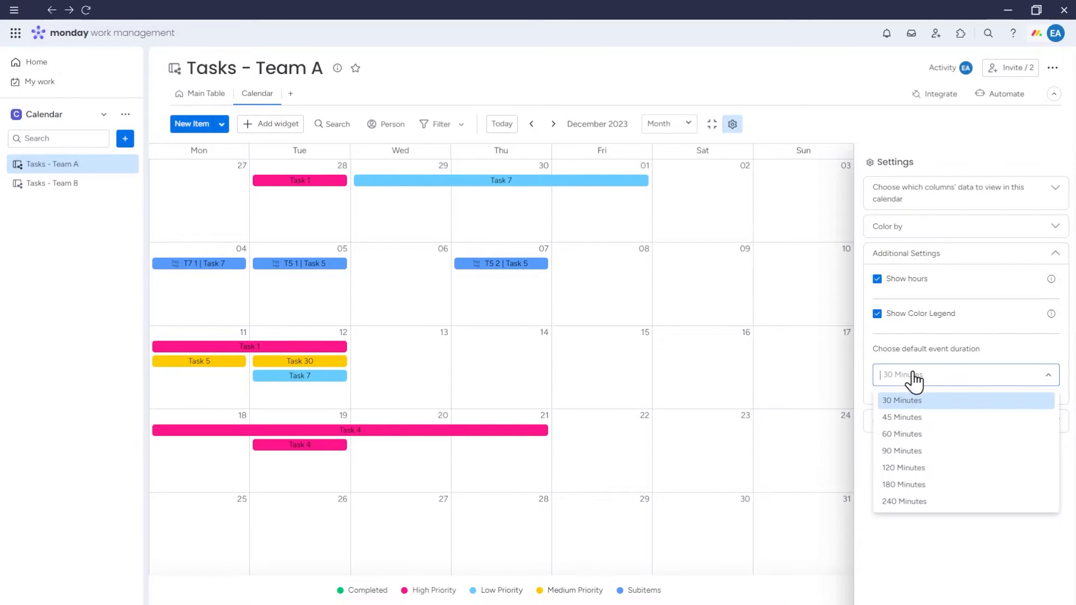
pyautogui.click(667, 124)
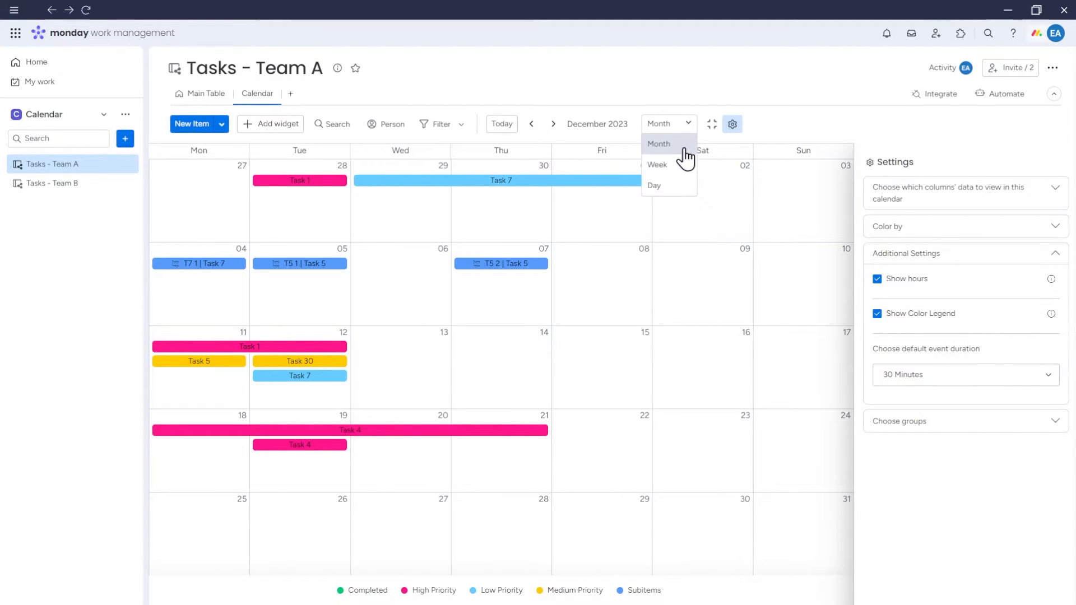
pyautogui.moveTo(683, 167)
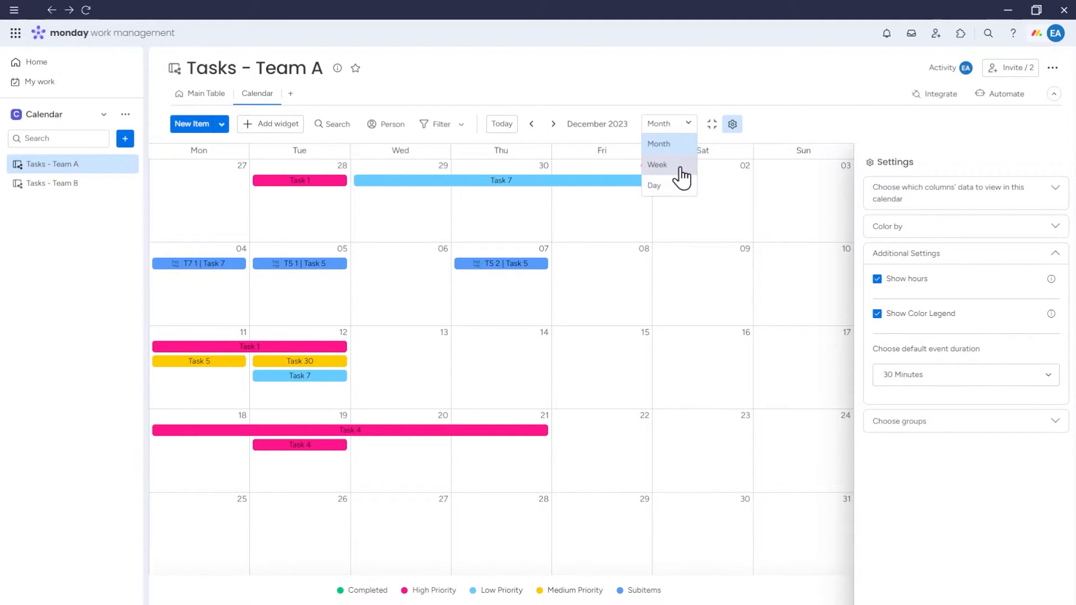
pyautogui.click(655, 164)
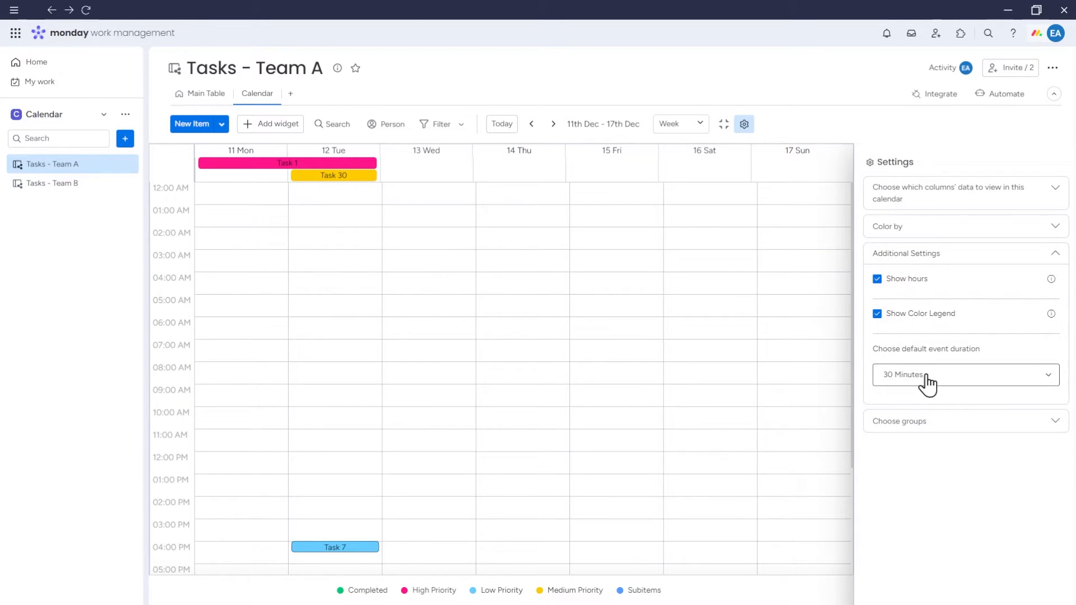
pyautogui.click(961, 374)
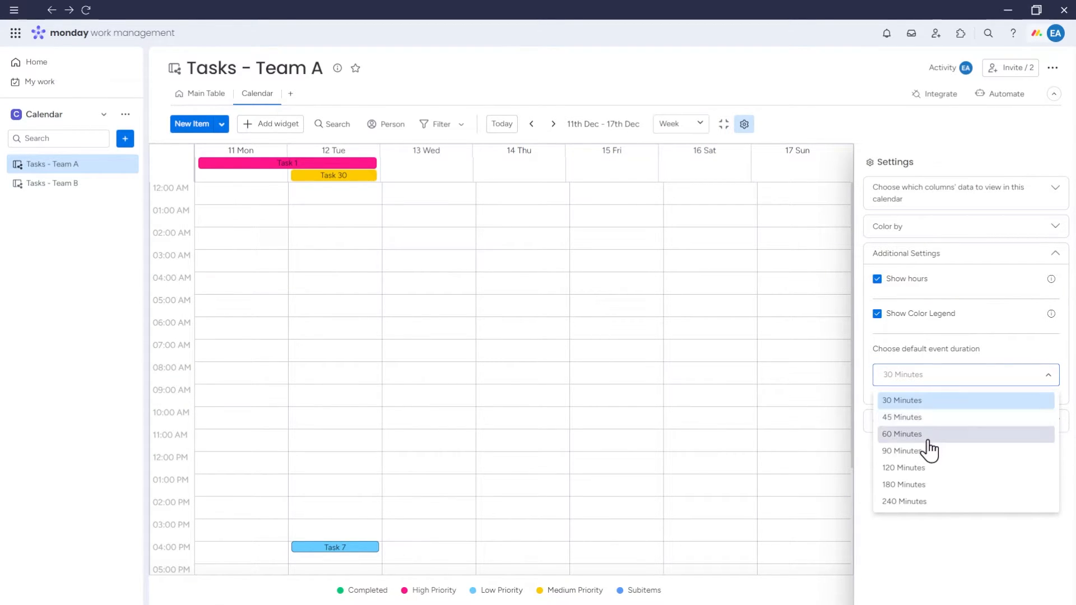
pyautogui.click(903, 467)
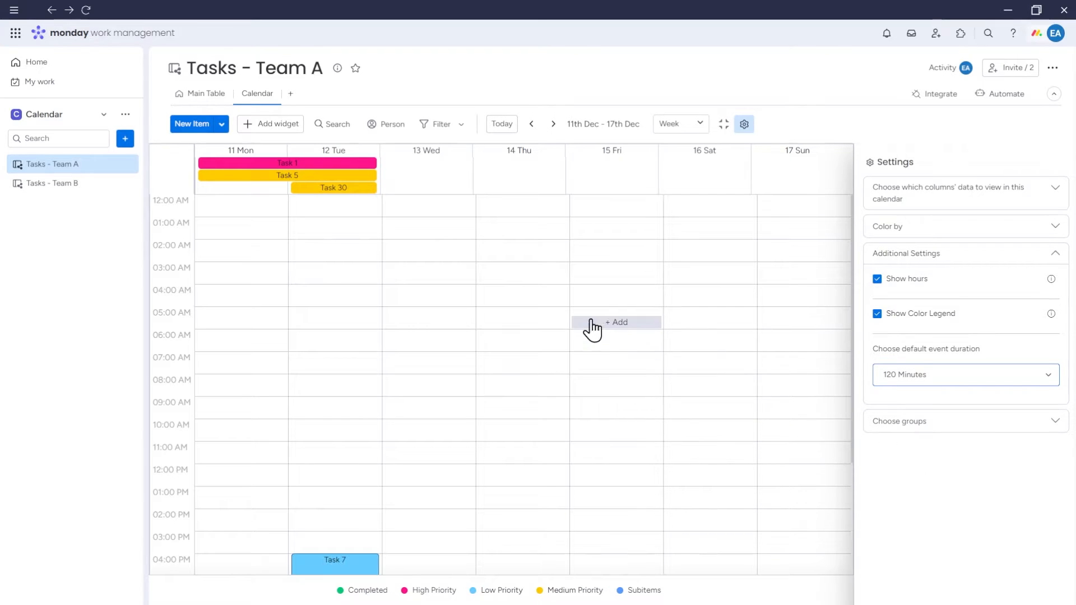
pyautogui.scroll(-3)
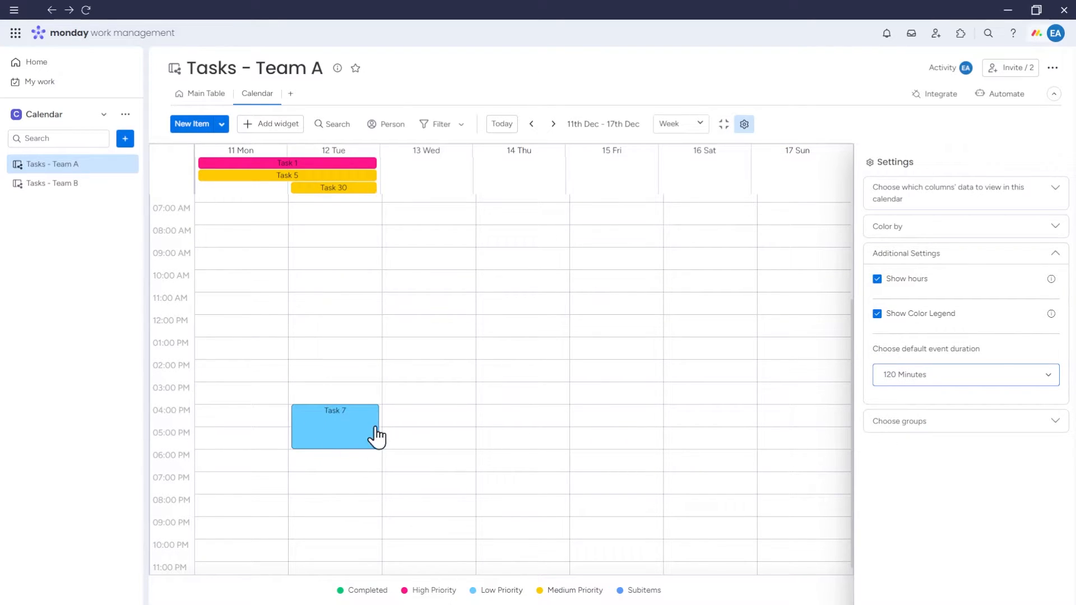
pyautogui.moveTo(418, 473)
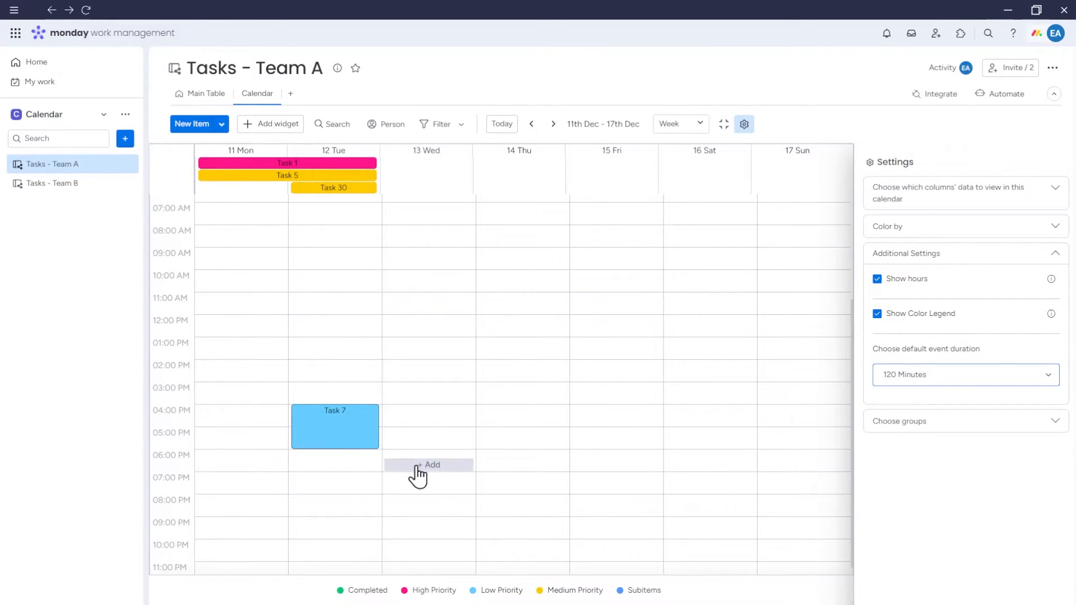
pyautogui.moveTo(931, 383)
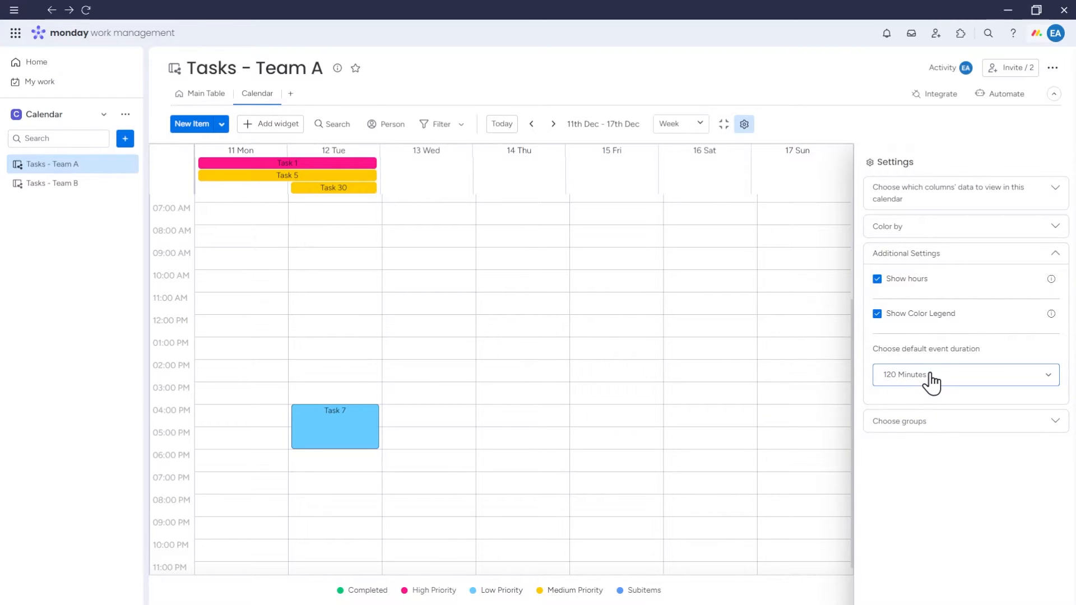
# - Re-enable the Medium Priority group under Choose groups and close the calendar settings
pyautogui.click(961, 375)
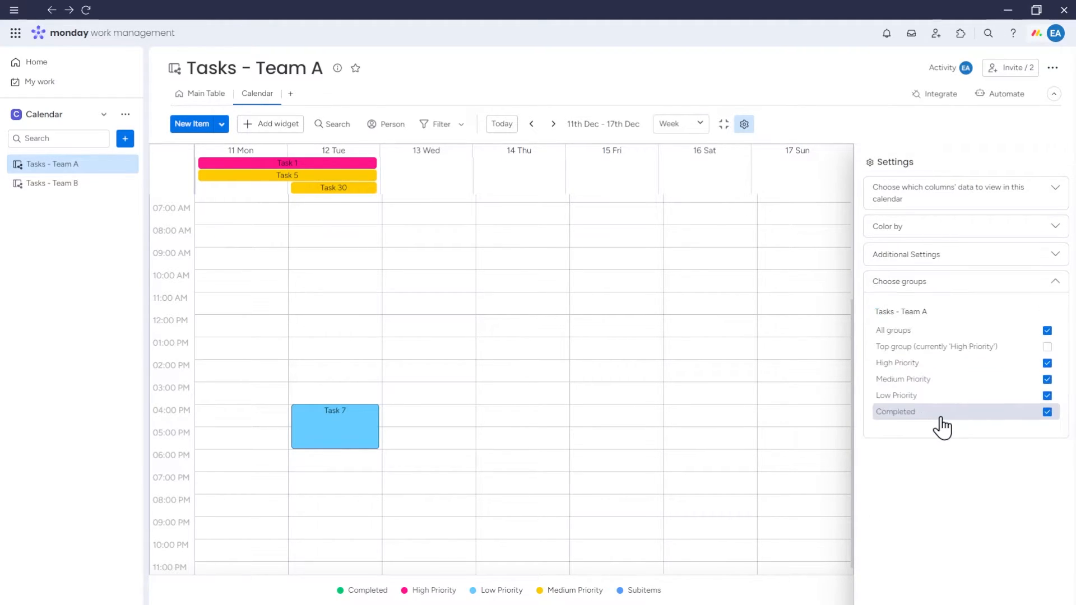
pyautogui.moveTo(951, 360)
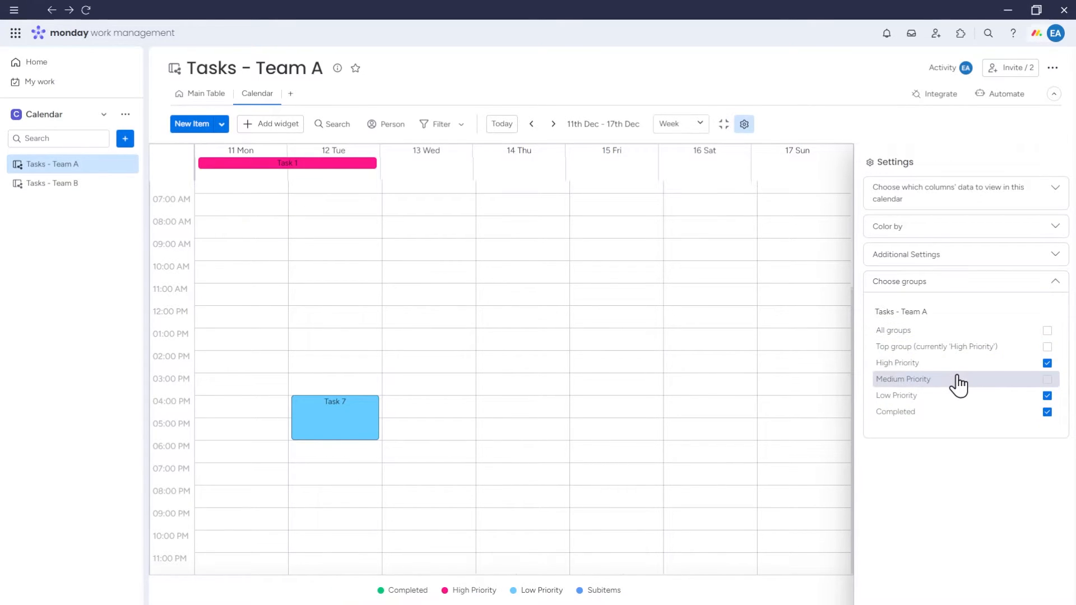
pyautogui.click(1047, 379)
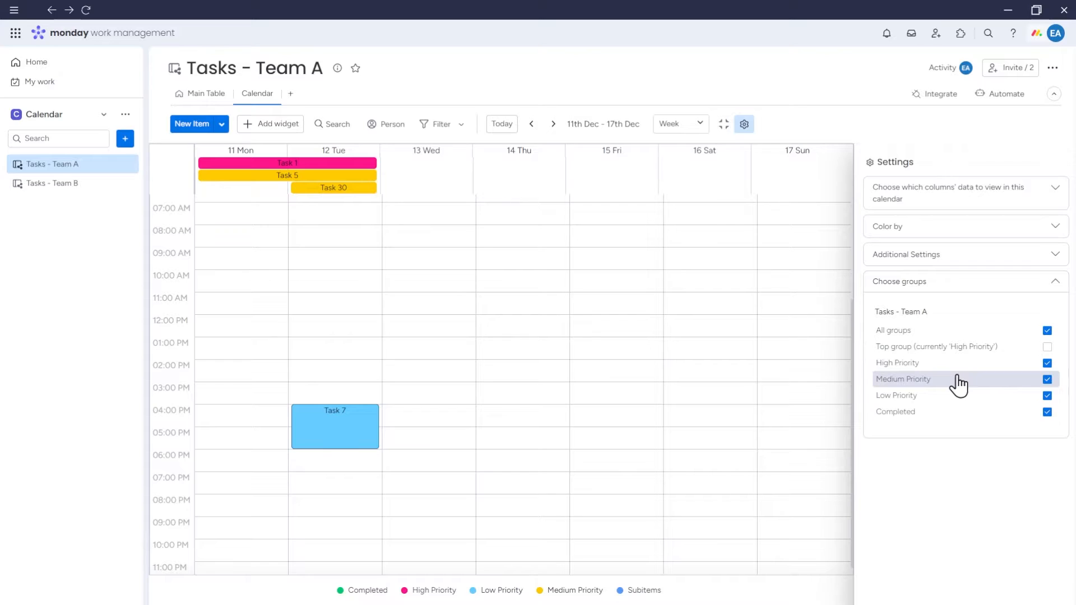
pyautogui.click(678, 125)
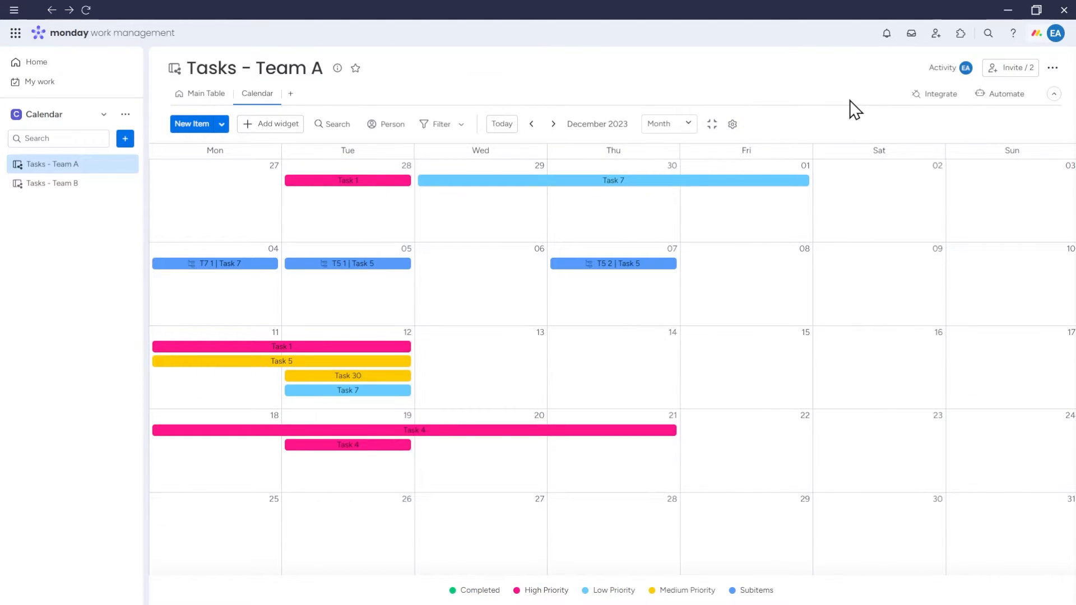
pyautogui.moveTo(336, 124)
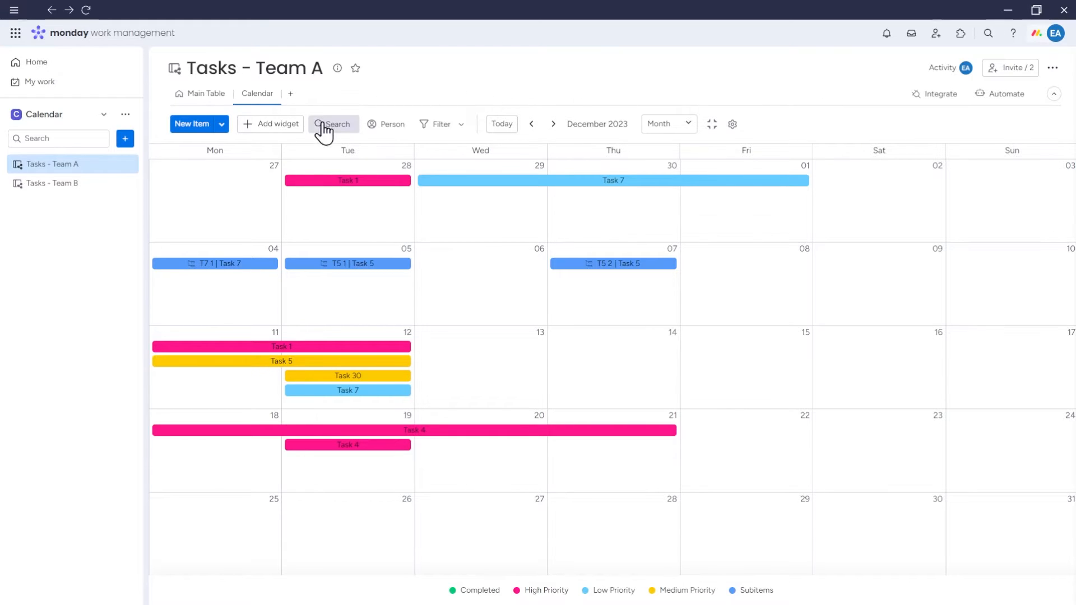
pyautogui.click(334, 124)
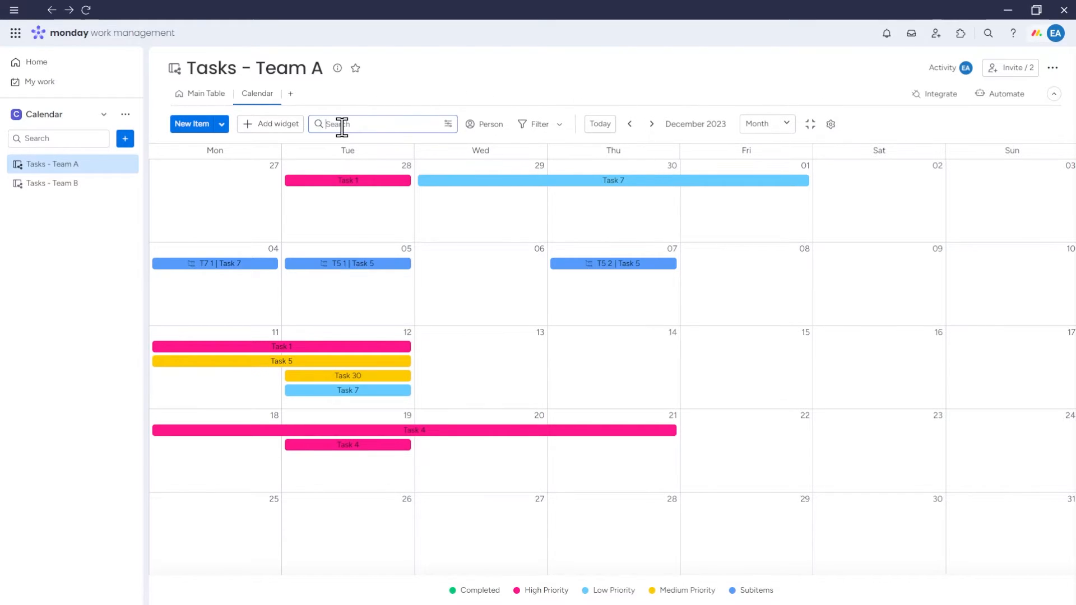
pyautogui.write('task')
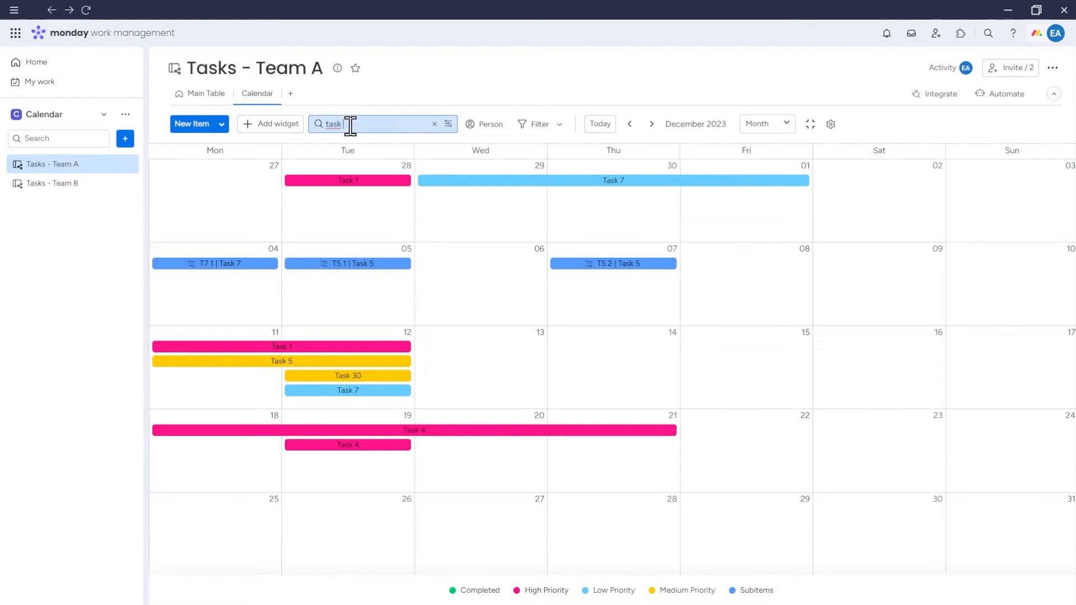
pyautogui.write('3')
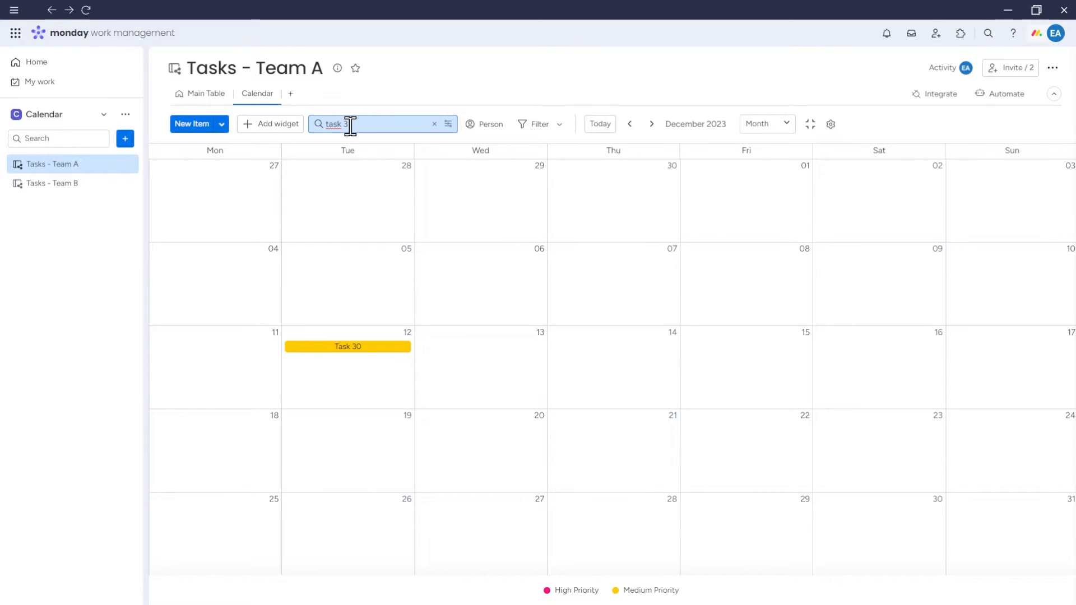
pyautogui.click(434, 124)
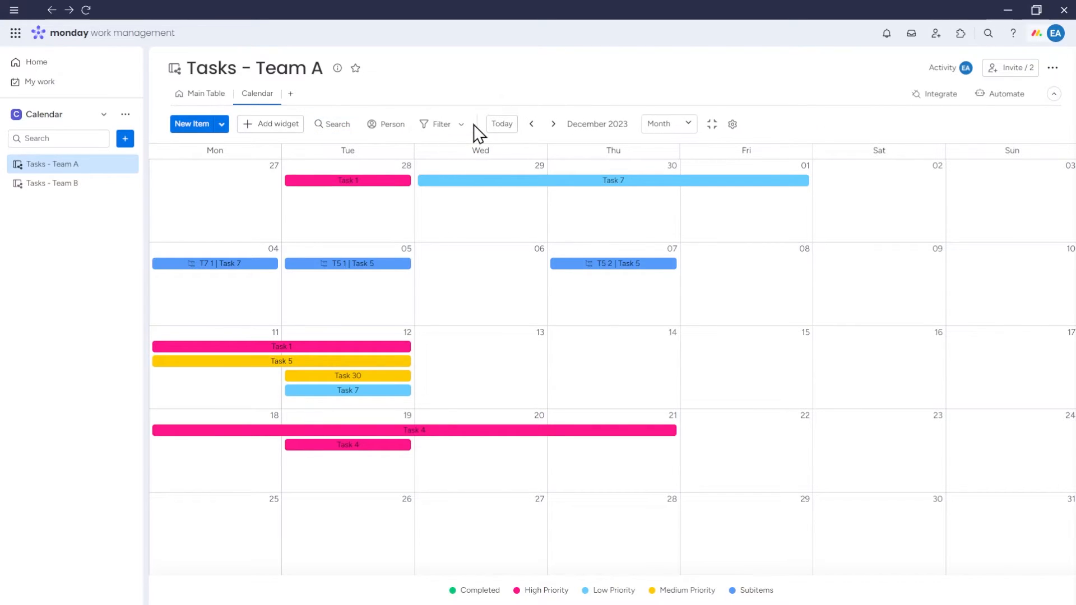
pyautogui.moveTo(387, 125)
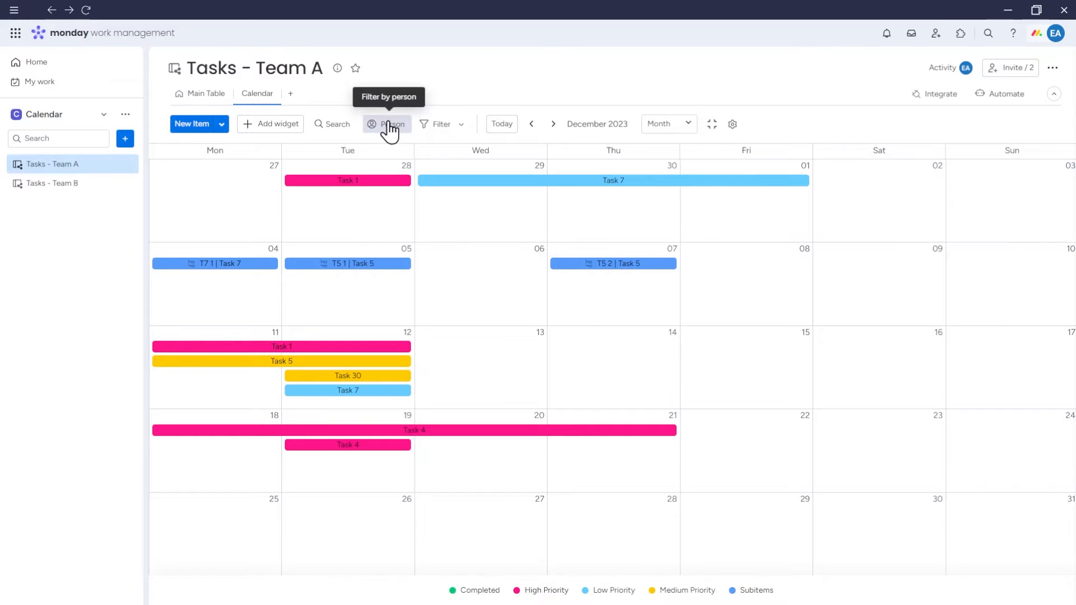
# - Filter the December calendar to EA's items and close the Task 5 item card
pyautogui.click(388, 124)
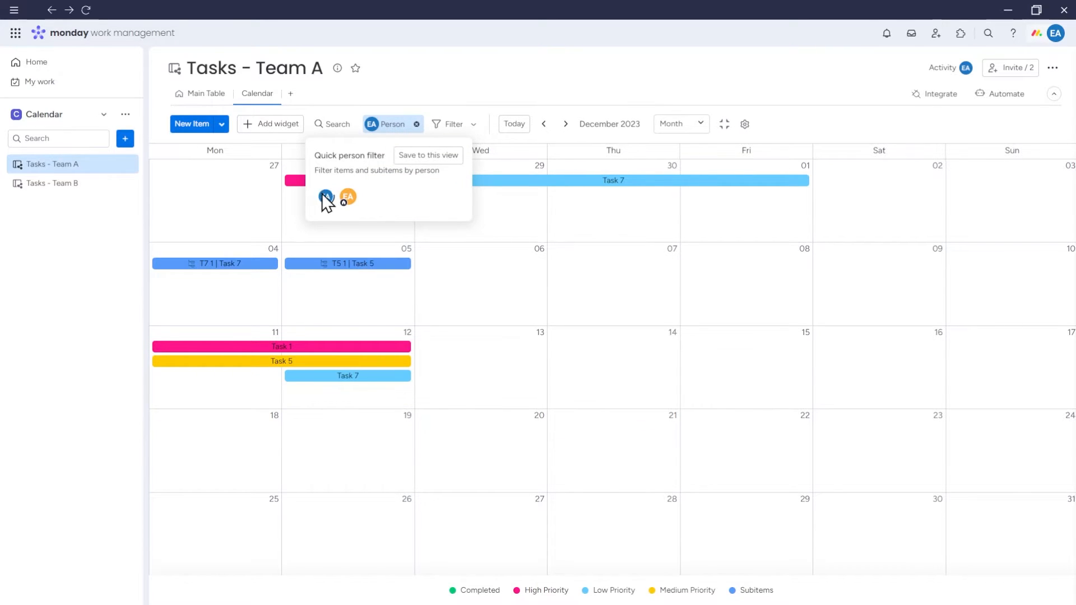
pyautogui.click(325, 197)
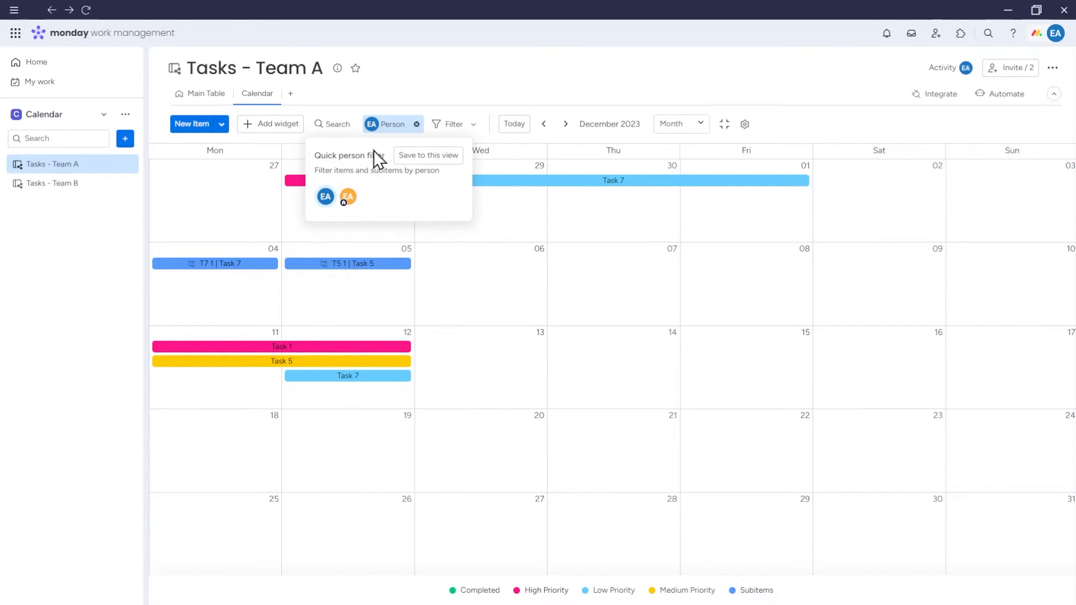
pyautogui.moveTo(428, 155)
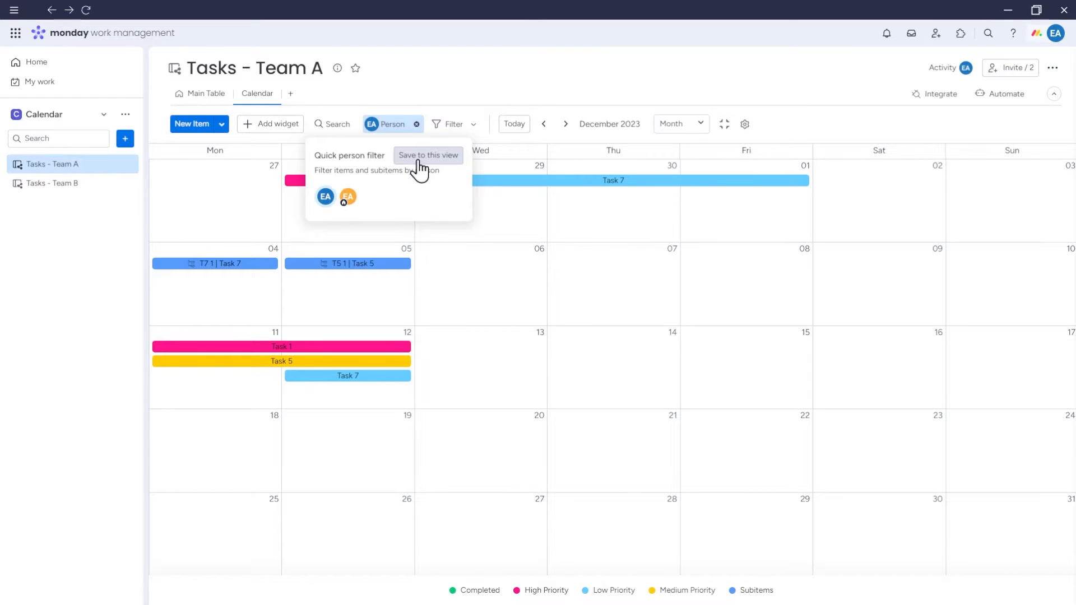
pyautogui.moveTo(418, 132)
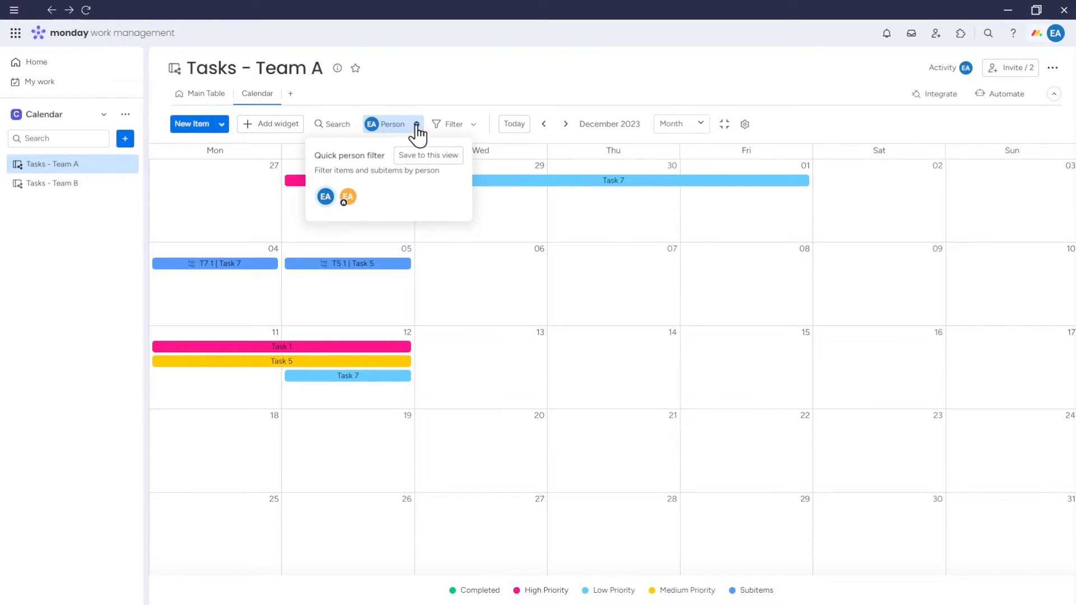
pyautogui.moveTo(391, 163)
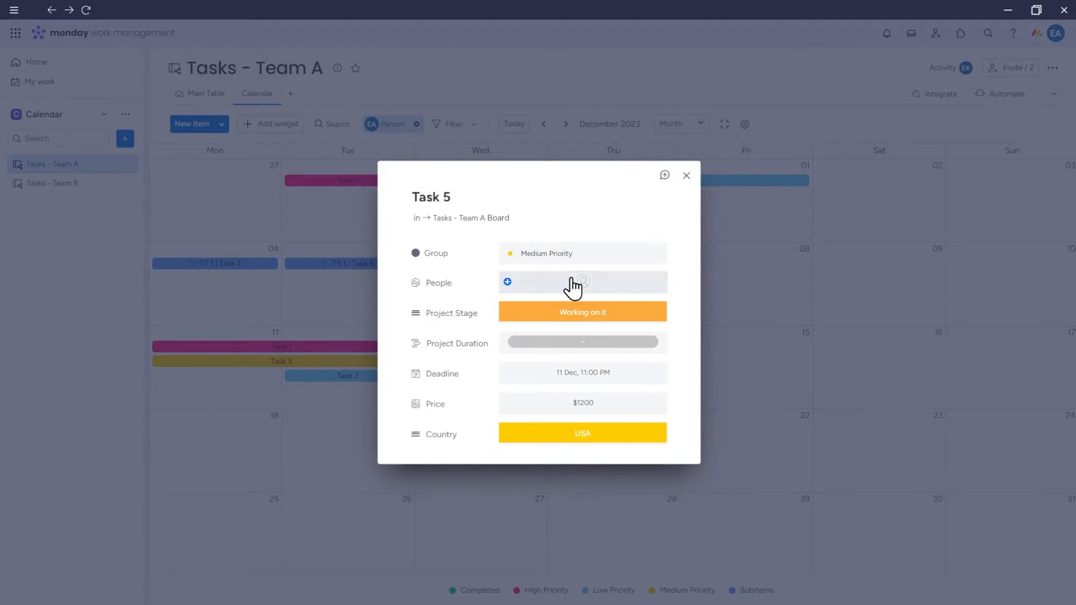
pyautogui.moveTo(647, 221)
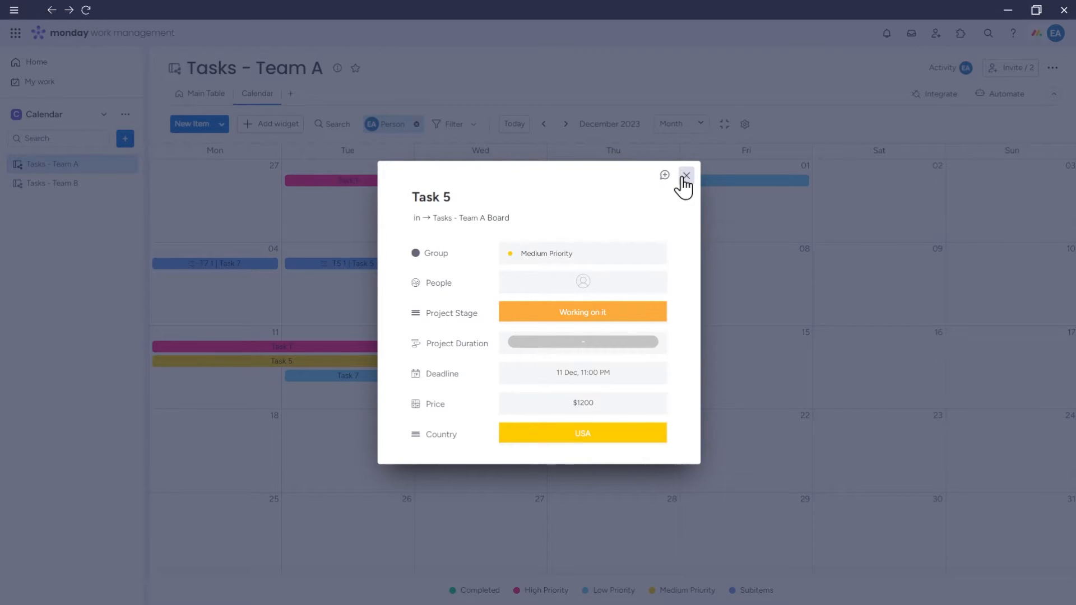
pyautogui.click(685, 174)
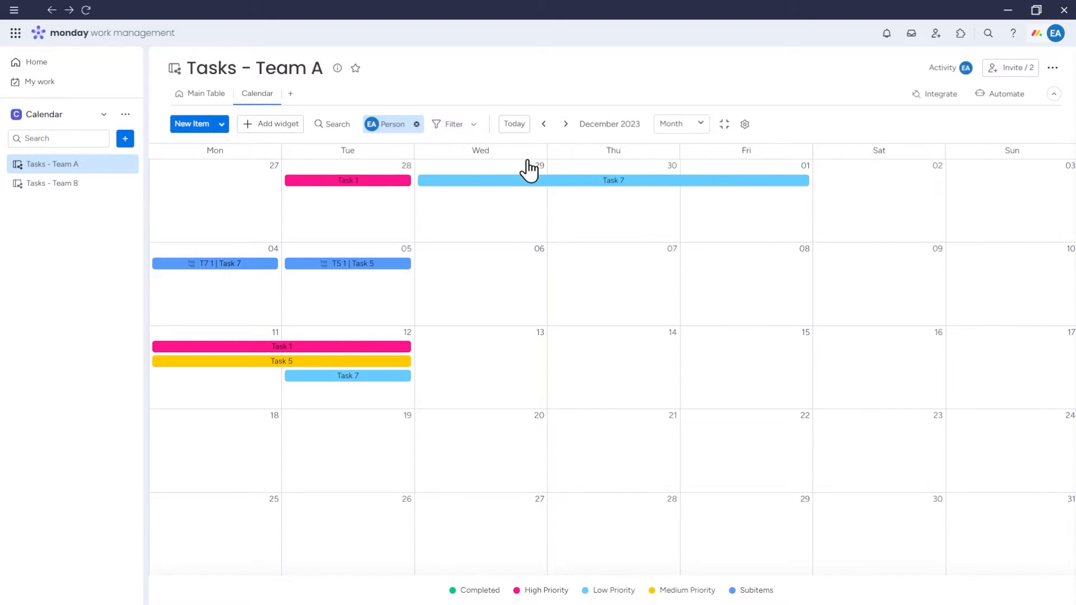
pyautogui.moveTo(453, 124)
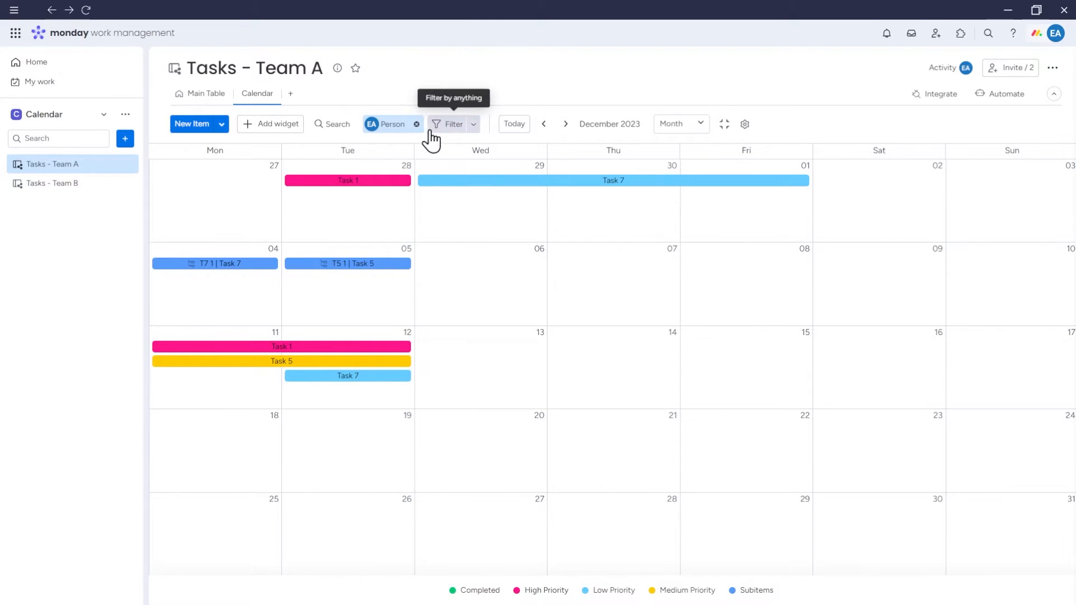
# - Remove the person filter and apply a Country = UK quick filter, showing 3 of 12 items
pyautogui.click(416, 124)
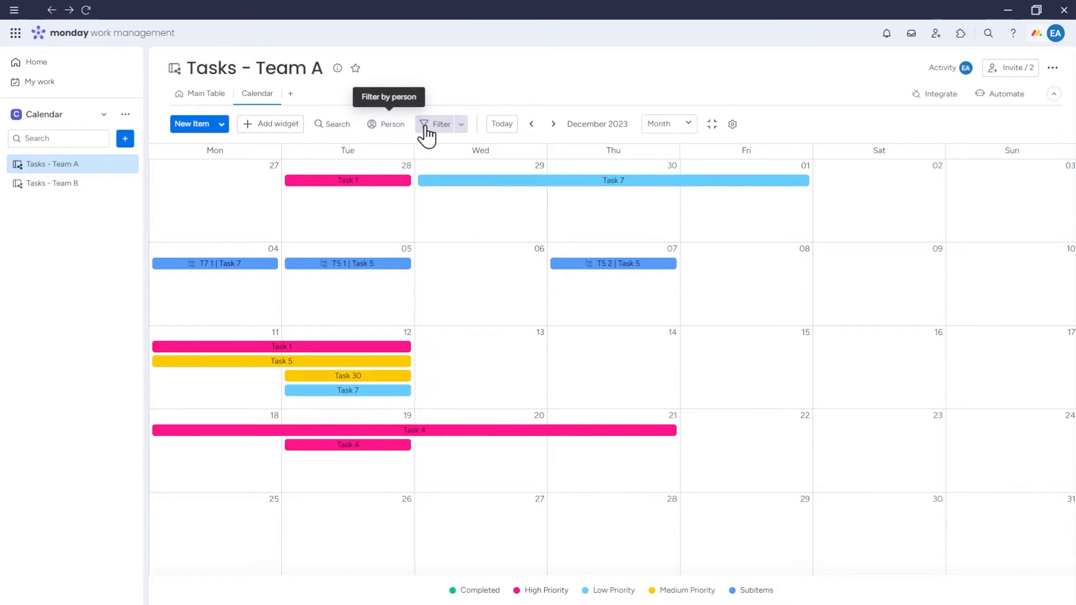
pyautogui.click(461, 124)
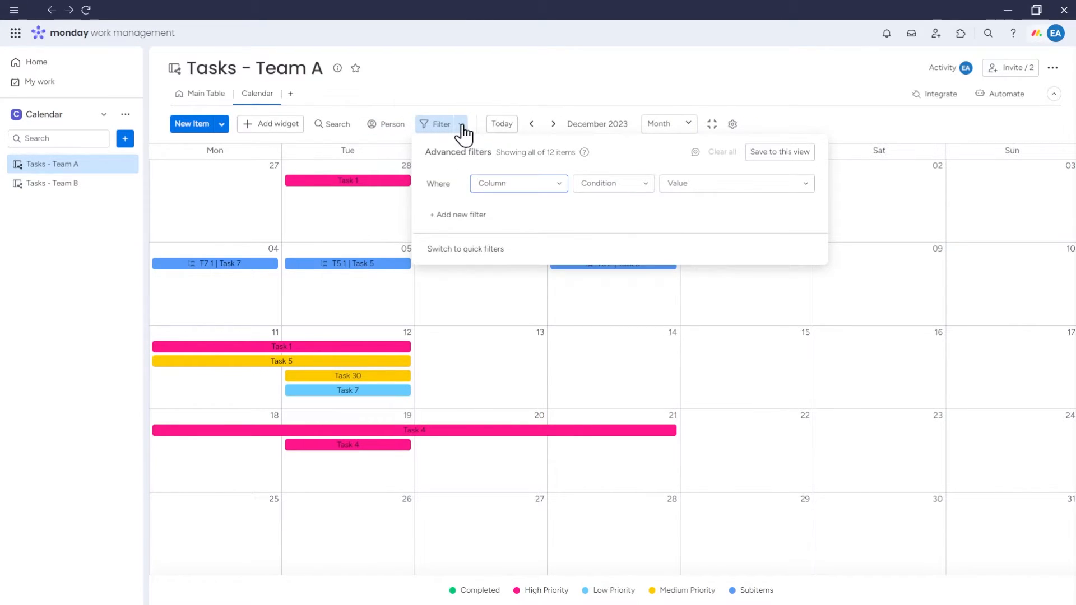
pyautogui.click(465, 249)
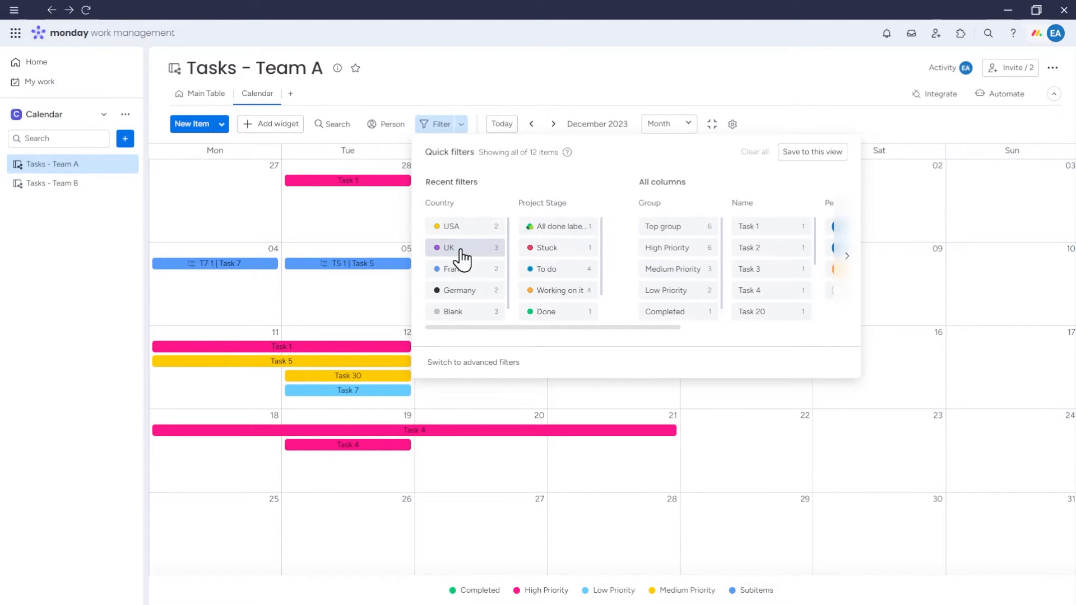
pyautogui.click(451, 248)
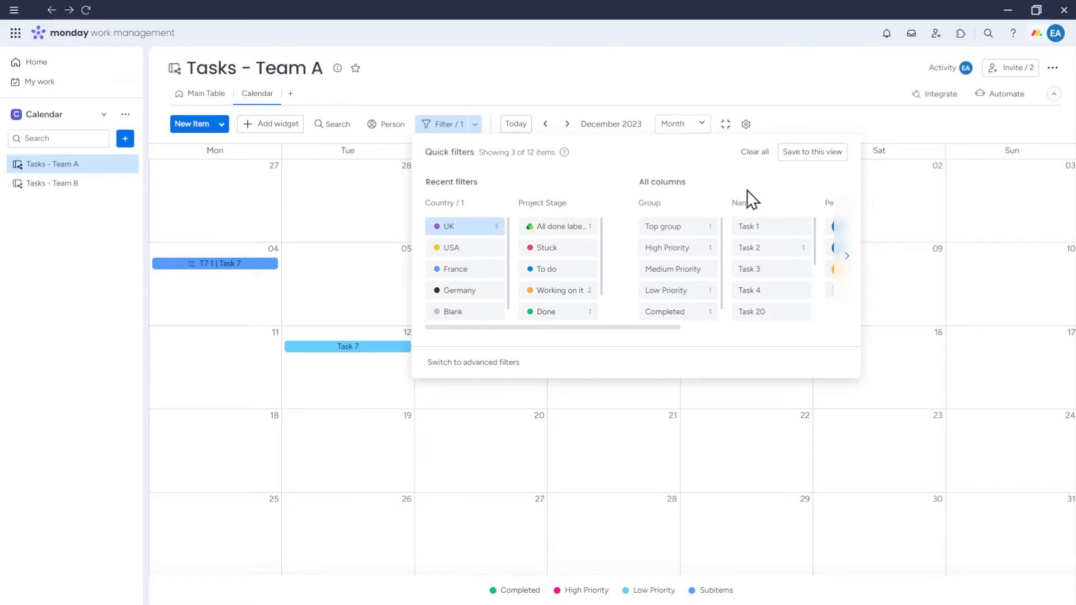
pyautogui.moveTo(710, 182)
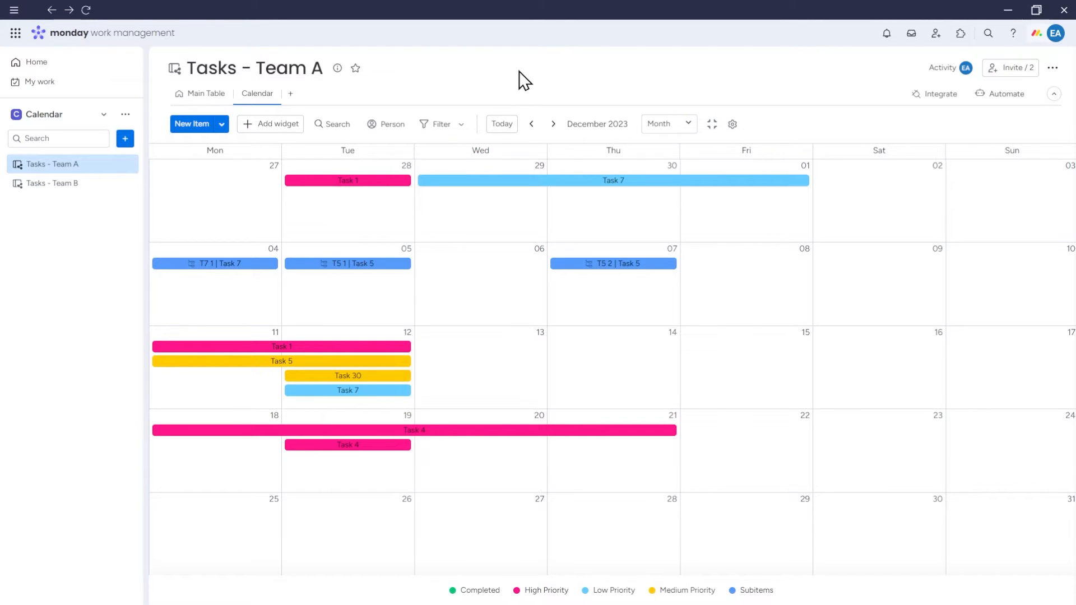
pyautogui.moveTo(713, 124)
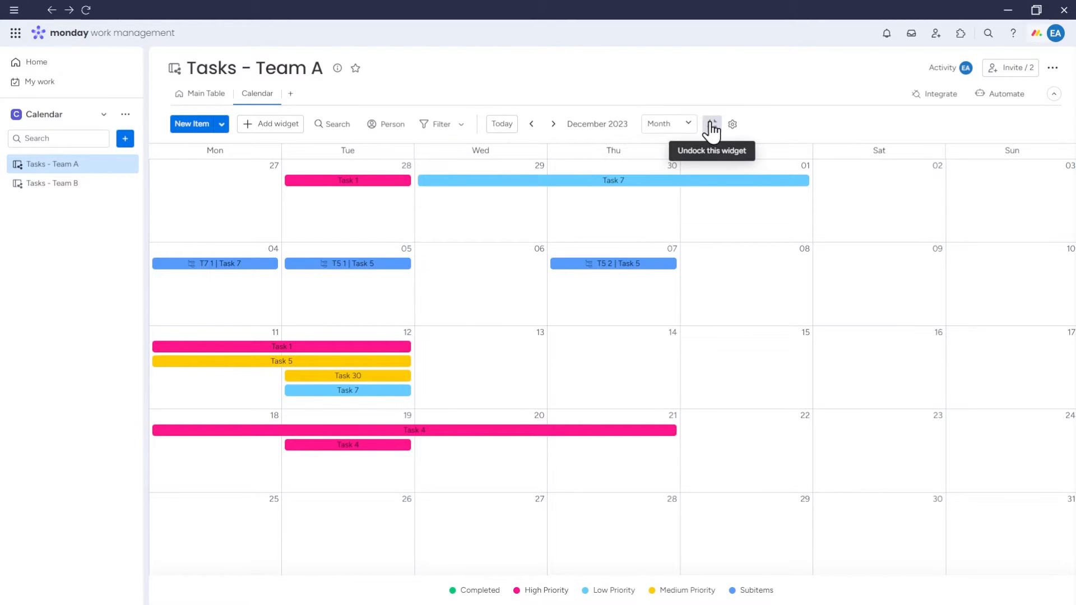
# - Undock the Team A calendar into a dashboard widget and review its options menu
pyautogui.click(712, 125)
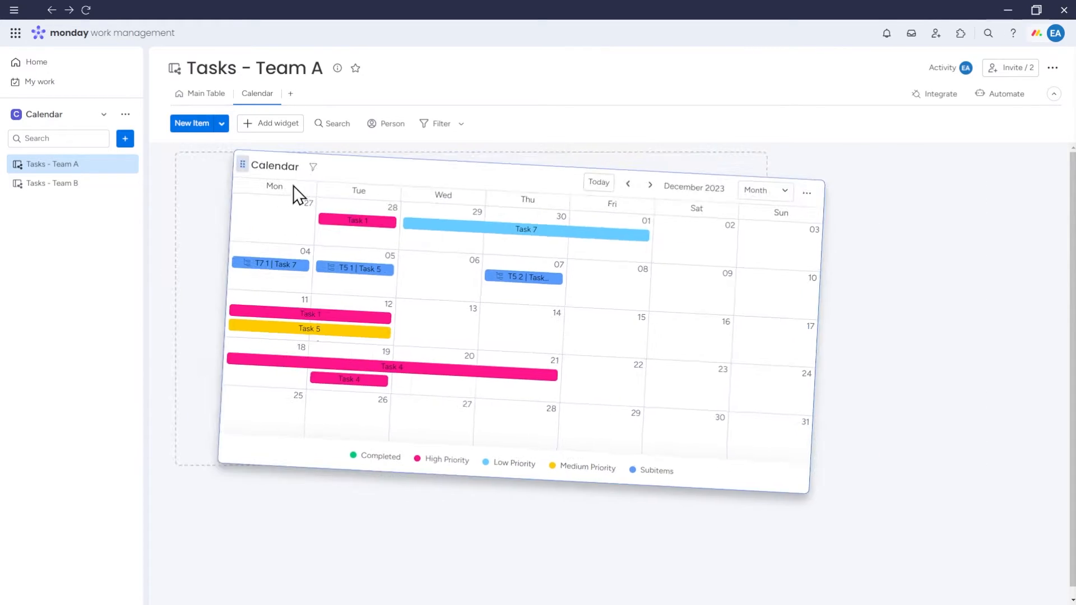
pyautogui.click(274, 124)
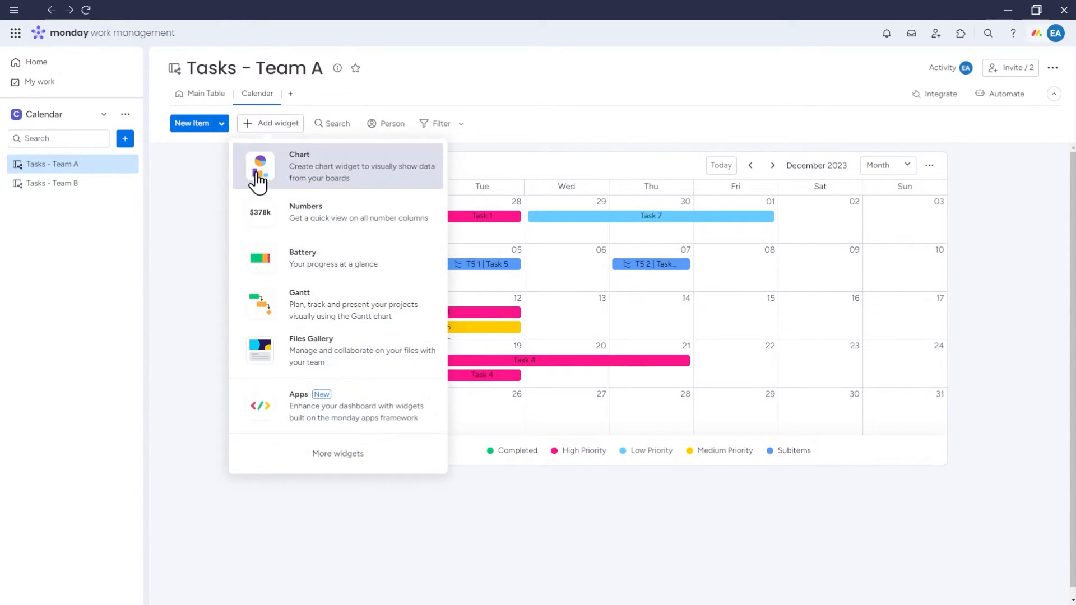
pyautogui.moveTo(531, 146)
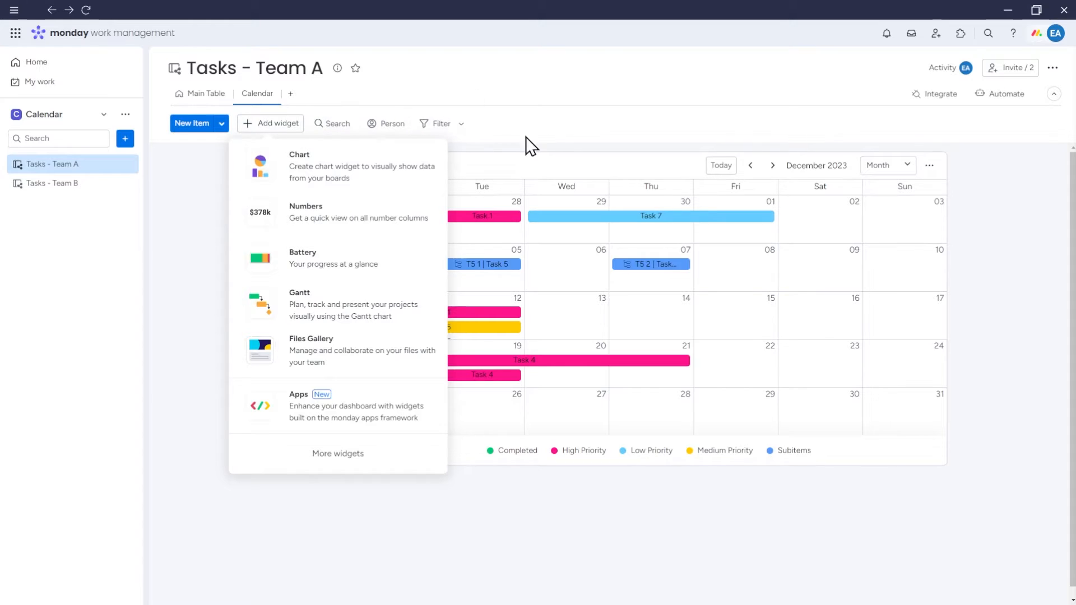
pyautogui.click(929, 166)
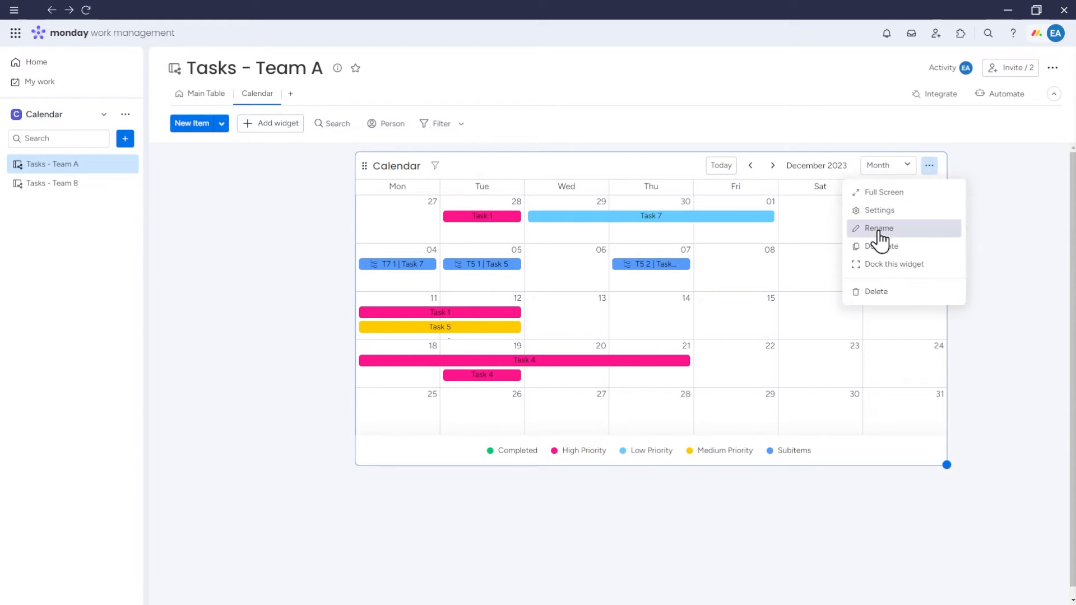
pyautogui.click(885, 192)
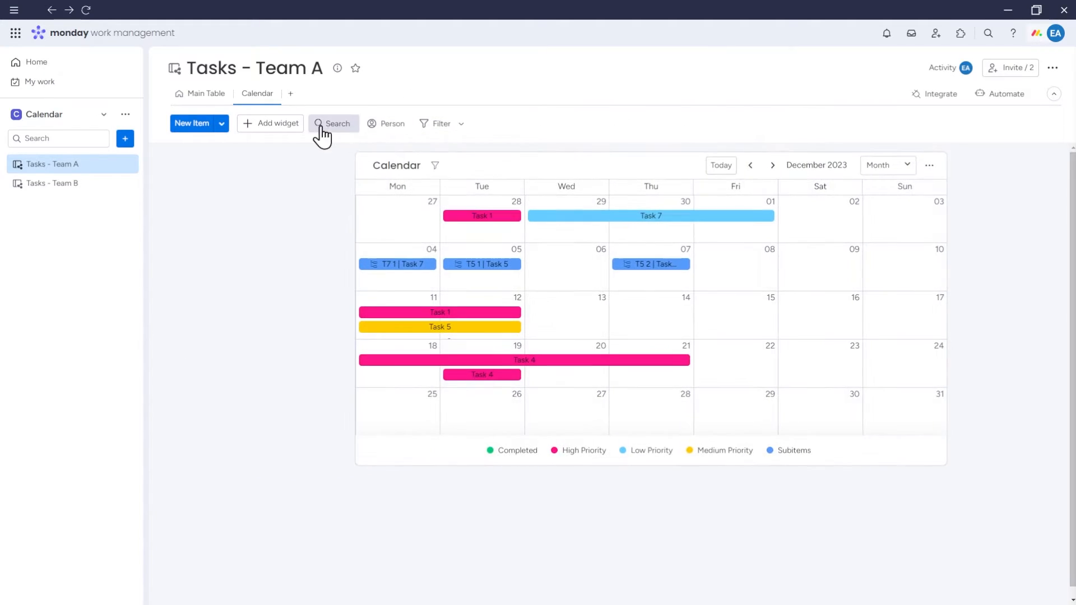
# - Add a Battery progress widget below the calendar, reporting 8.3% Done
pyautogui.click(274, 124)
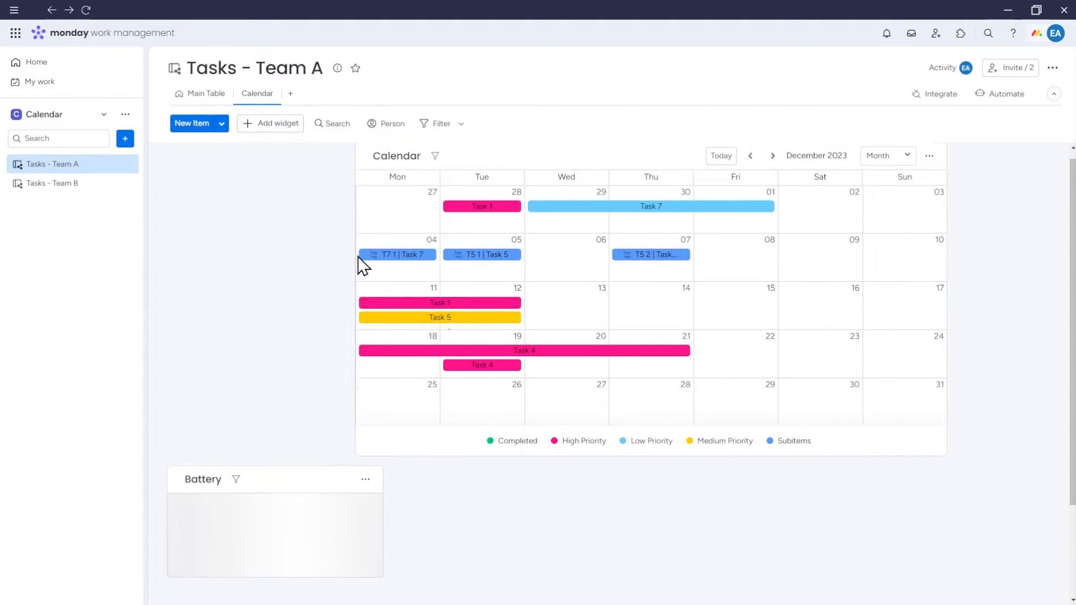
pyautogui.click(929, 155)
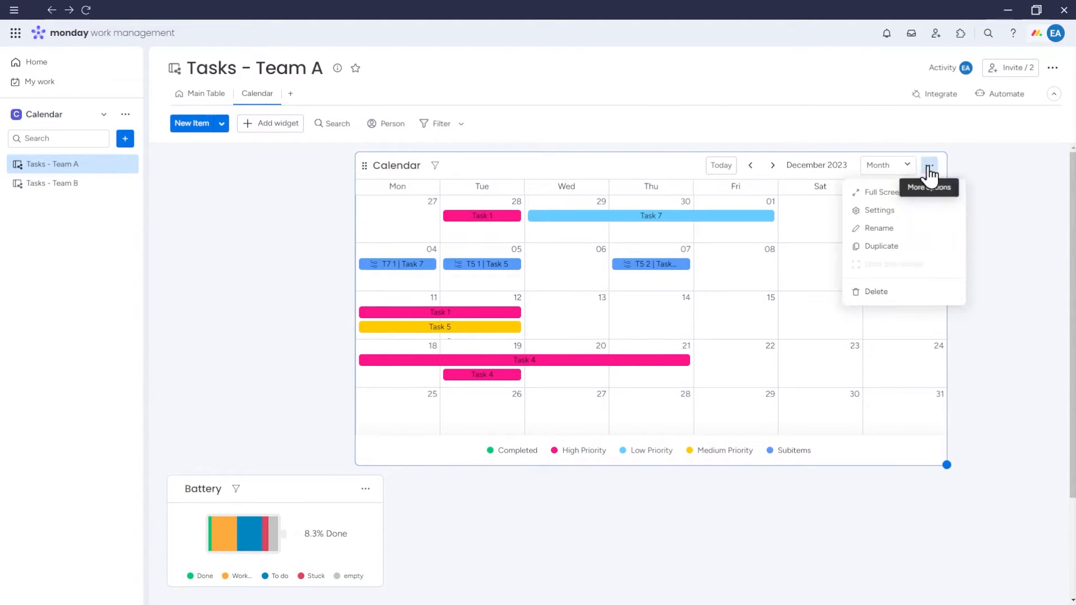
pyautogui.moveTo(885, 265)
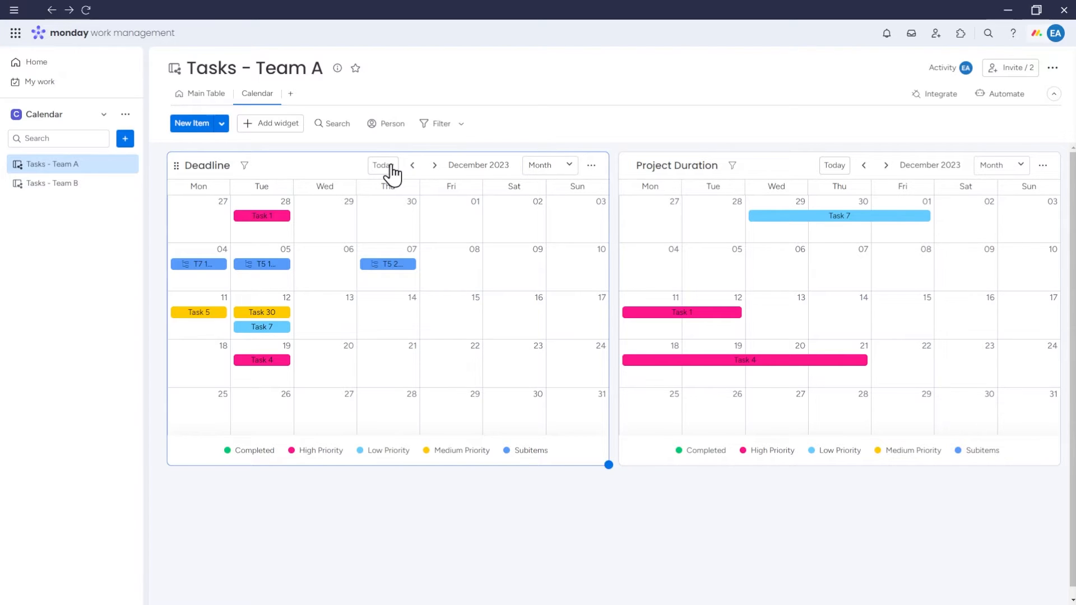
pyautogui.moveTo(304, 194)
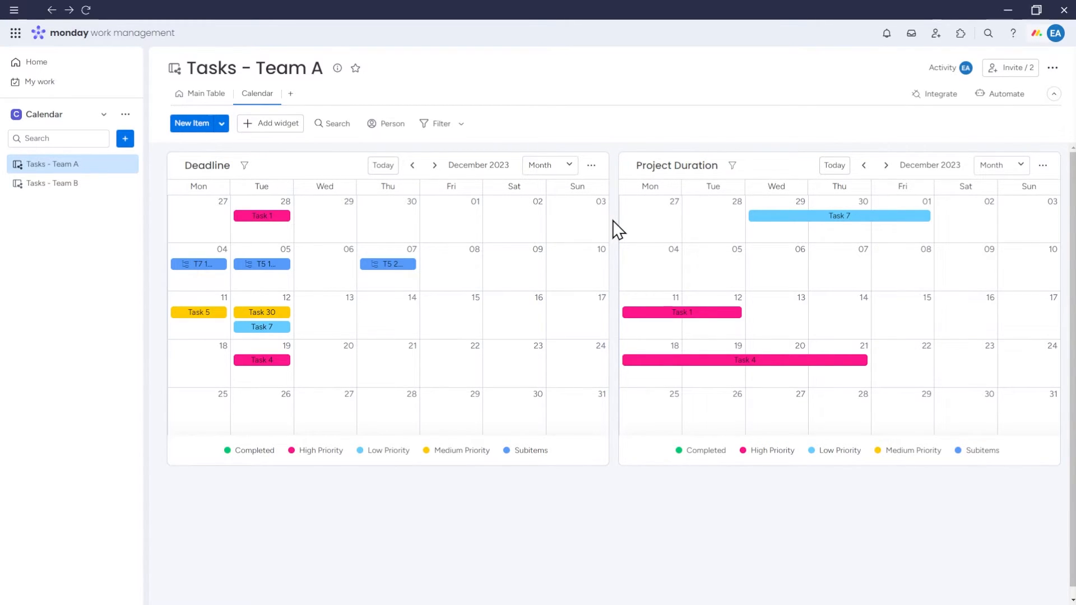
pyautogui.moveTo(369, 123)
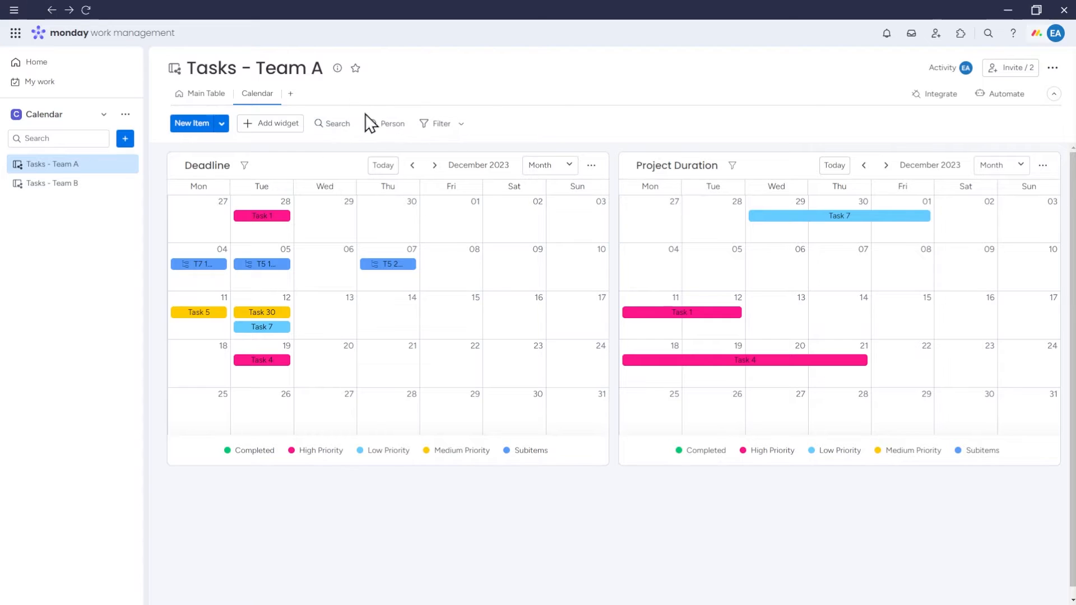
# - Toggle the quick Person filter on and back off for the calendar widgets
pyautogui.click(384, 123)
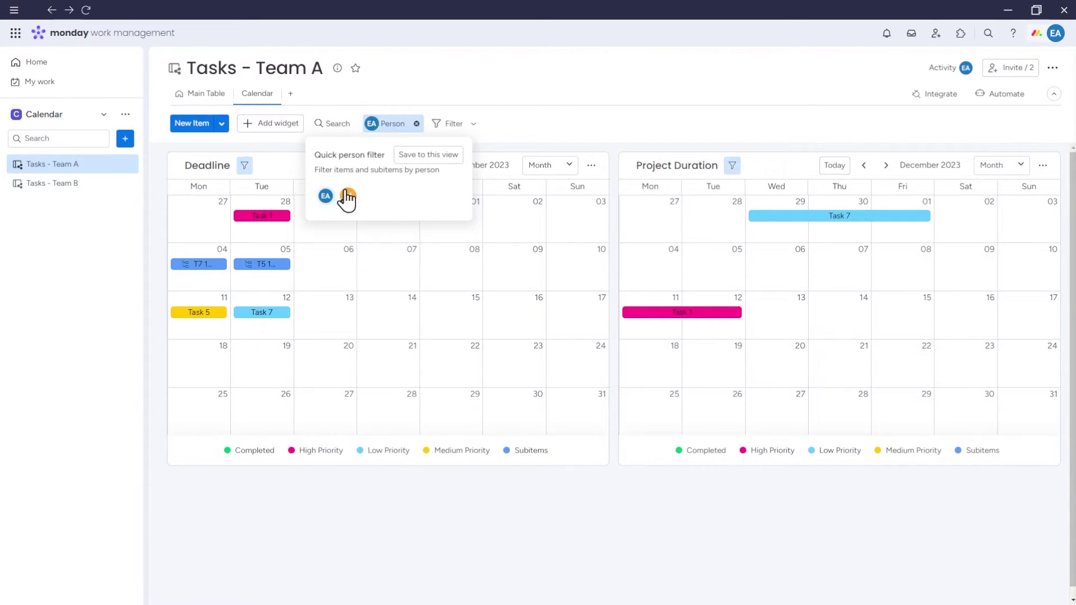
pyautogui.click(591, 166)
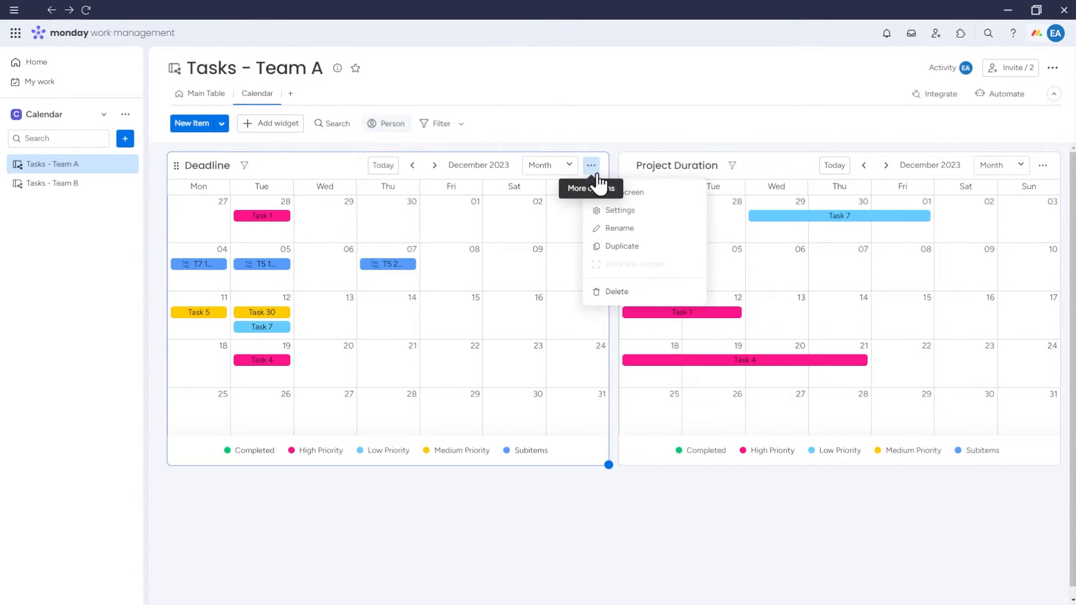
pyautogui.click(625, 192)
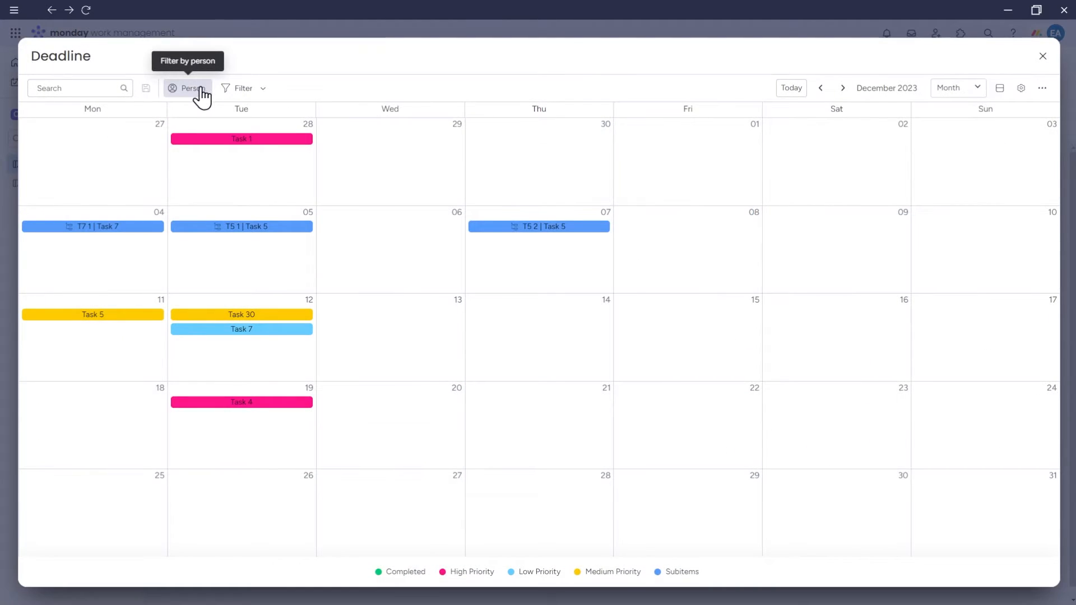
pyautogui.click(193, 88)
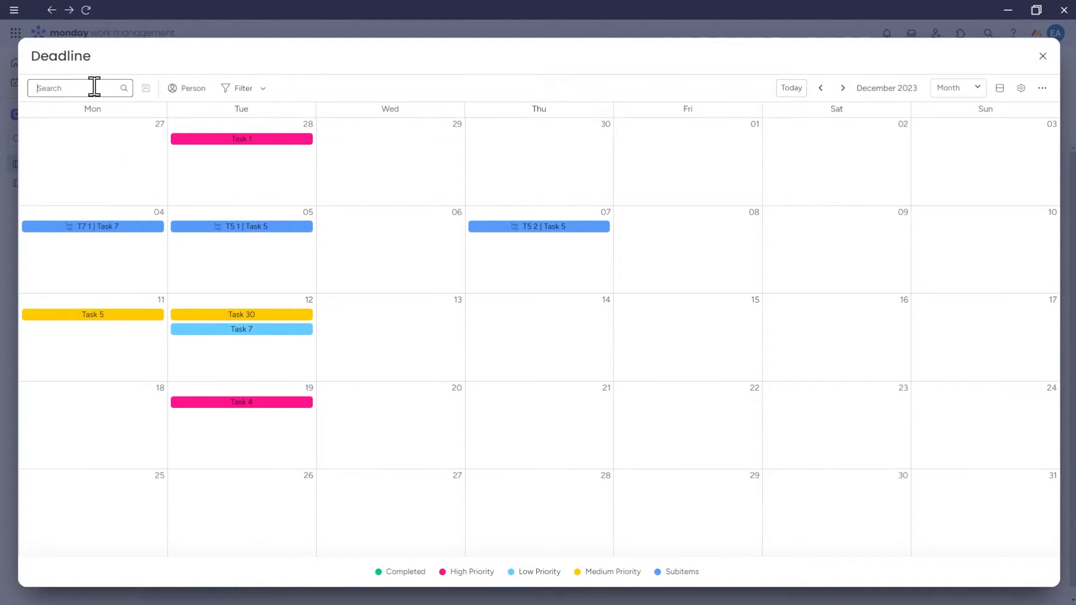
pyautogui.write('task 3')
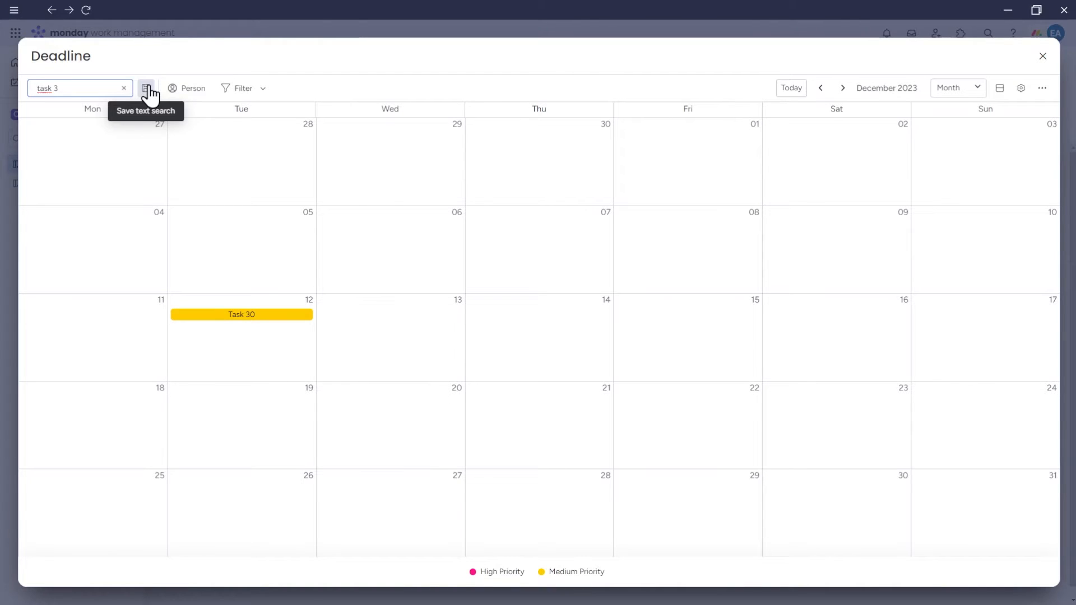
pyautogui.click(1042, 56)
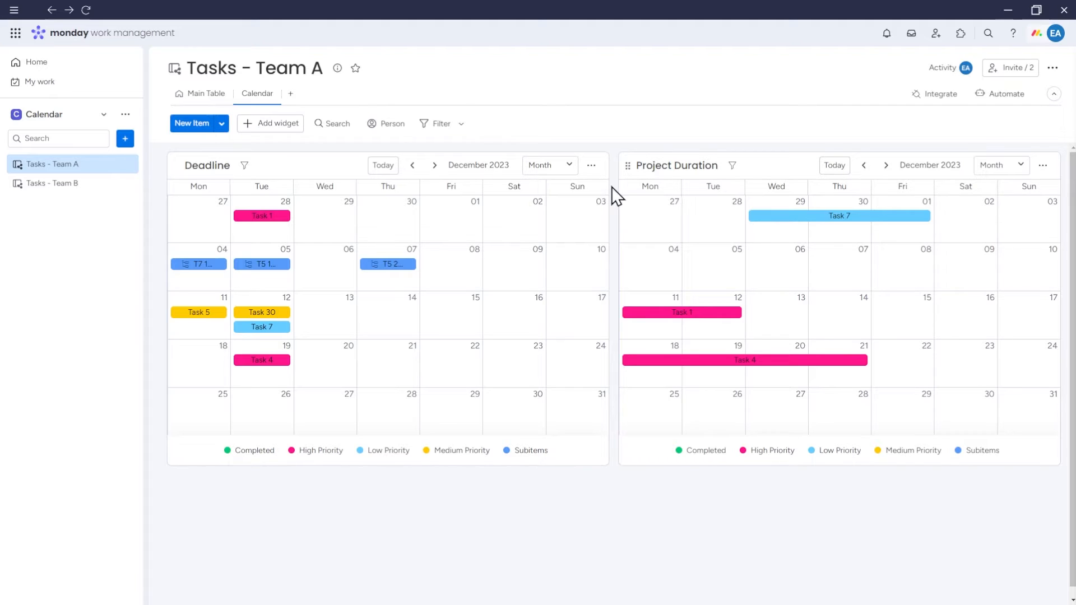
# - Expand the Deadline widget to full screen in Split mode with its item table, then close it
pyautogui.click(591, 165)
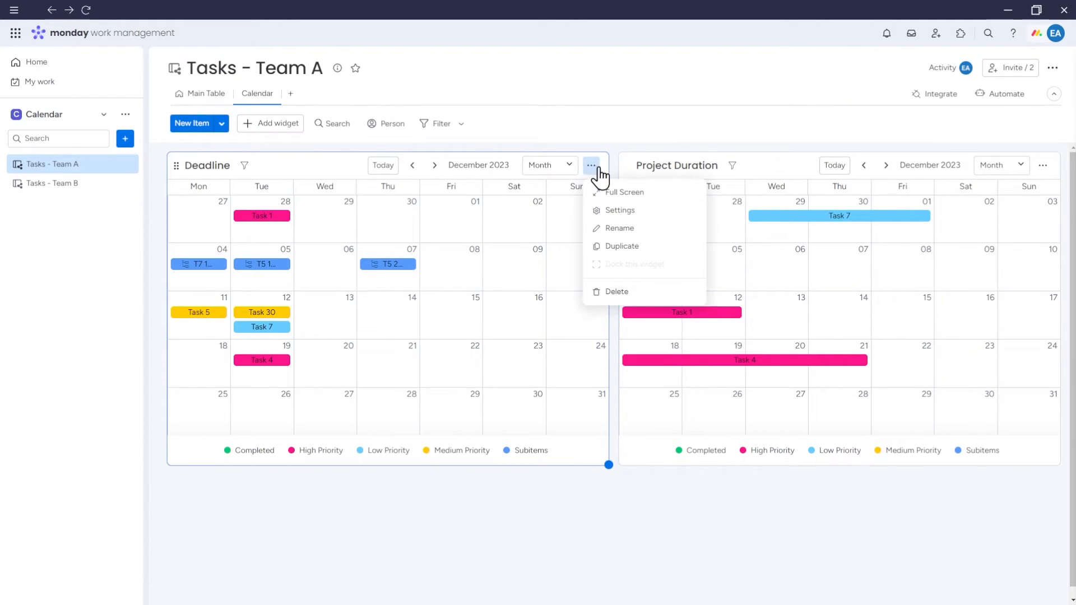
pyautogui.click(625, 192)
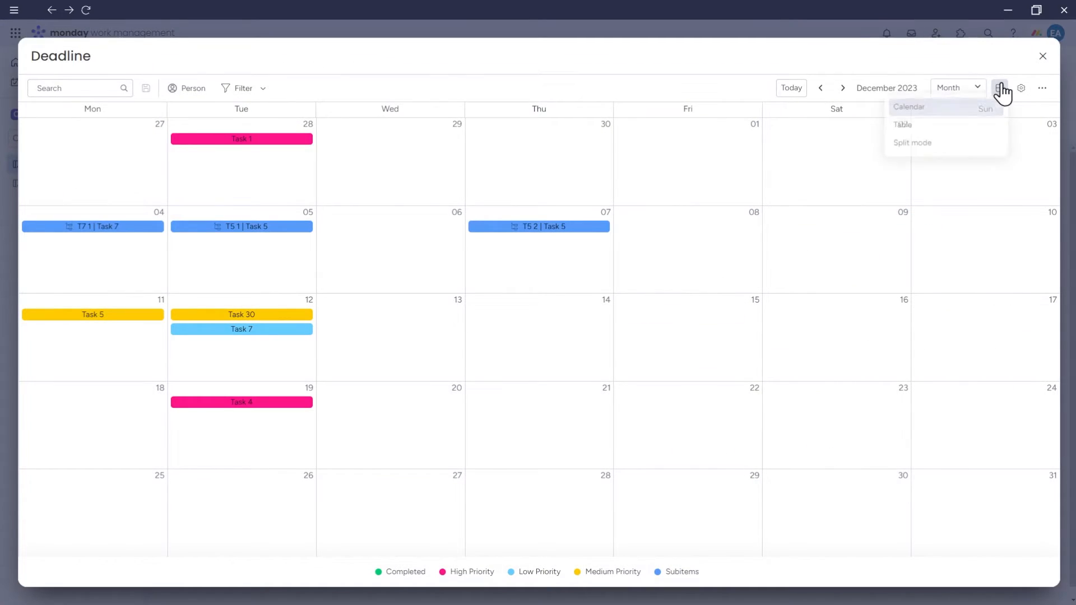
pyautogui.click(913, 142)
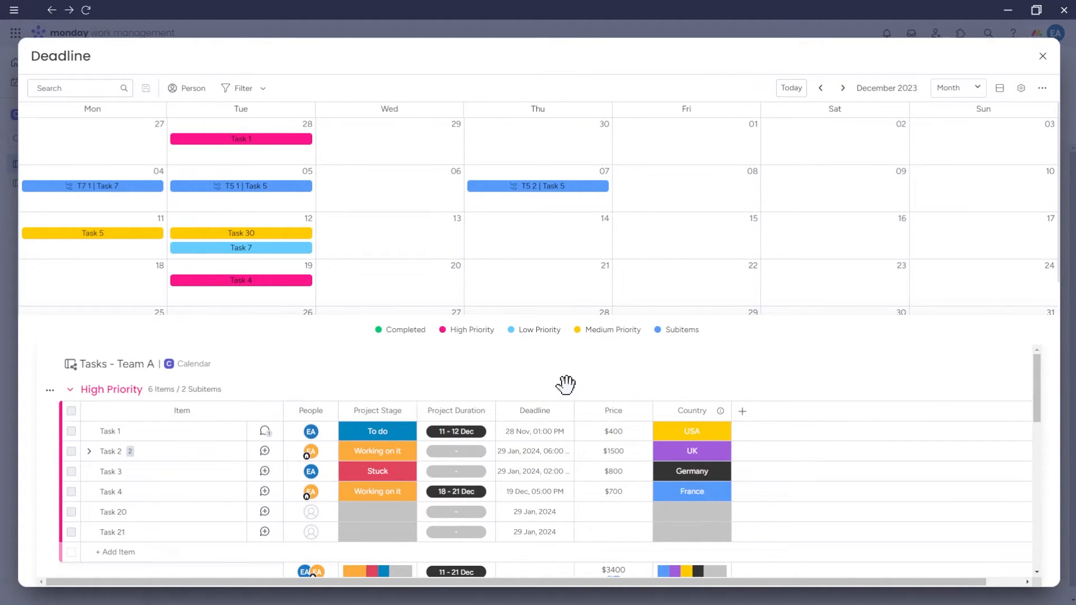
pyautogui.click(1043, 56)
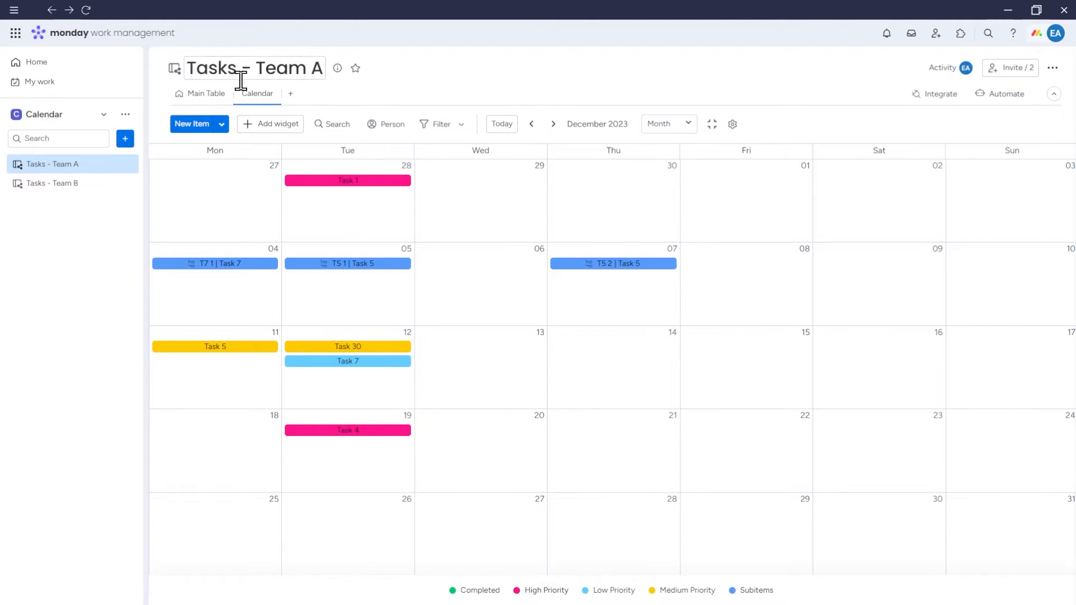
# - Return to Team A's Main Table, then open the Tasks - Team B board with its priority groups
pyautogui.click(204, 93)
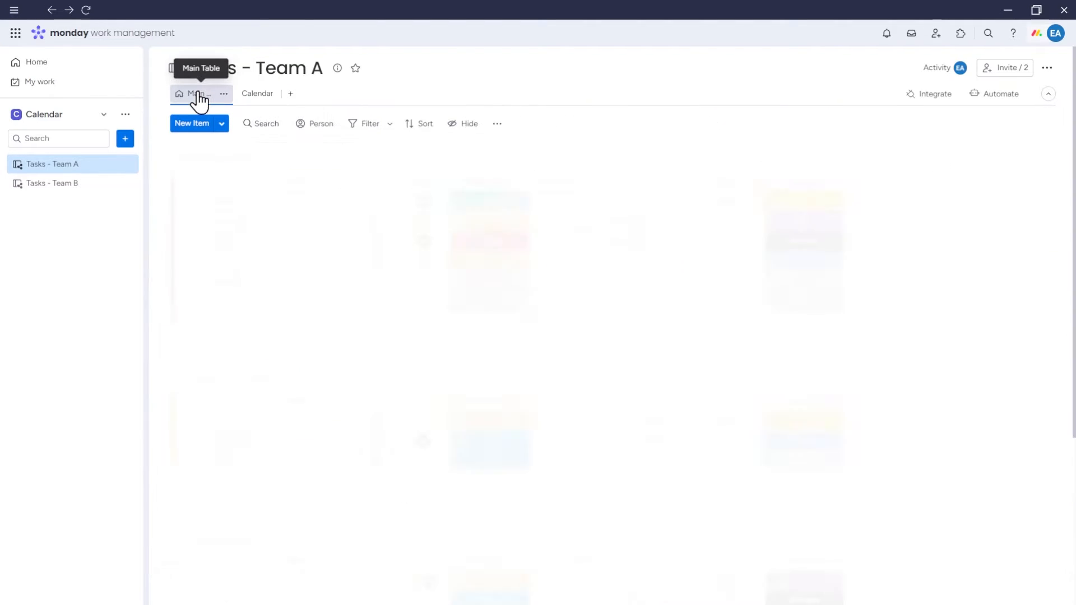
pyautogui.click(197, 94)
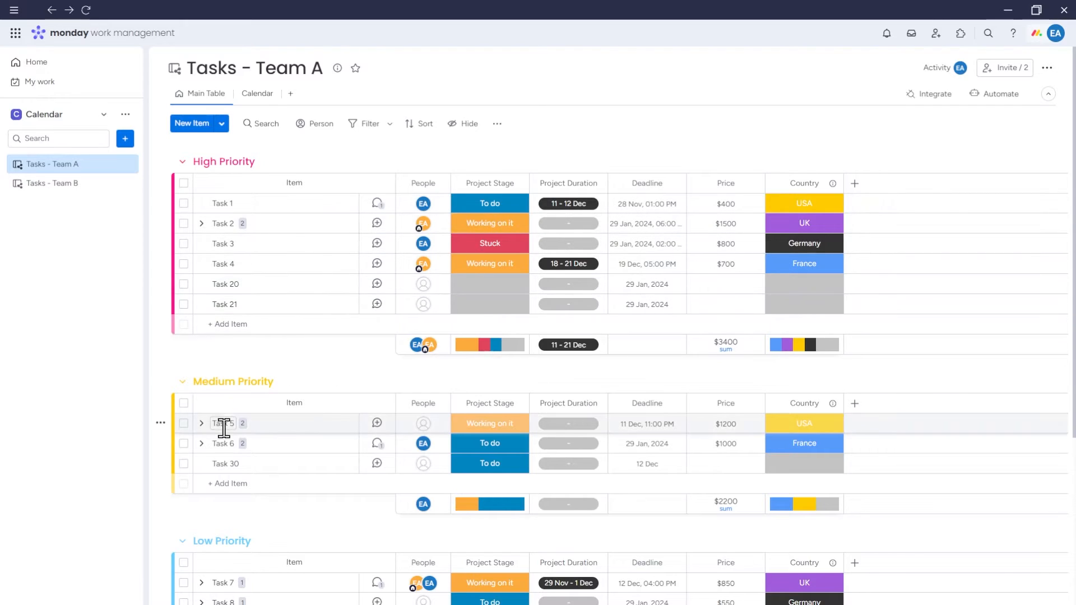
pyautogui.moveTo(177, 384)
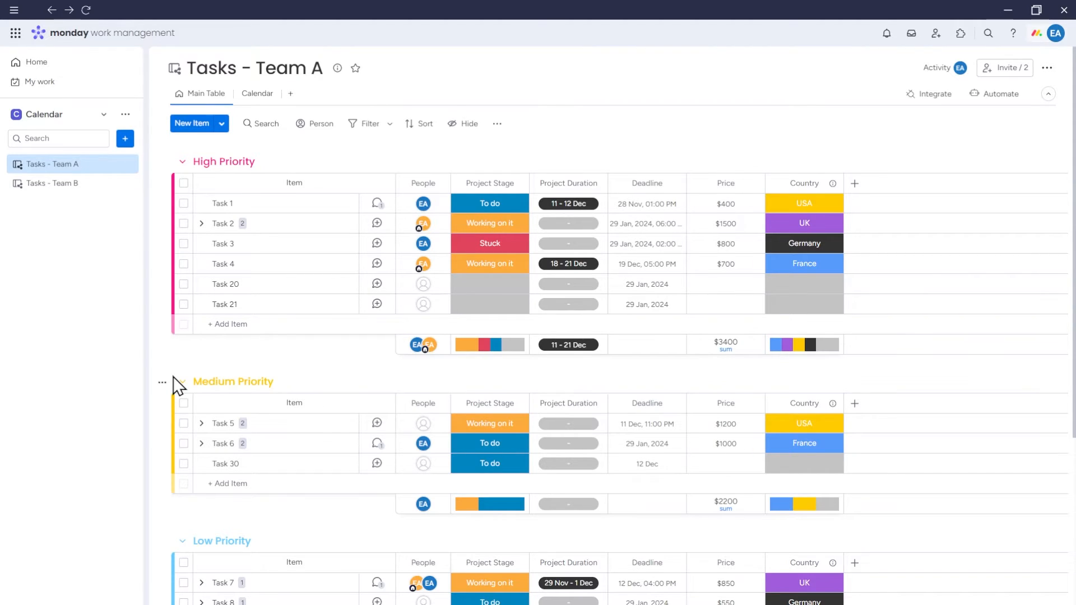
pyautogui.moveTo(223, 123)
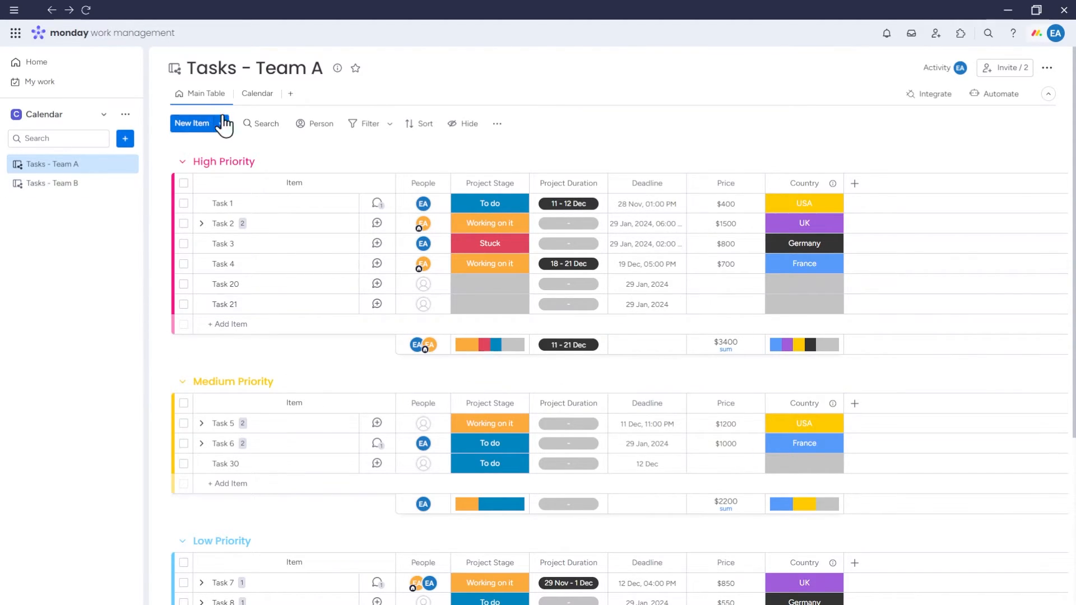
pyautogui.moveTo(224, 142)
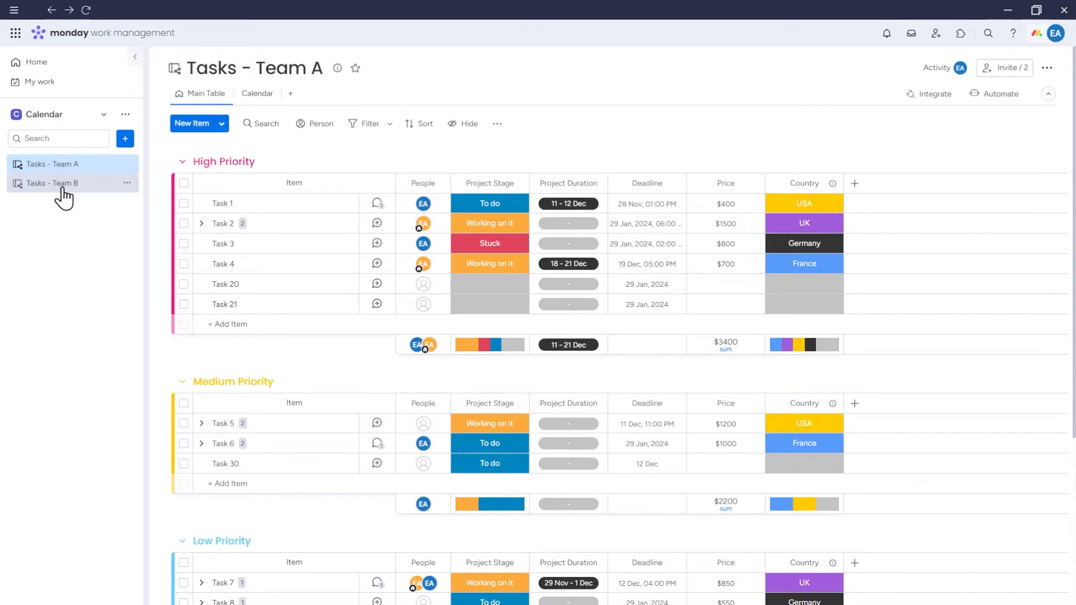
pyautogui.click(50, 183)
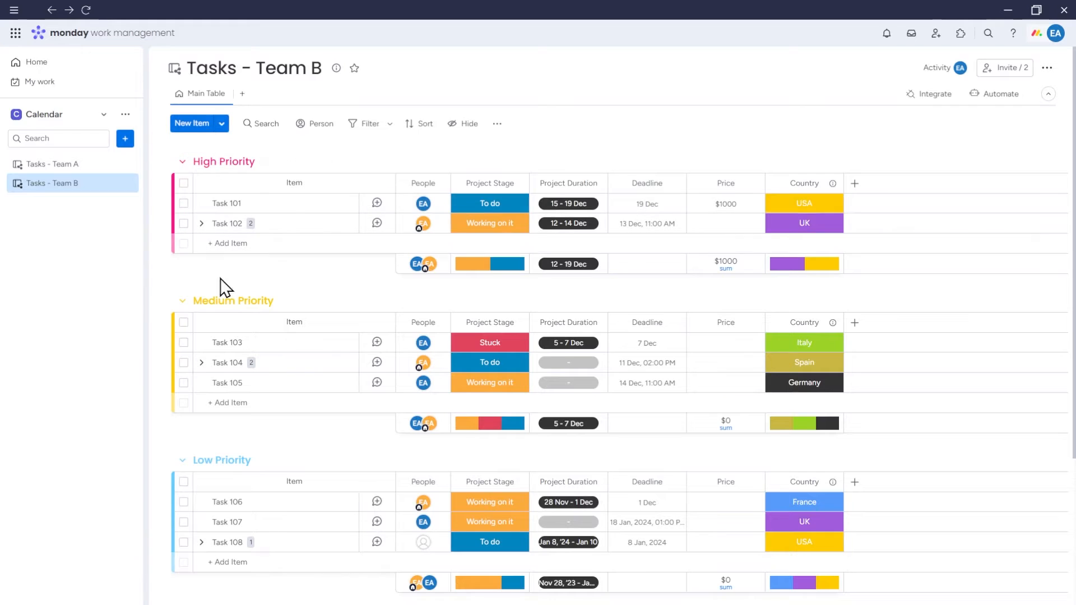
pyautogui.click(646, 343)
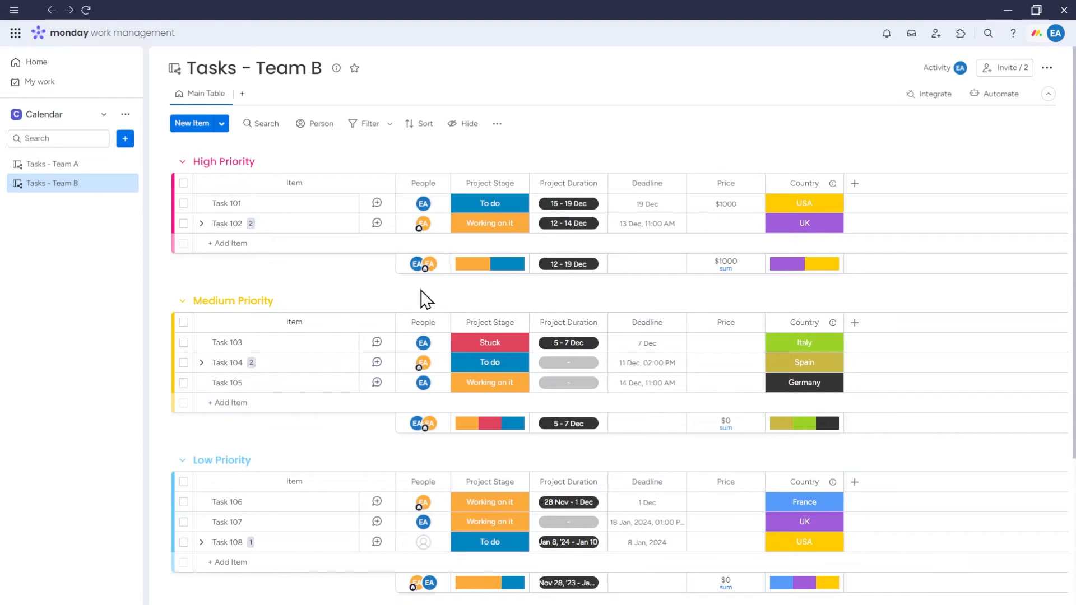
pyautogui.moveTo(255, 294)
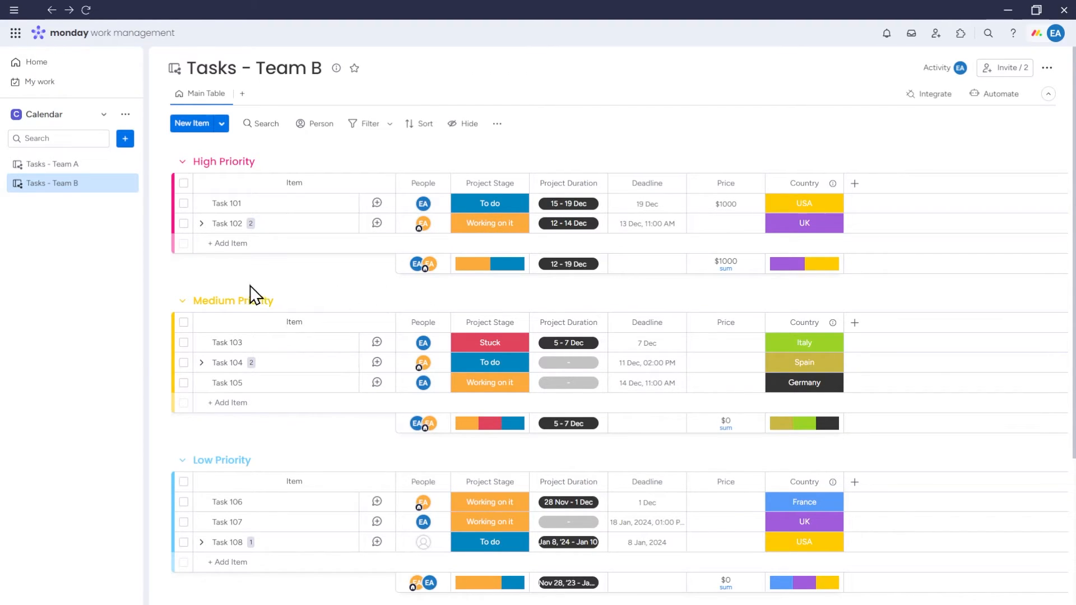
pyautogui.moveTo(124, 268)
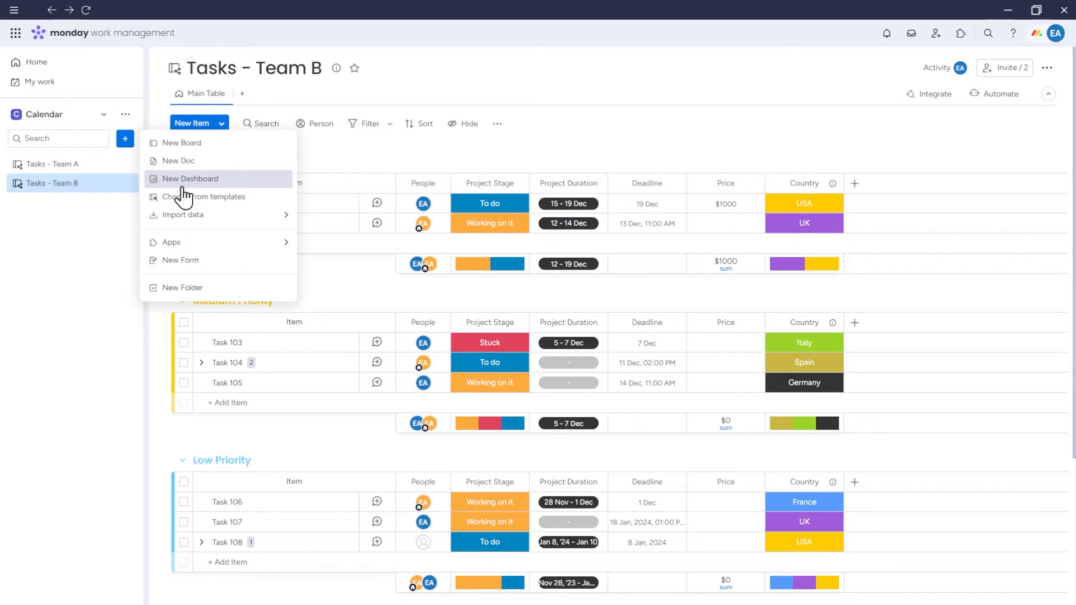
# - Start a New Dashboard named Dashboard - Calendar with Main privacy from the workspace + menu
pyautogui.click(190, 178)
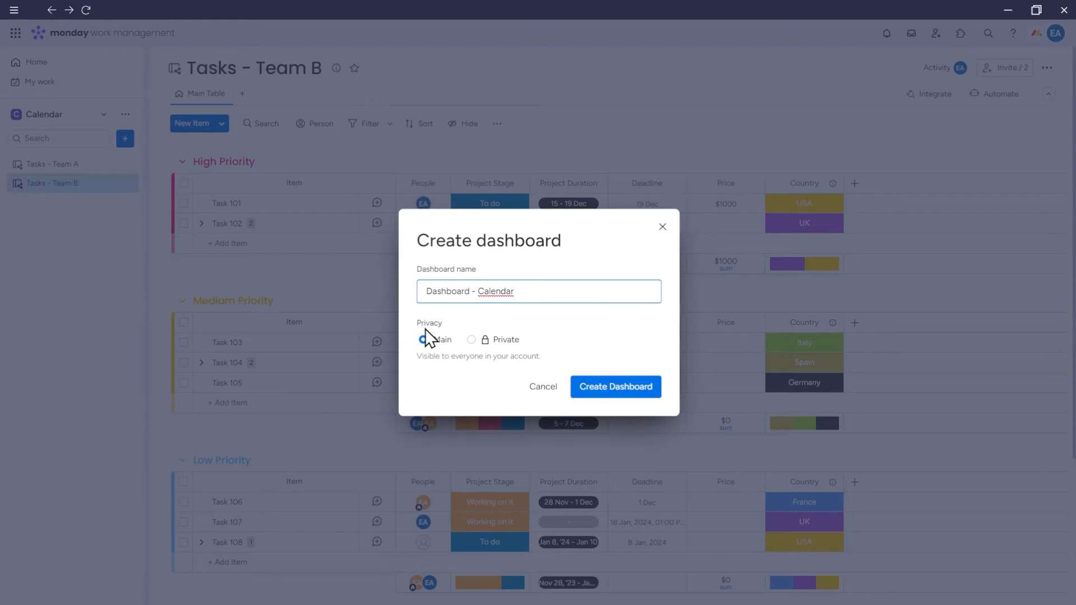
pyautogui.moveTo(424, 338)
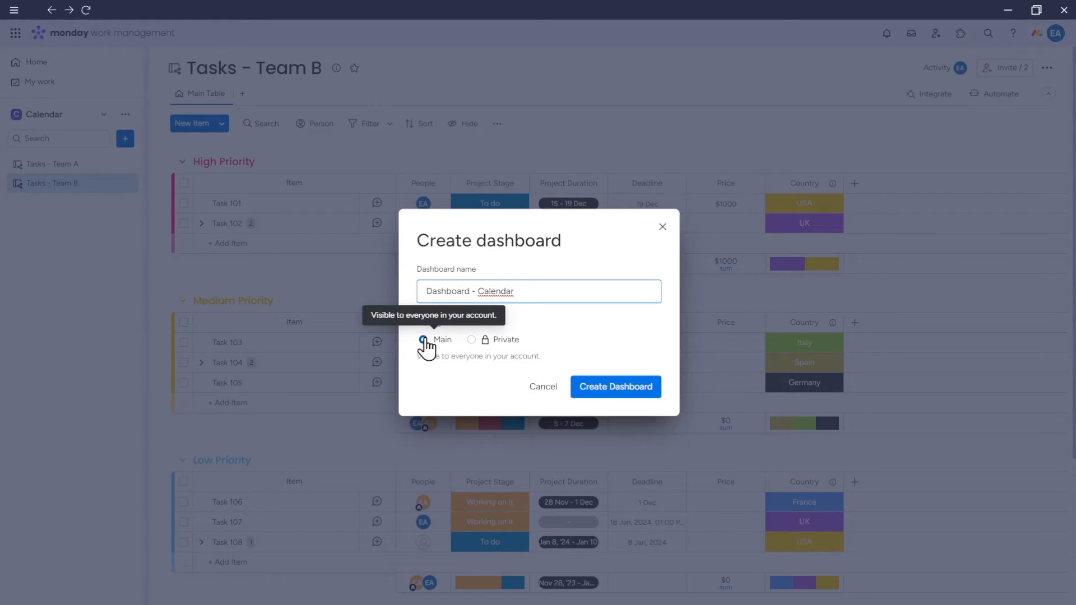
pyautogui.moveTo(488, 346)
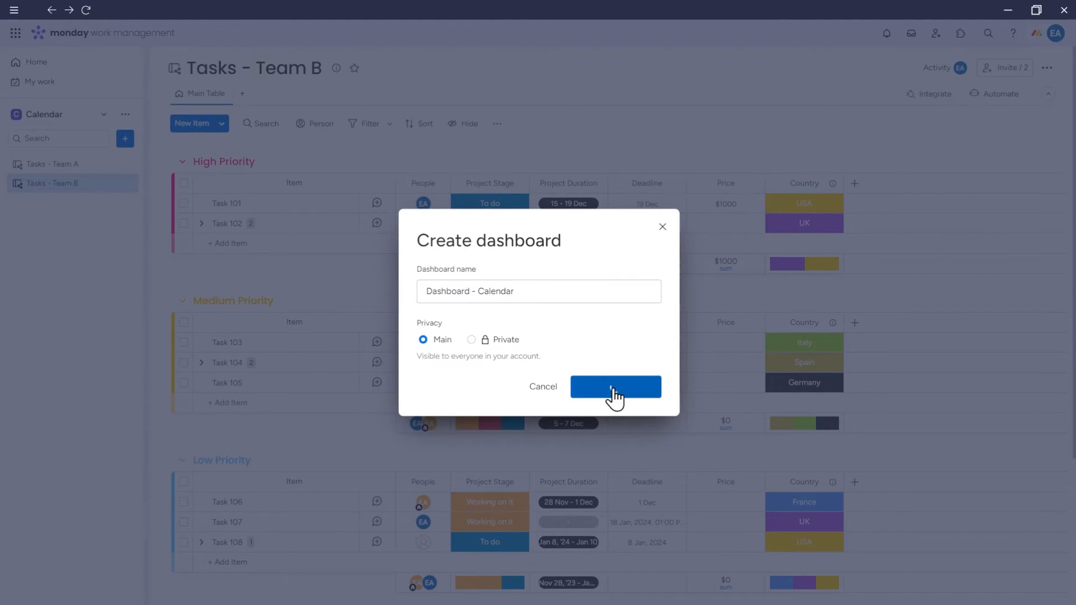
# - Create Dashboard - Calendar connected to the Tasks - Team A and Tasks - Team B boards
pyautogui.click(614, 387)
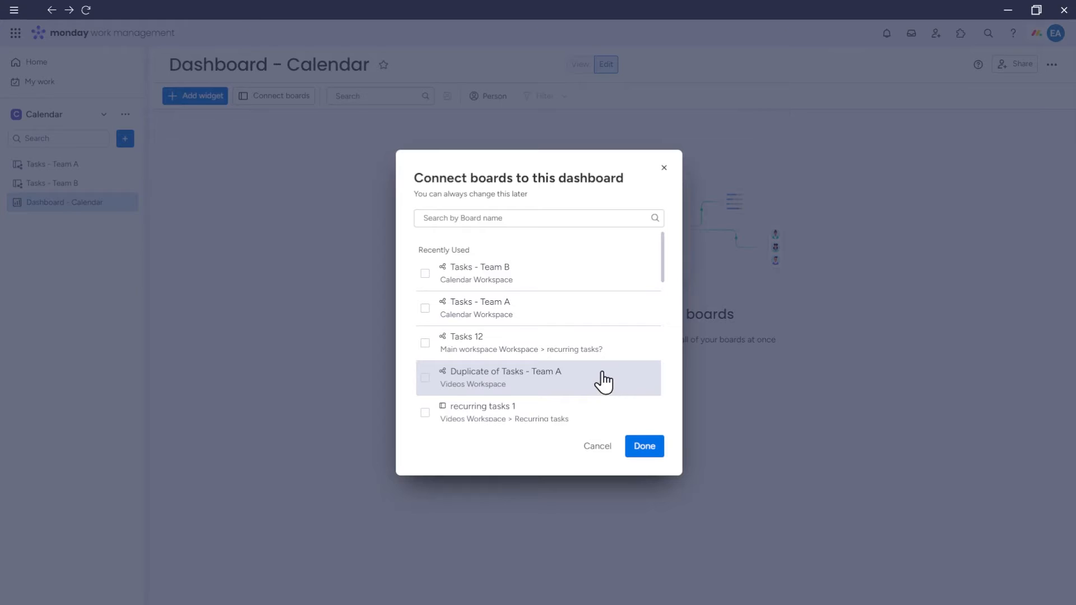
pyautogui.moveTo(525, 282)
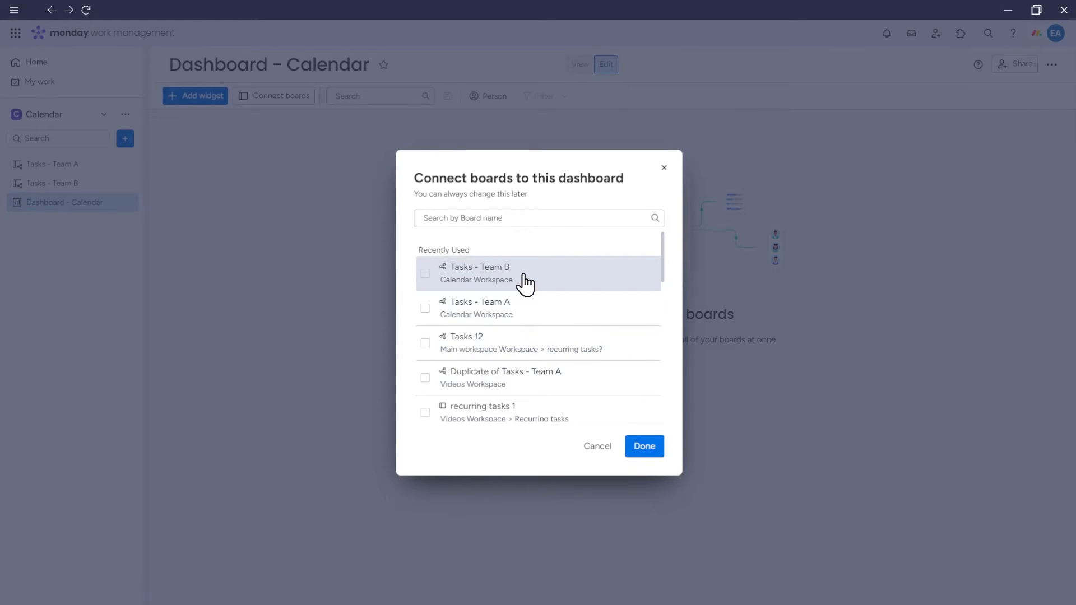
pyautogui.moveTo(426, 314)
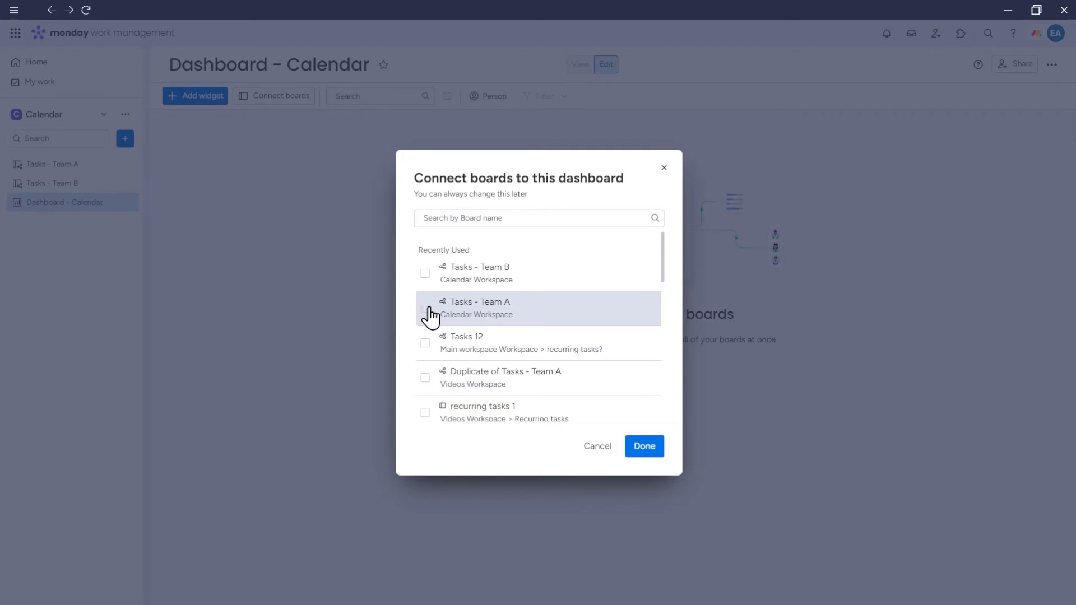
pyautogui.moveTo(467, 306)
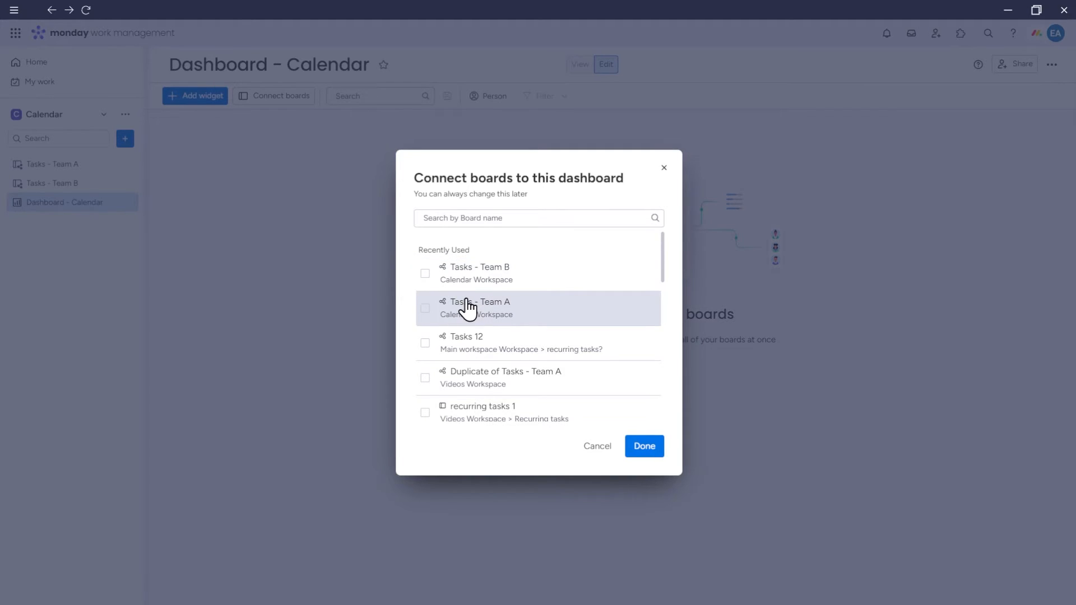
pyautogui.click(425, 307)
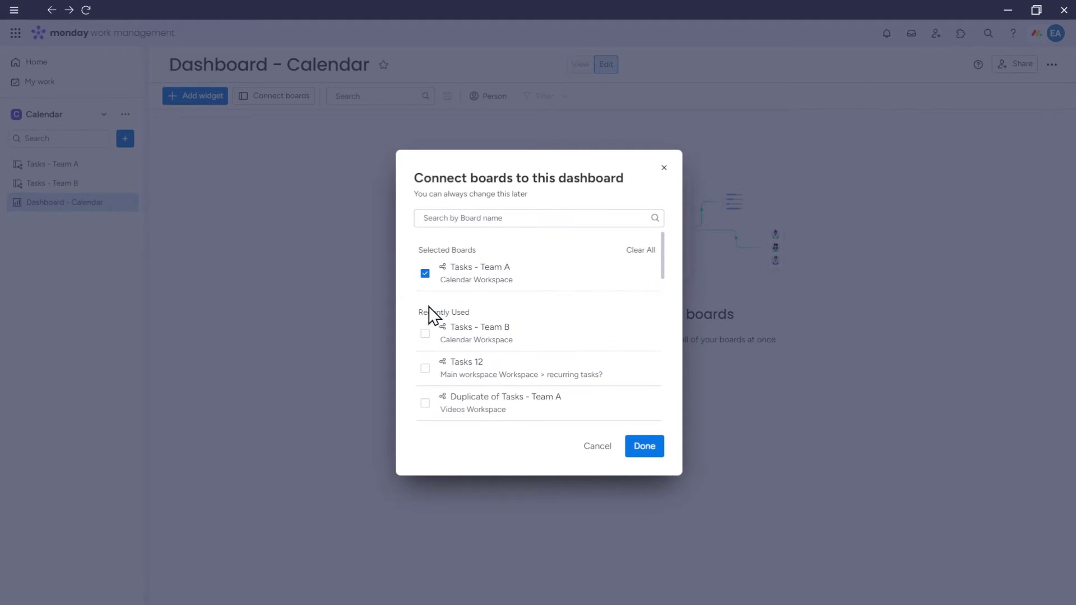
pyautogui.click(425, 333)
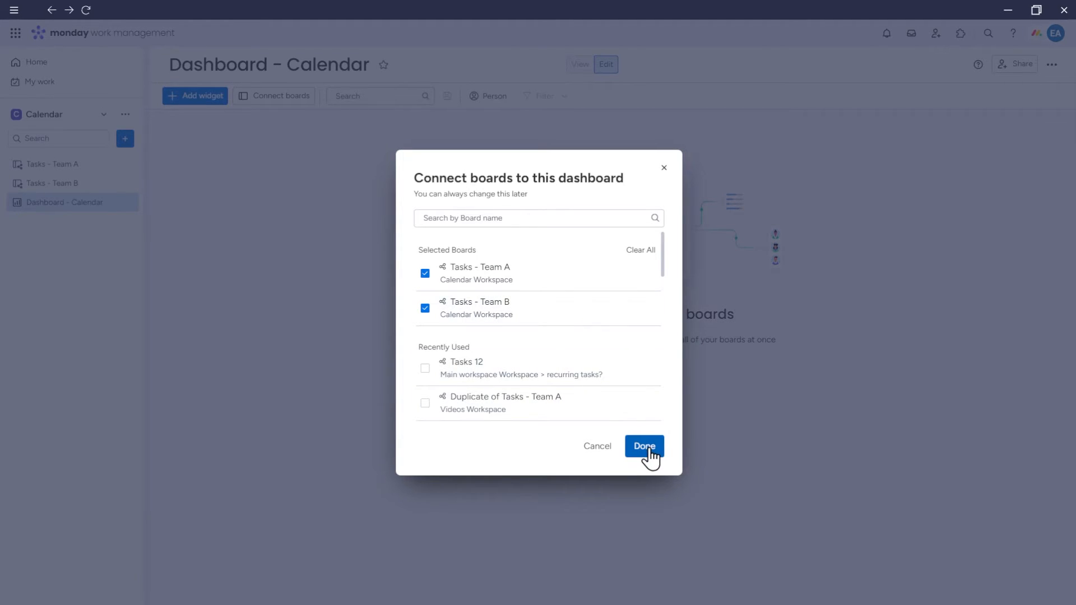
pyautogui.click(643, 446)
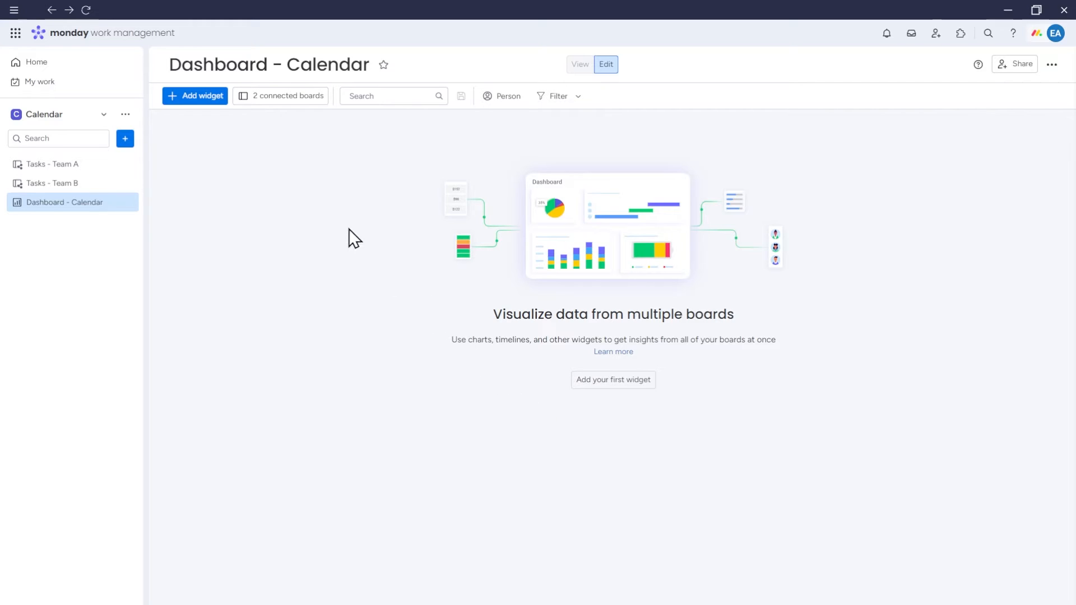
pyautogui.click(286, 95)
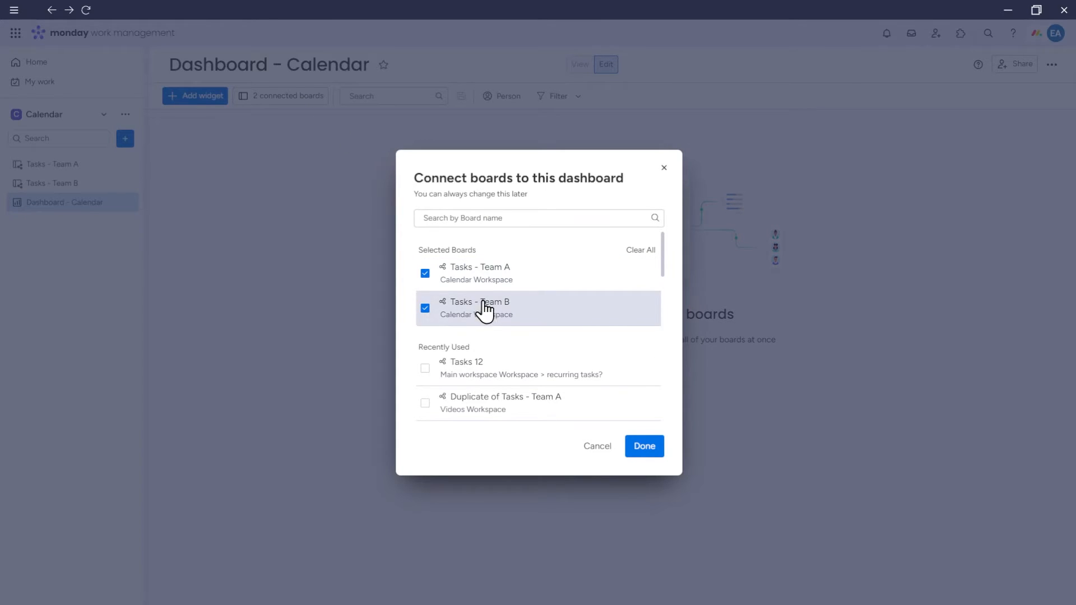
pyautogui.moveTo(500, 341)
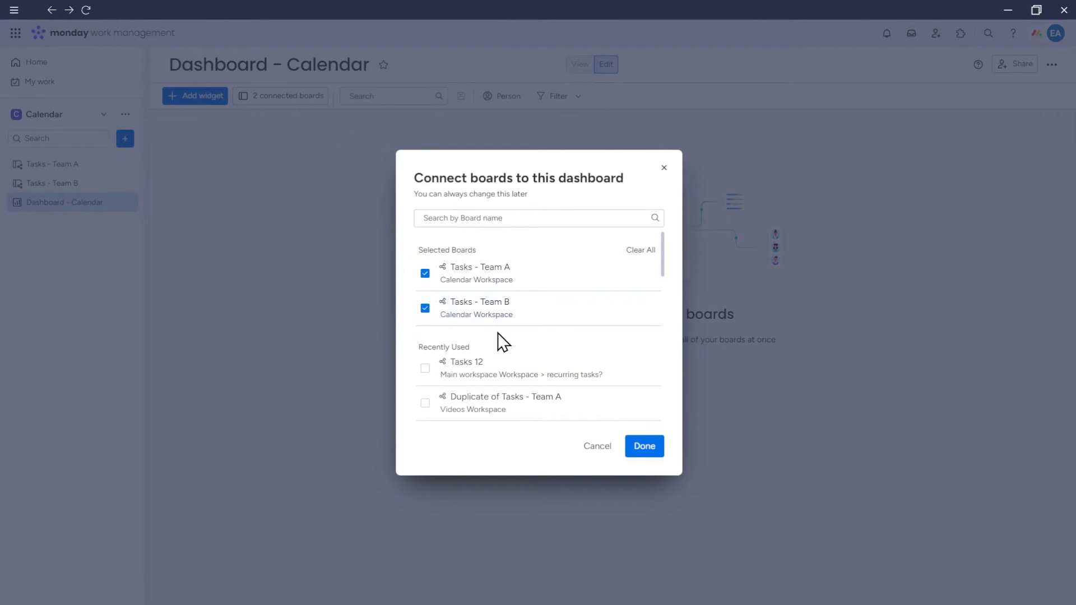
pyautogui.moveTo(459, 337)
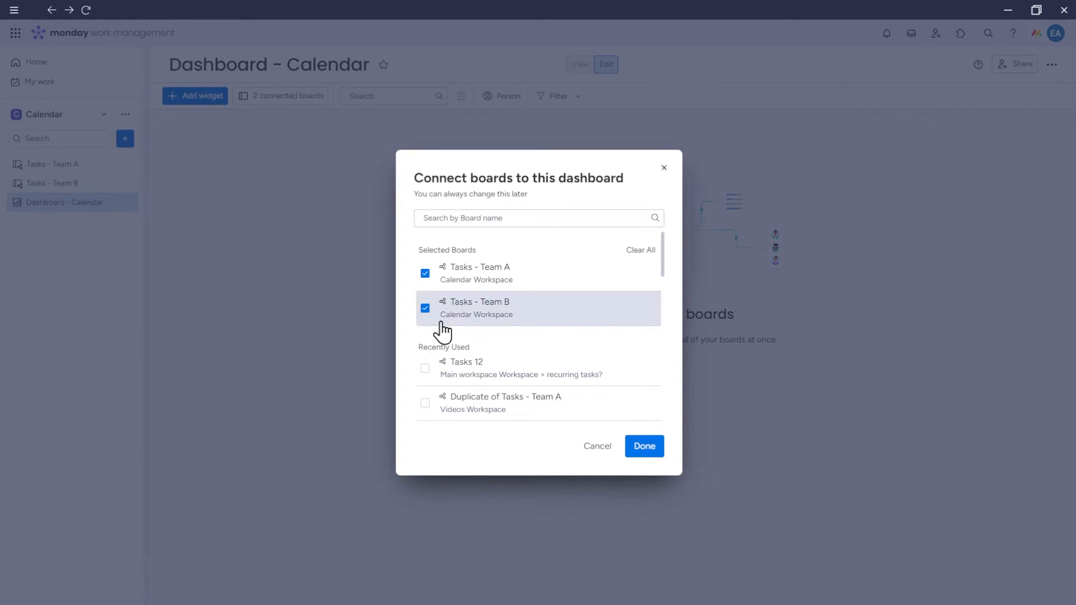
pyautogui.click(643, 446)
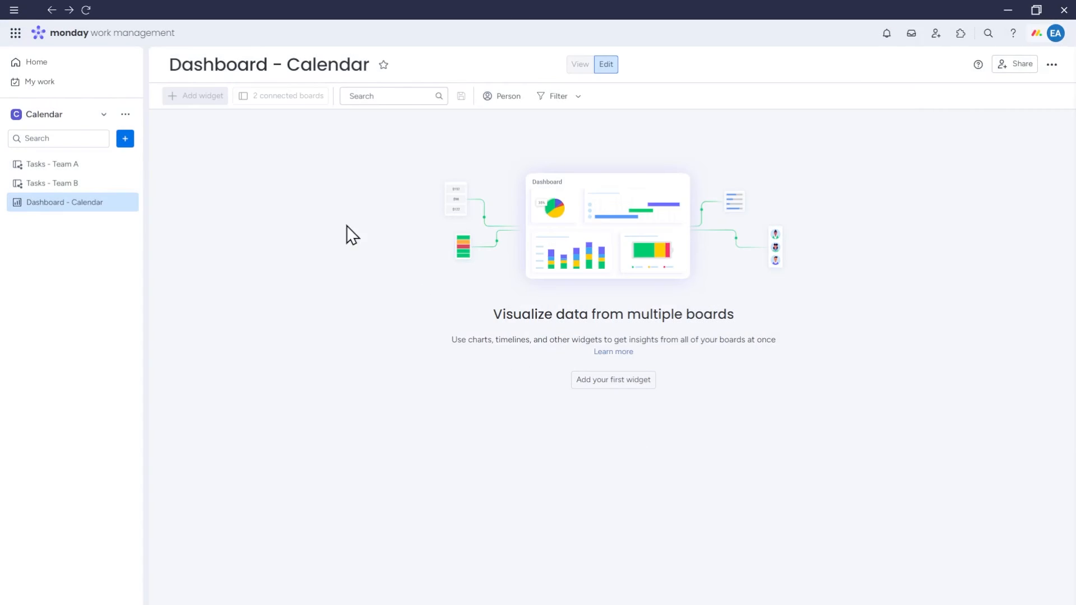
# - Add a Calendar widget to the dashboard from the More widgets catalogue
pyautogui.click(195, 95)
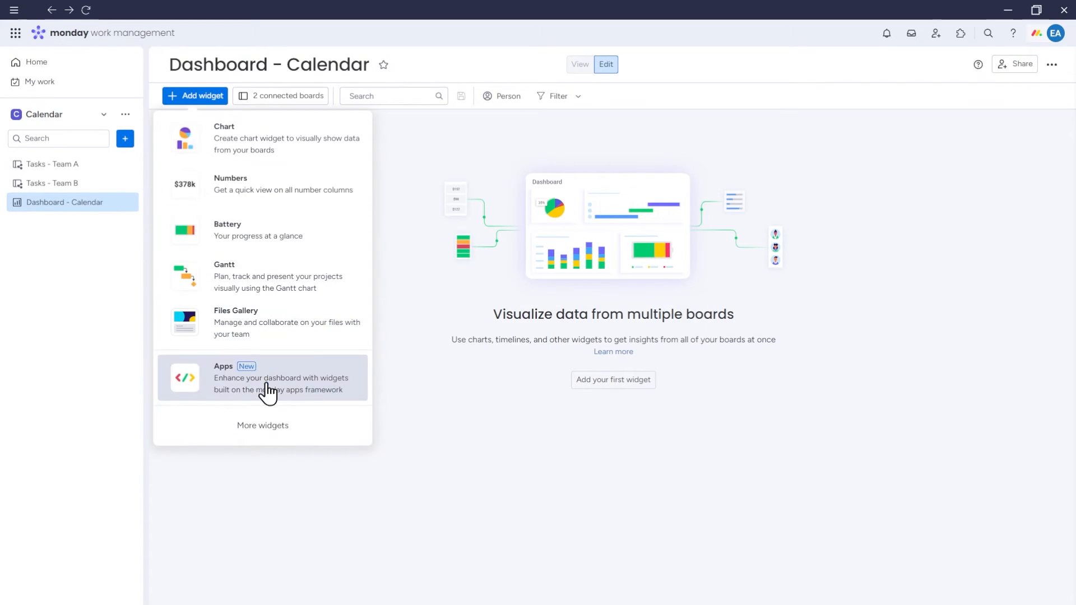
pyautogui.click(262, 425)
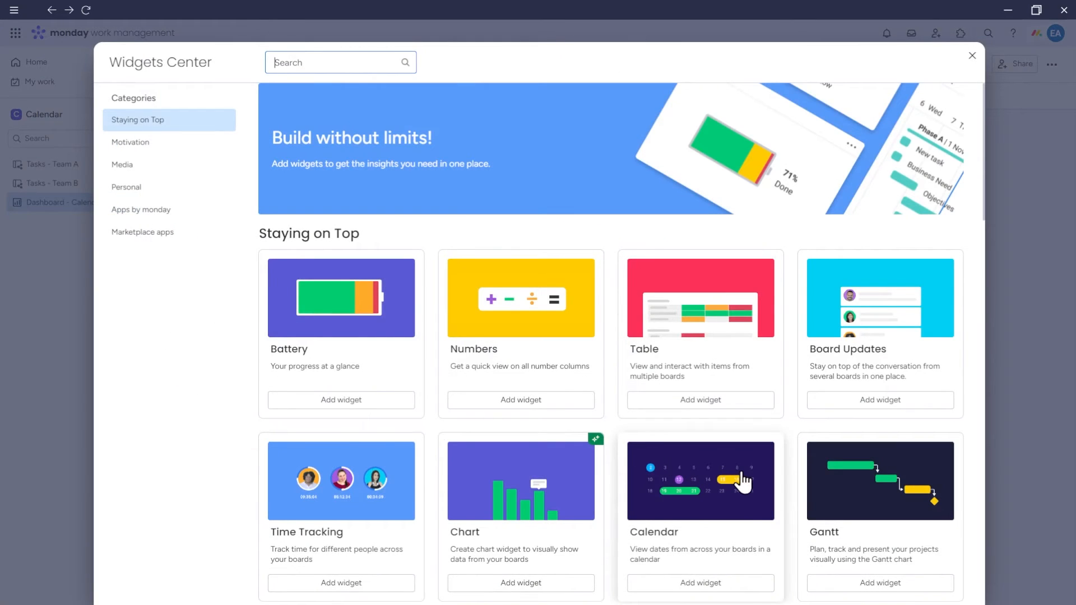
pyautogui.click(972, 56)
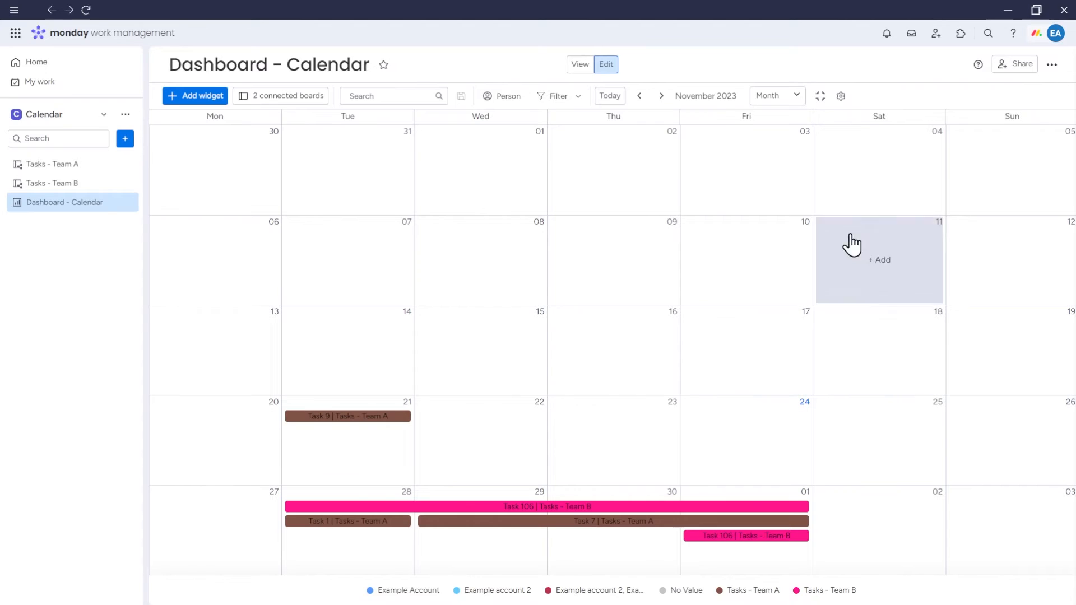
# - In the calendar widget settings, feed it from both Tasks - Team A and Tasks - Team B
pyautogui.click(840, 96)
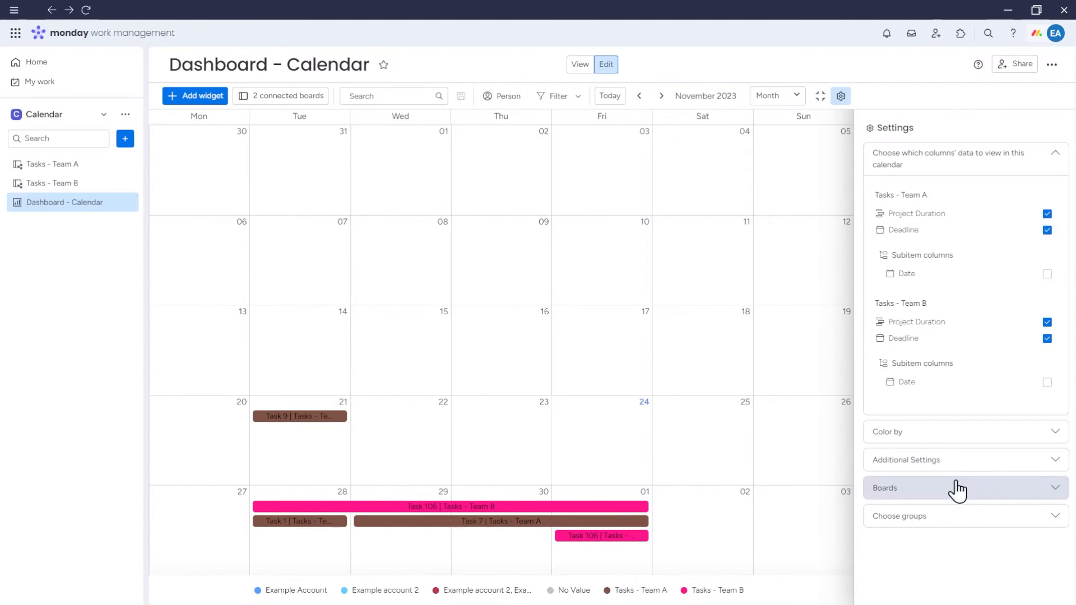
pyautogui.click(961, 488)
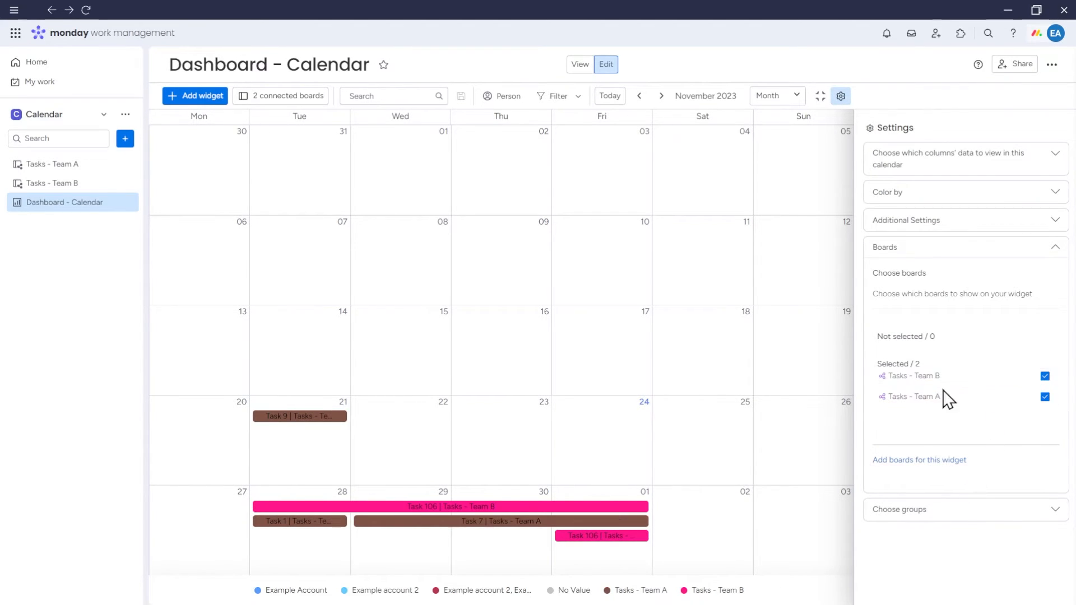
pyautogui.moveTo(976, 429)
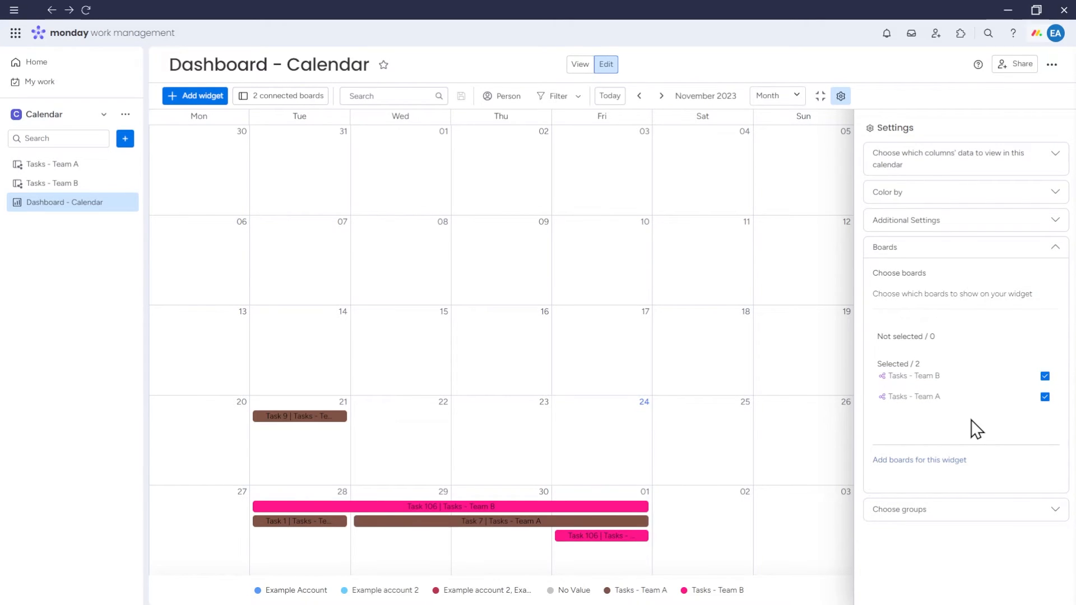
pyautogui.moveTo(959, 433)
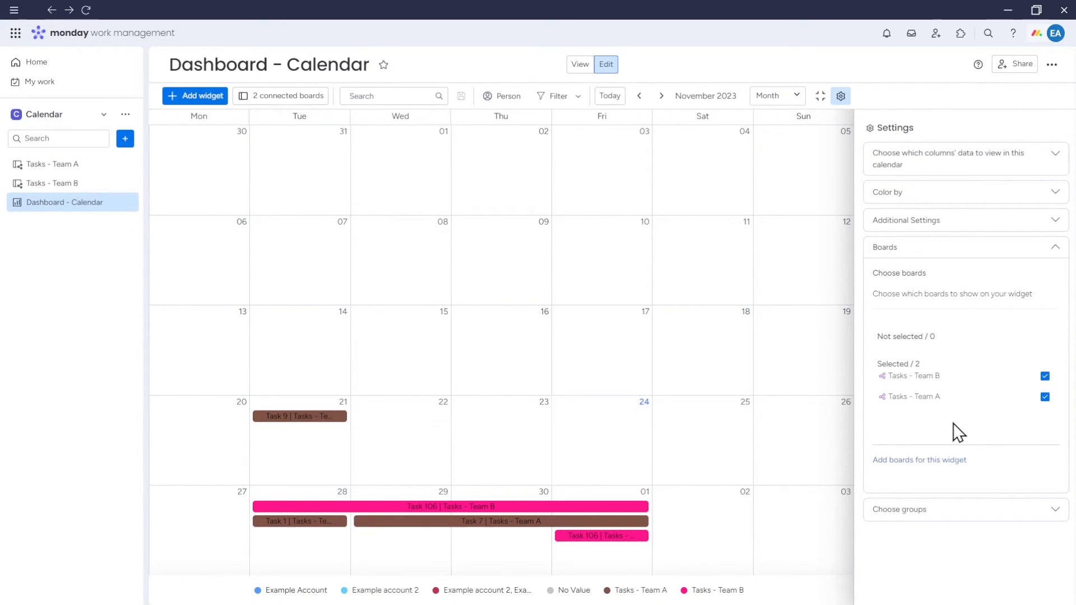
pyautogui.moveTo(950, 468)
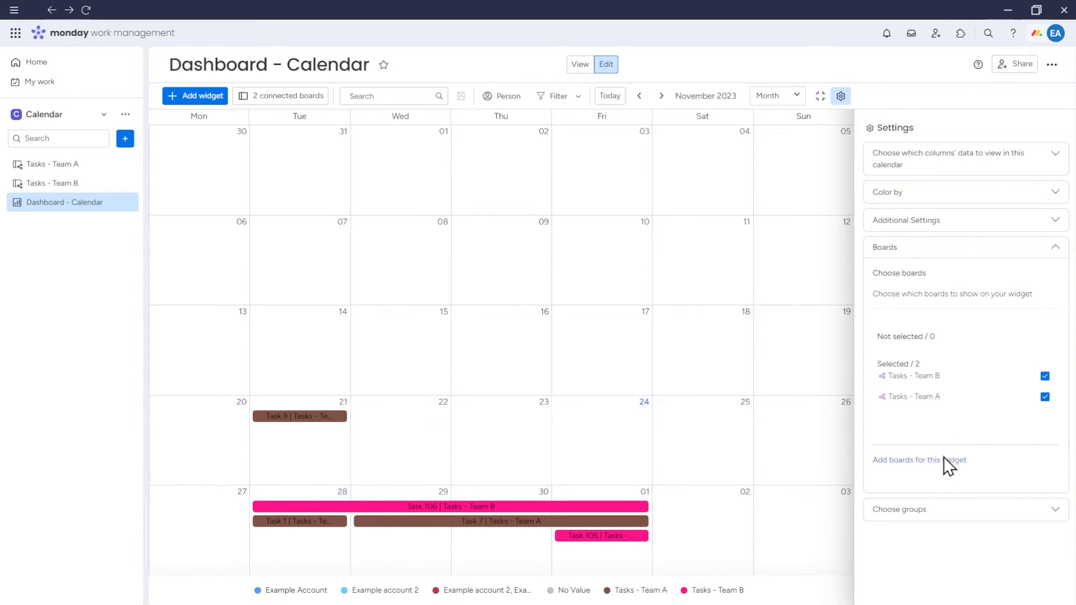
pyautogui.click(918, 459)
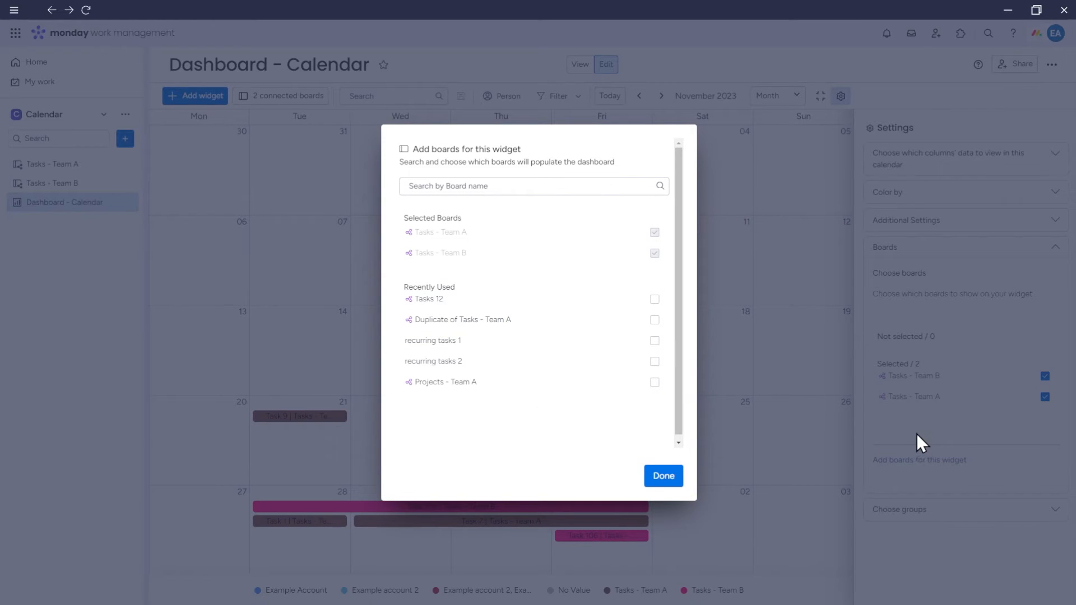
pyautogui.click(662, 476)
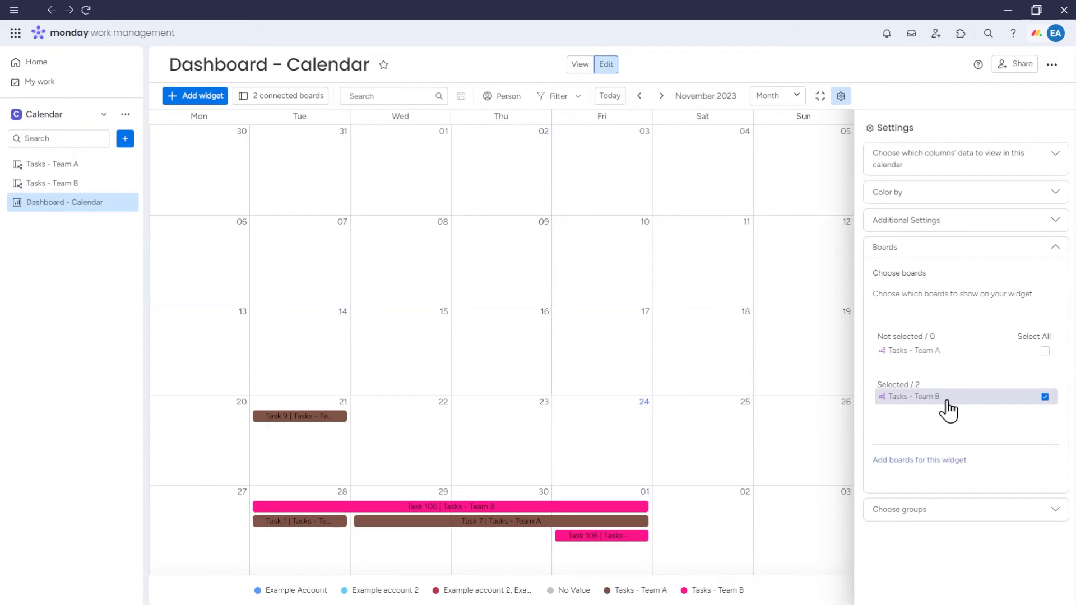
pyautogui.click(1045, 351)
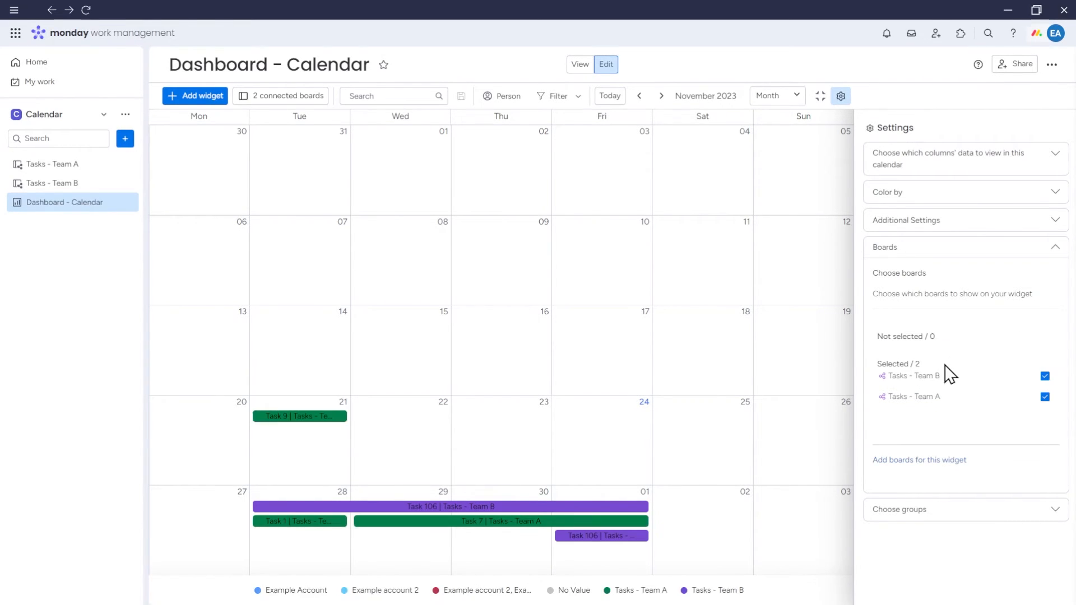
pyautogui.moveTo(962, 426)
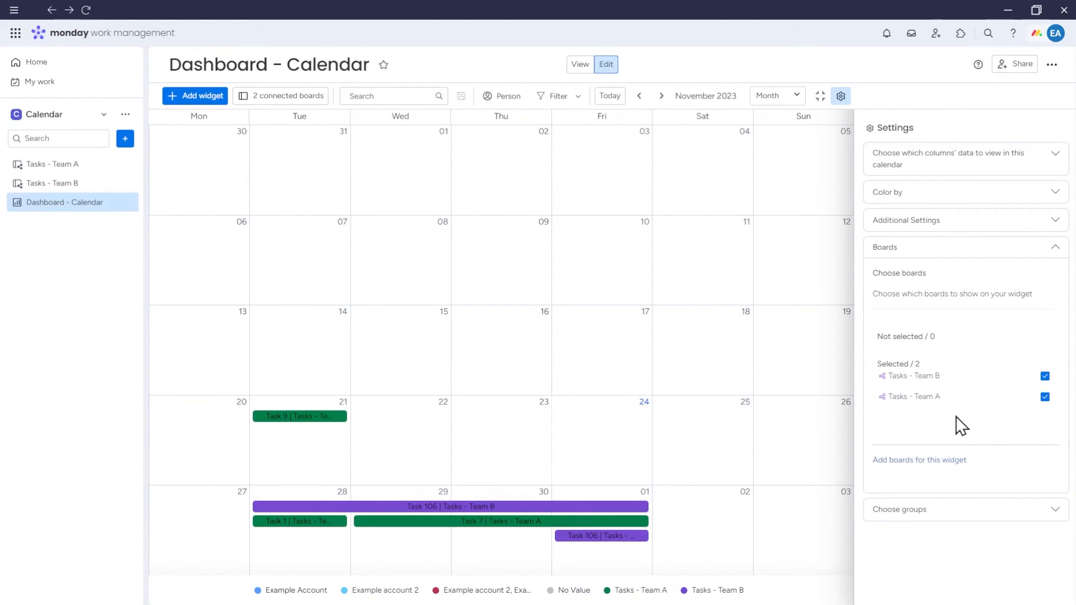
# - Review the date columns and Color by sections so bars are coloured per board
pyautogui.click(950, 159)
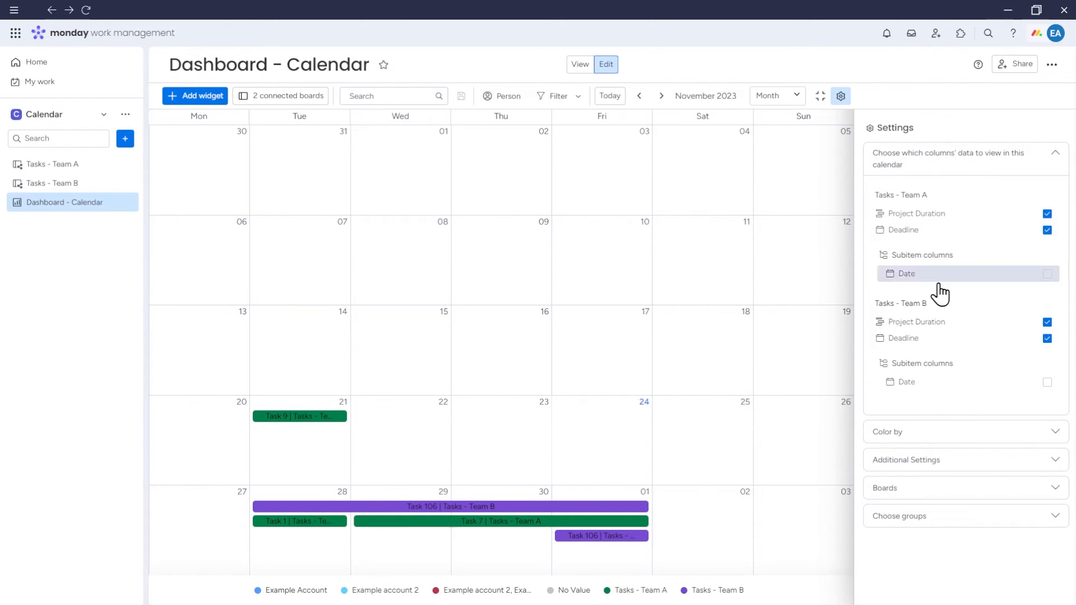
pyautogui.moveTo(950, 402)
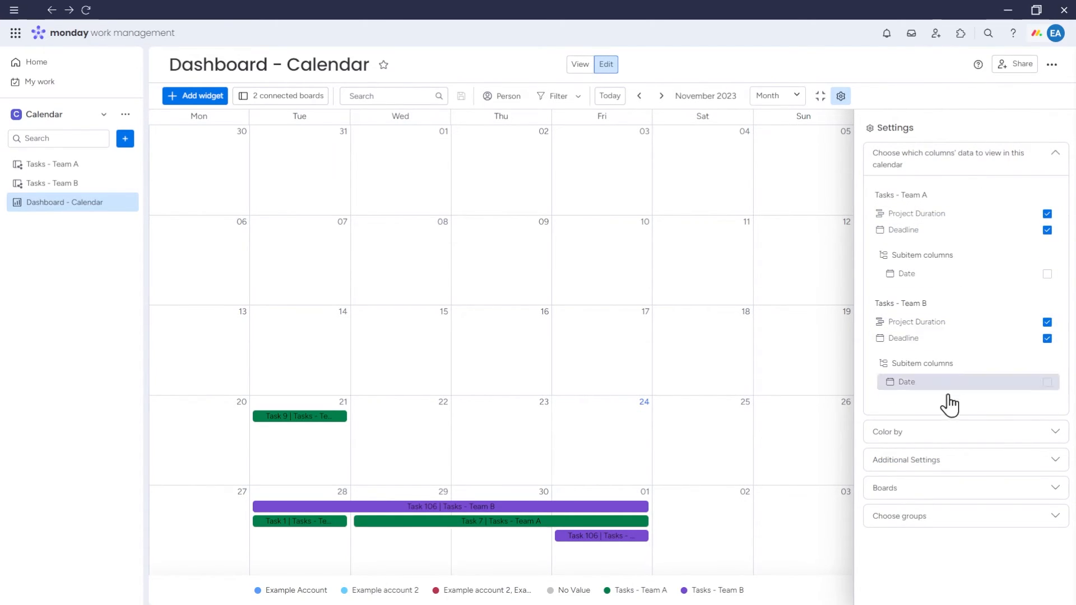
pyautogui.click(965, 432)
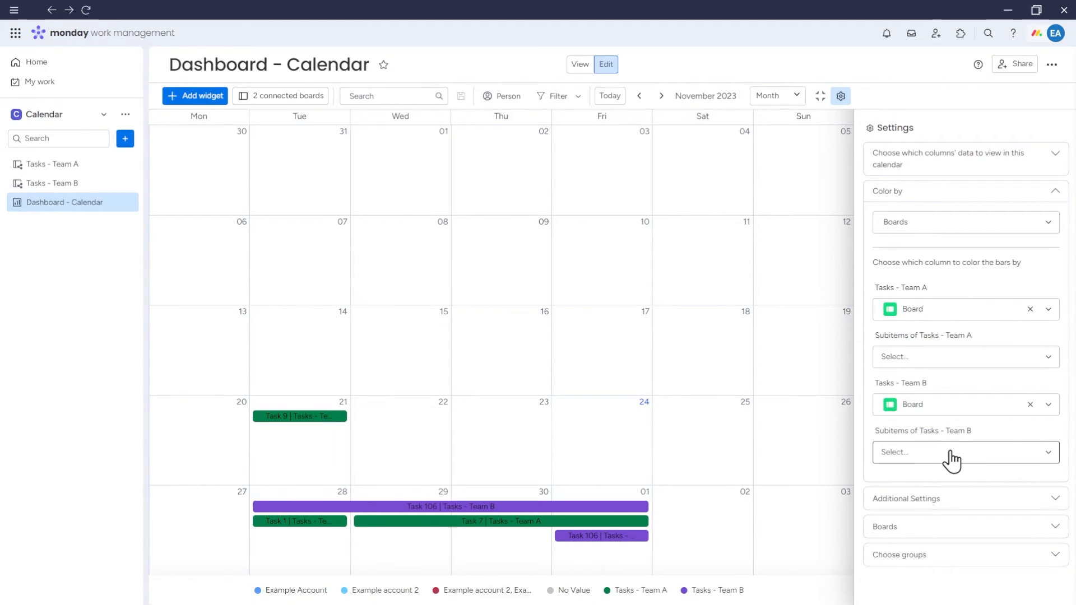
pyautogui.moveTo(950, 473)
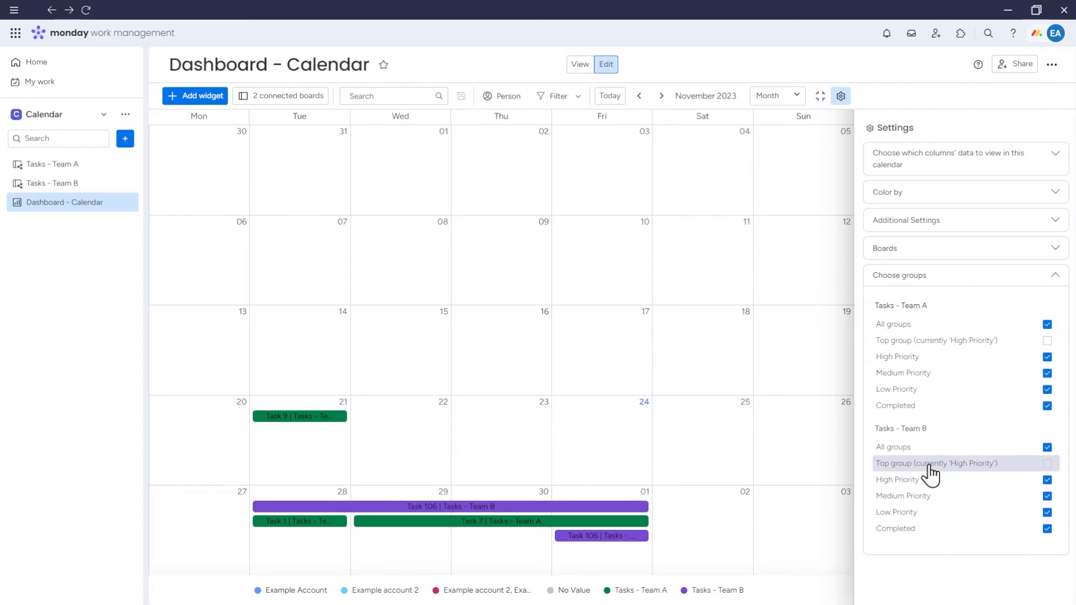
# - Show the calendar widget full screen in Split mode and scroll through the board item tables below
pyautogui.click(821, 95)
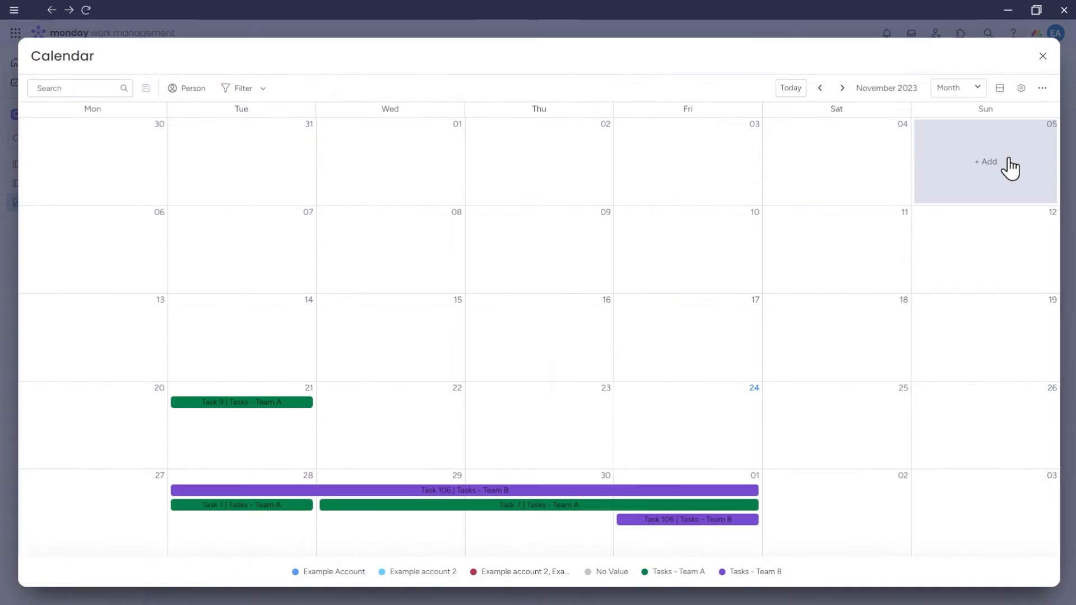
pyautogui.click(1000, 88)
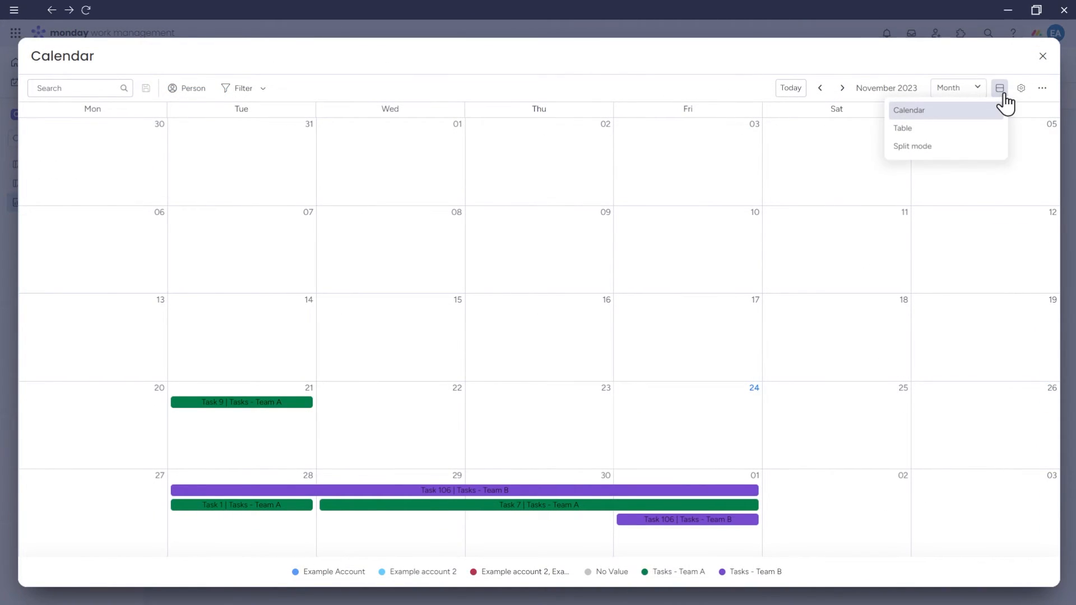
pyautogui.click(912, 146)
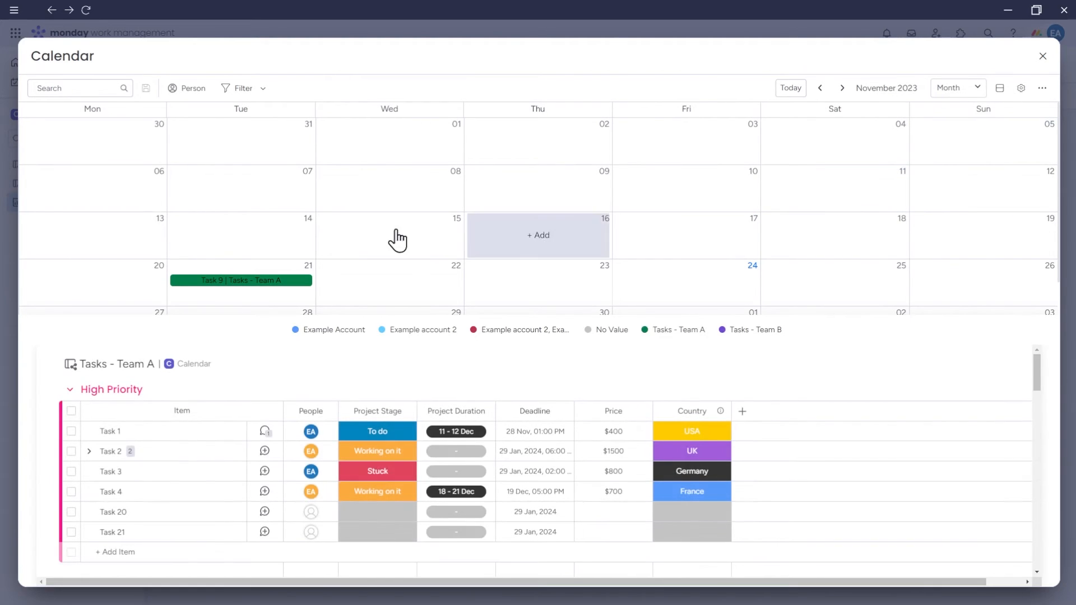
pyautogui.scroll(-3)
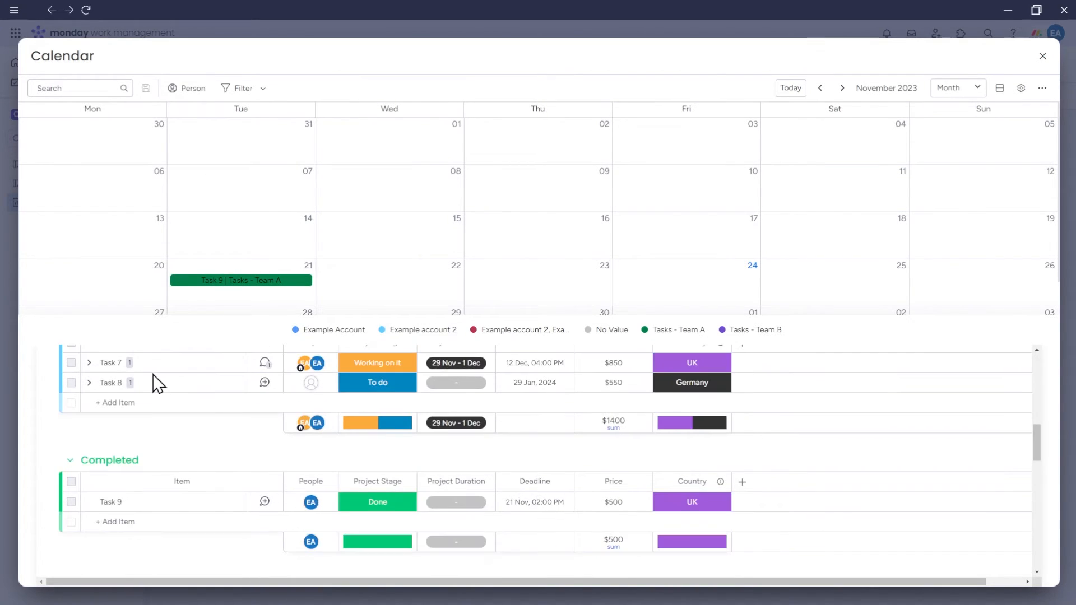
pyautogui.scroll(-3)
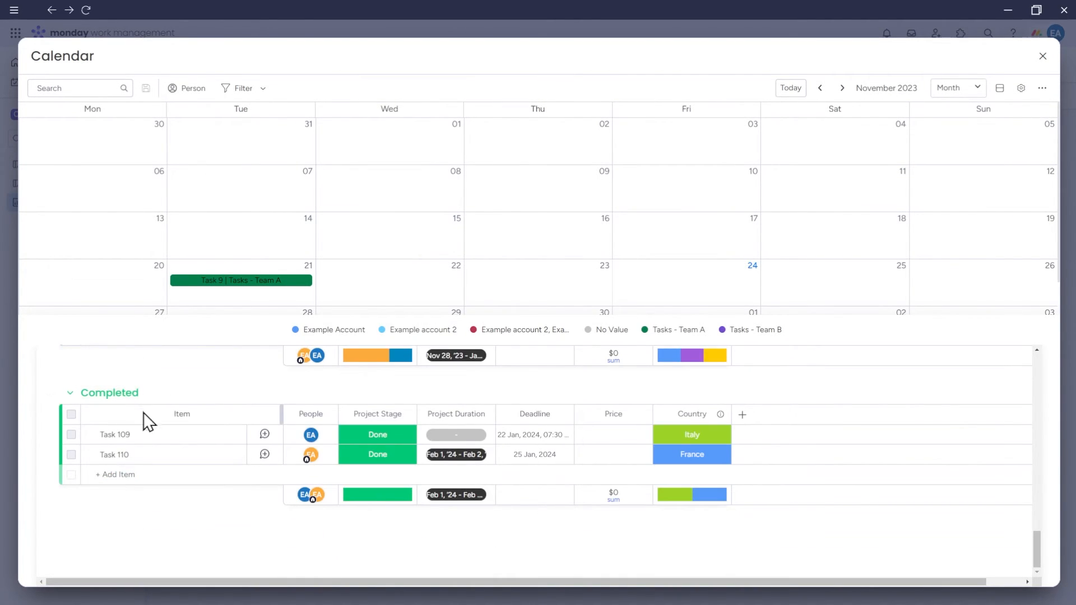
pyautogui.scroll(-3)
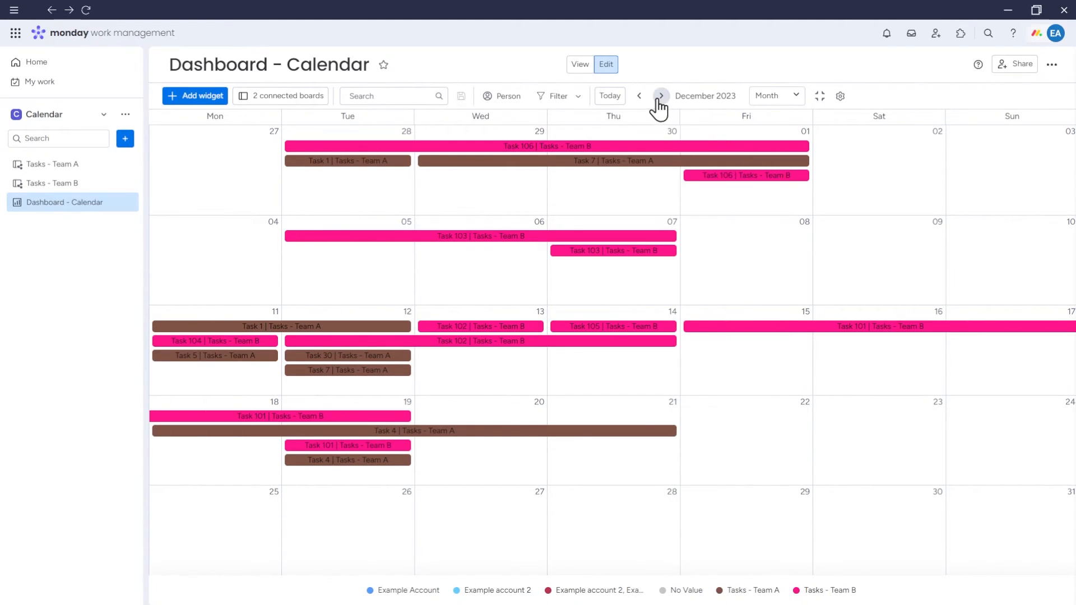
# - Switch the calendar to Week view and back to Month view
pyautogui.click(775, 95)
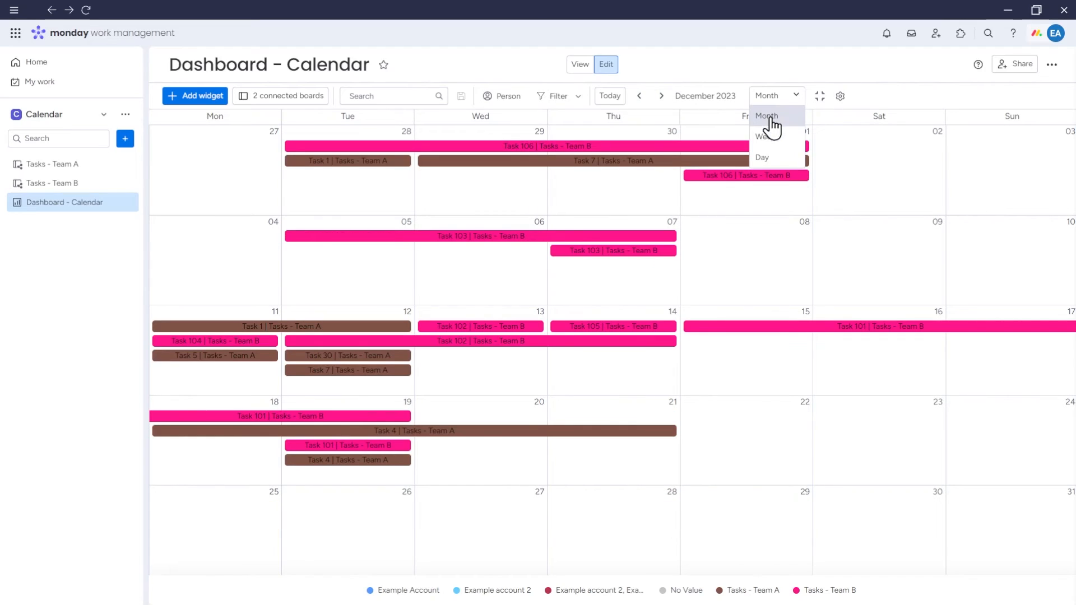
pyautogui.click(781, 136)
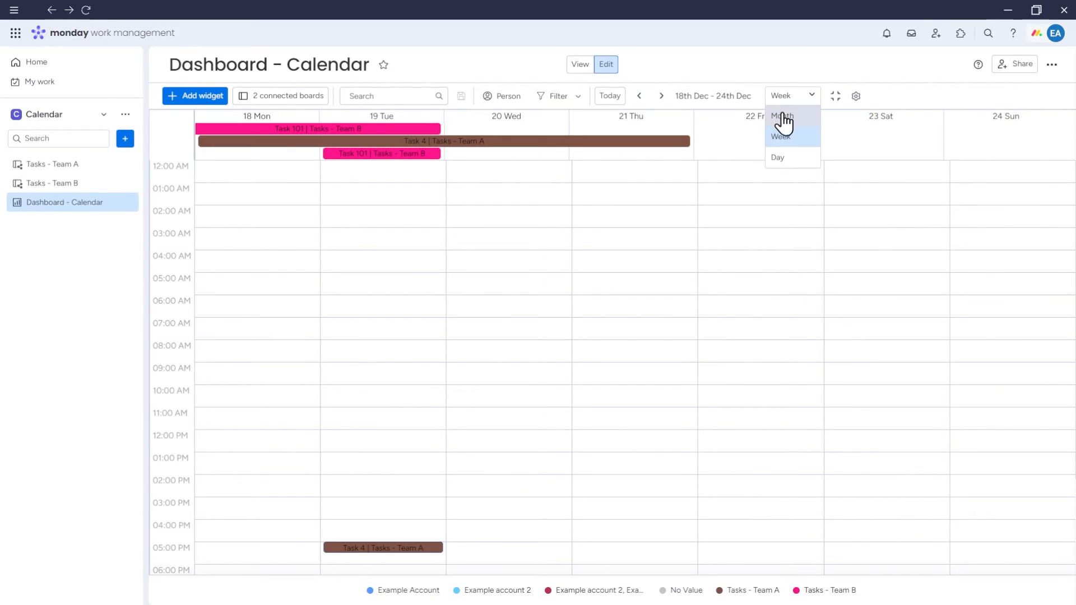
pyautogui.click(783, 115)
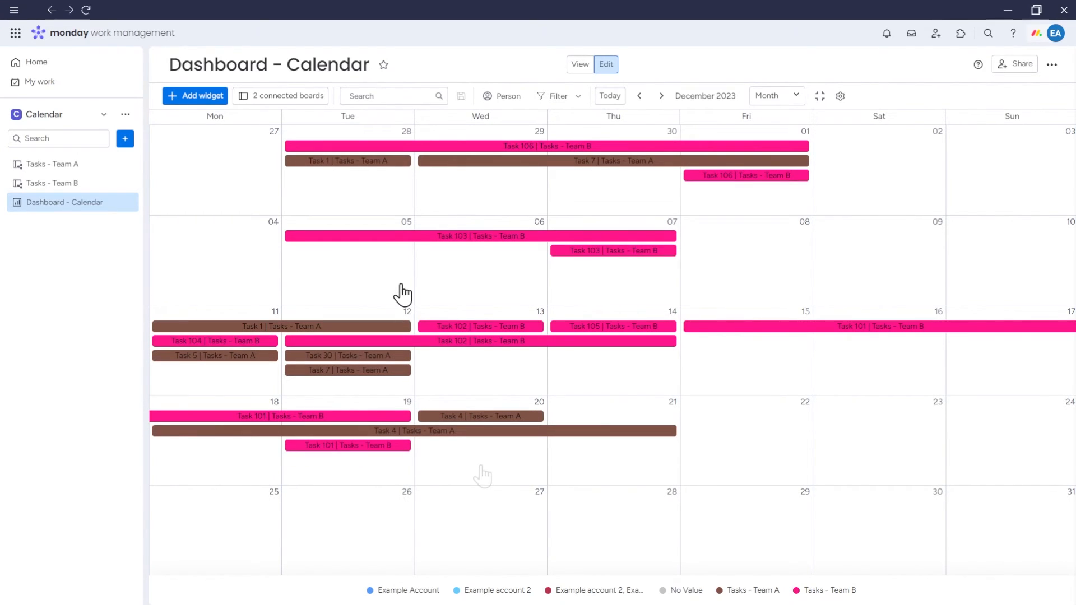
# - Start a new item on December 4, then cancel the New Item dialog without adding anything
pyautogui.click(214, 262)
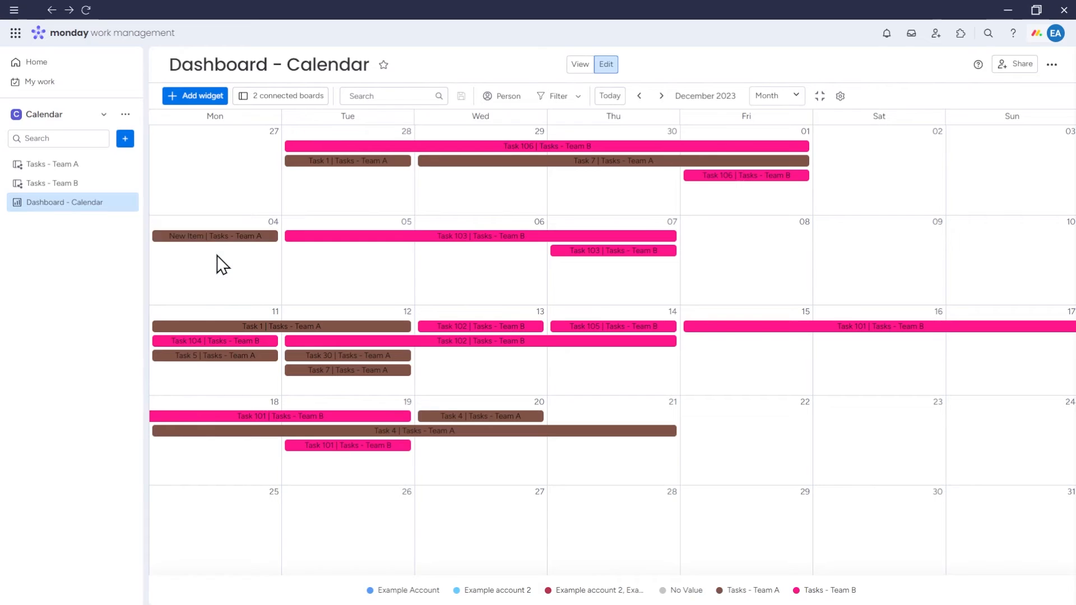
pyautogui.click(582, 213)
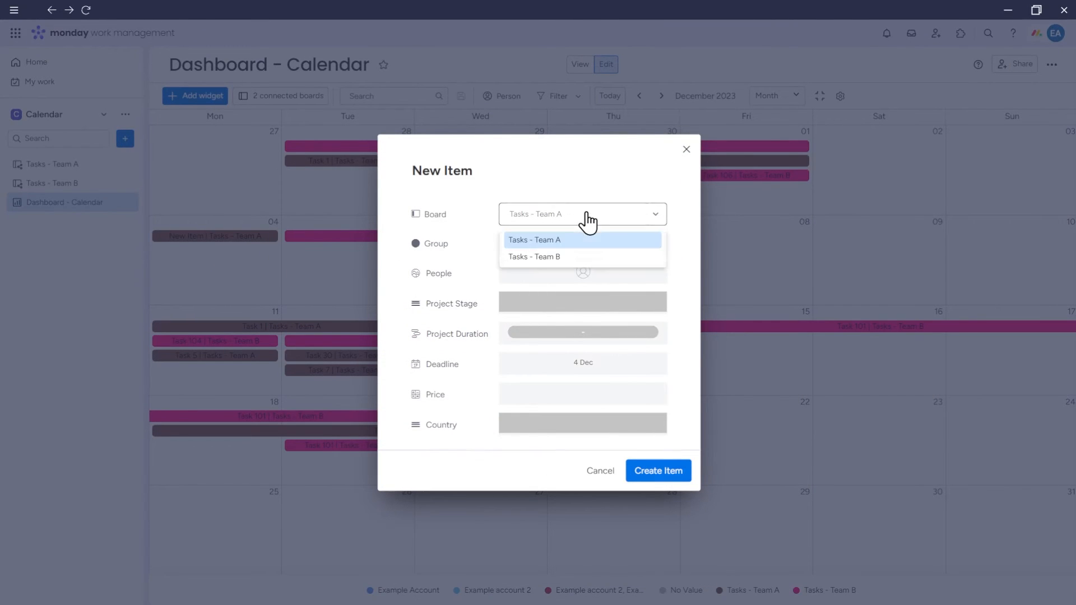
pyautogui.moveTo(576, 259)
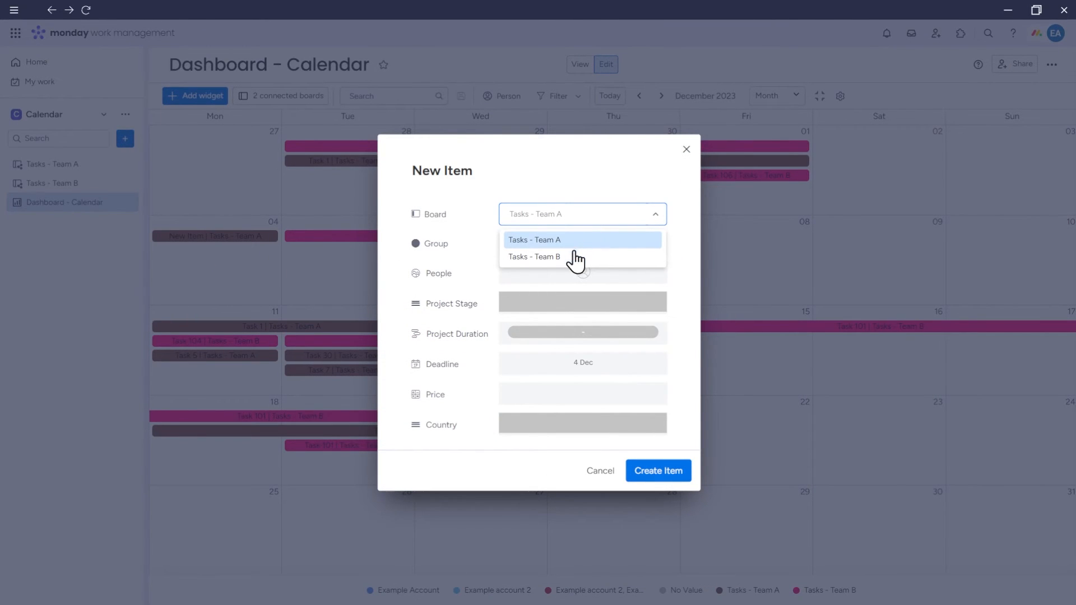
pyautogui.moveTo(593, 240)
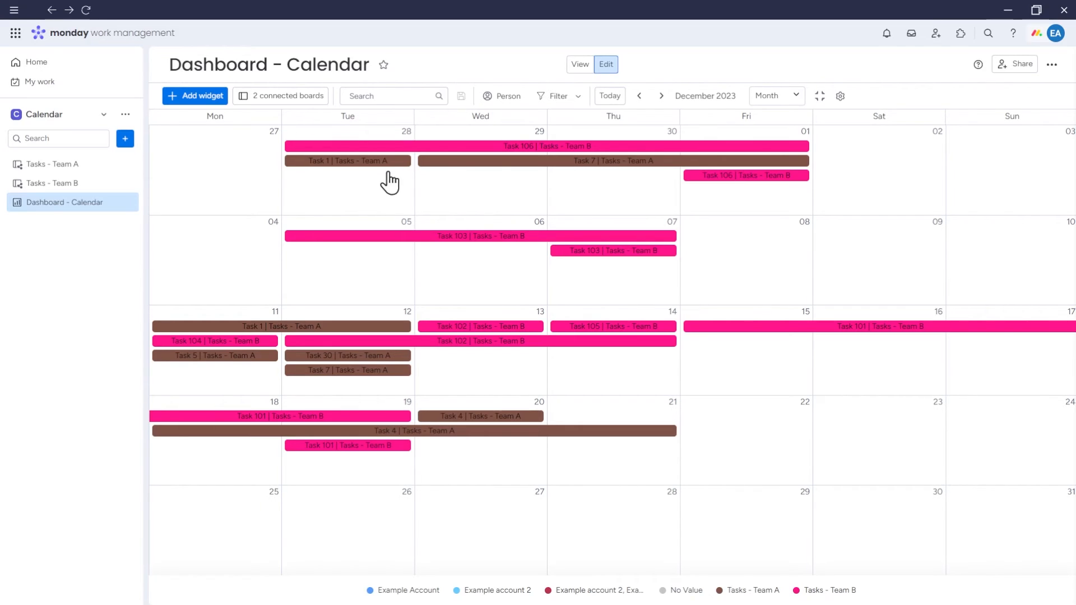
pyautogui.click(556, 95)
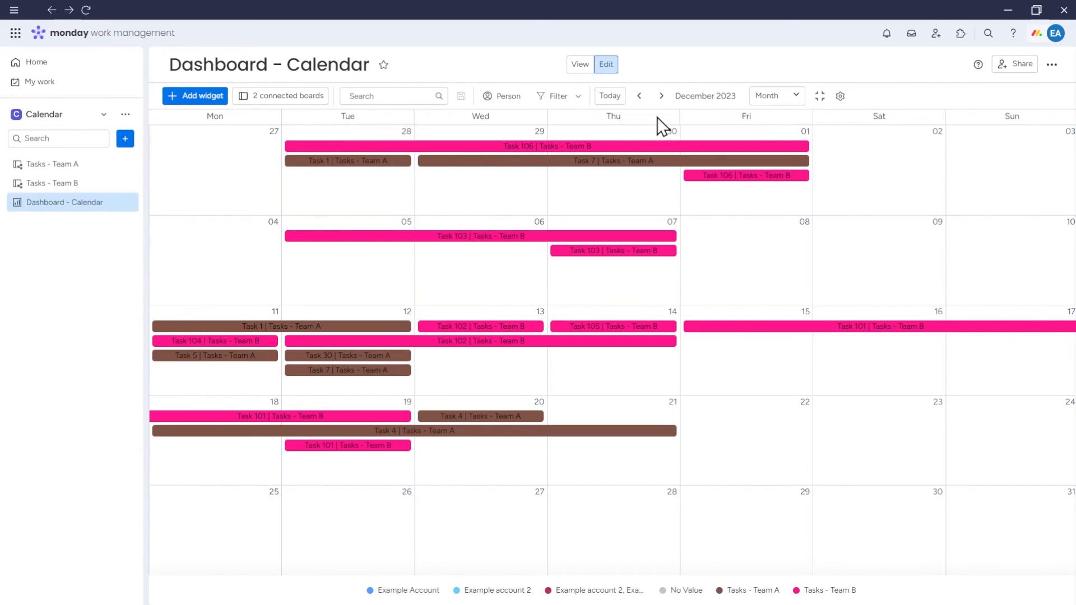
pyautogui.moveTo(820, 95)
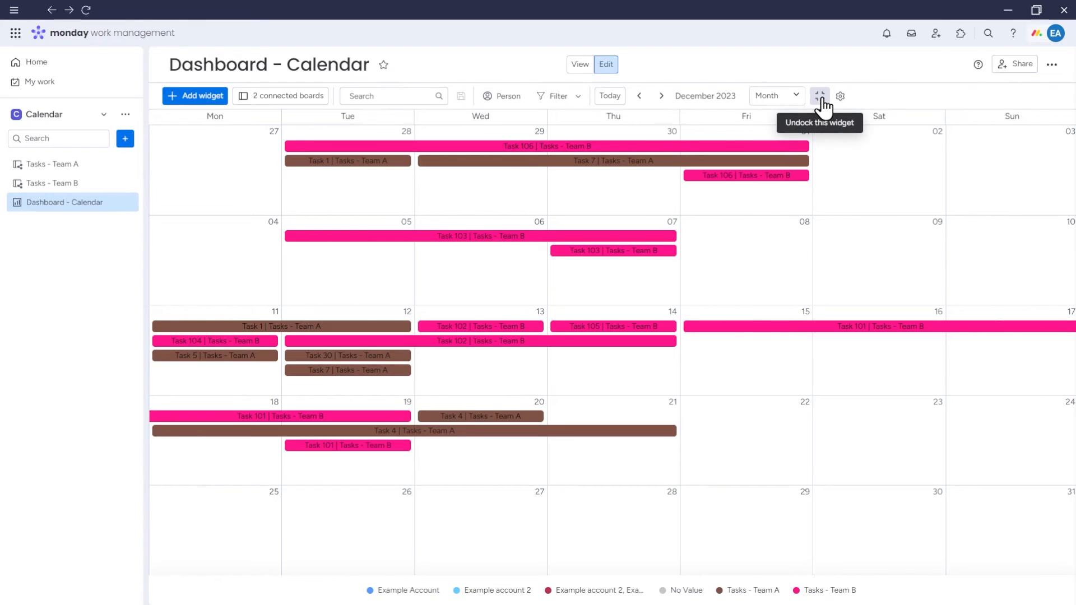
# - Undock the calendar widget and browse the More widgets catalogue
pyautogui.click(818, 97)
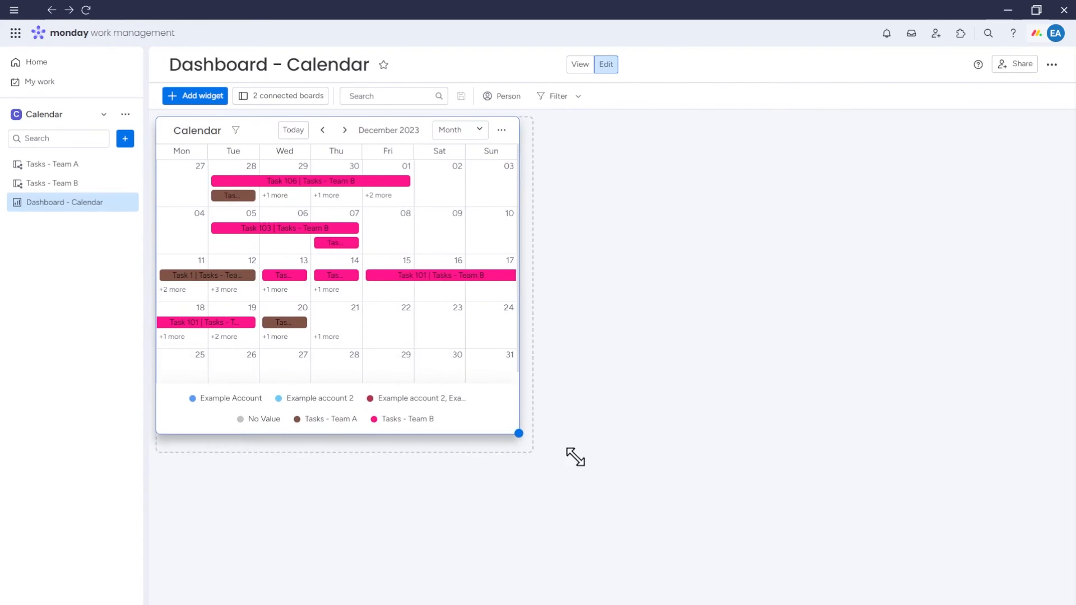
pyautogui.click(194, 95)
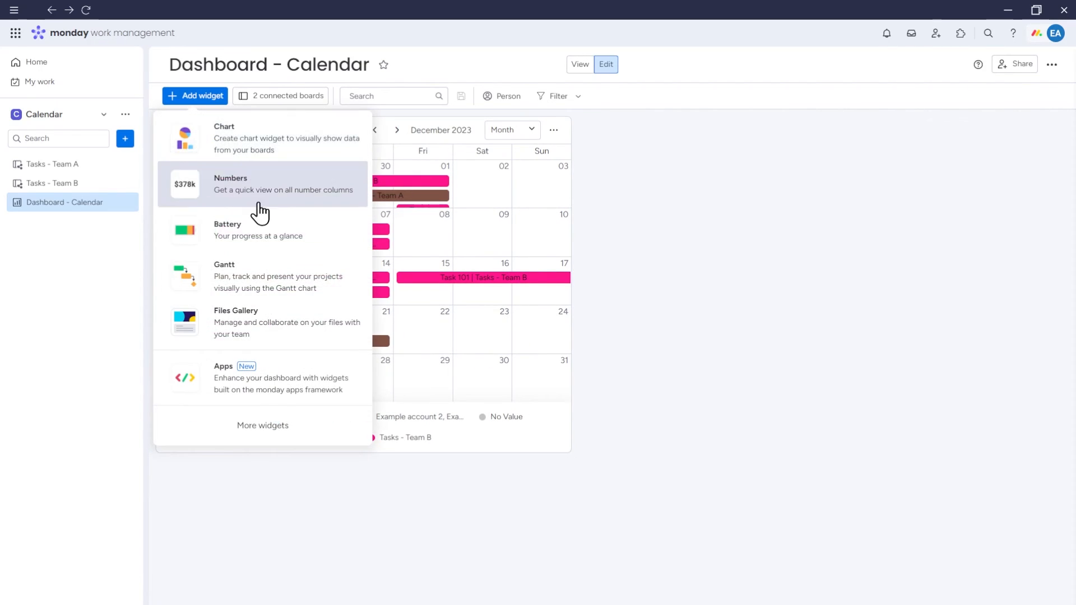
pyautogui.click(263, 425)
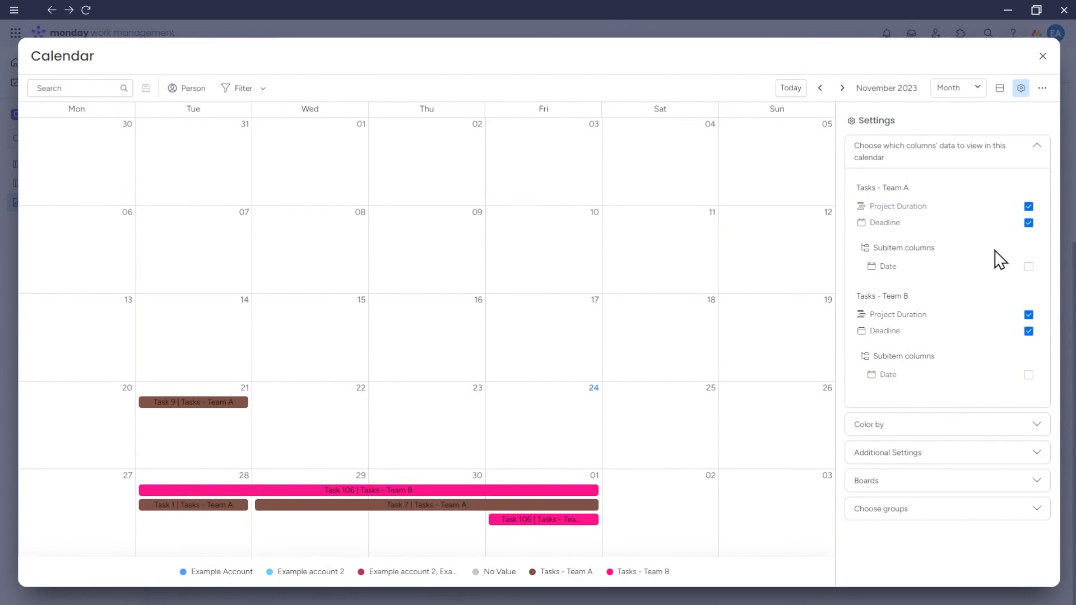
# - View the calendar full screen with its Color by settings, then close it
pyautogui.click(868, 424)
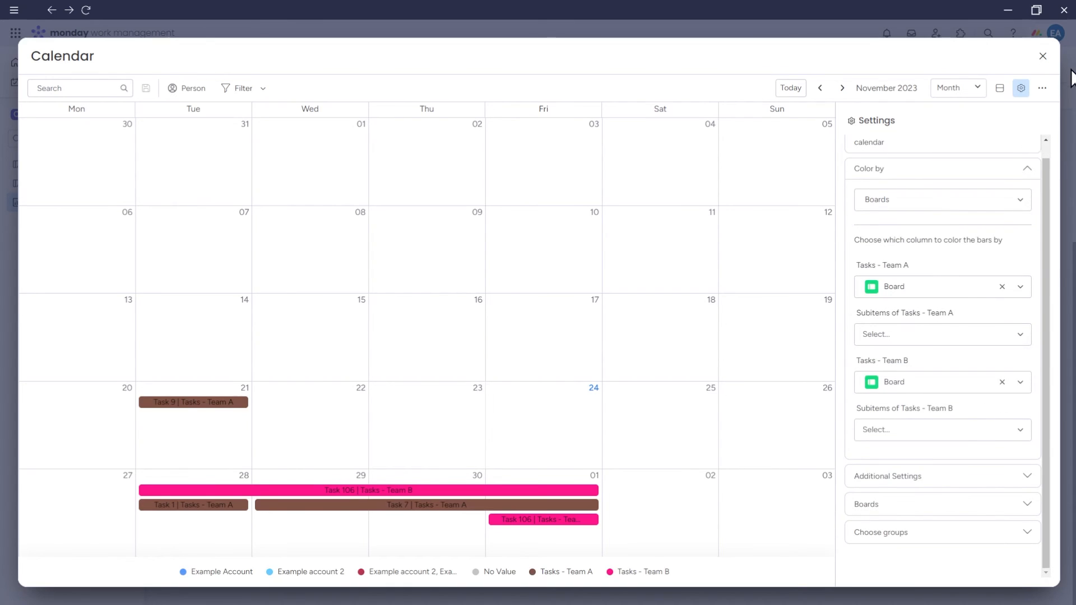
pyautogui.click(1041, 56)
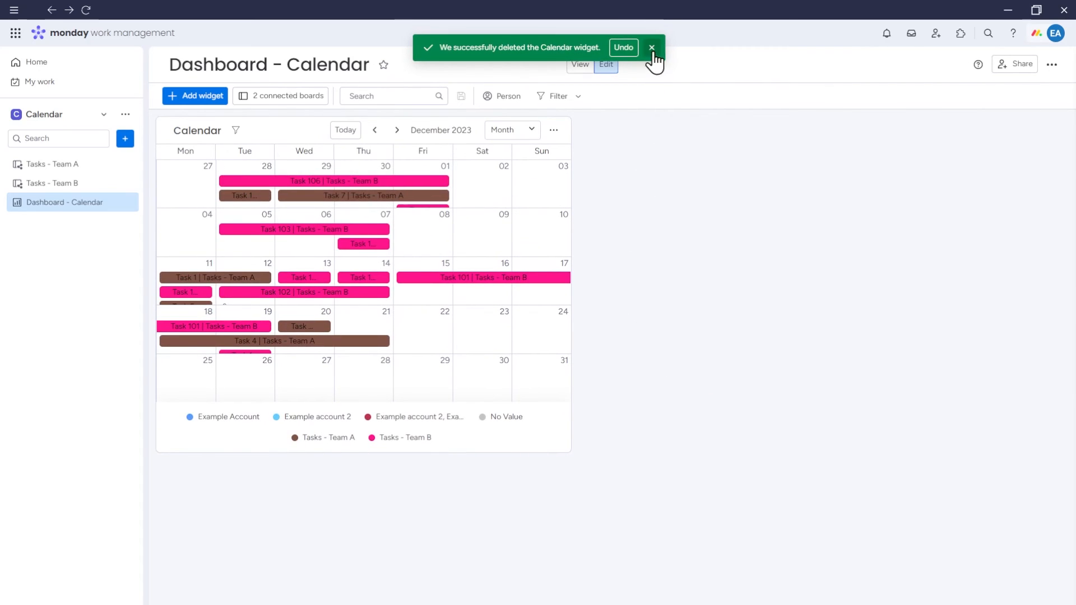
# - Dismiss the deletion notice and dock the calendar widget to fill the dashboard again
pyautogui.click(650, 47)
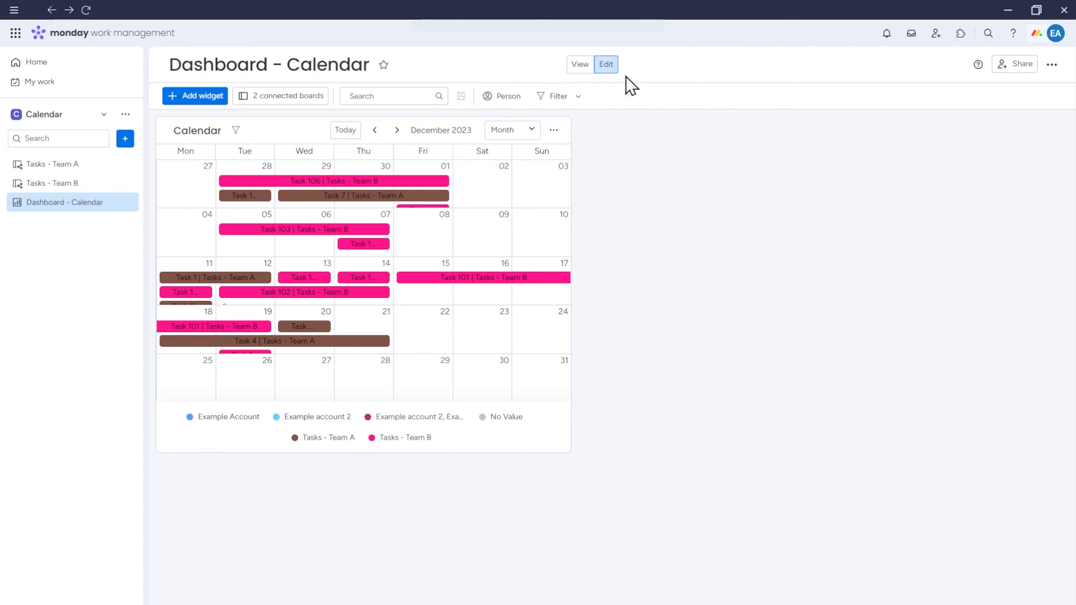
pyautogui.click(553, 130)
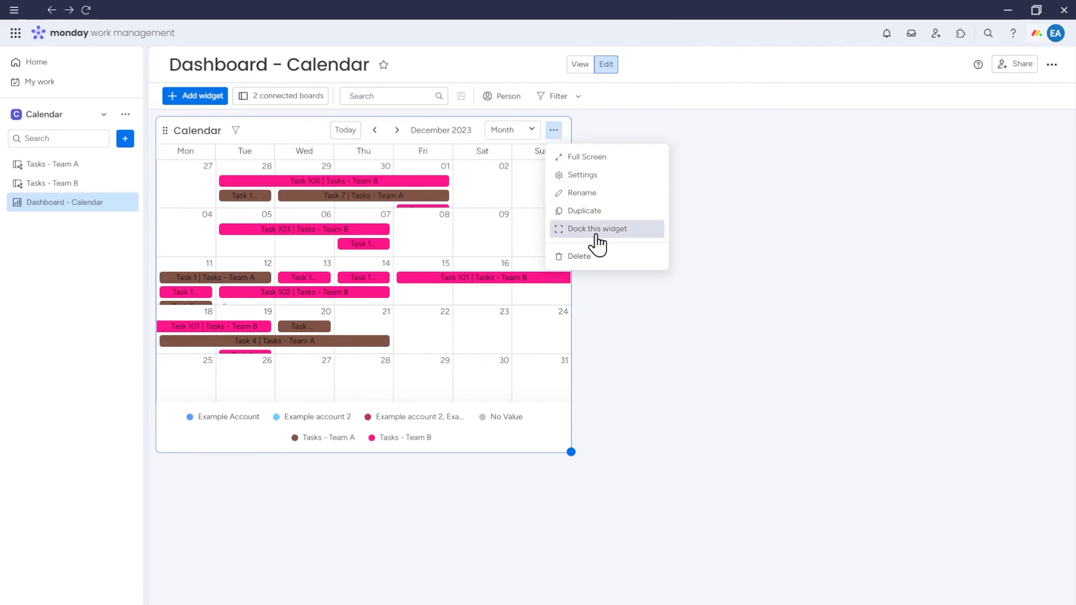
pyautogui.moveTo(632, 242)
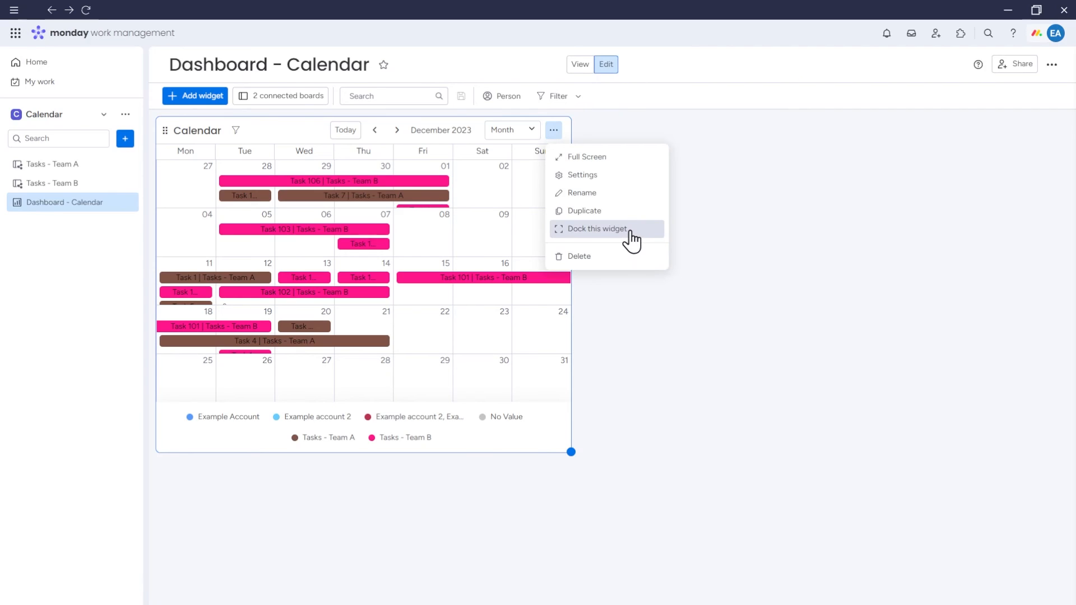
pyautogui.click(595, 229)
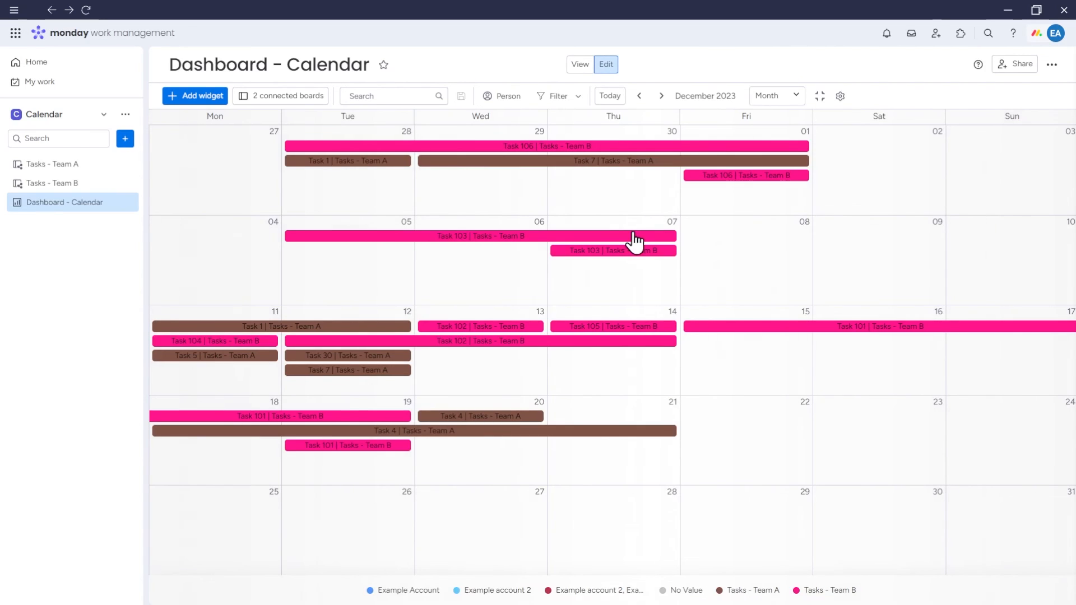